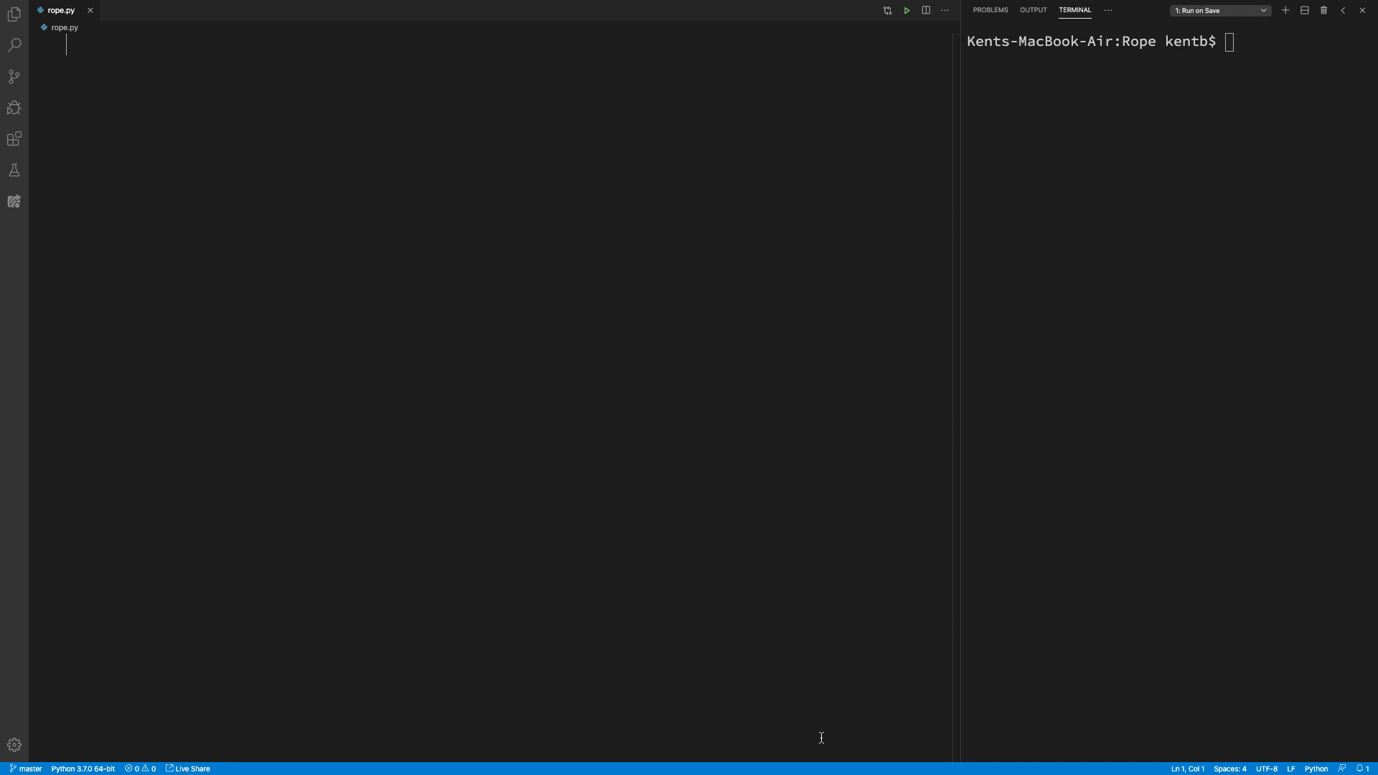
Step: Give rope.py a '# Rope' comment heading on line 1
{"action": "type", "text": "# Rope"}
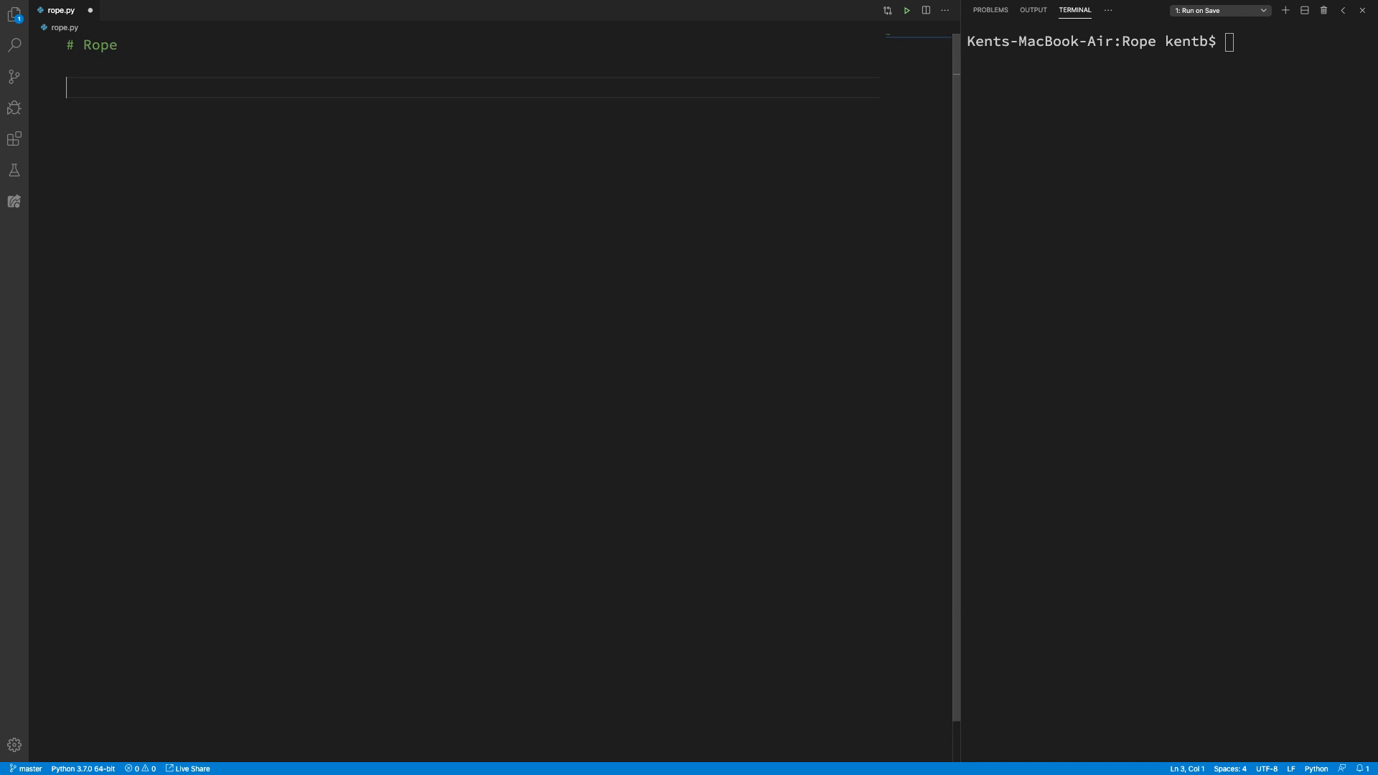
Step: List comment lines # insert, # delete, # substring and # concatenation below the heading
{"action": "type", "text": "#"}
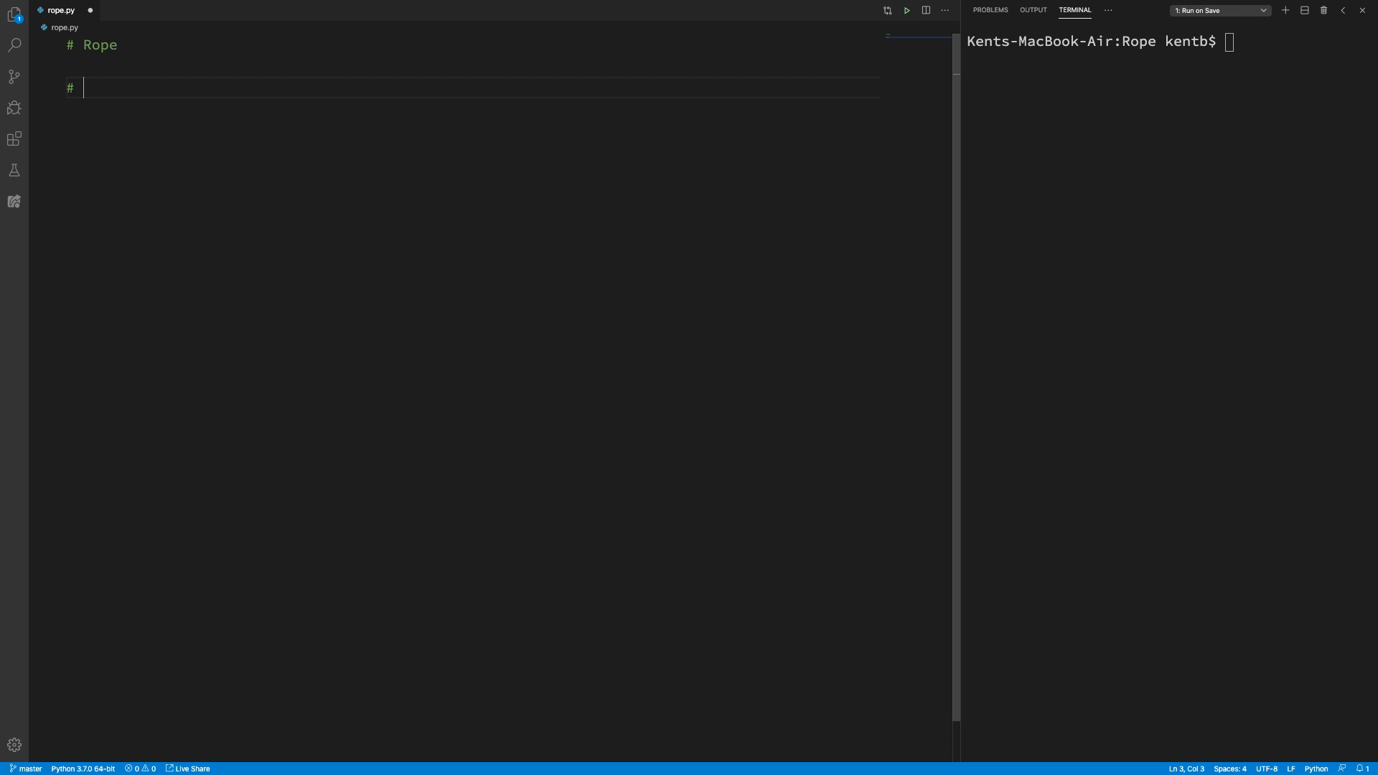
{"action": "type", "text": "insert"}
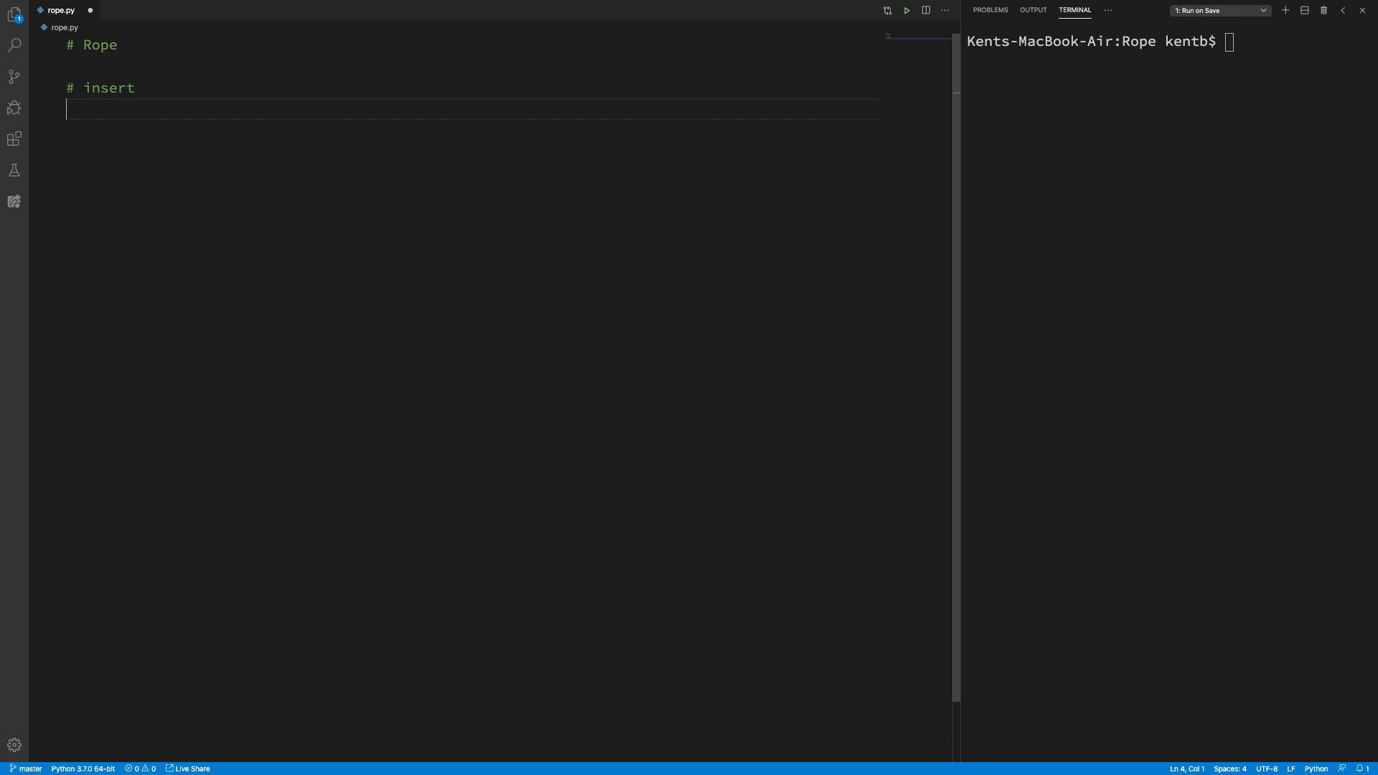
{"action": "type", "text": "#de"}
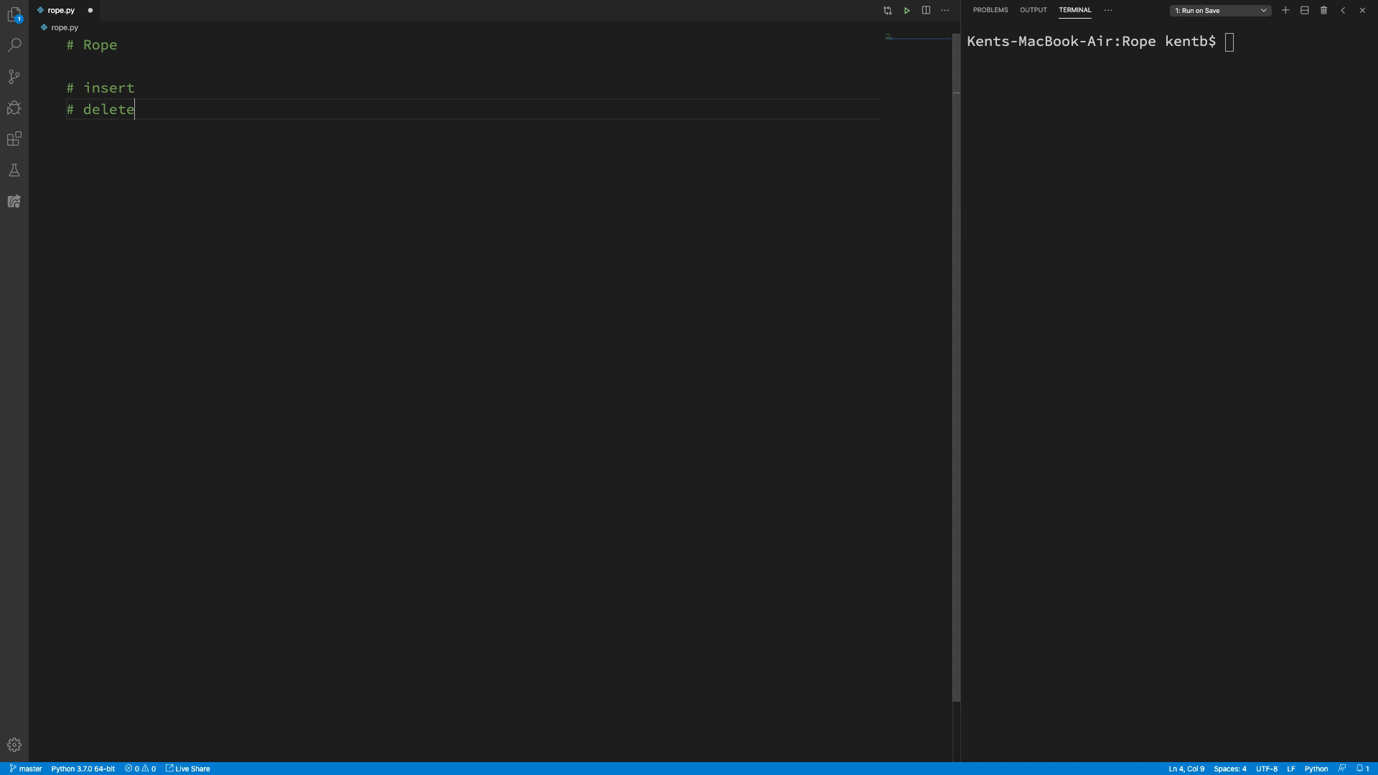
{"action": "key", "text": "enter"}
{"action": "type", "text": "#"}
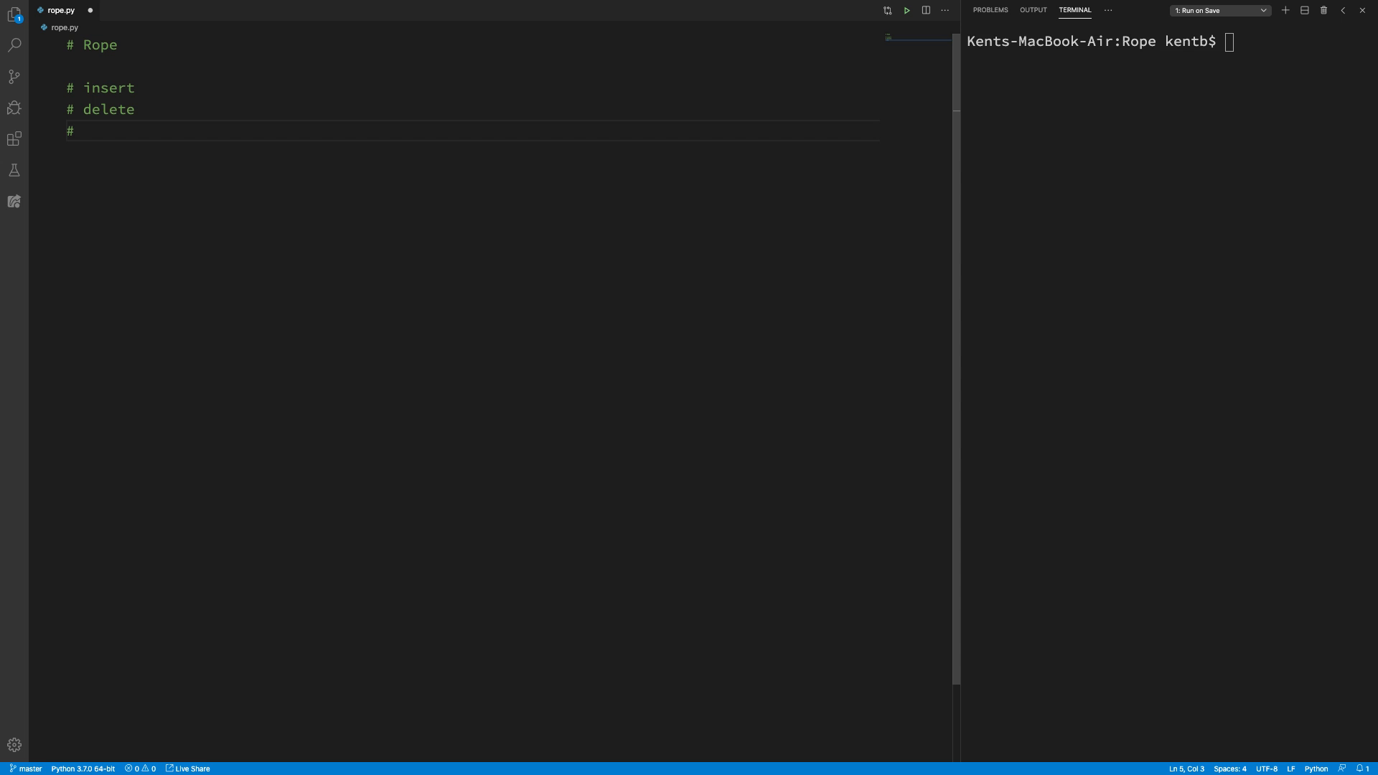
{"action": "type", "text": "substring"}
{"action": "type", "text": "# co"}
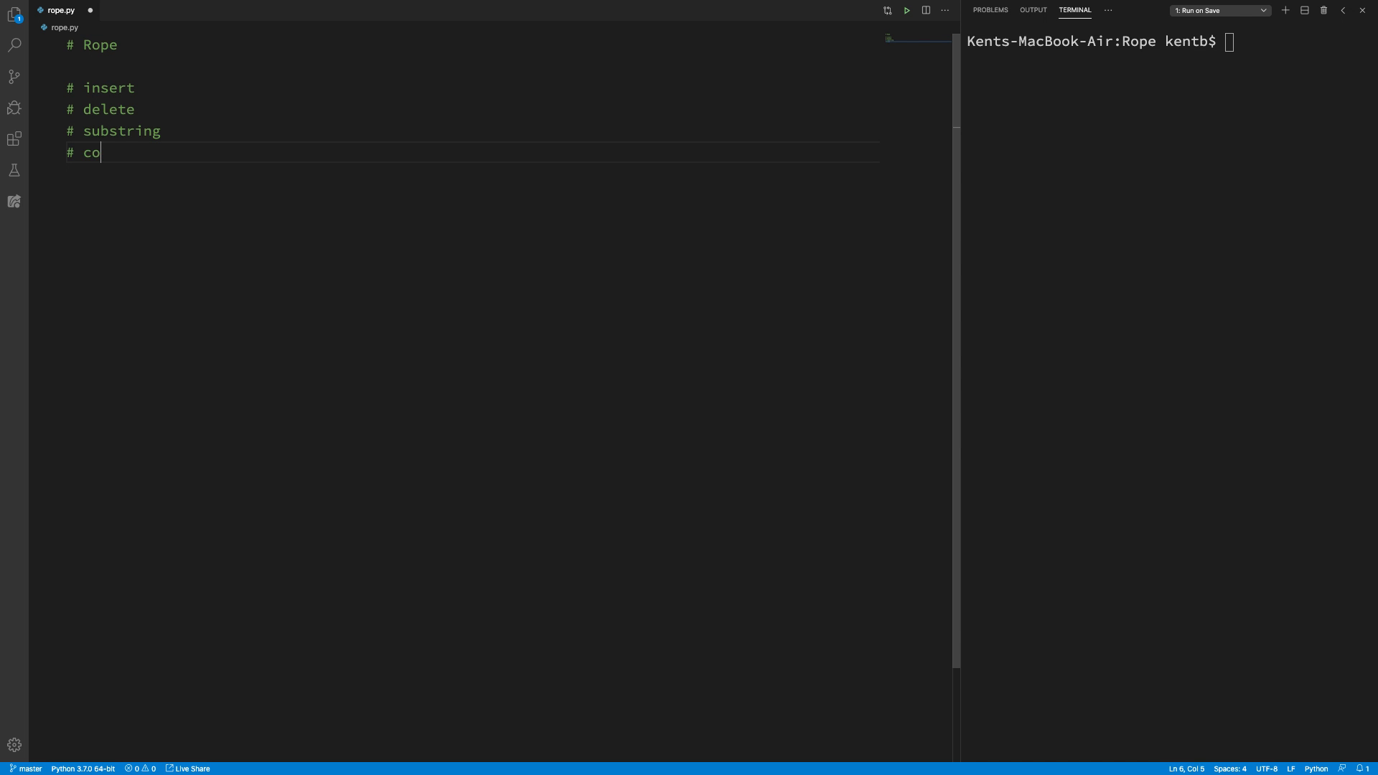
{"action": "type", "text": "ncatenatio"}
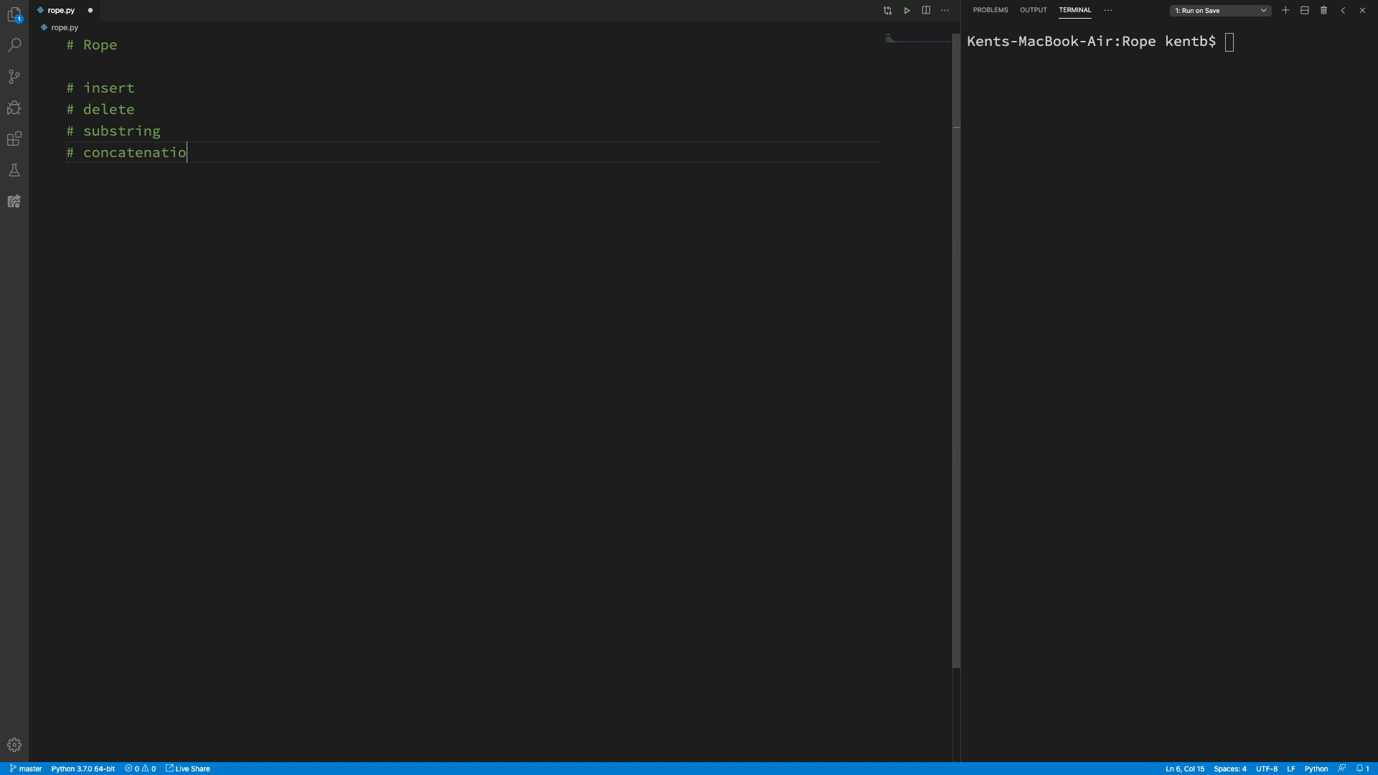
{"action": "type", "text": "n"}
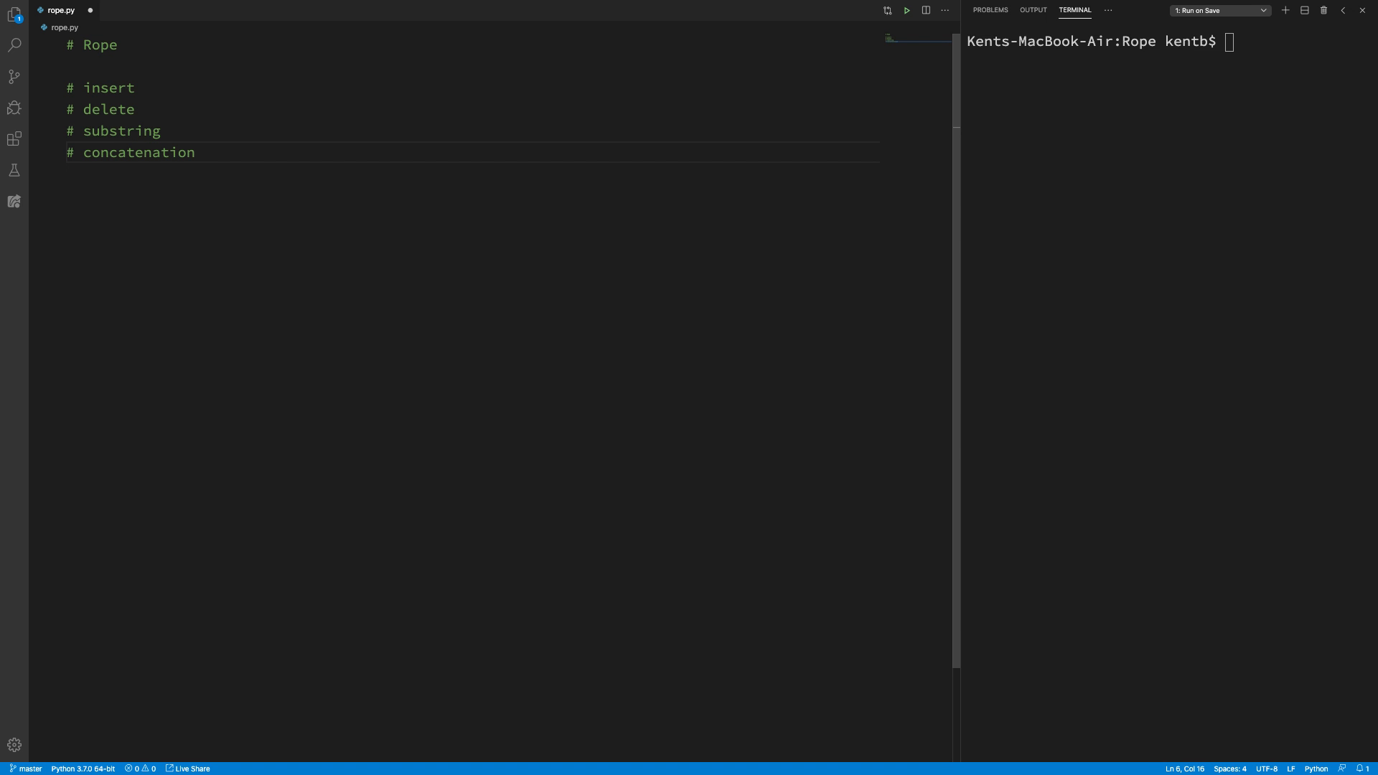
Step: Add a '# to do' comment line above the list and tidy its spacing
{"action": "left_click", "coordinate": [77, 69]}
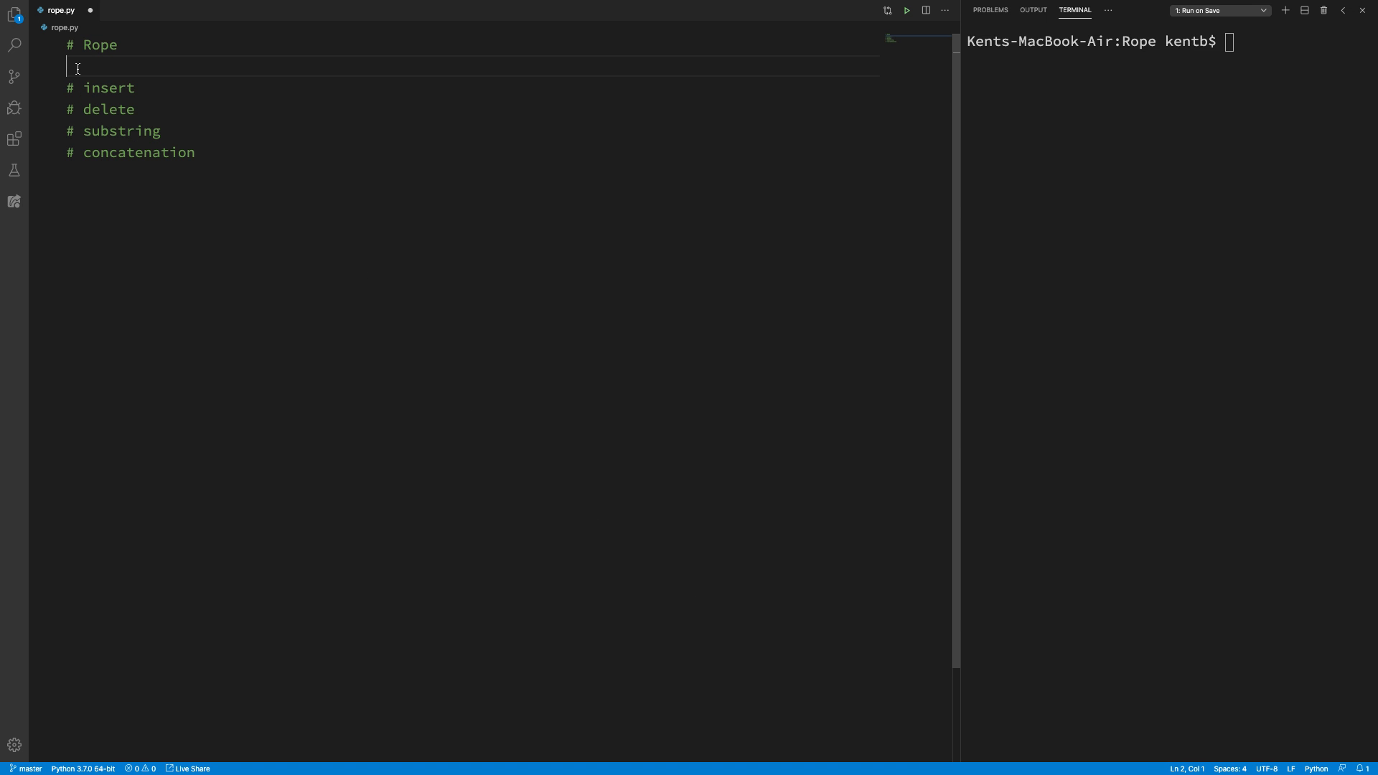
{"action": "key", "text": "enter"}
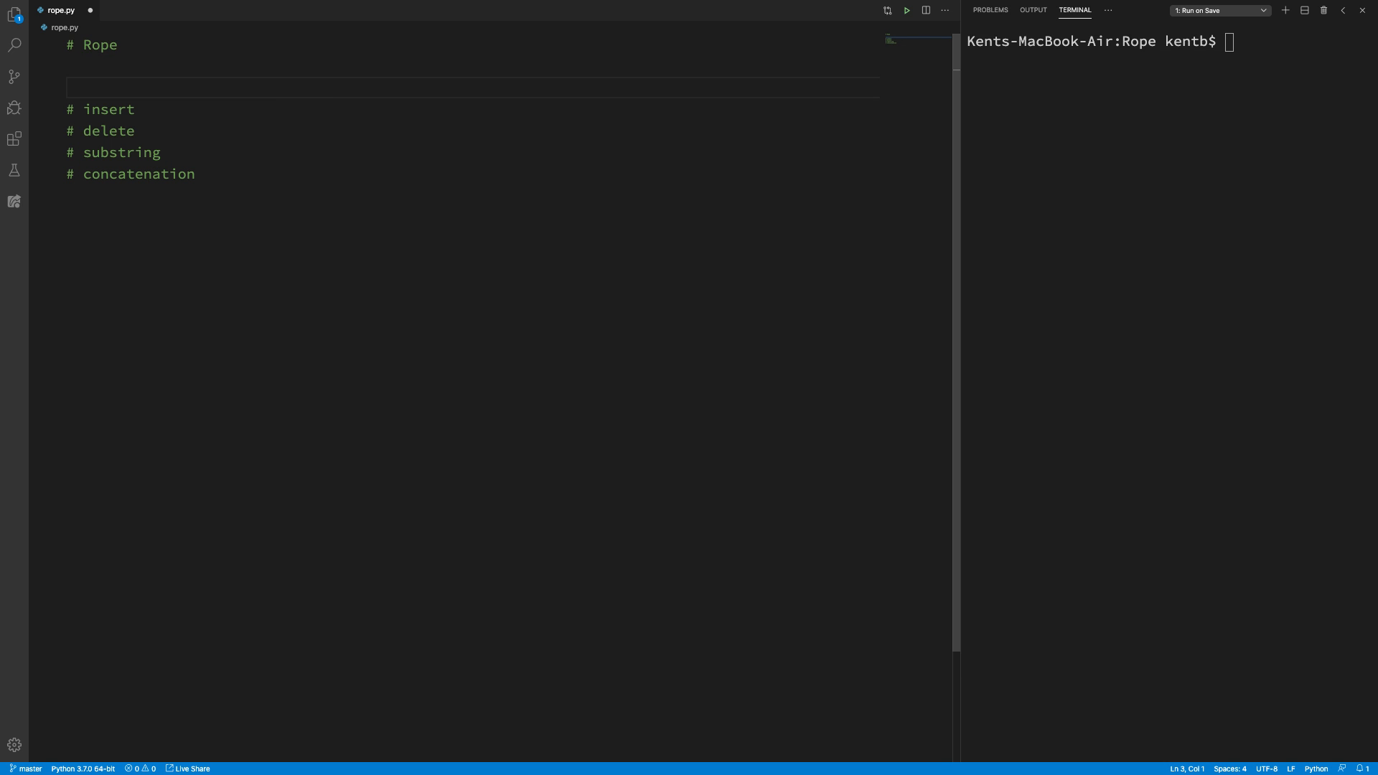
{"action": "type", "text": "to do"}
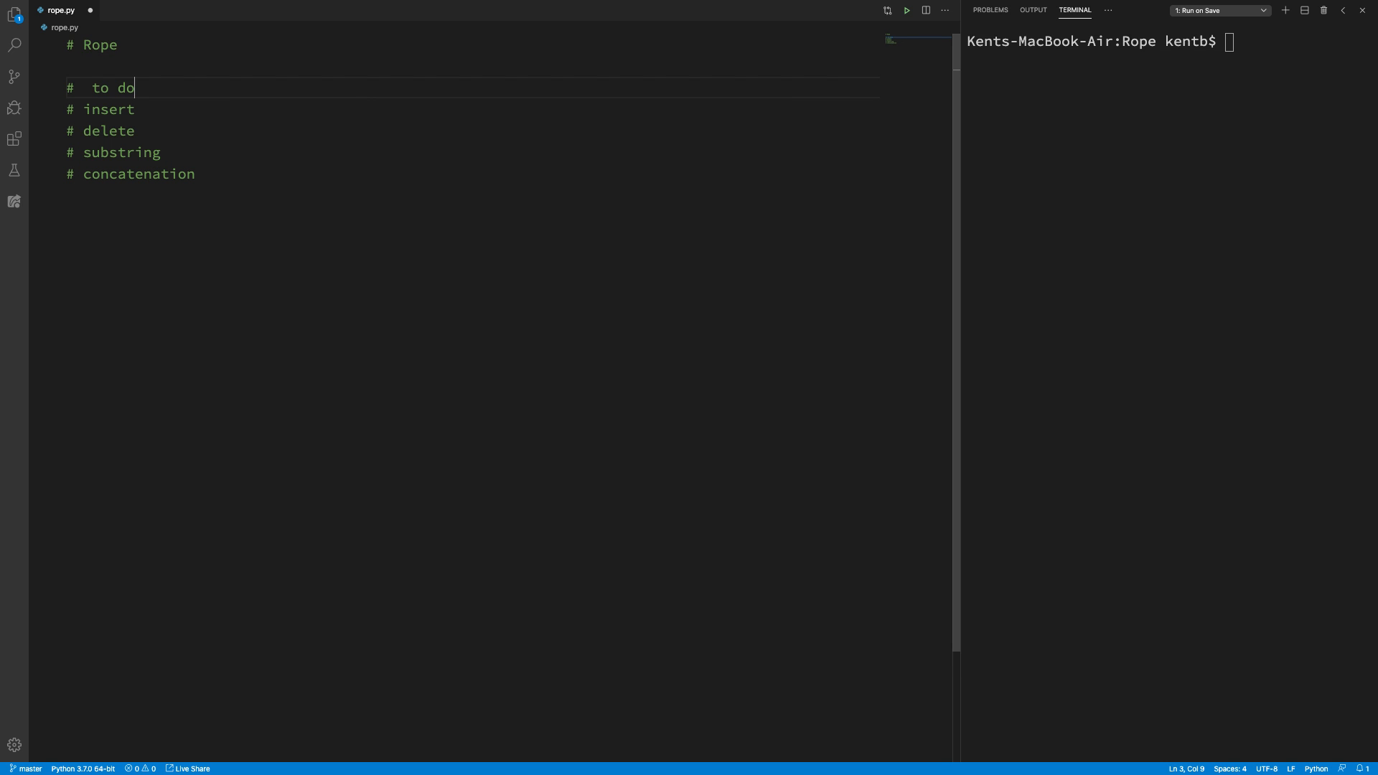
{"action": "double_click", "coordinate": [101, 87]}
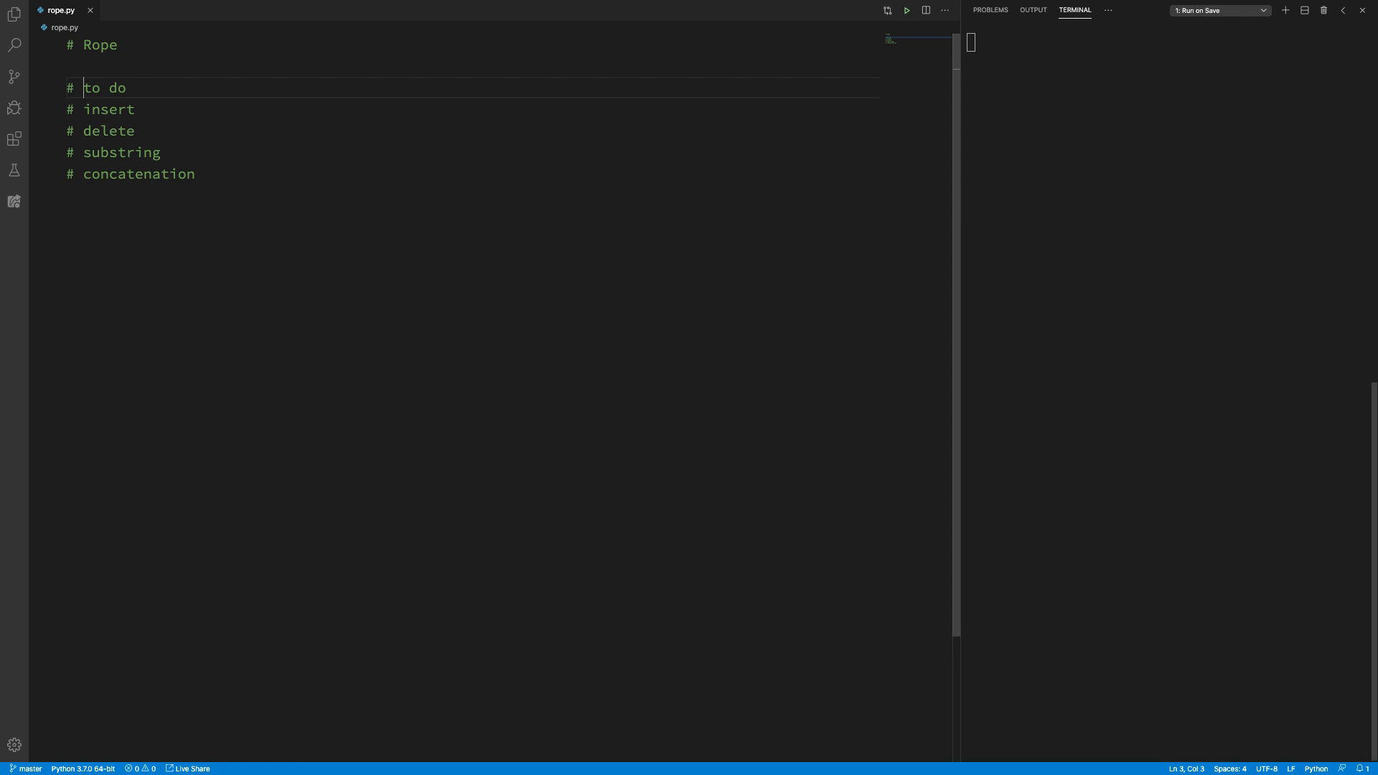
Step: Save to commit the to-do comments, then add a trial 1/0 line to test the failure revert
{"action": "key", "text": "Return"}
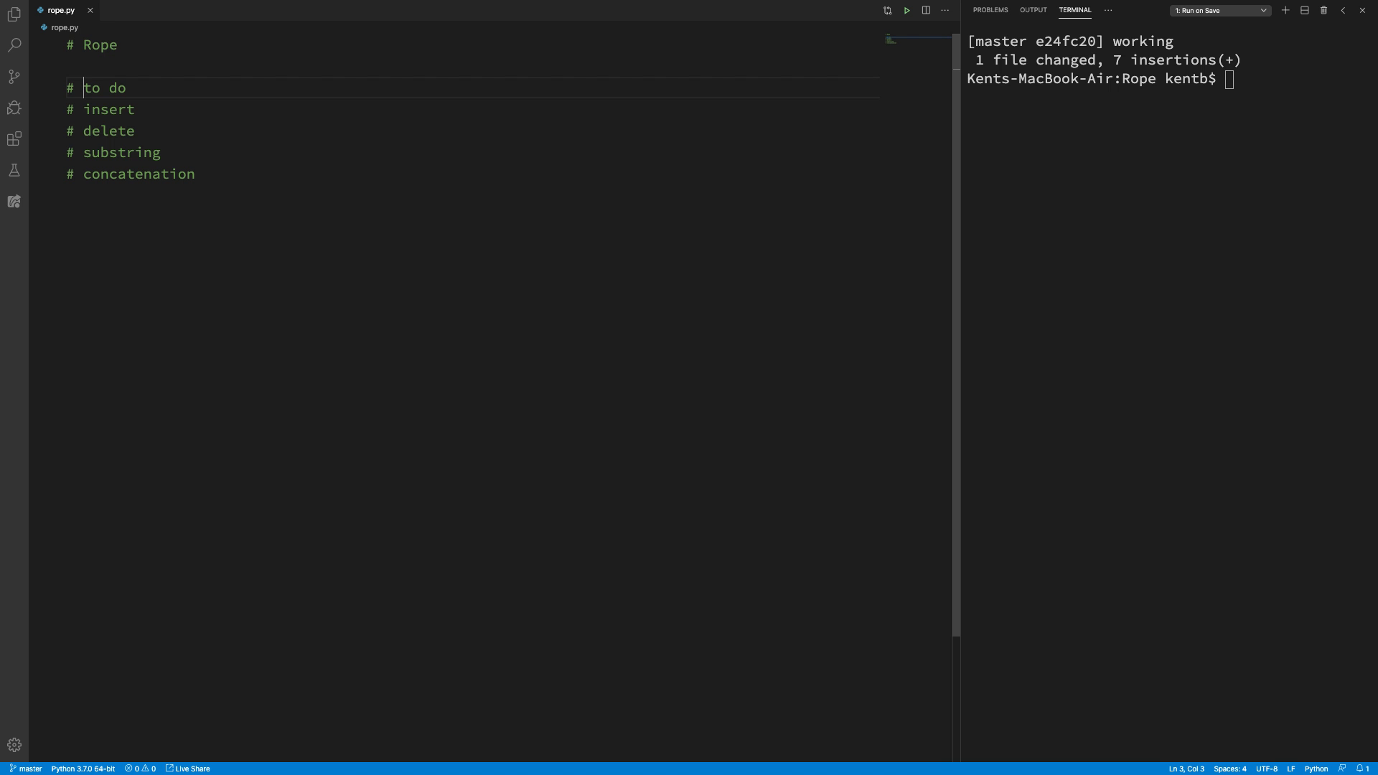
{"action": "left_click", "coordinate": [182, 194]}
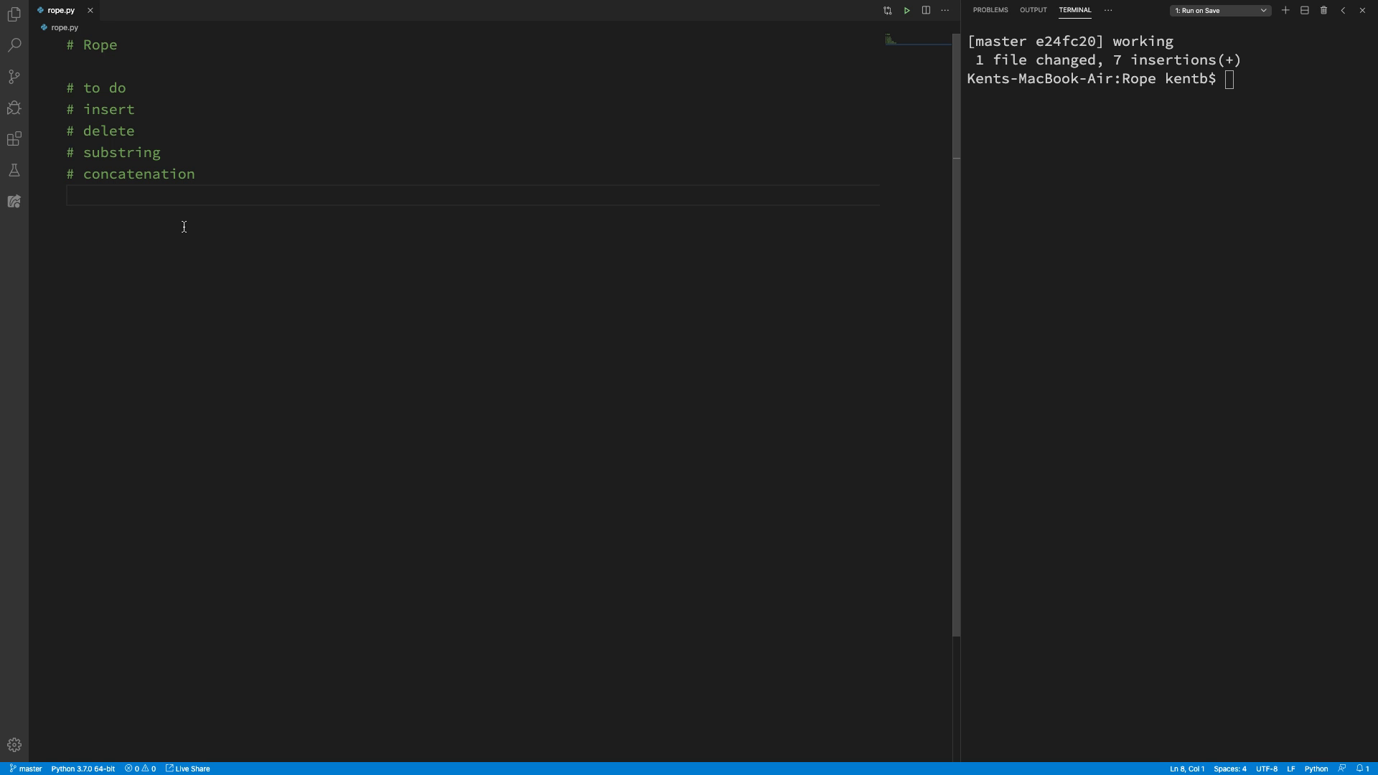
{"action": "key", "text": "enter"}
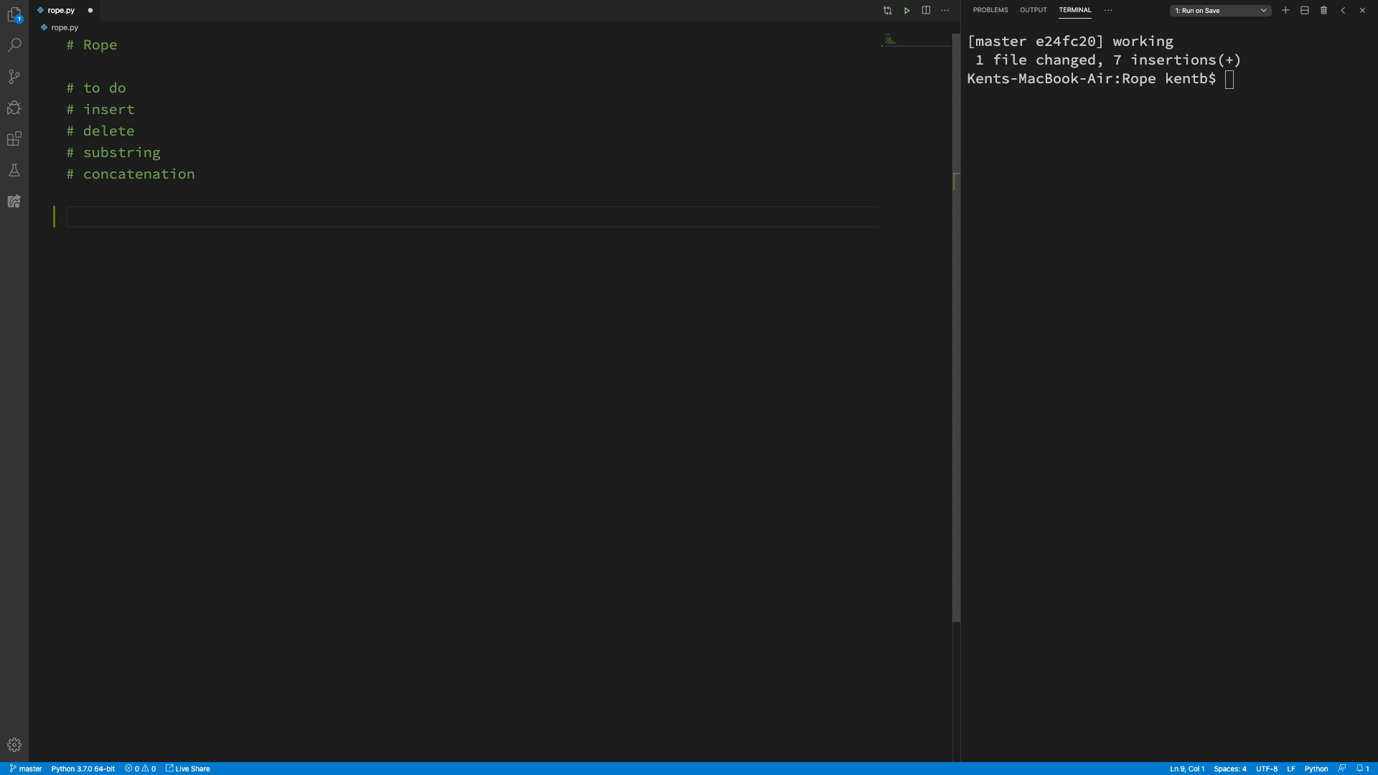
{"action": "type", "text": "1/"}
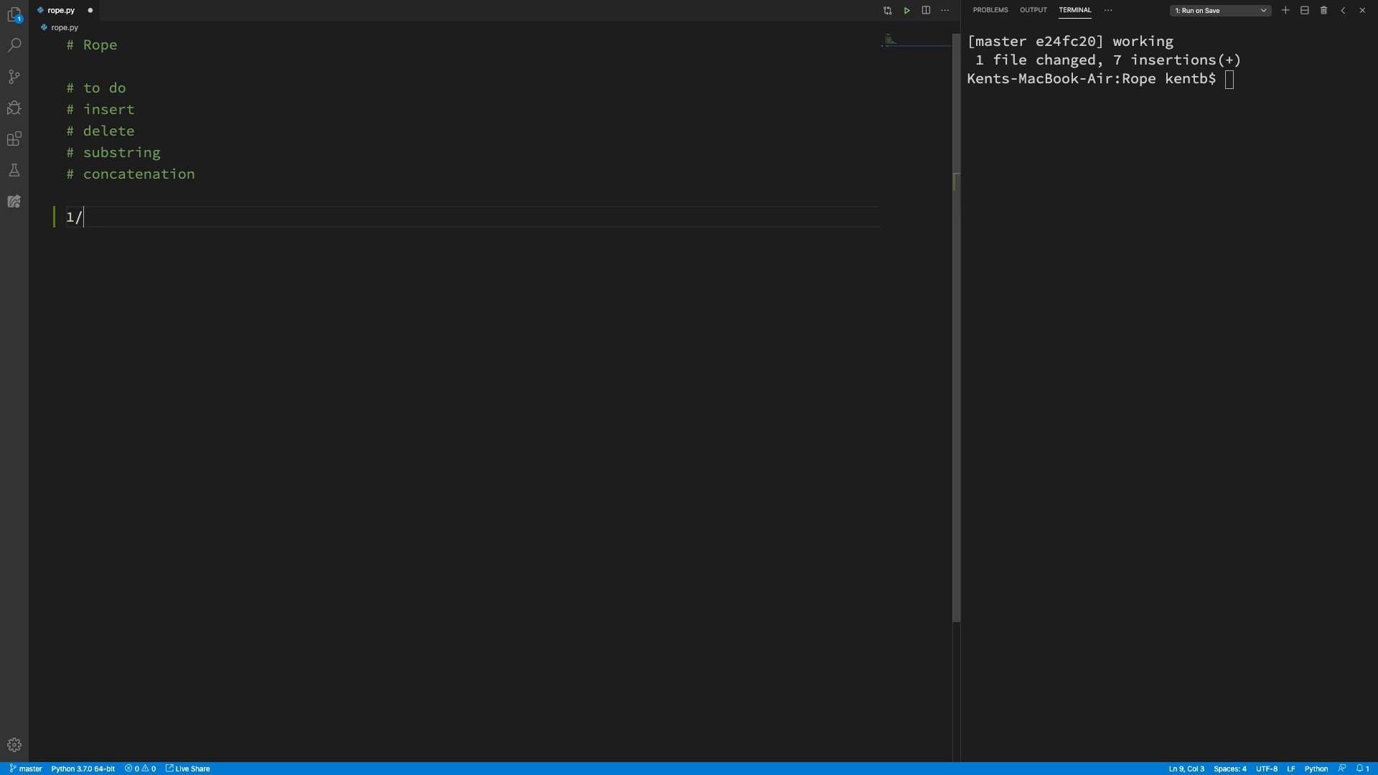
{"action": "type", "text": "0"}
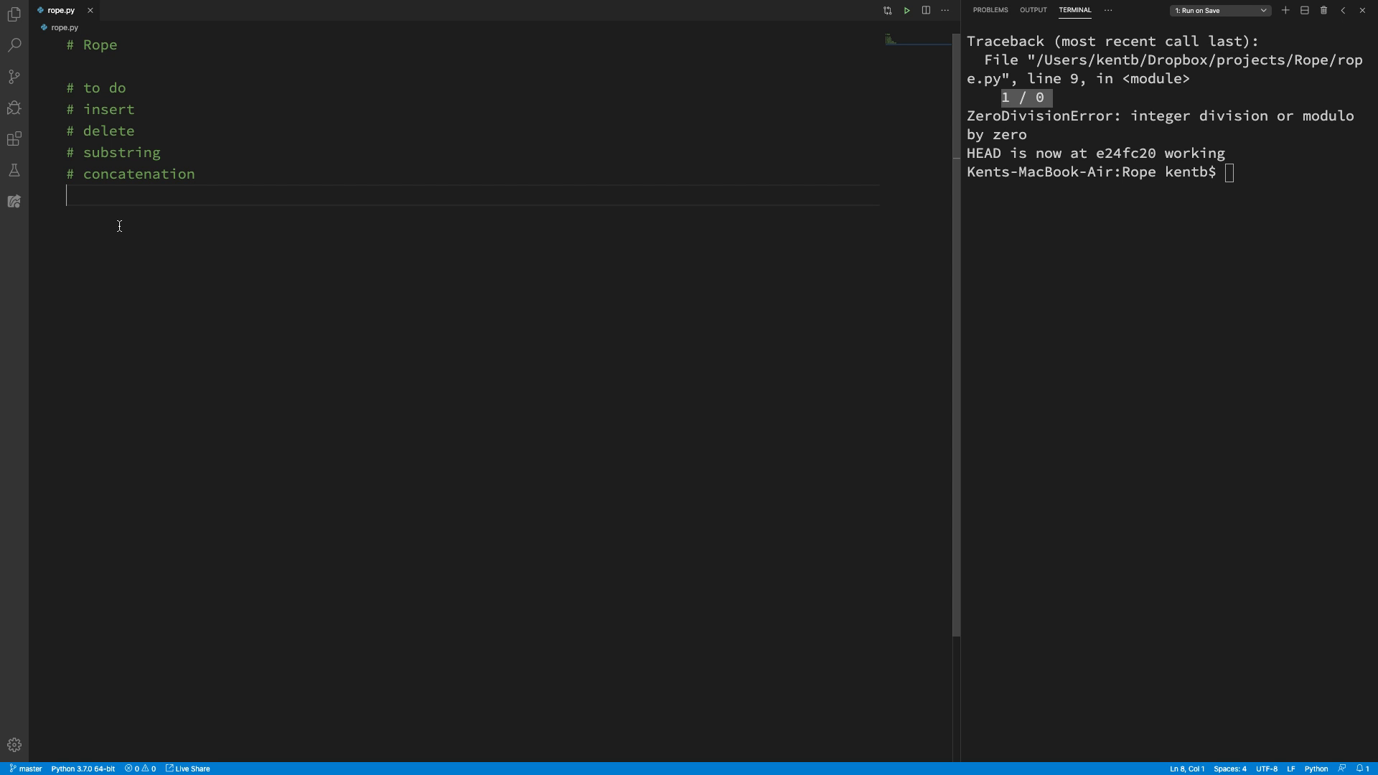
Step: Write the first test assert str(to_rope("abc")) == "abc" below the comments
{"action": "key", "text": "enter"}
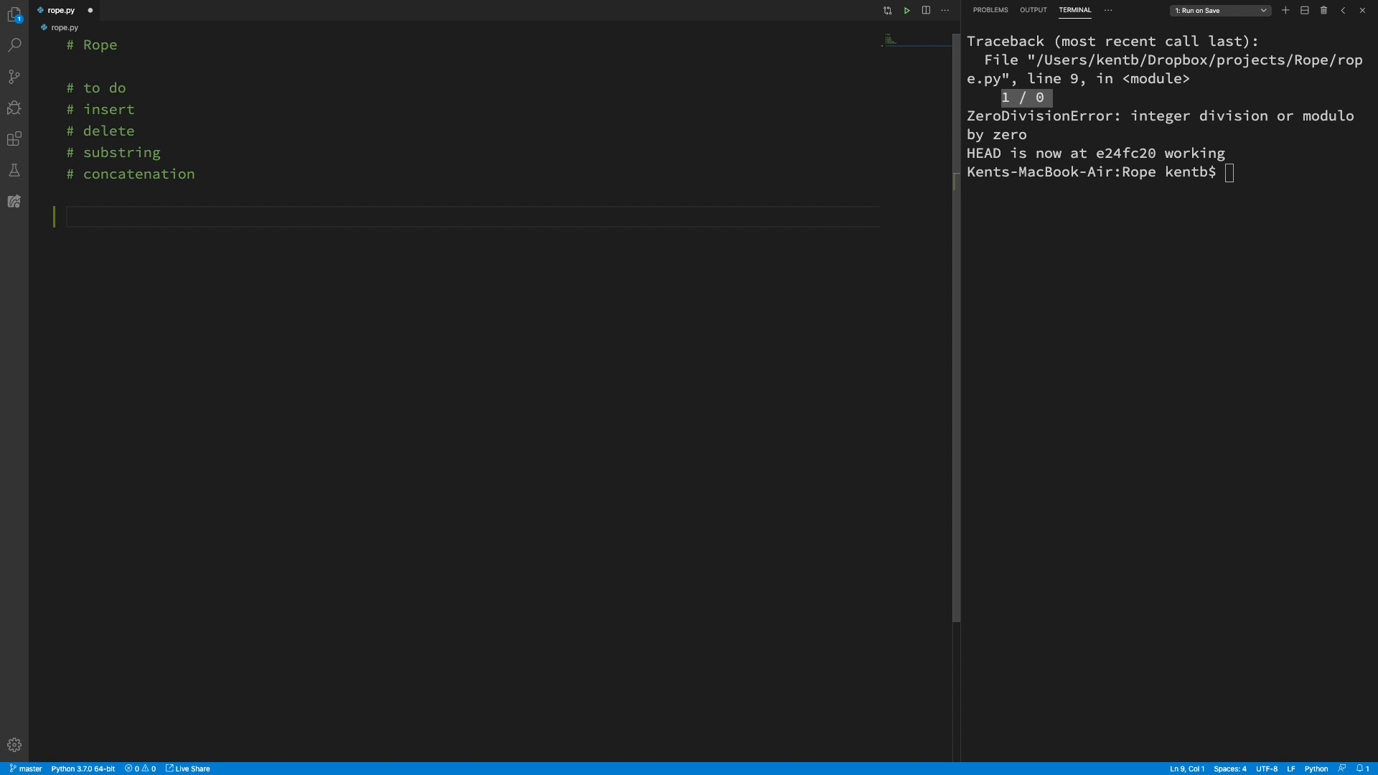
{"action": "type", "text": "asse"}
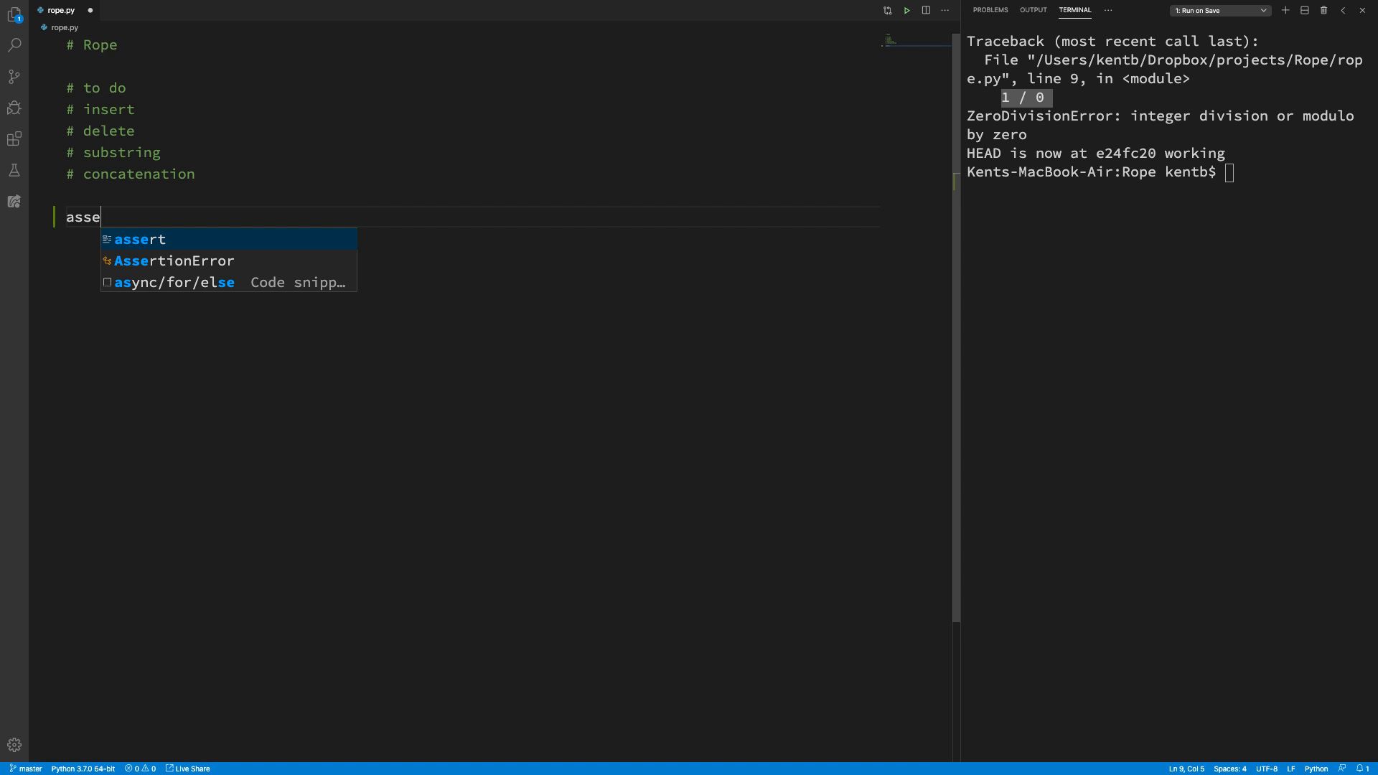
{"action": "key", "text": "Tab"}
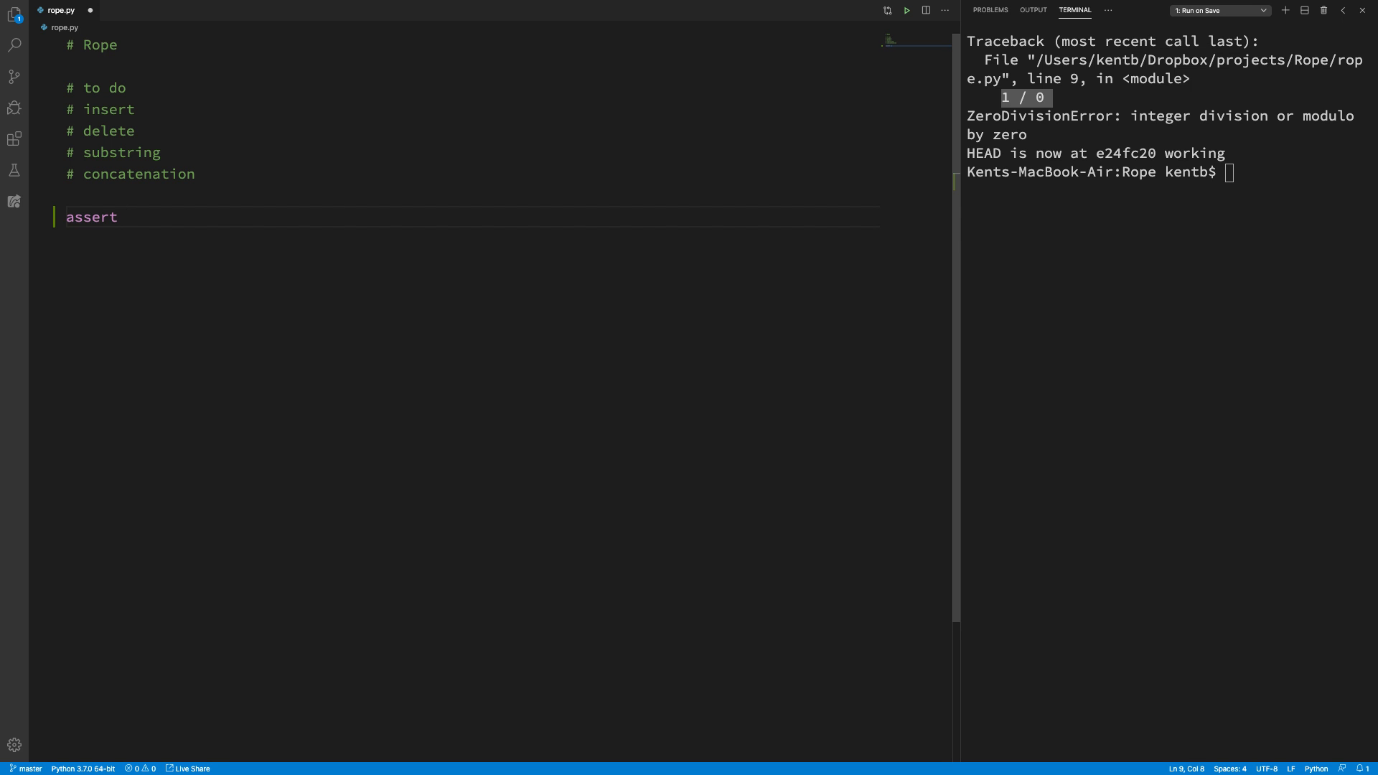
{"action": "type", "text": "t"}
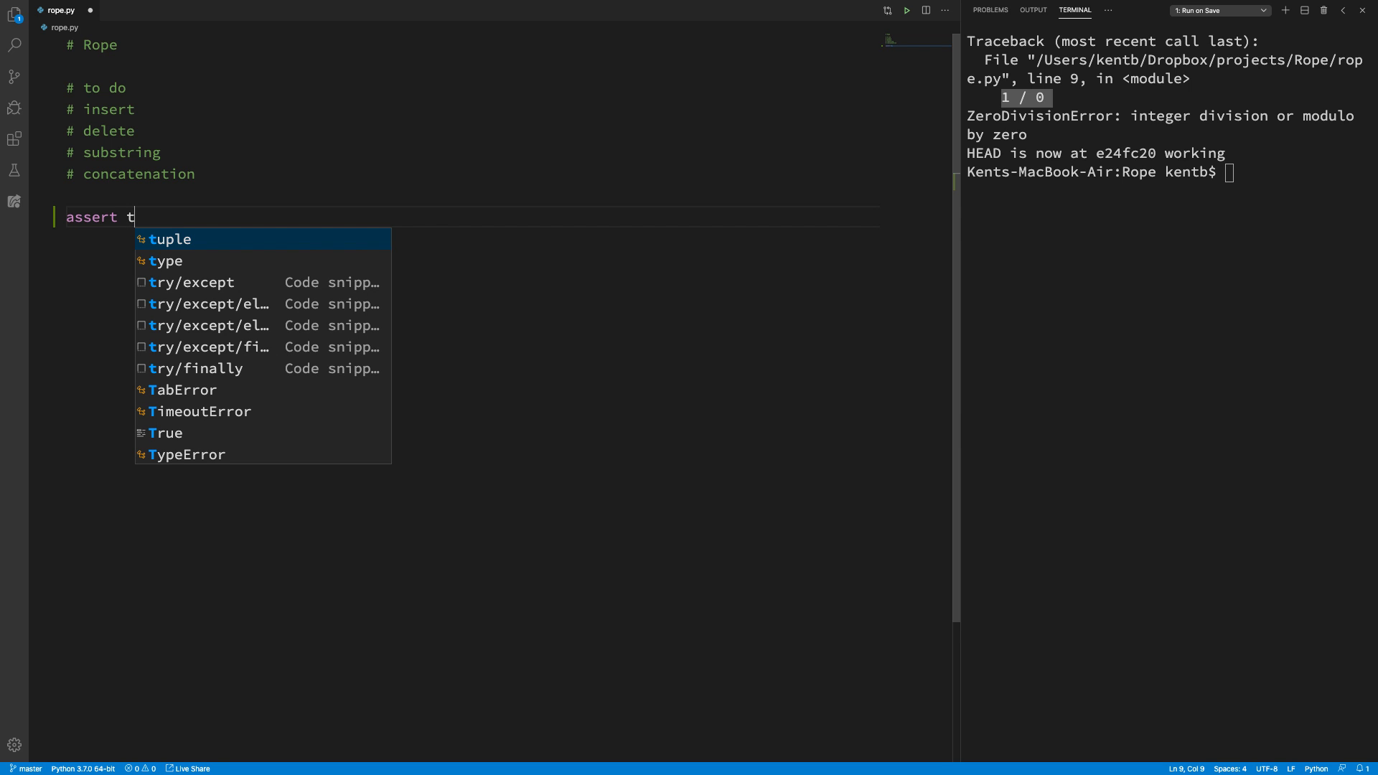
{"action": "type", "text": "o"}
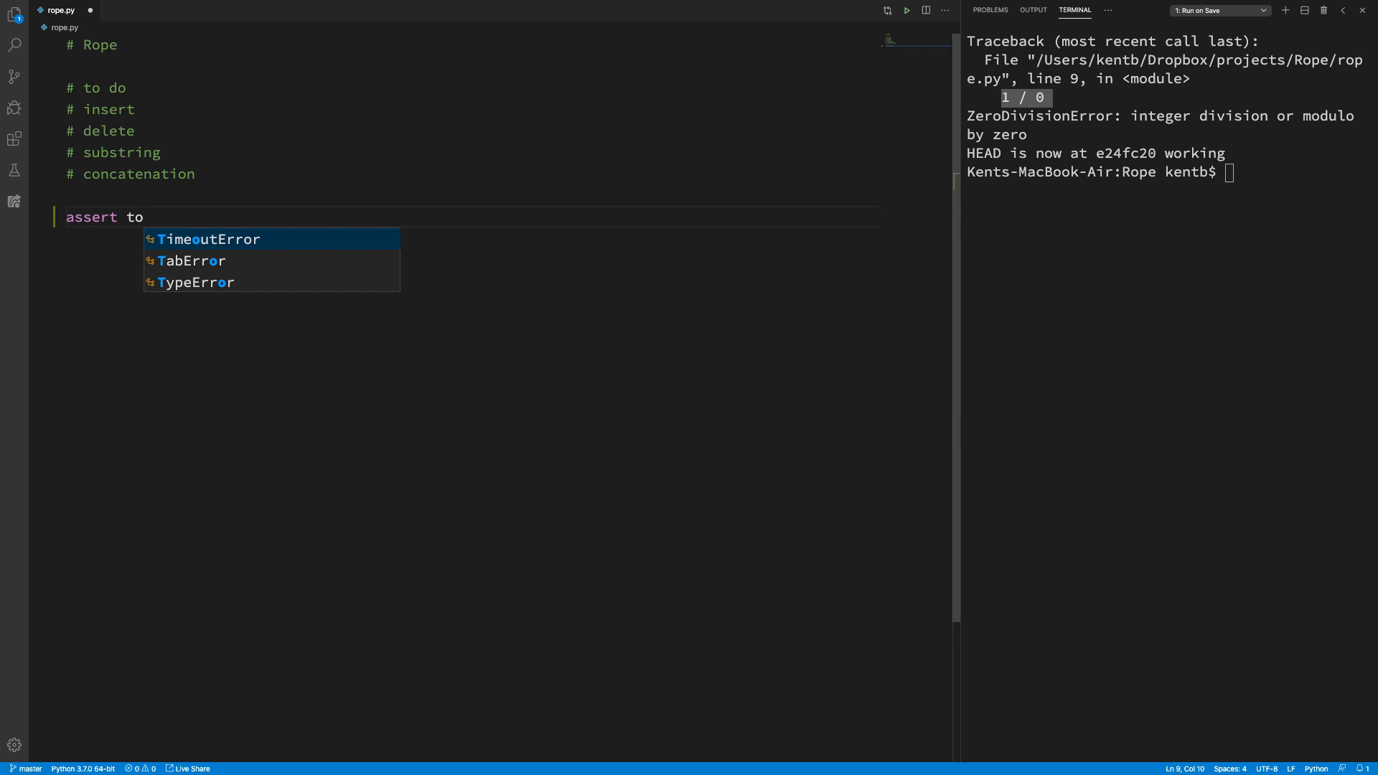
{"action": "type", "text": "_rope"}
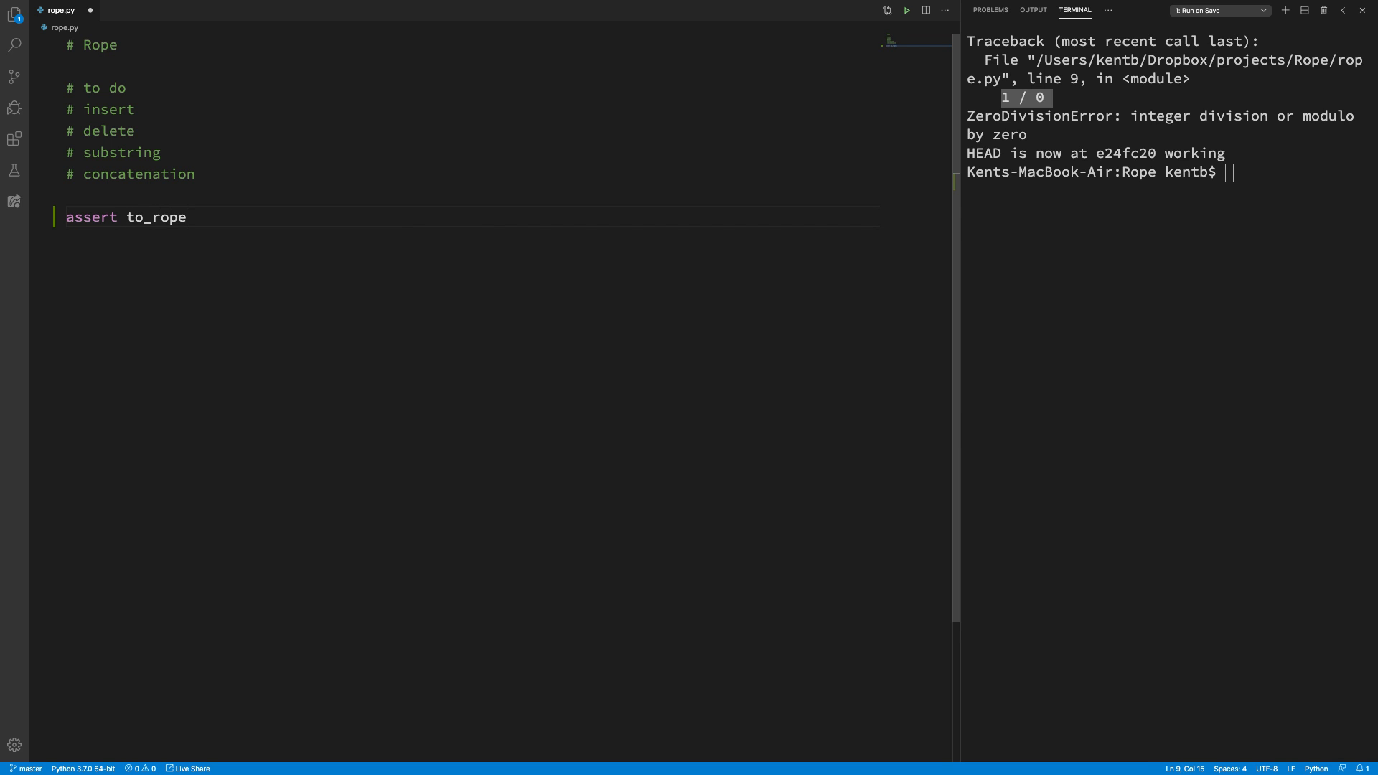
{"action": "type", "text": "(\"abc\")"}
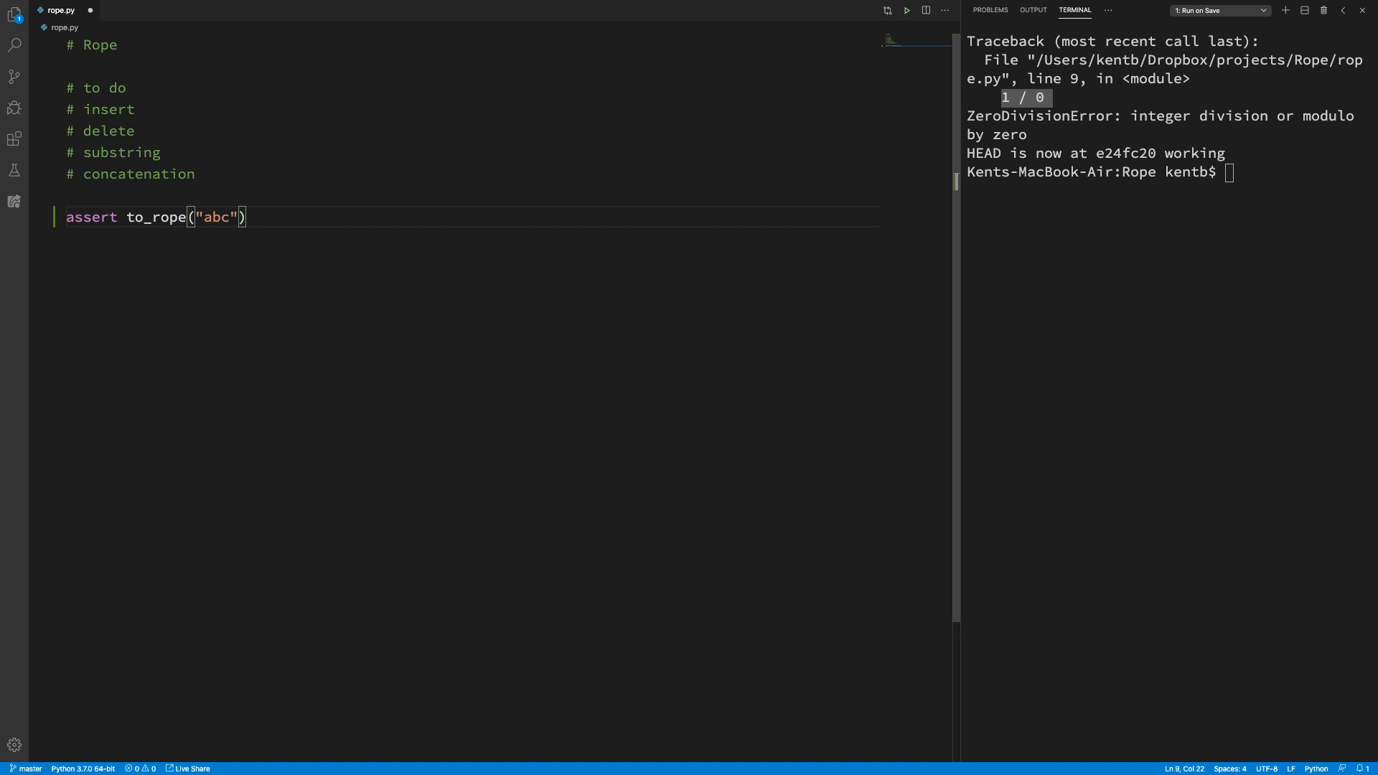
{"action": "type", "text": "str"}
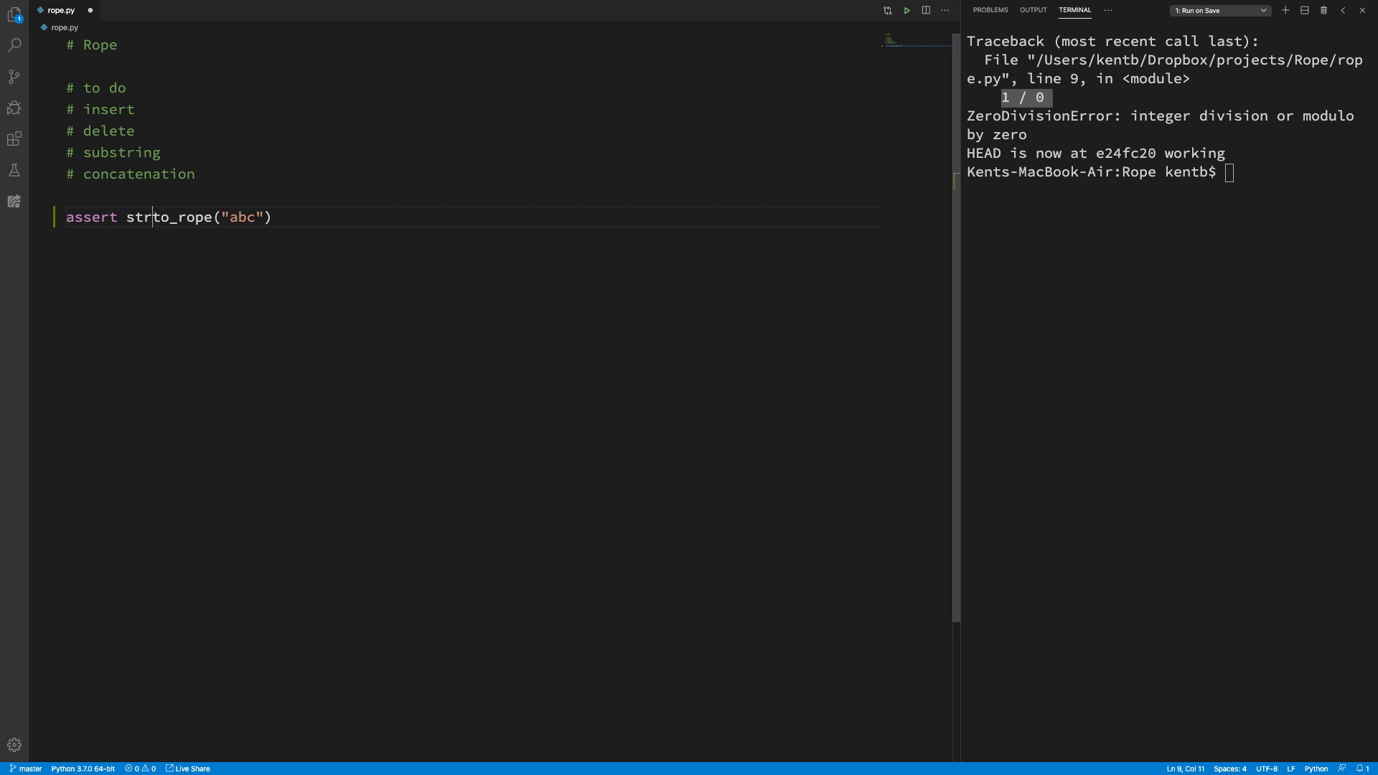
{"action": "type", "text": "("}
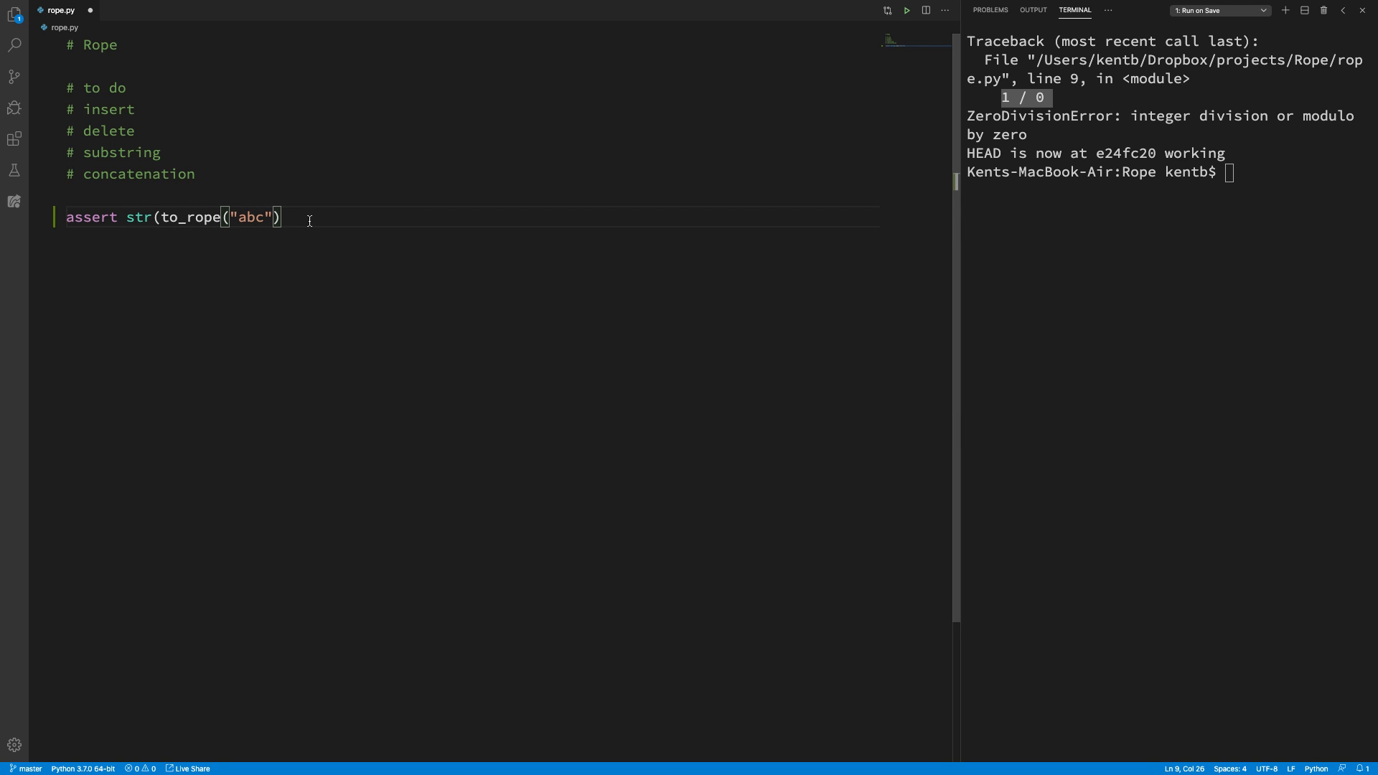
{"action": "type", "text": "== \"ab\""}
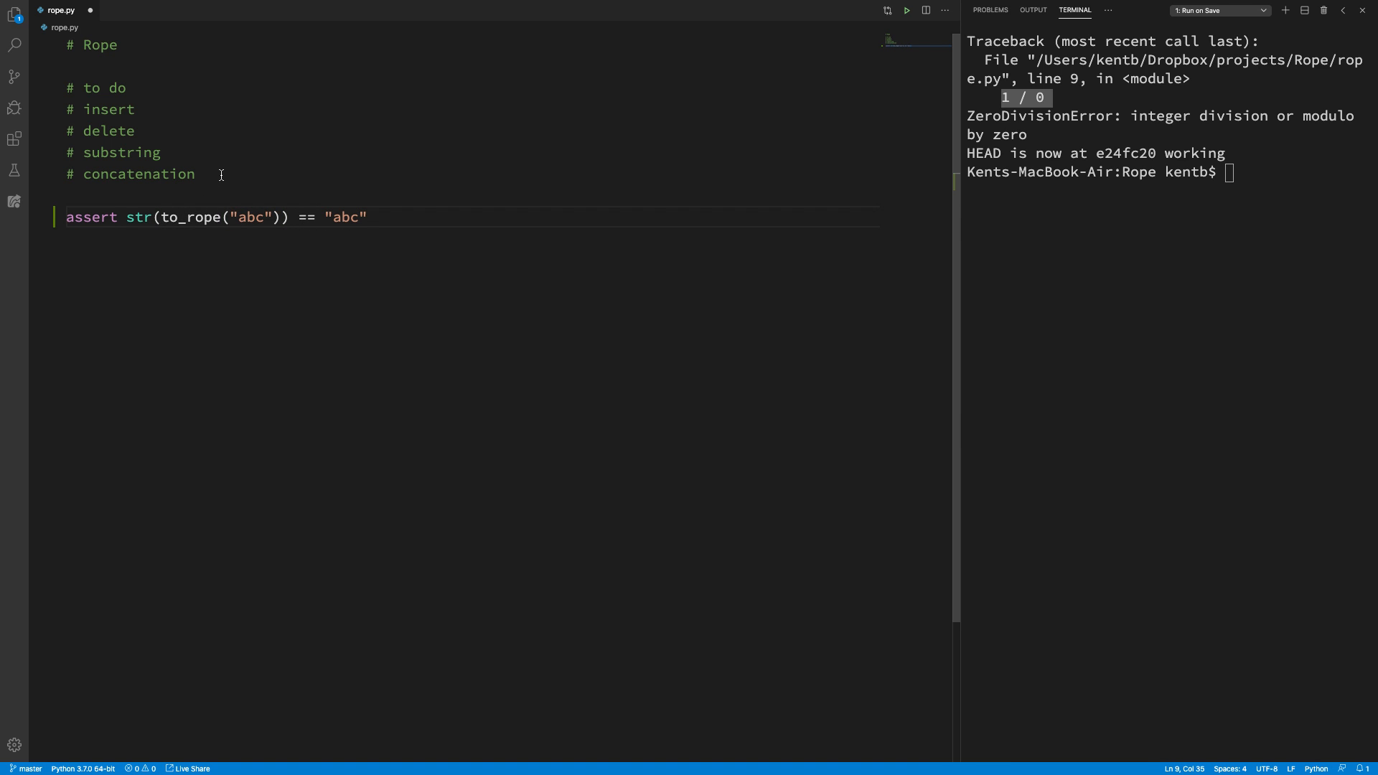
{"action": "key", "text": "Enter"}
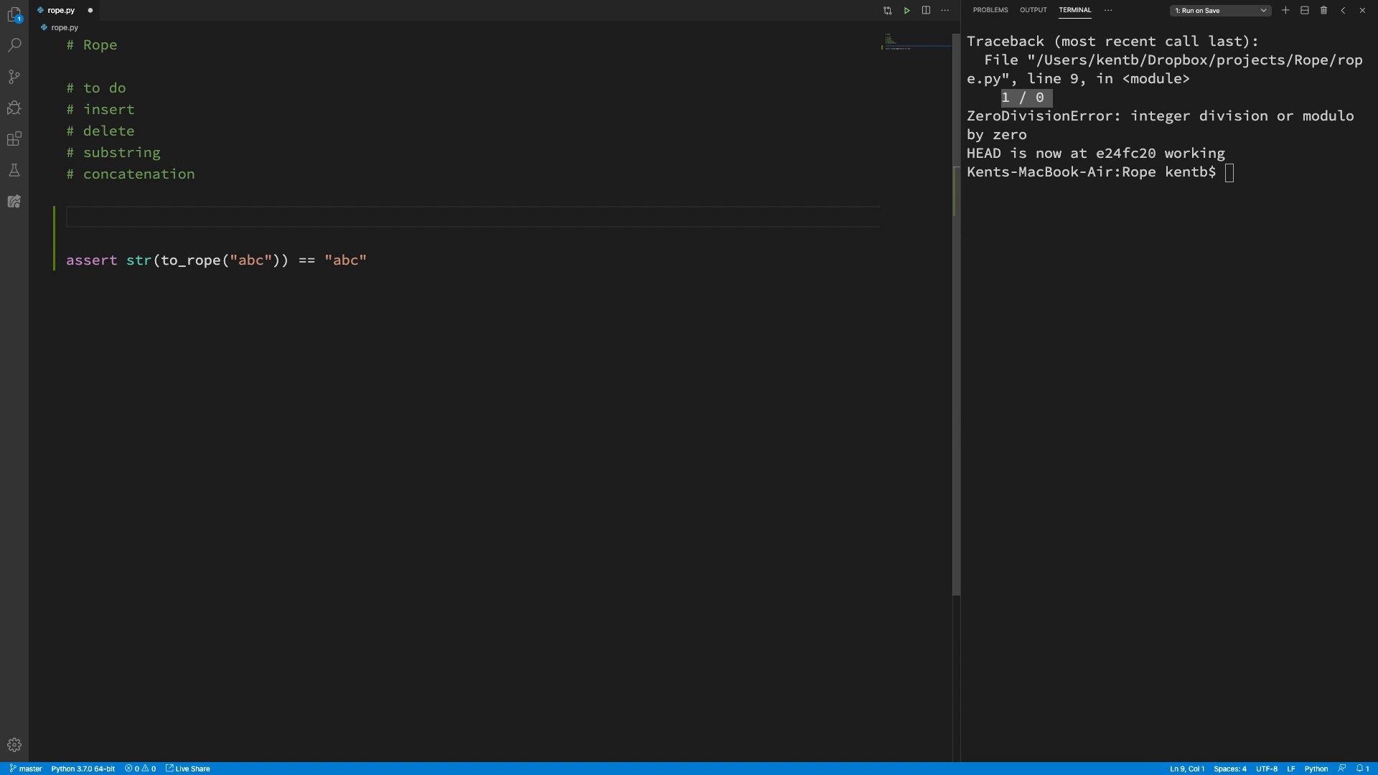
Step: Add a # API section defining to_rope(string) that returns string, committed on save
{"action": "type", "text": "# AP"}
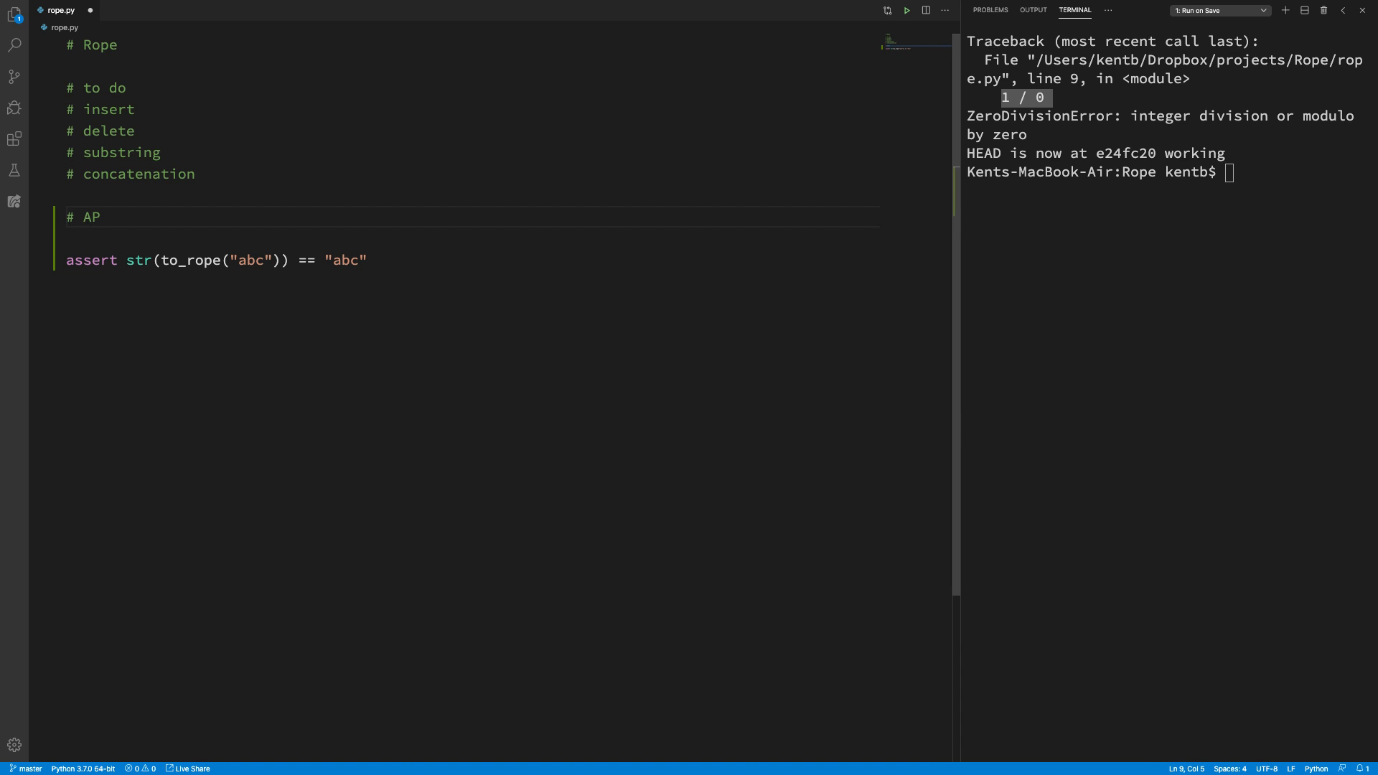
{"action": "type", "text": "I"}
{"action": "left_click", "coordinate": [468, 237]}
{"action": "type", "text": "def t"}
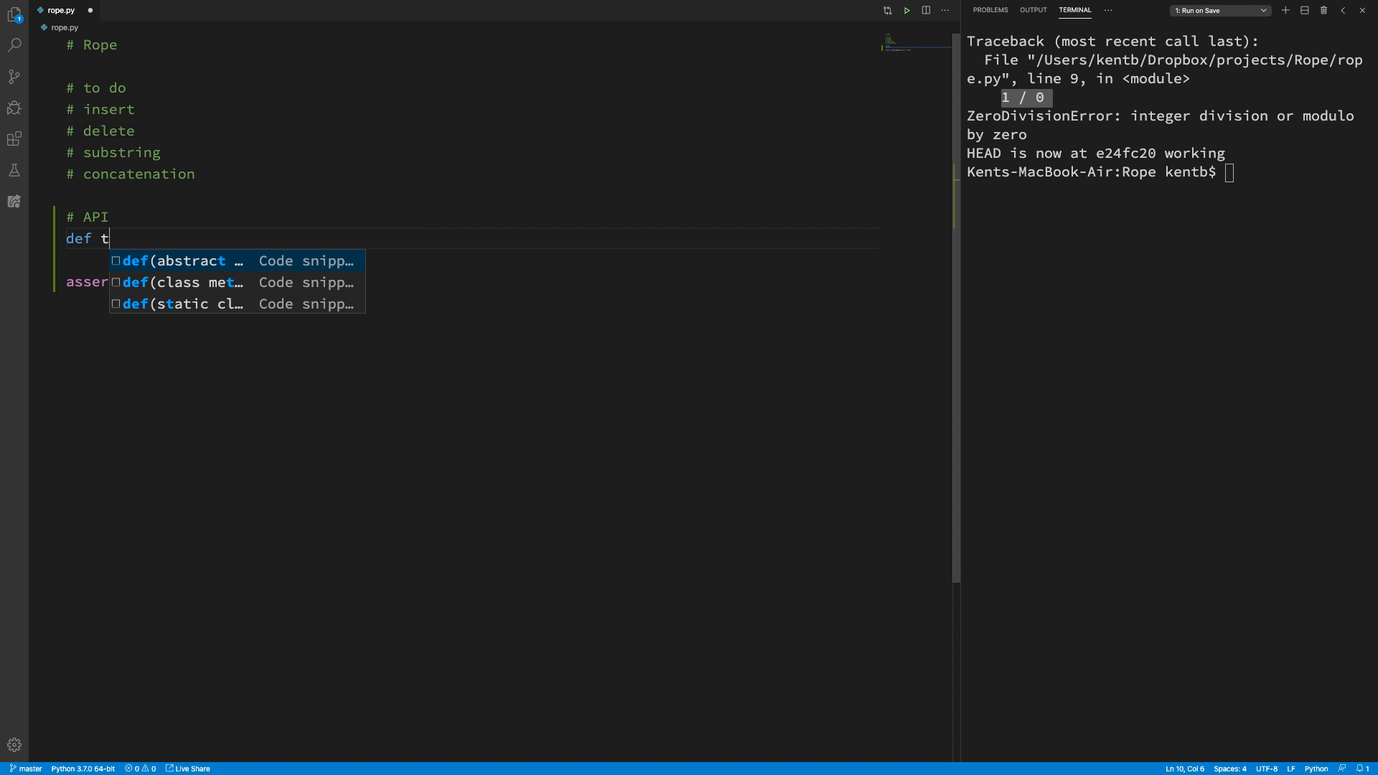
{"action": "type", "text": "o_rope"}
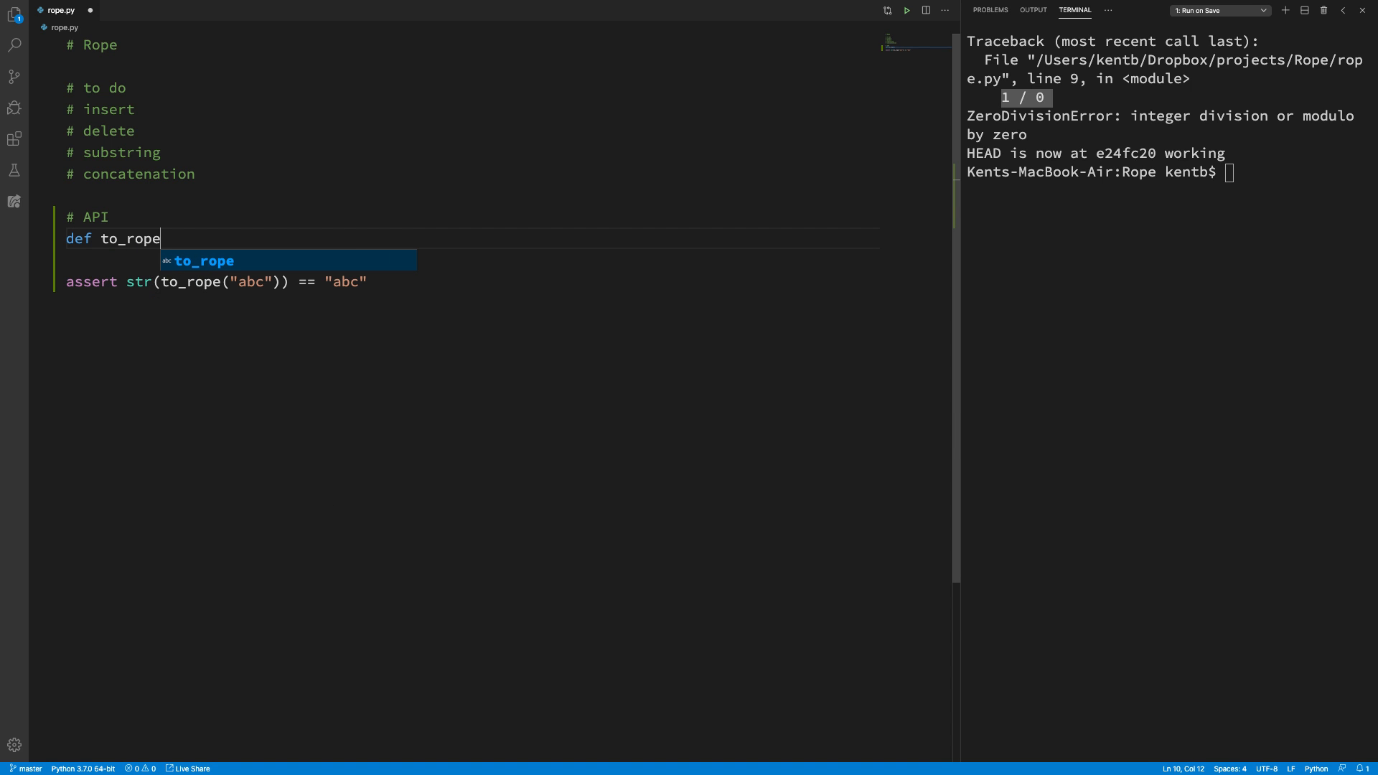
{"action": "type", "text": "(string)"}
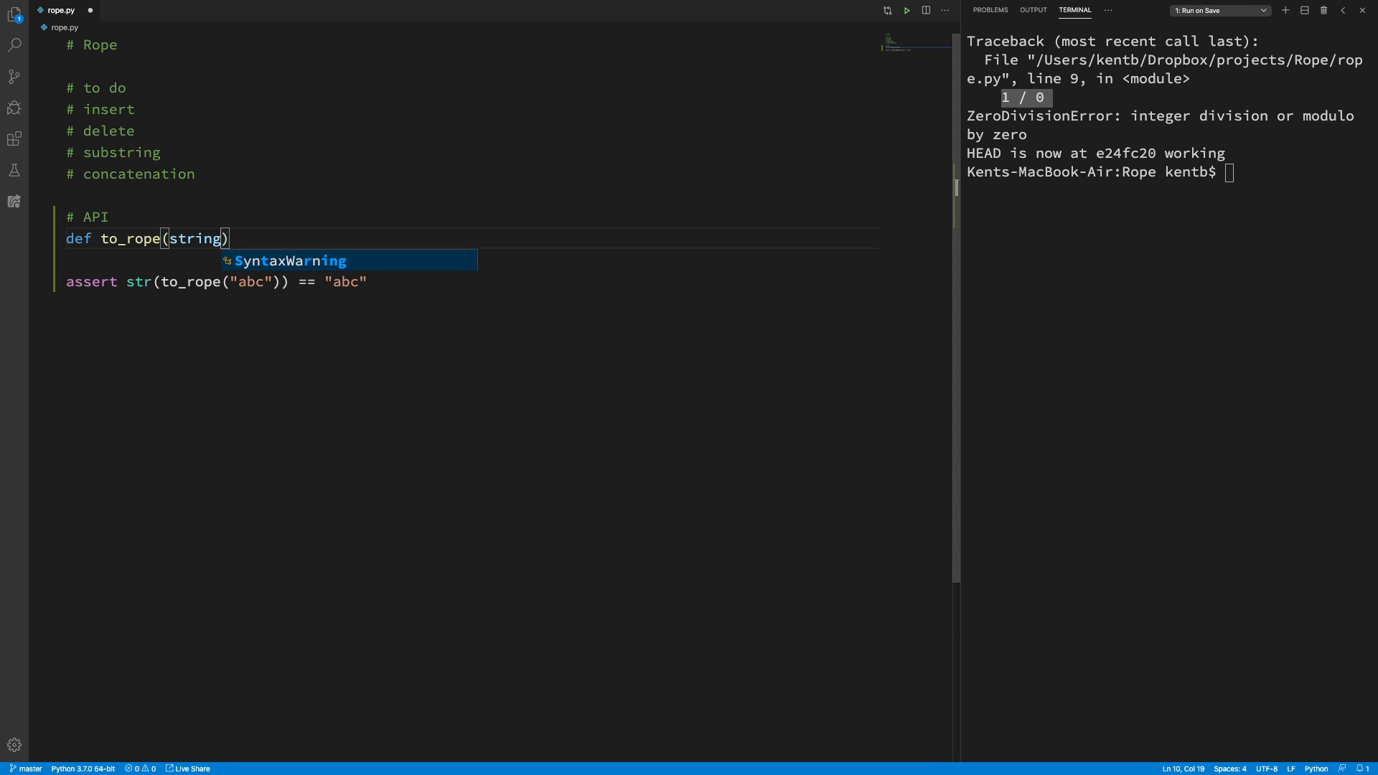
{"action": "key", "text": "Enter"}
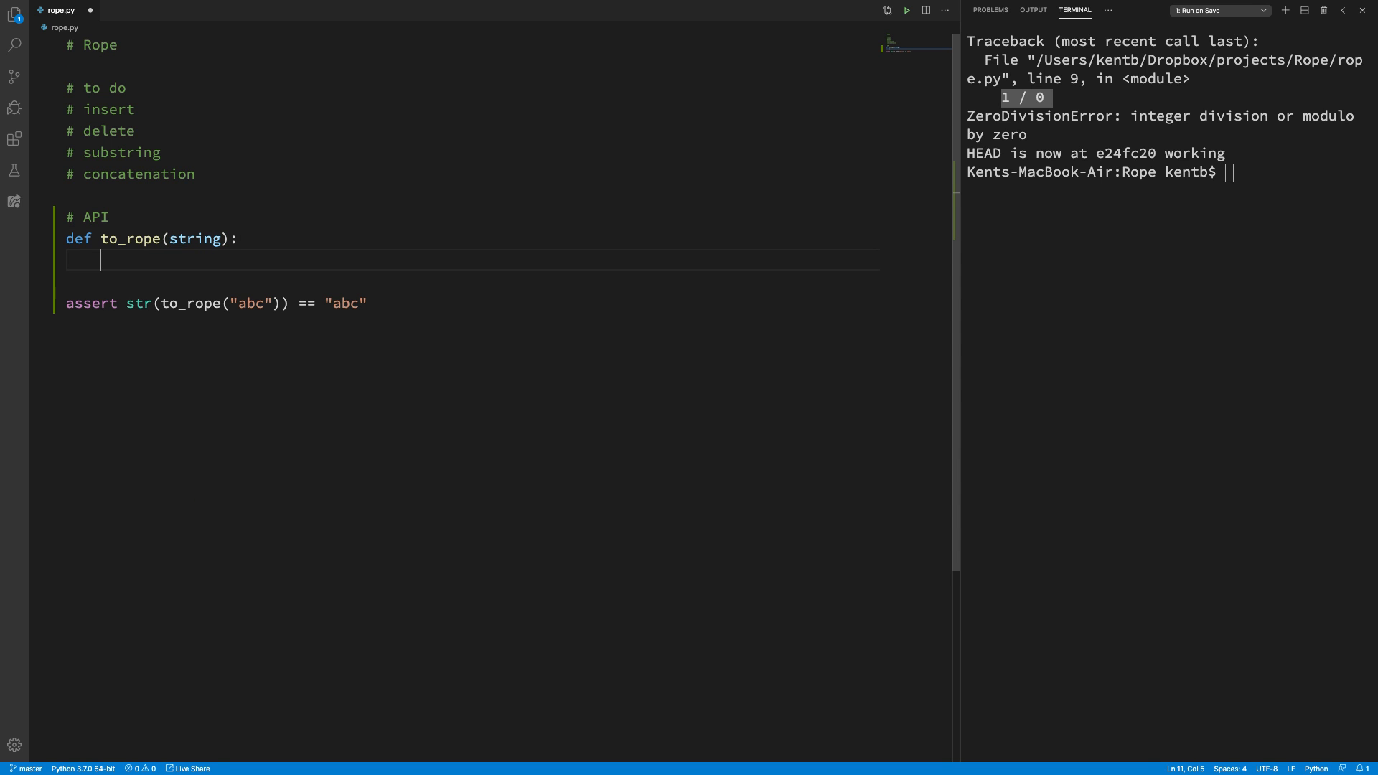
{"action": "type", "text": "return string"}
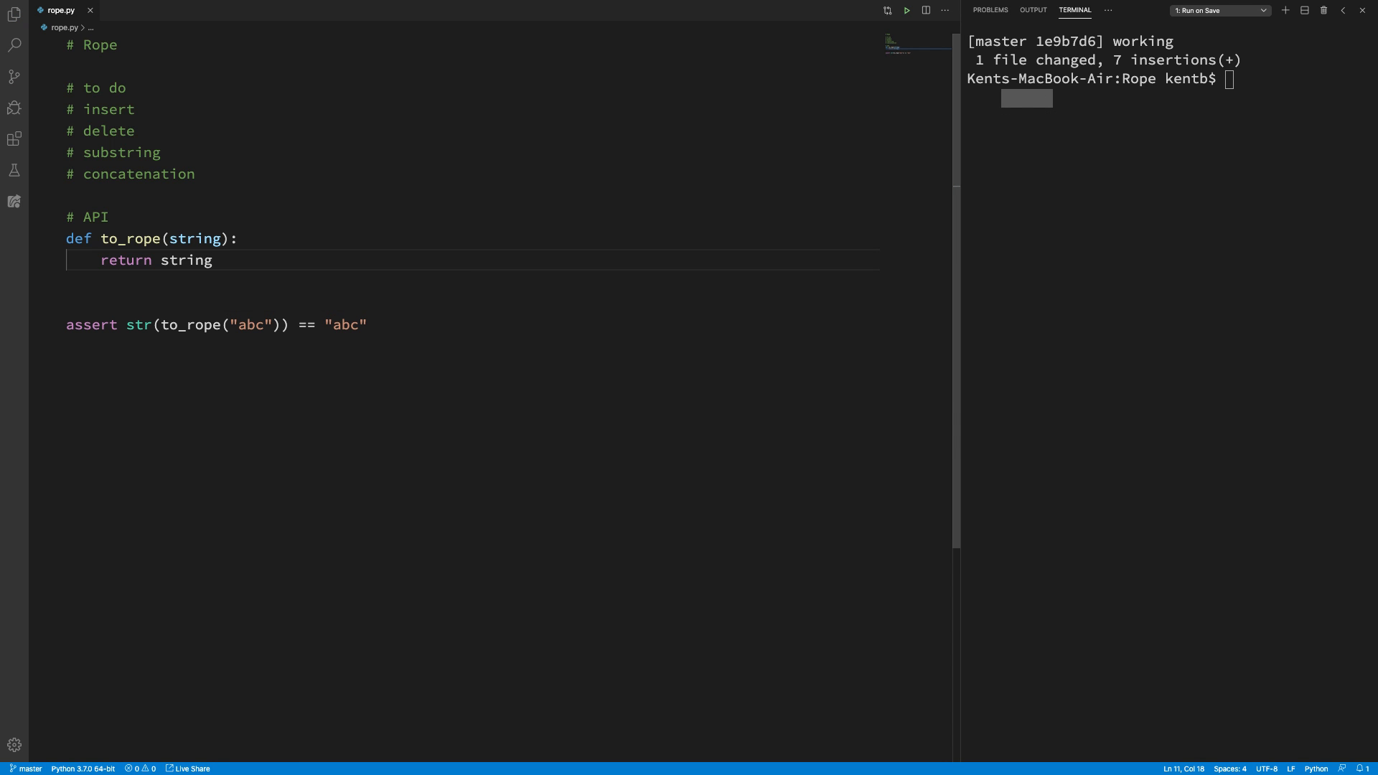
{"action": "mouse_move", "coordinate": [1157, 108]}
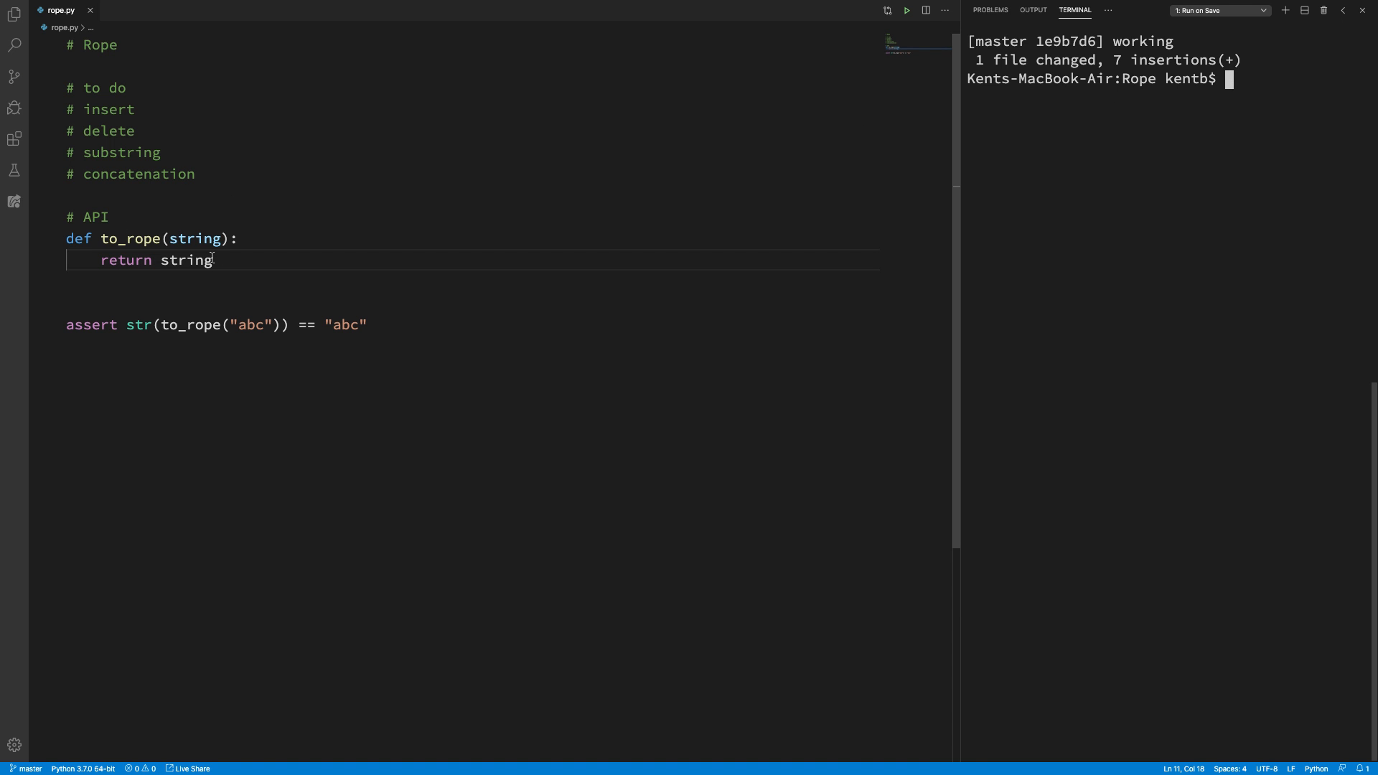
{"action": "double_click", "coordinate": [186, 260]}
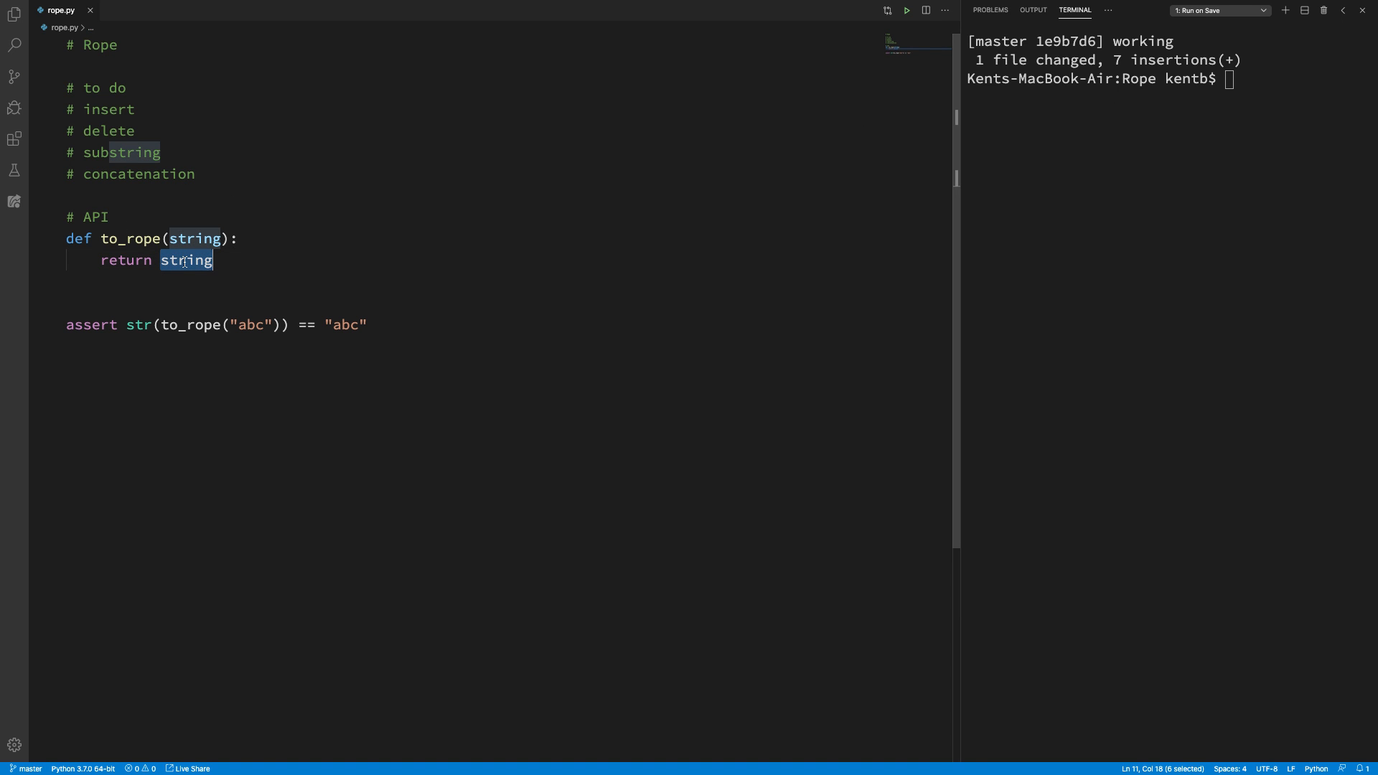
{"action": "mouse_move", "coordinate": [377, 315]}
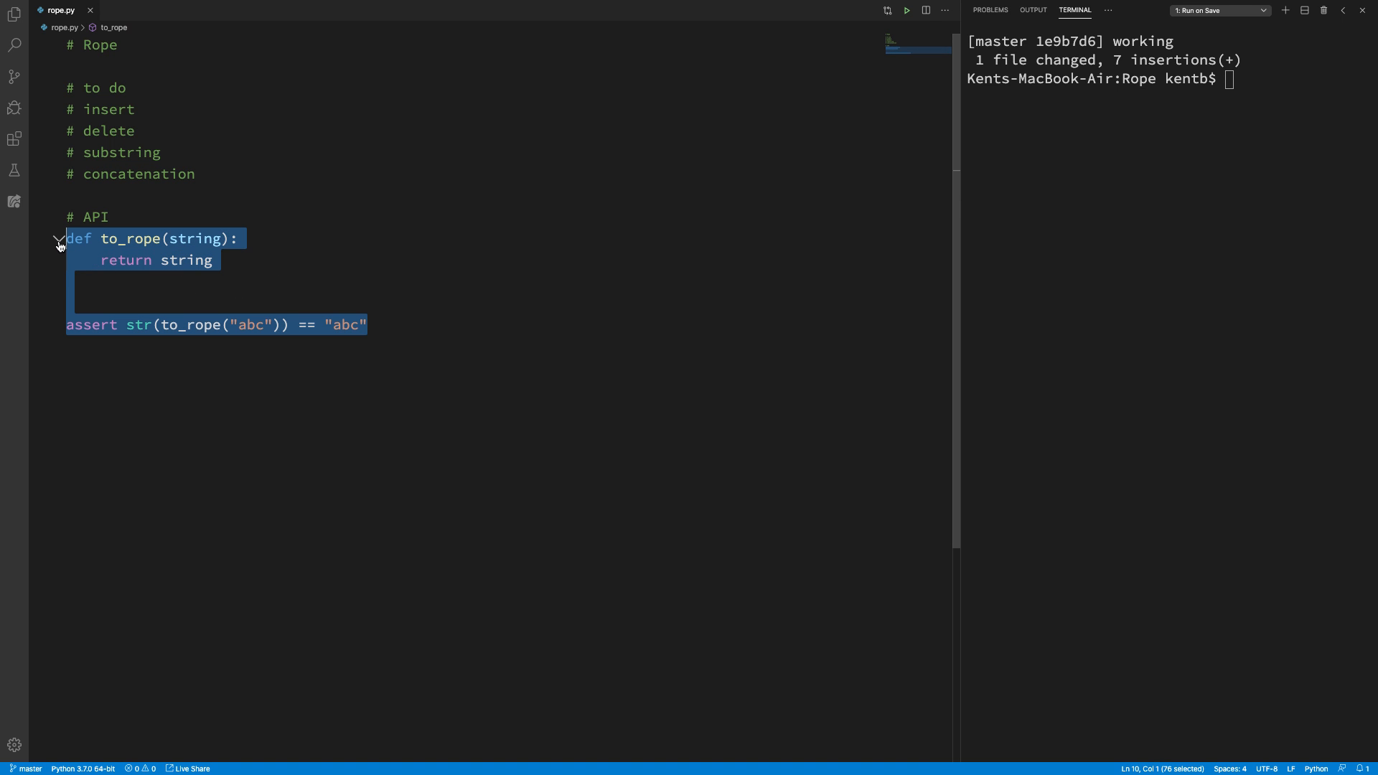
{"action": "mouse_move", "coordinate": [76, 319]}
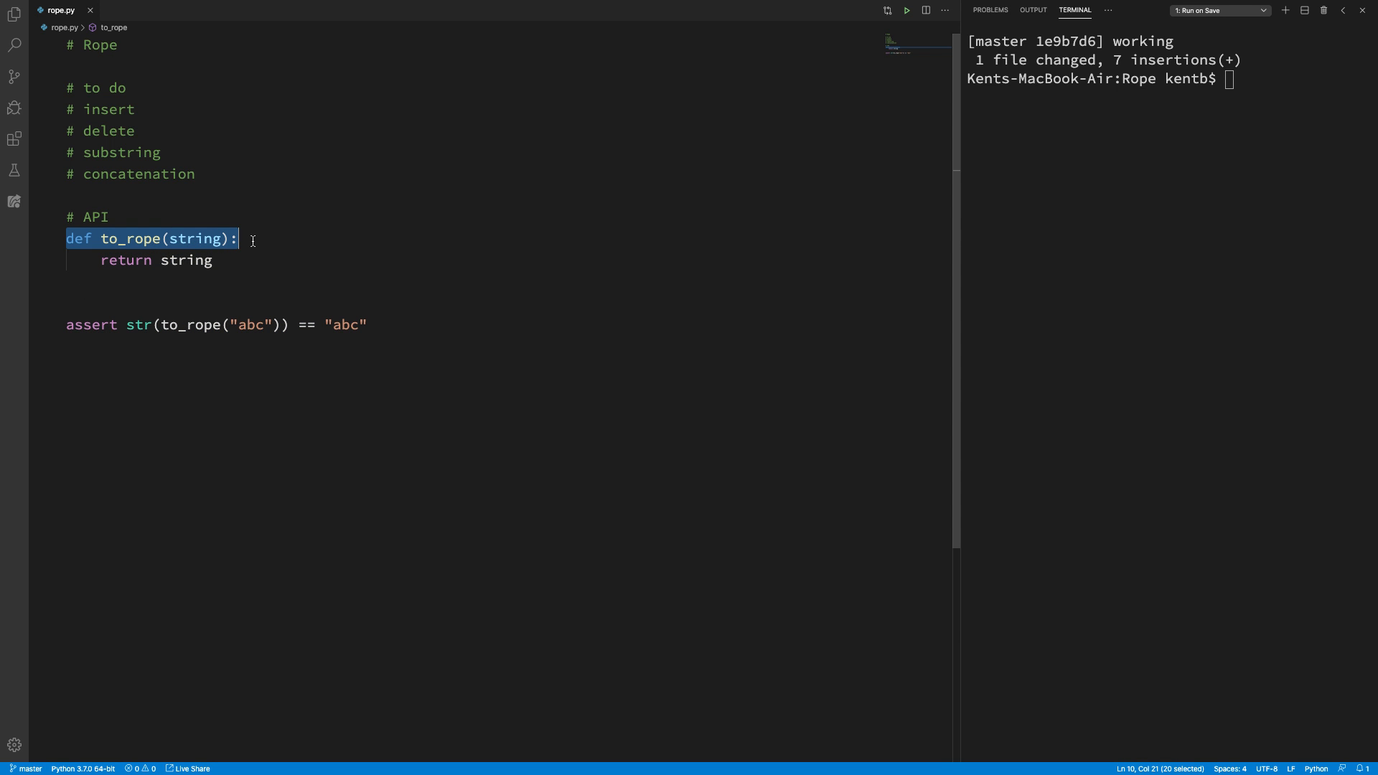
{"action": "mouse_move", "coordinate": [216, 280]}
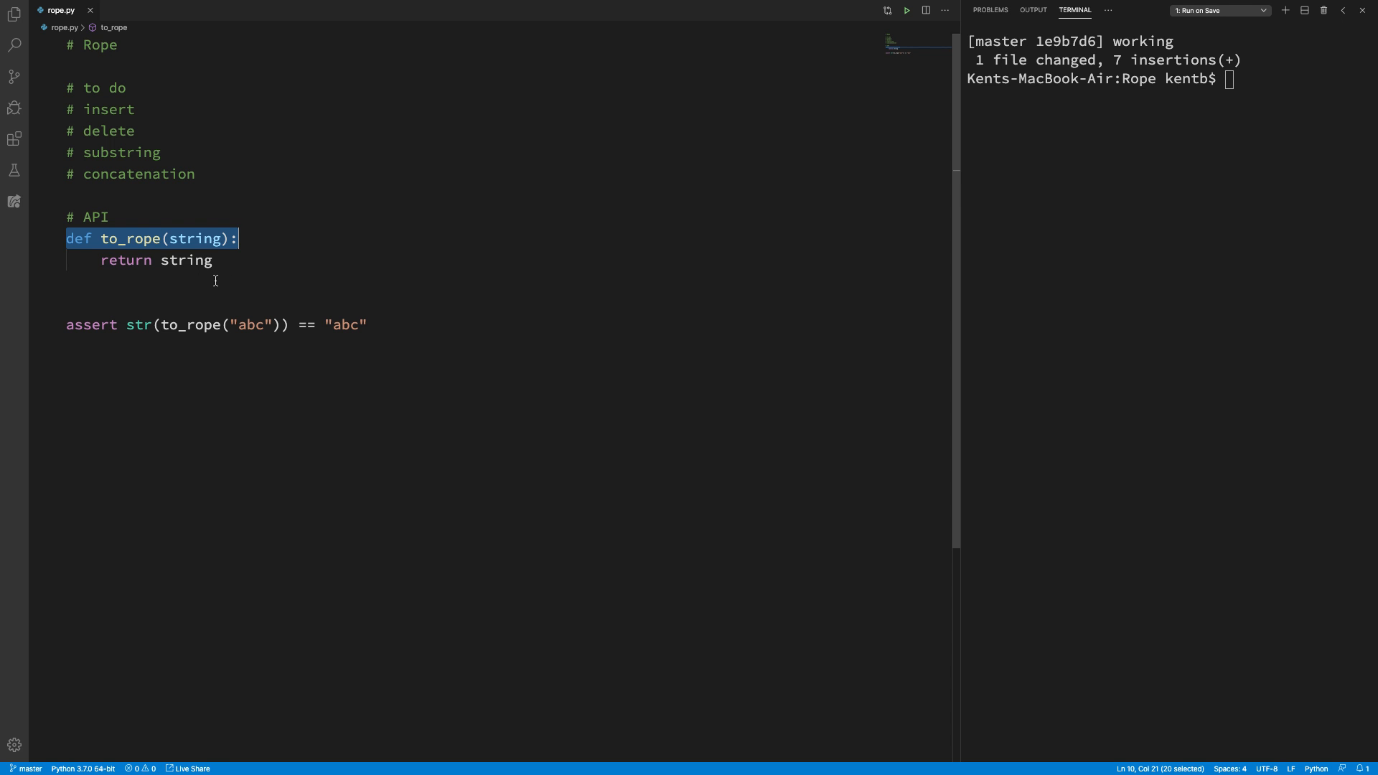
{"action": "double_click", "coordinate": [185, 260]}
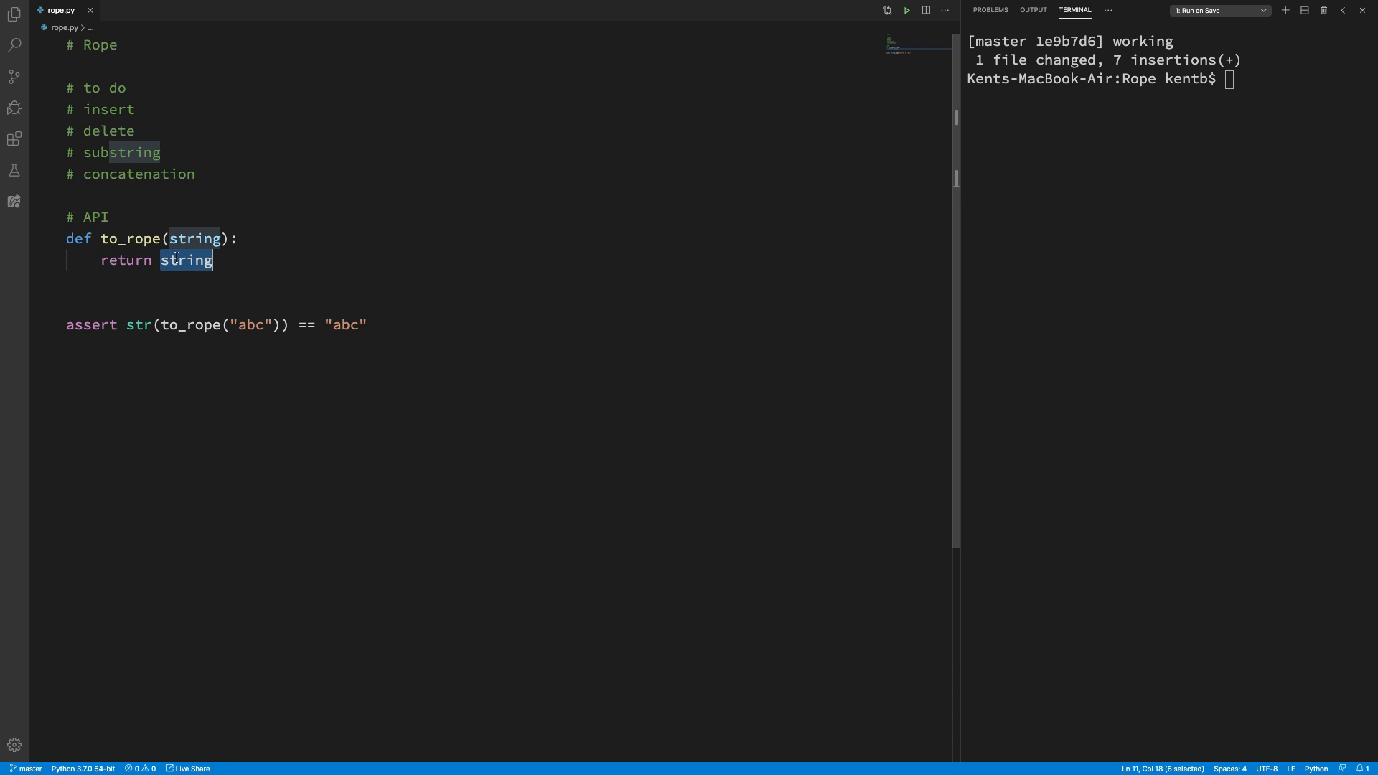
{"action": "type", "text": "something"}
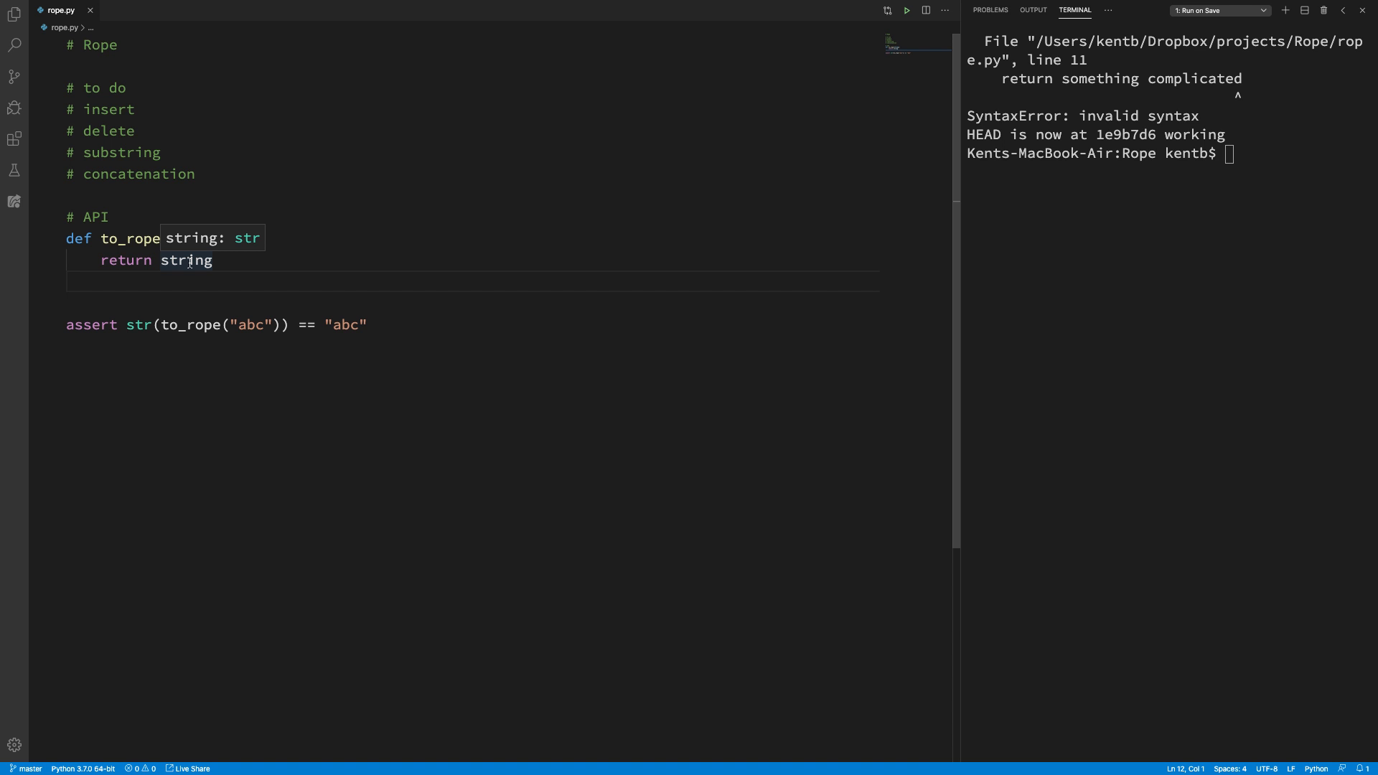
{"action": "double_click", "coordinate": [185, 260]}
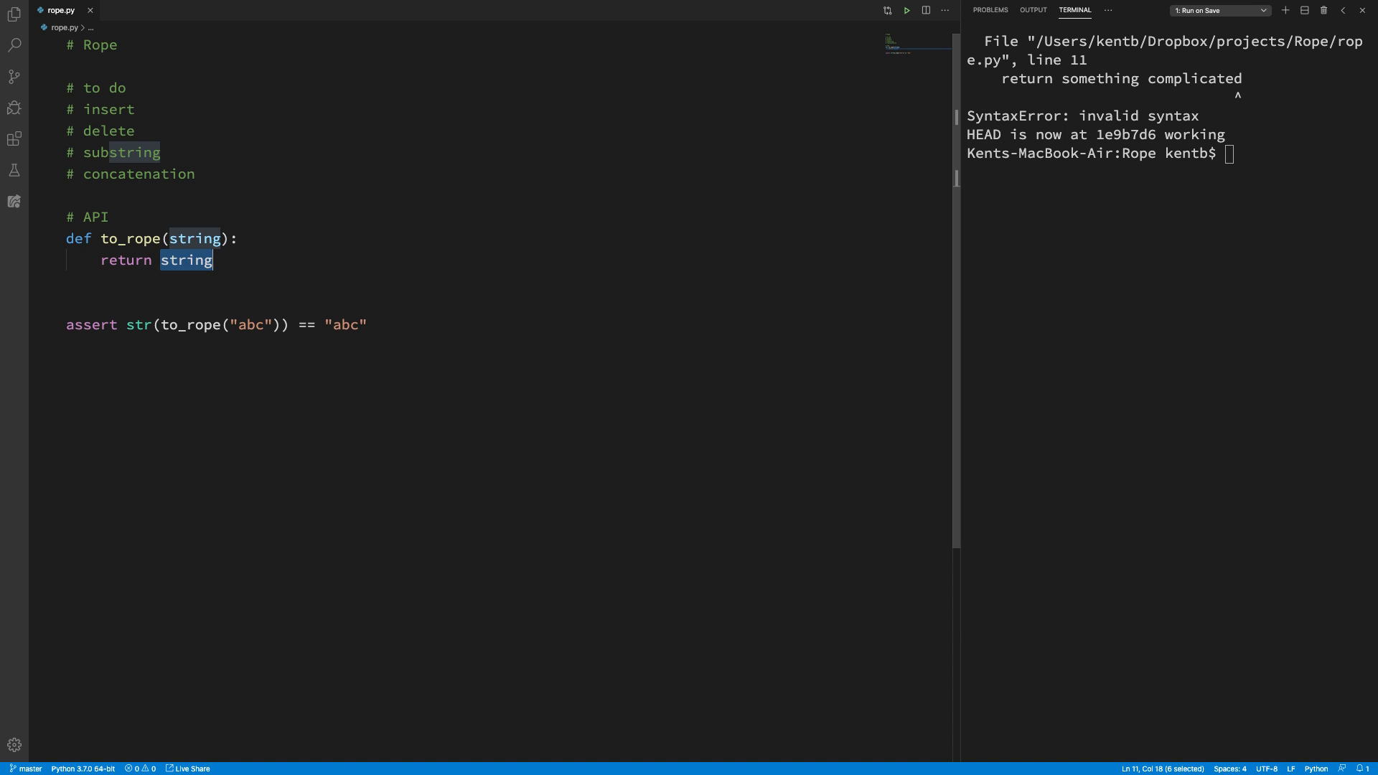
{"action": "type", "text": "Rope(str"}
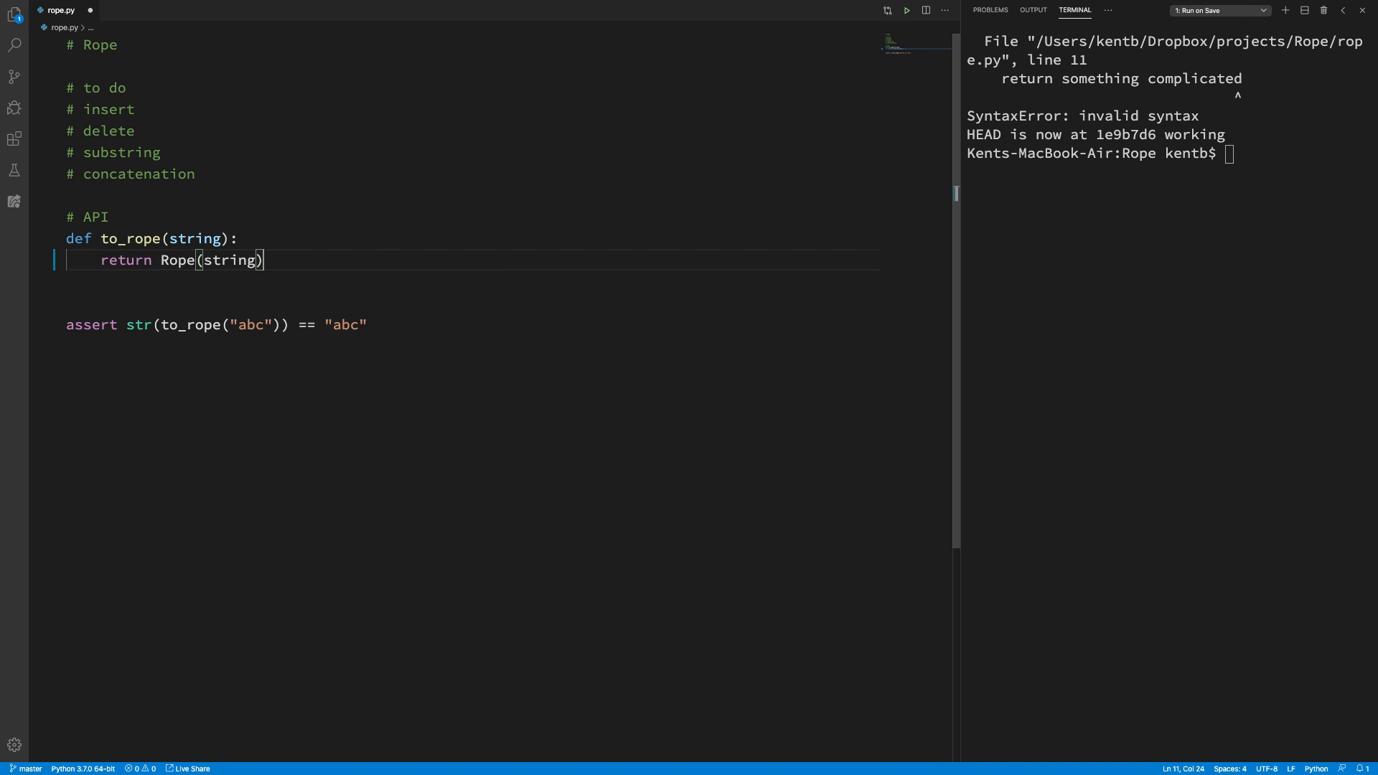
{"action": "type", "text": "class Rope:"}
{"action": "type", "text": "def __init__("}
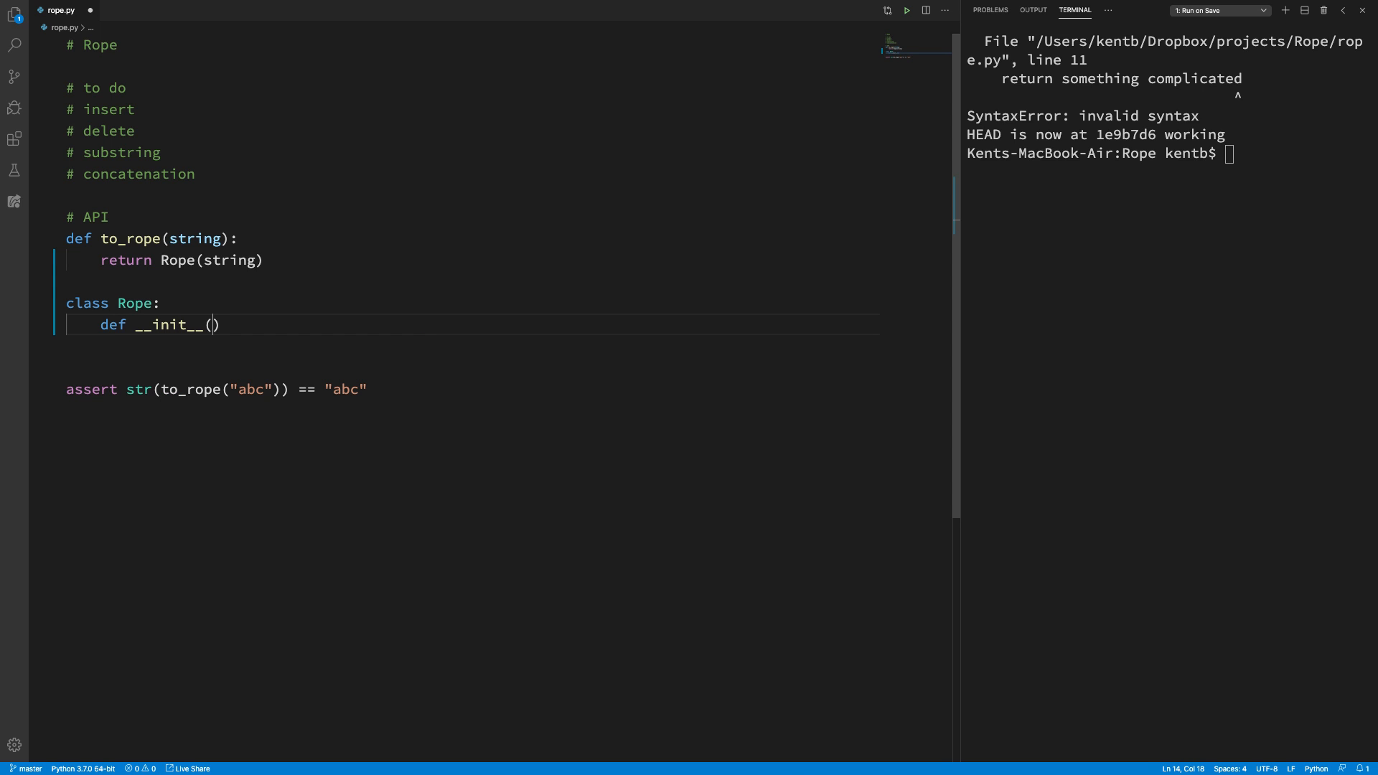
{"action": "type", "text": "string"}
{"action": "type", "text": "pas"}
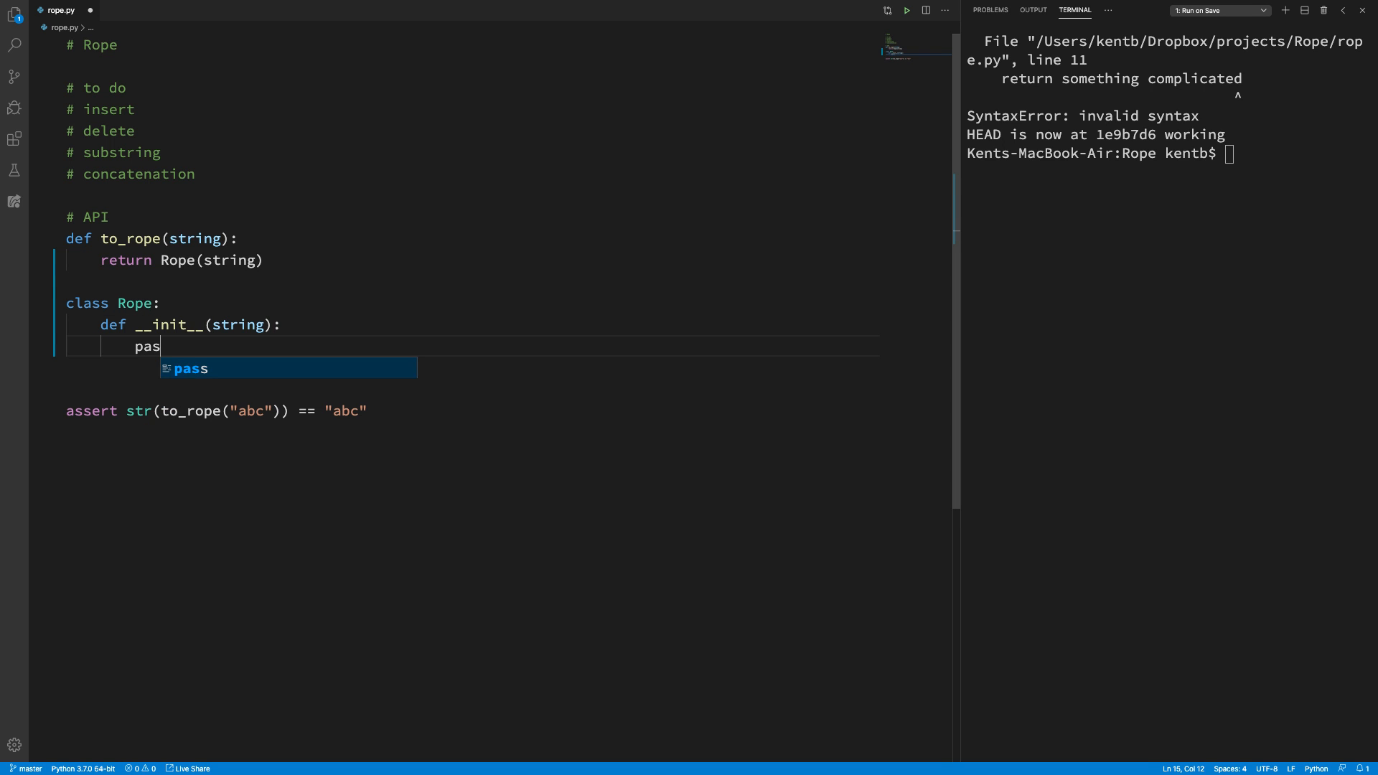
{"action": "key", "text": "Enter"}
{"action": "type", "text": "def __str__(self"}
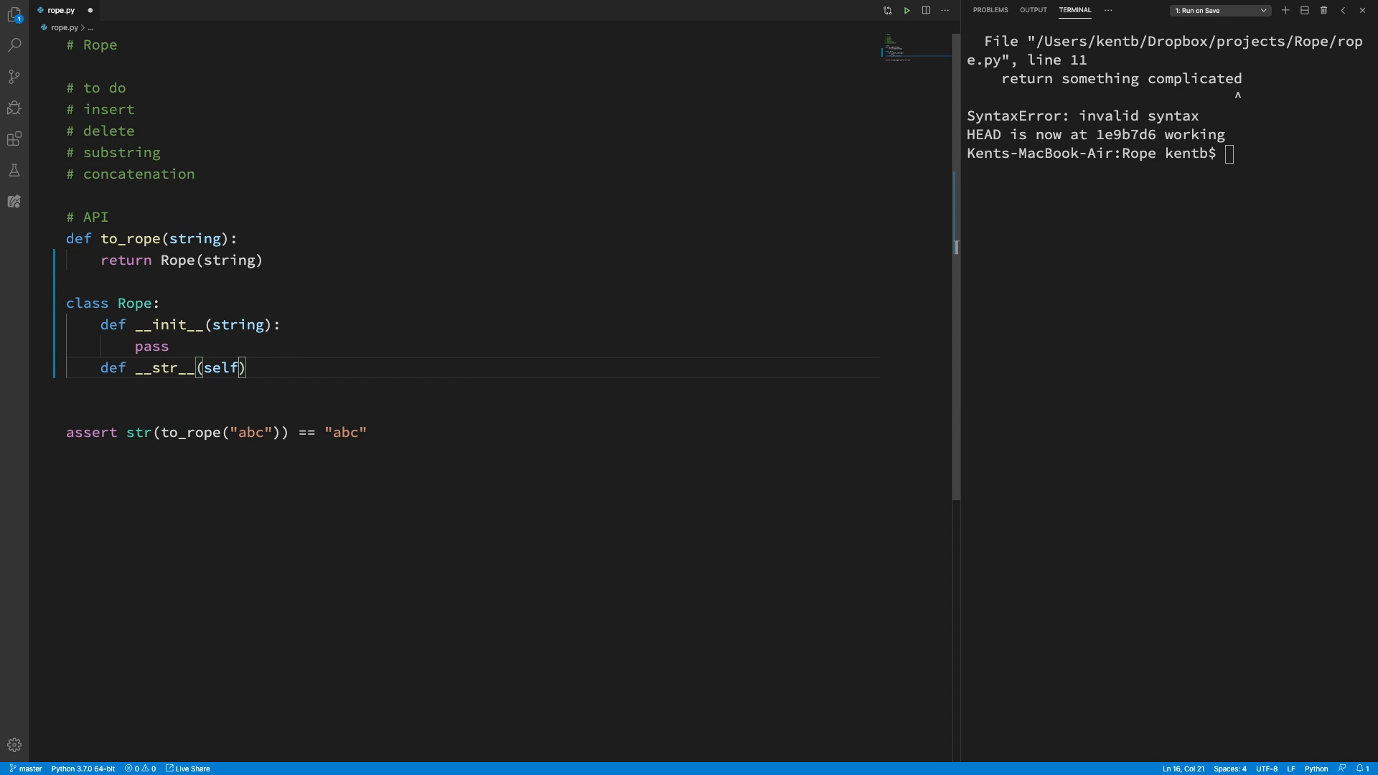
{"action": "type", "text": "retur"}
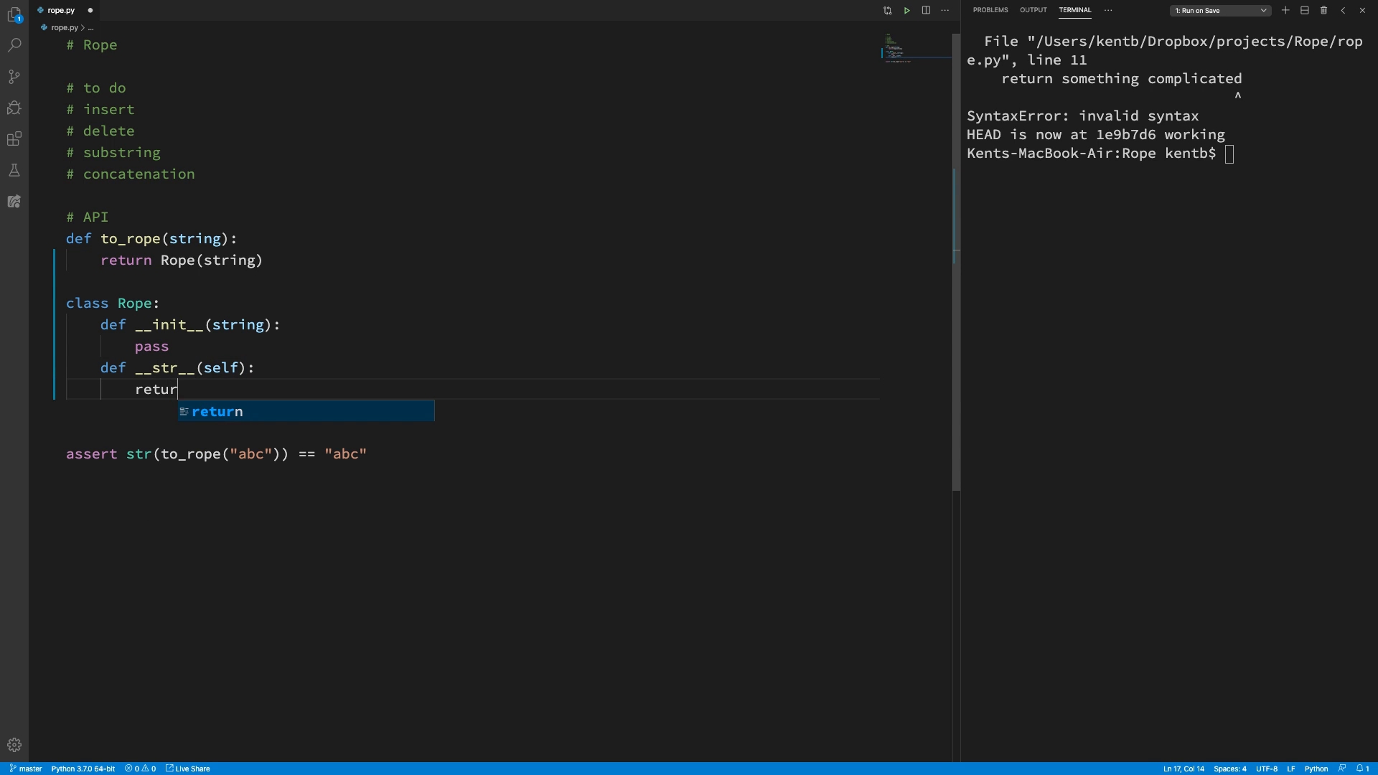
{"action": "type", "text": "\"abc\""}
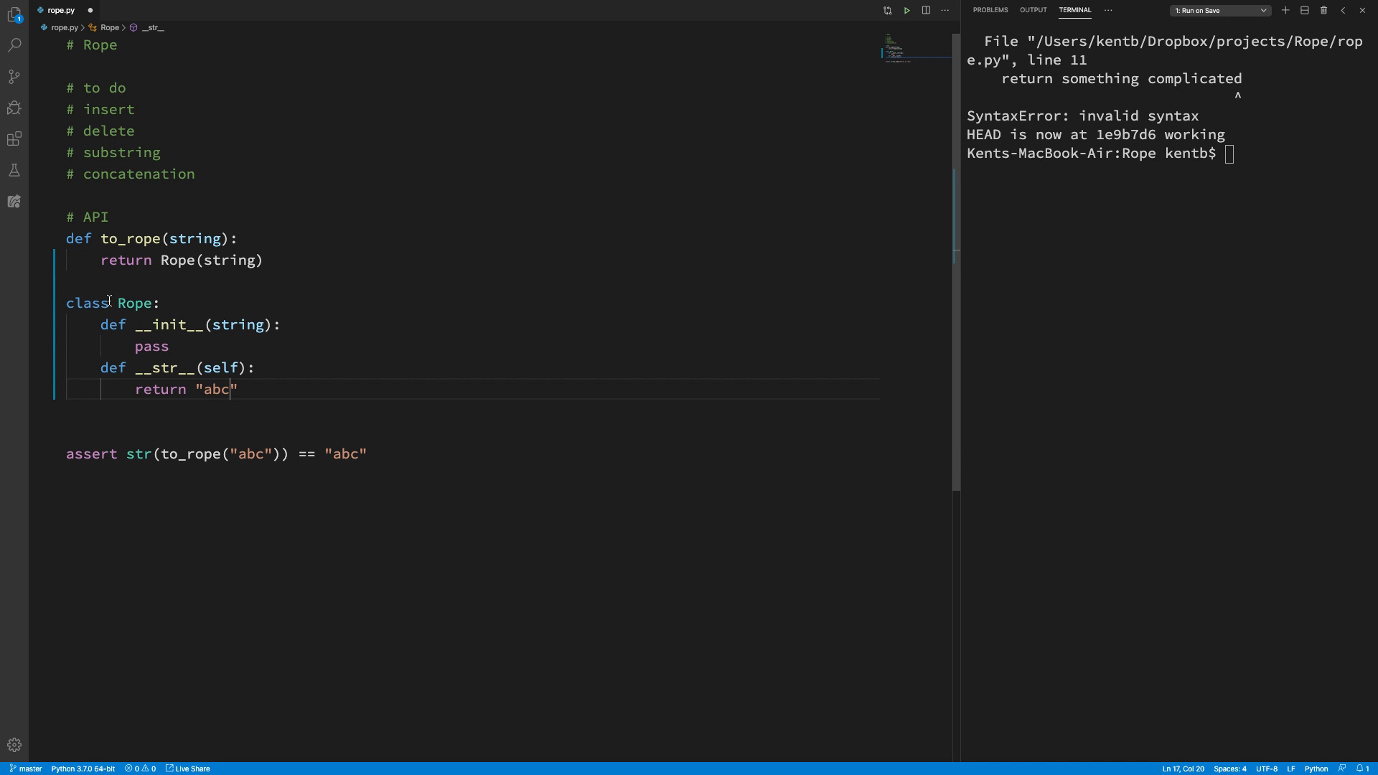
{"action": "mouse_move", "coordinate": [180, 208]}
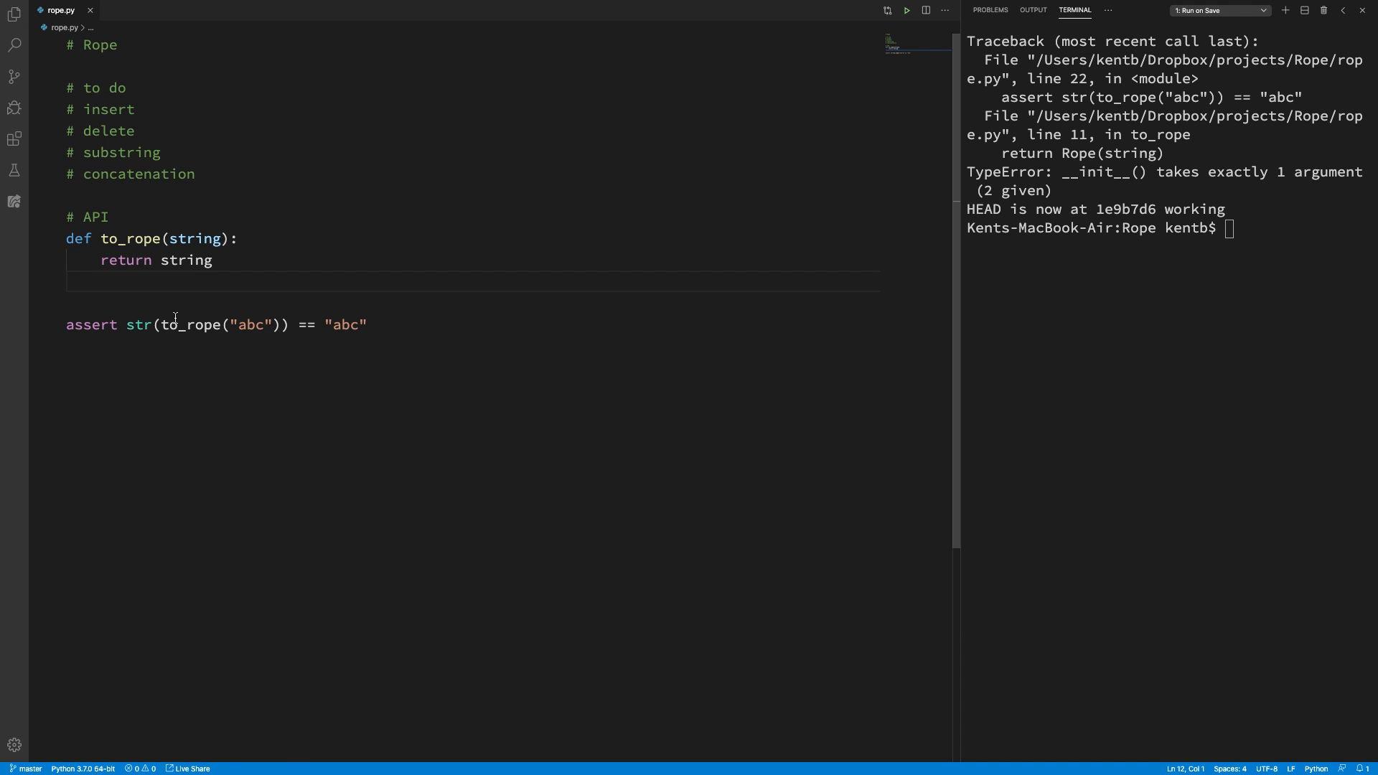
{"action": "mouse_move", "coordinate": [284, 244]}
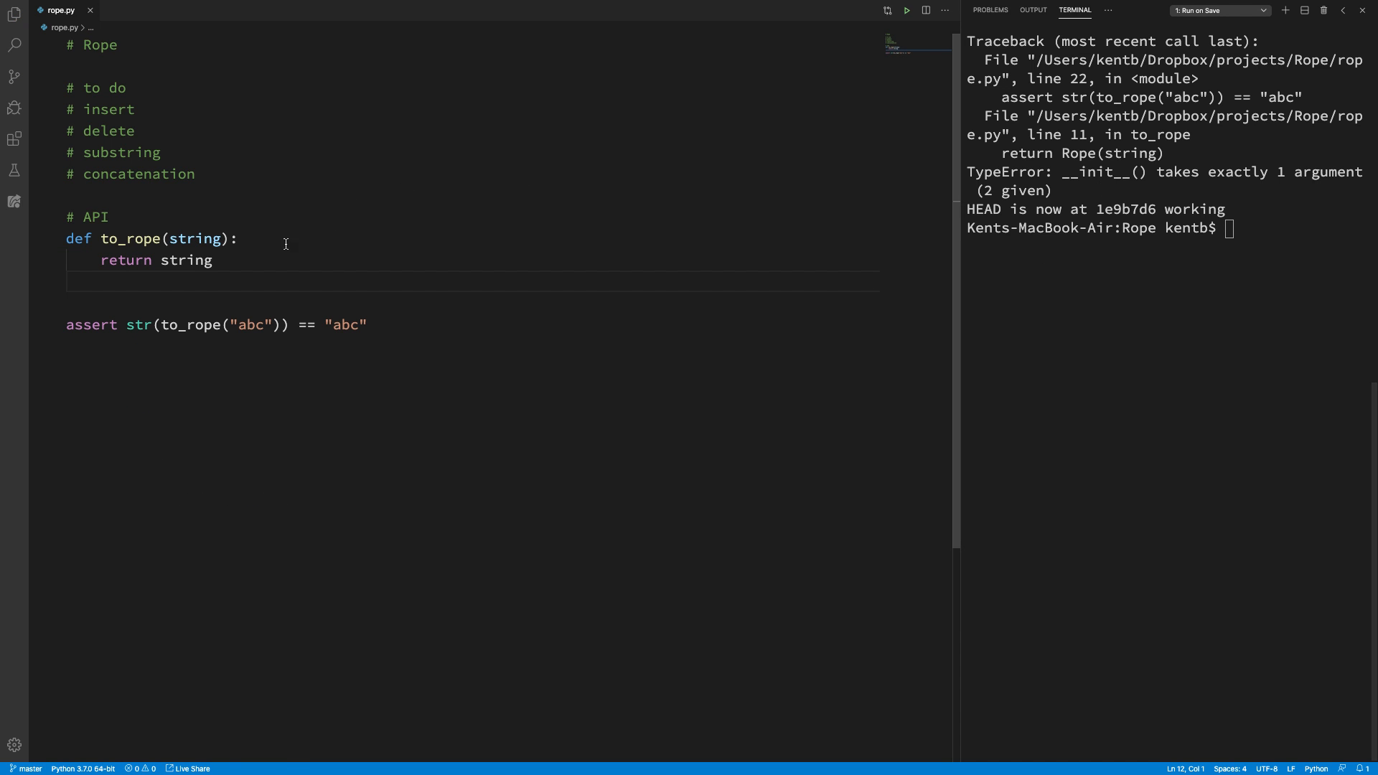
Step: Add a Rope class and make to_rope return Rope(string)
{"action": "key", "text": "enter"}
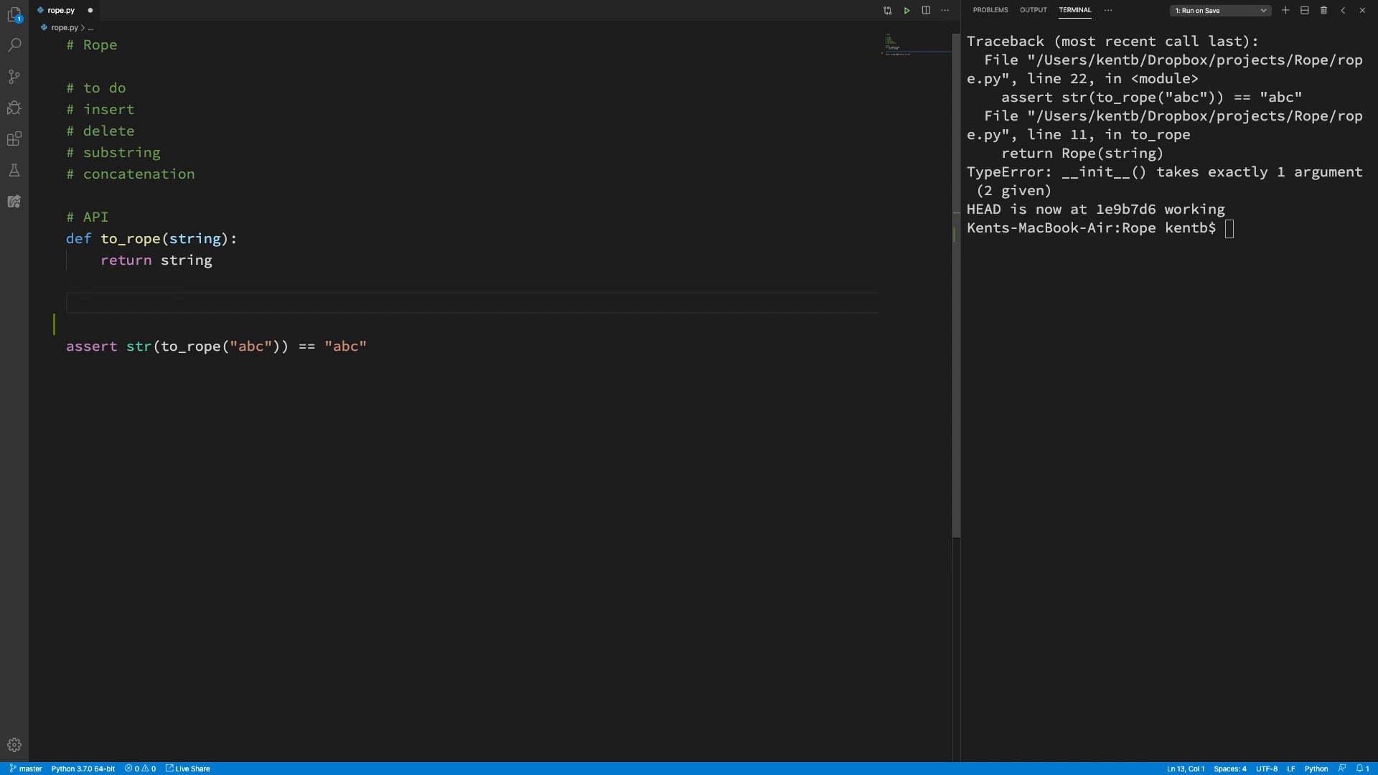
{"action": "type", "text": "class Rope:"}
{"action": "type", "text": "pass"}
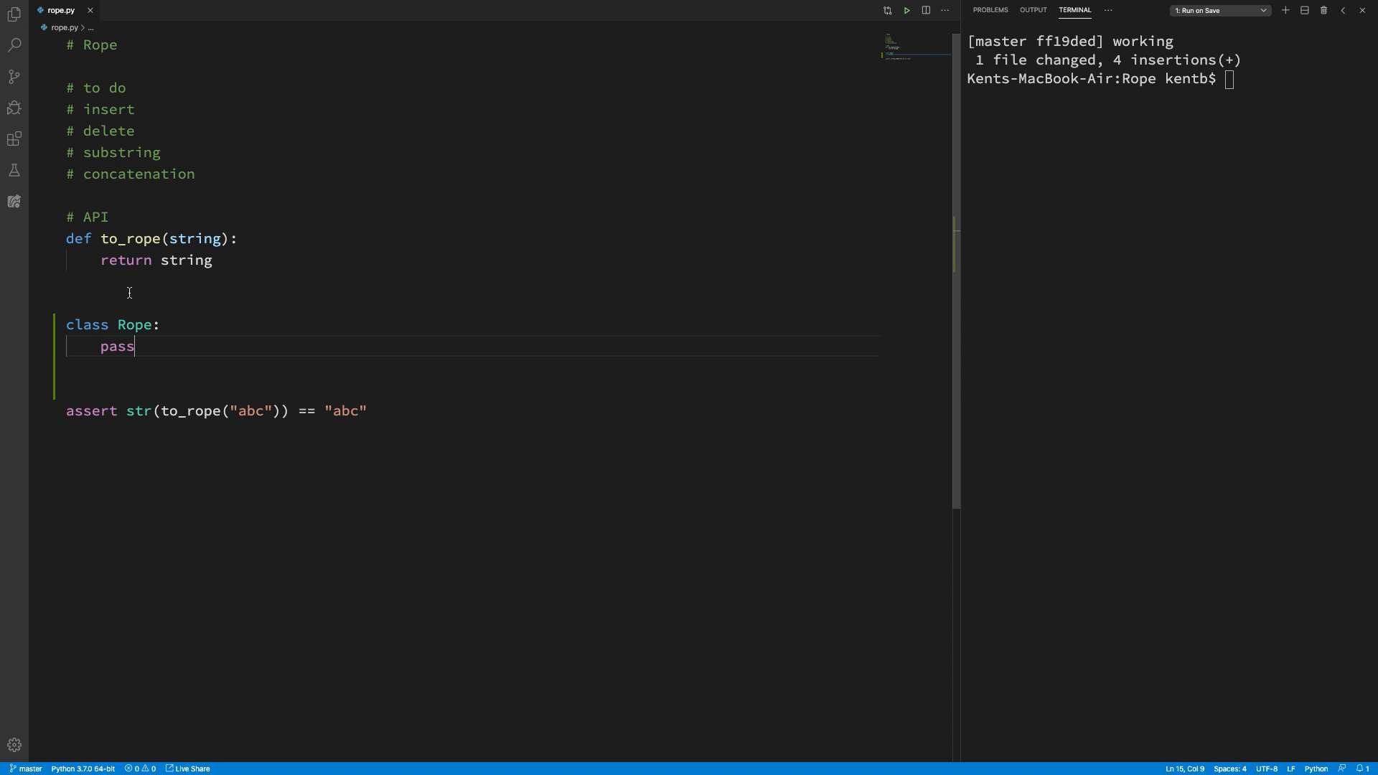
{"action": "double_click", "coordinate": [185, 260]}
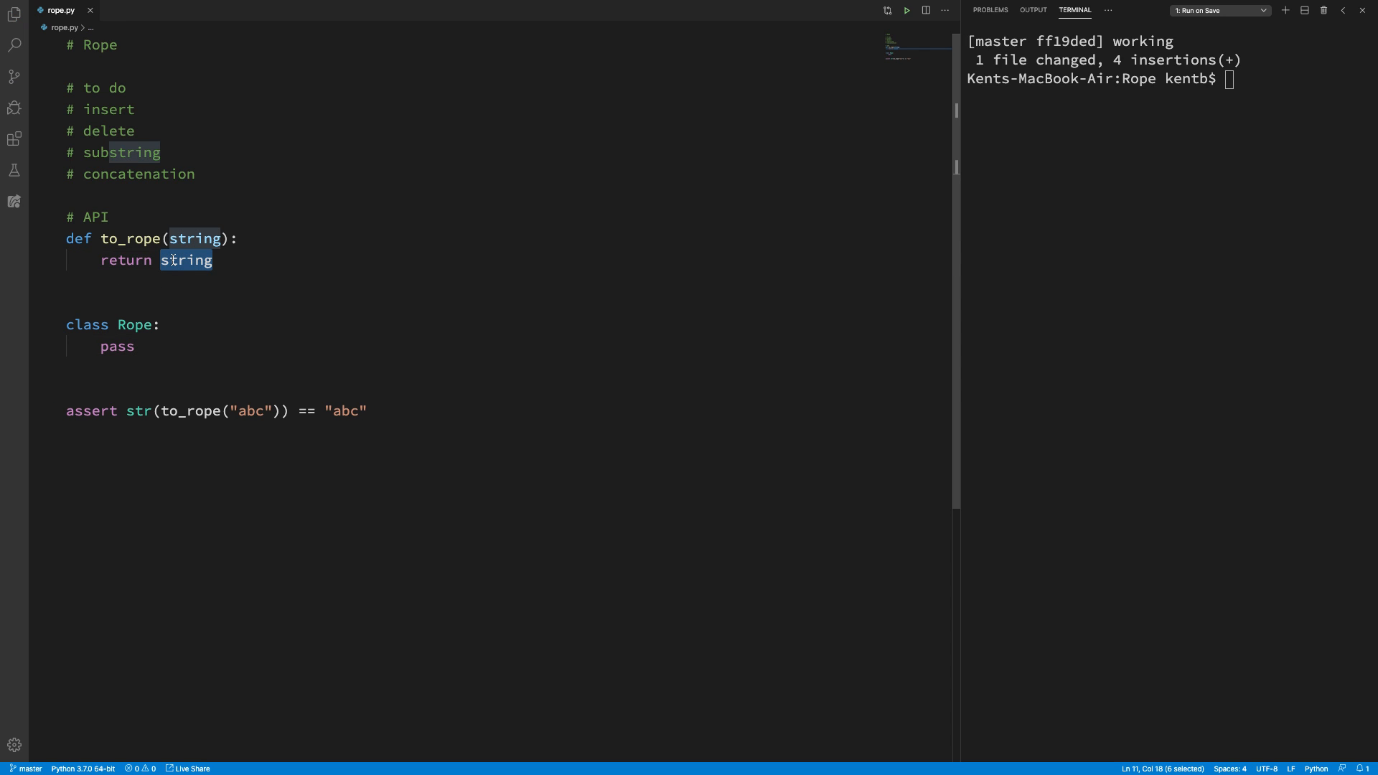
{"action": "type", "text": "Rope()"}
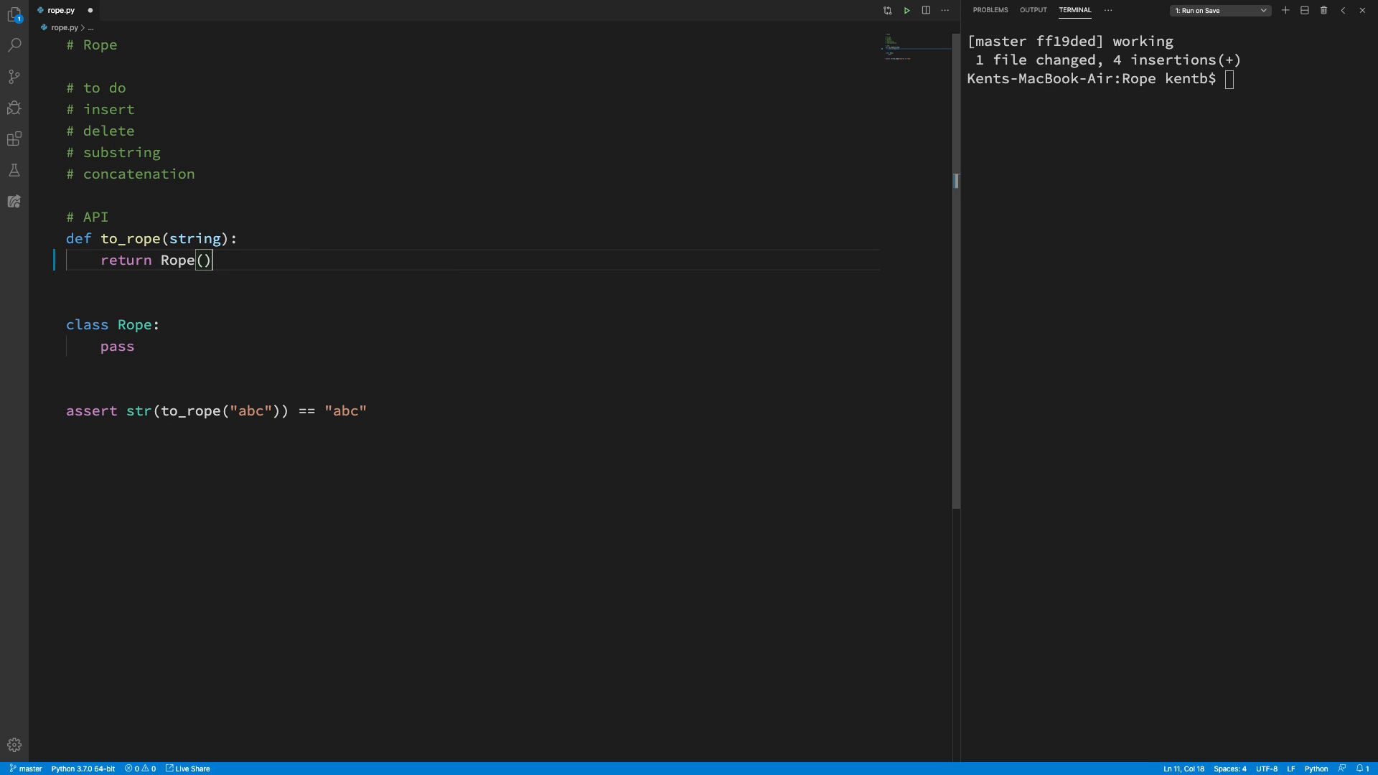
{"action": "double_click", "coordinate": [117, 346]}
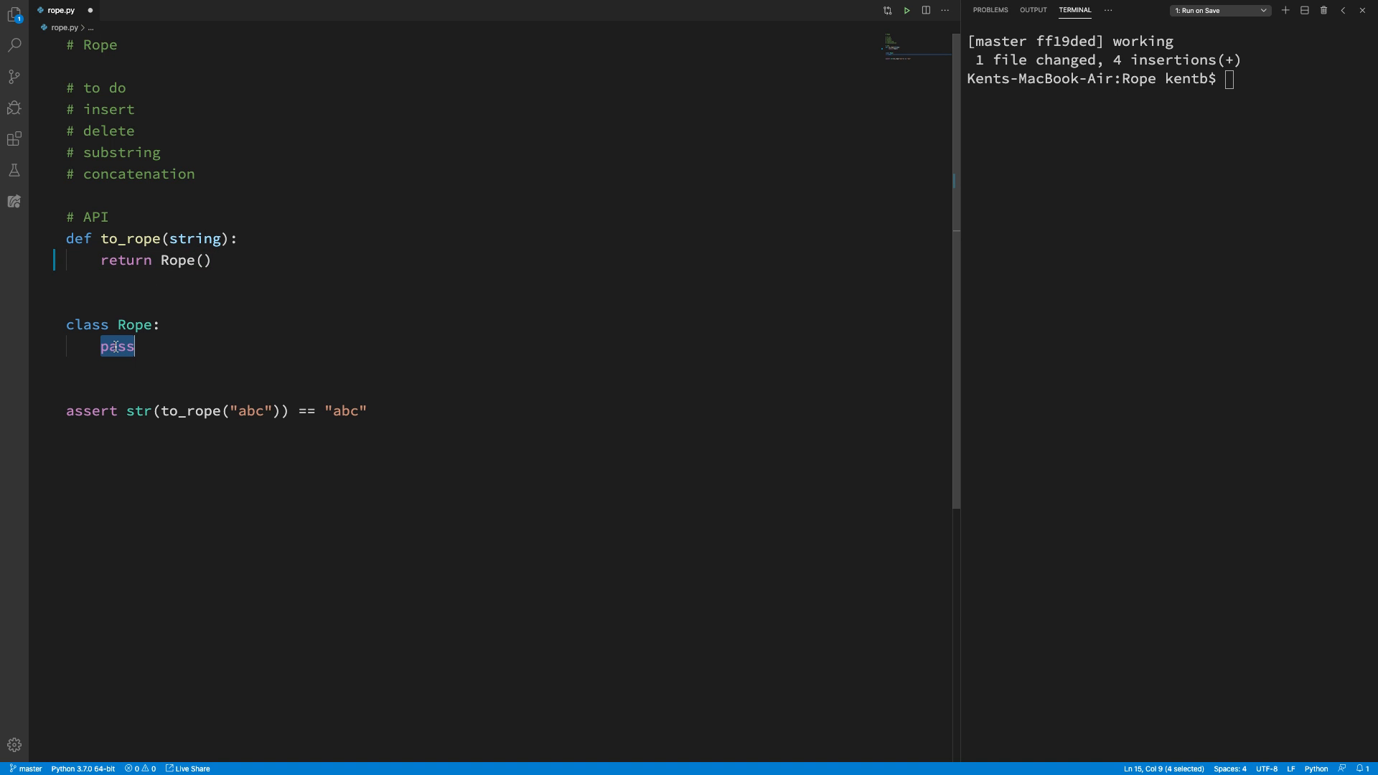
Step: Give Rope a __str__(self) method returning "abc" and begin its __init__
{"action": "type", "text": "def s"}
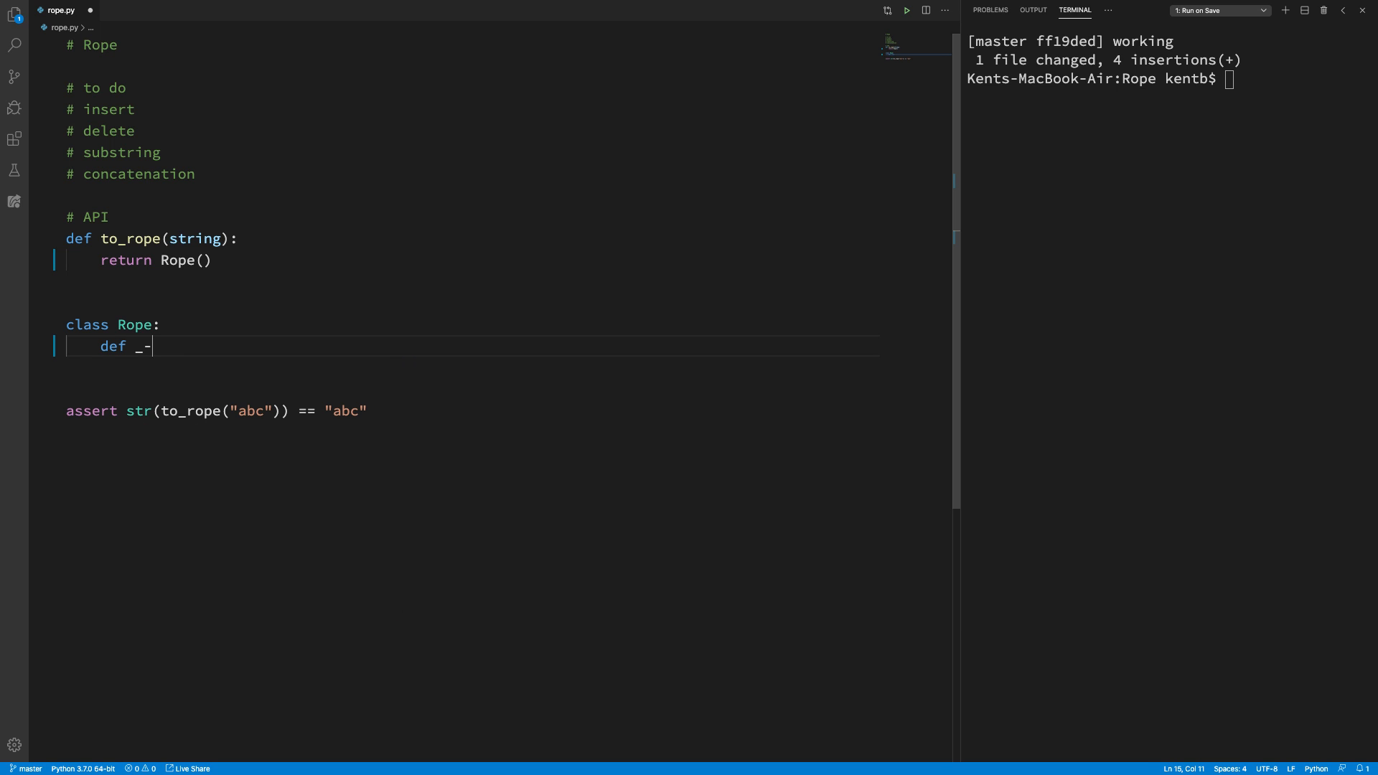
{"action": "type", "text": "_str__"}
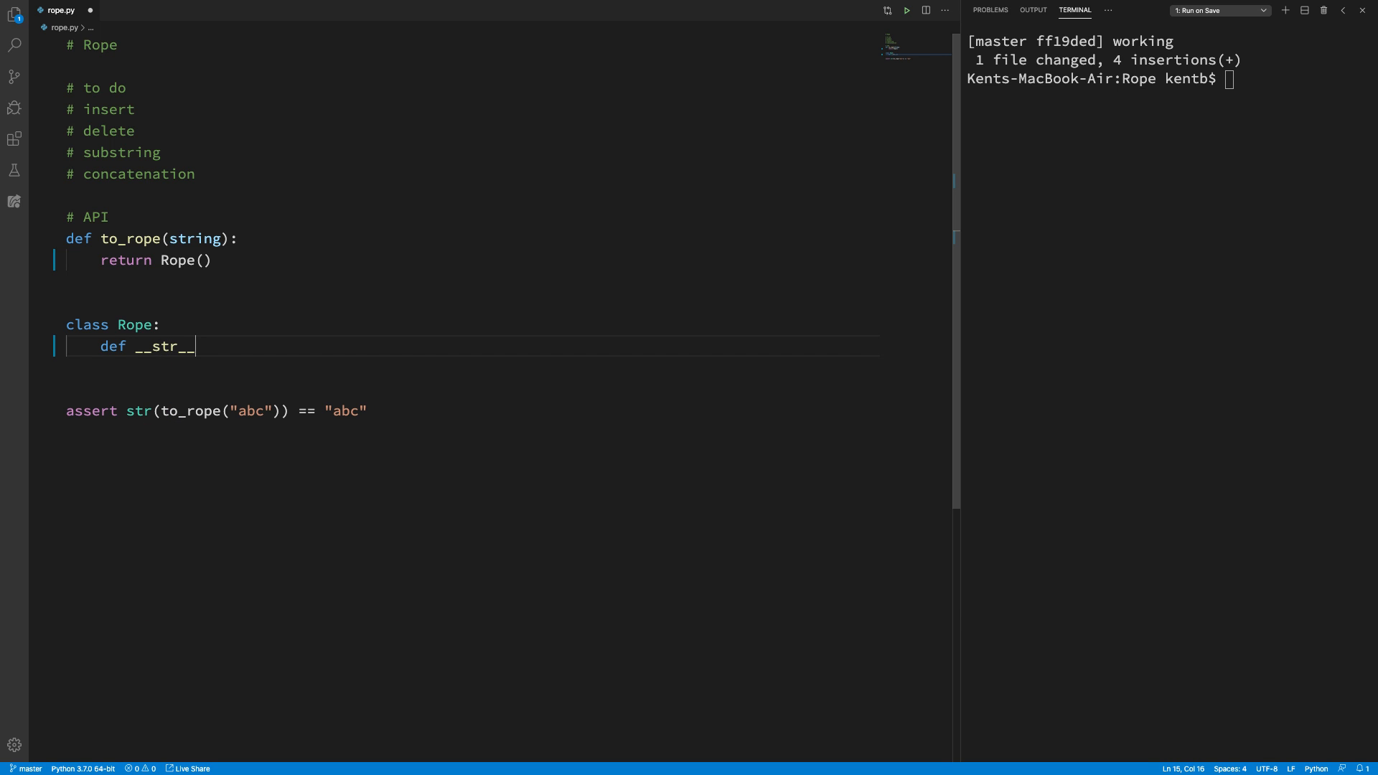
{"action": "type", "text": "(self):"}
{"action": "type", "text": "return \"abc"}
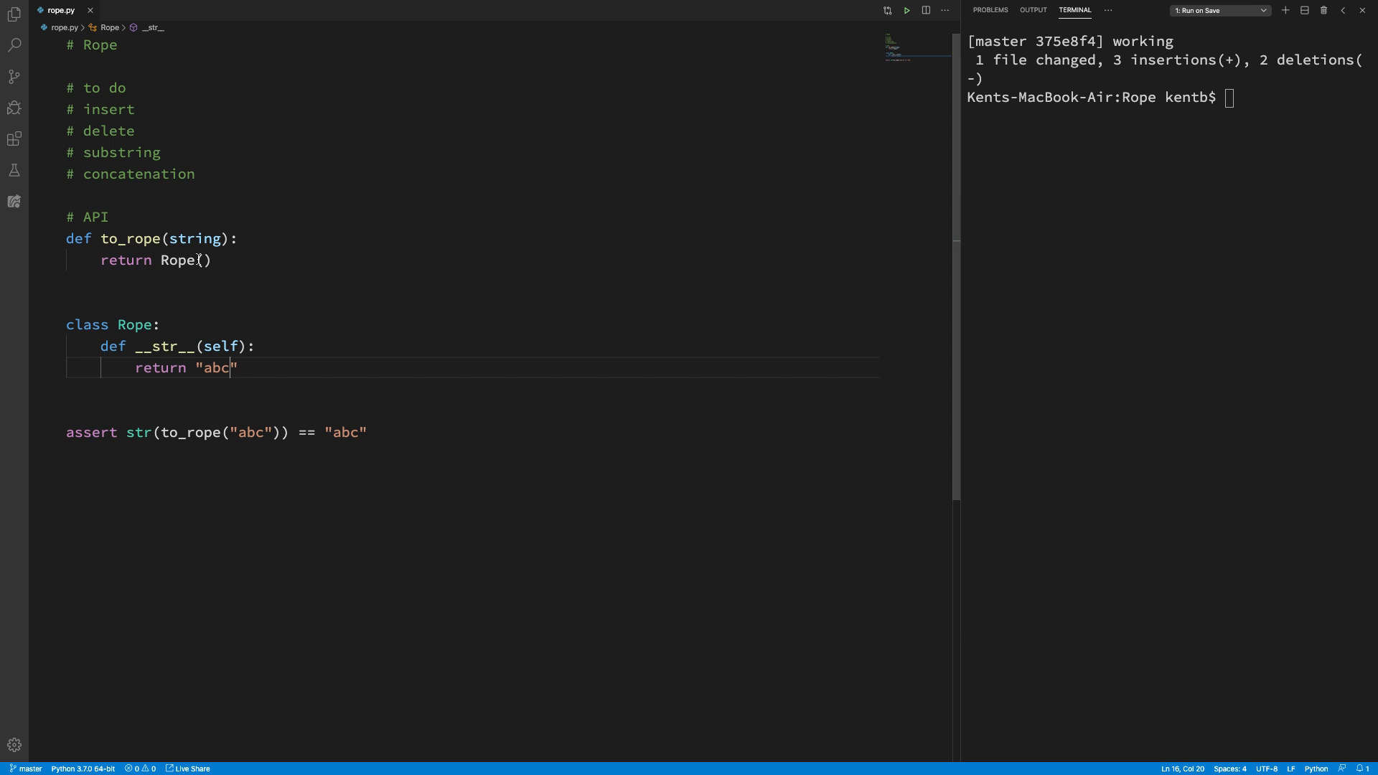
{"action": "type", "text": "string"}
{"action": "type", "text": "def __init__("}
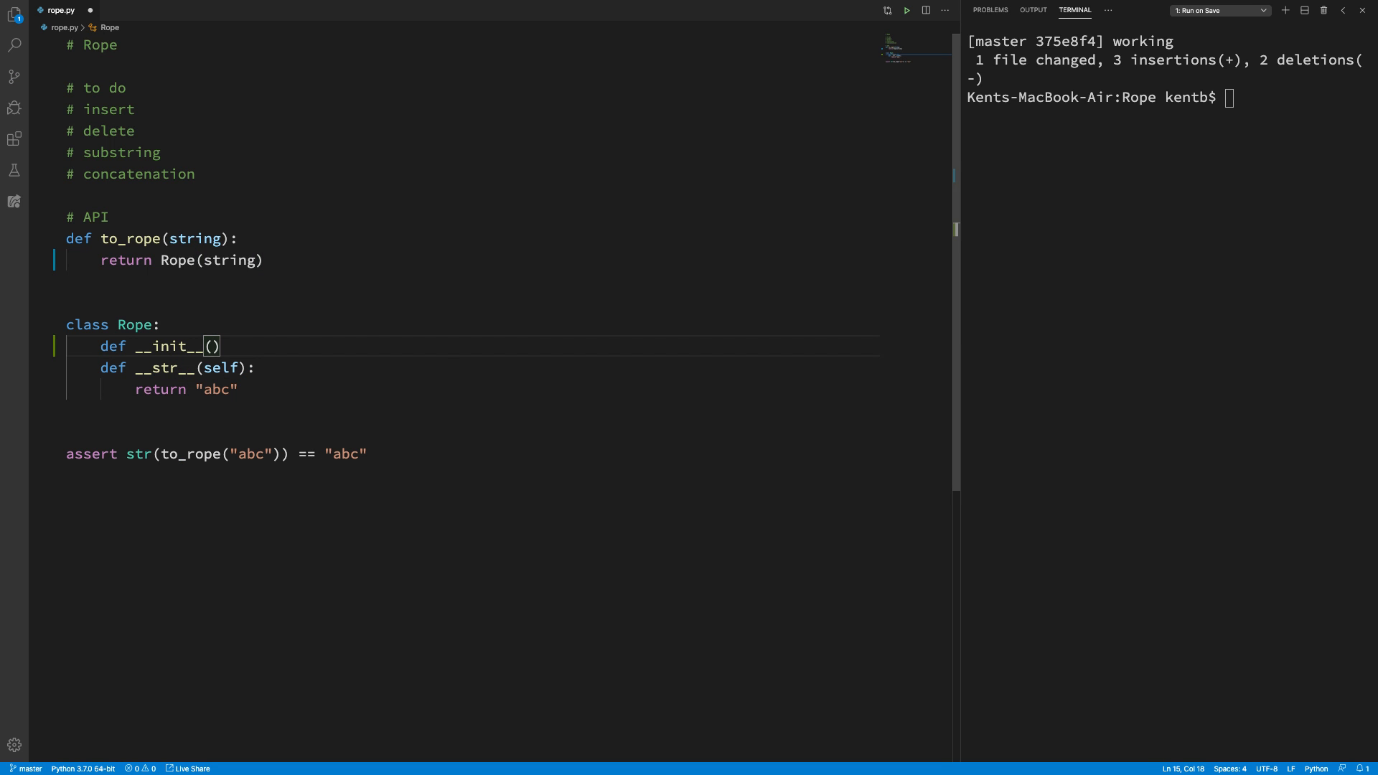
Step: Complete __init__(self, string) so it stores self.string = string
{"action": "type", "text": "self, string"}
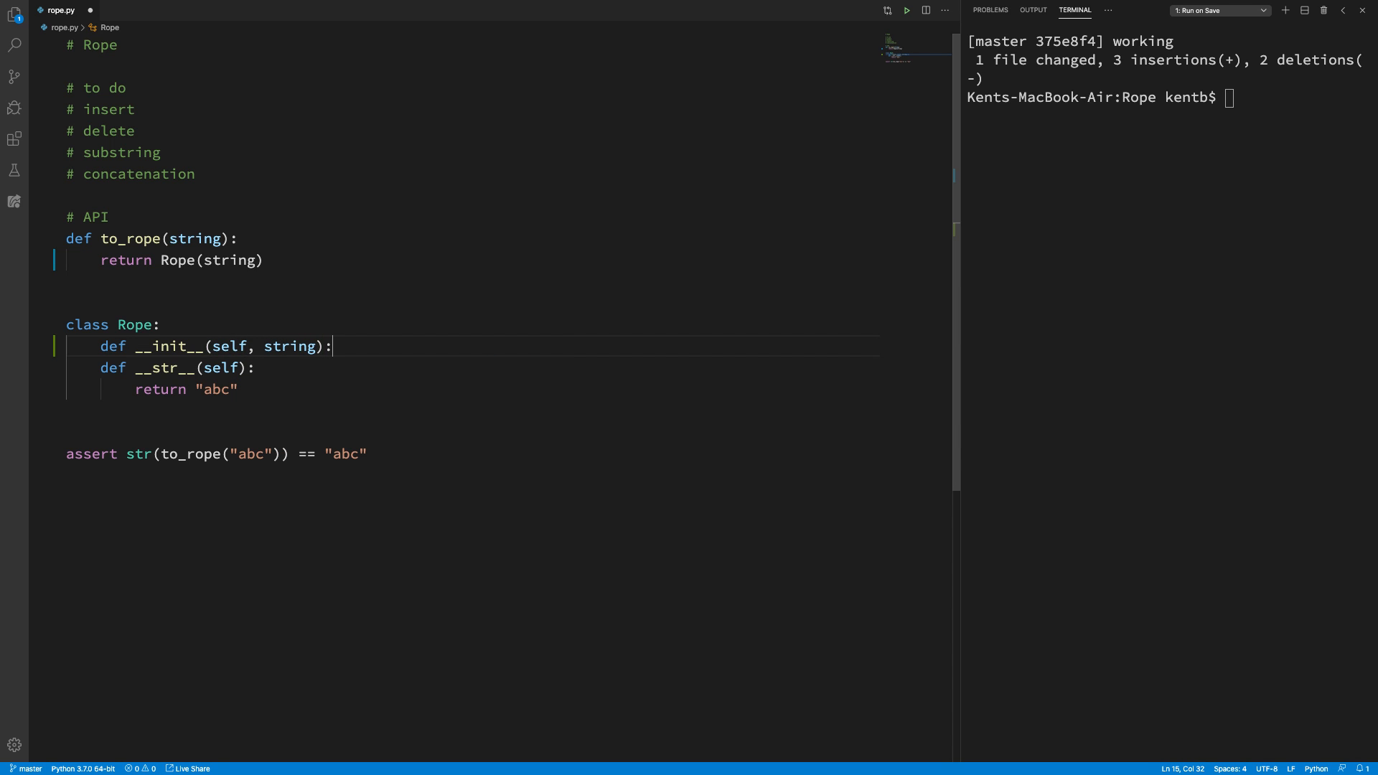
{"action": "key", "text": "enter"}
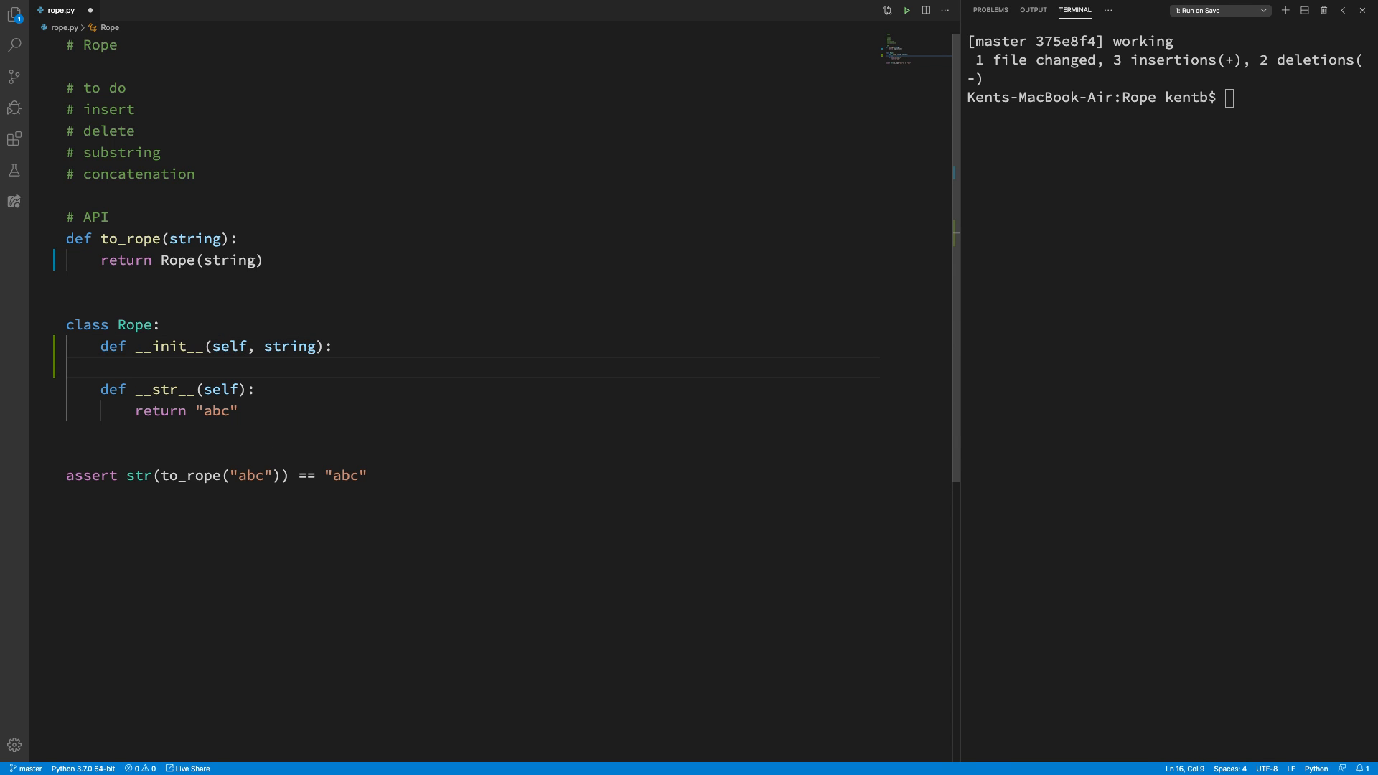
{"action": "type", "text": "pass"}
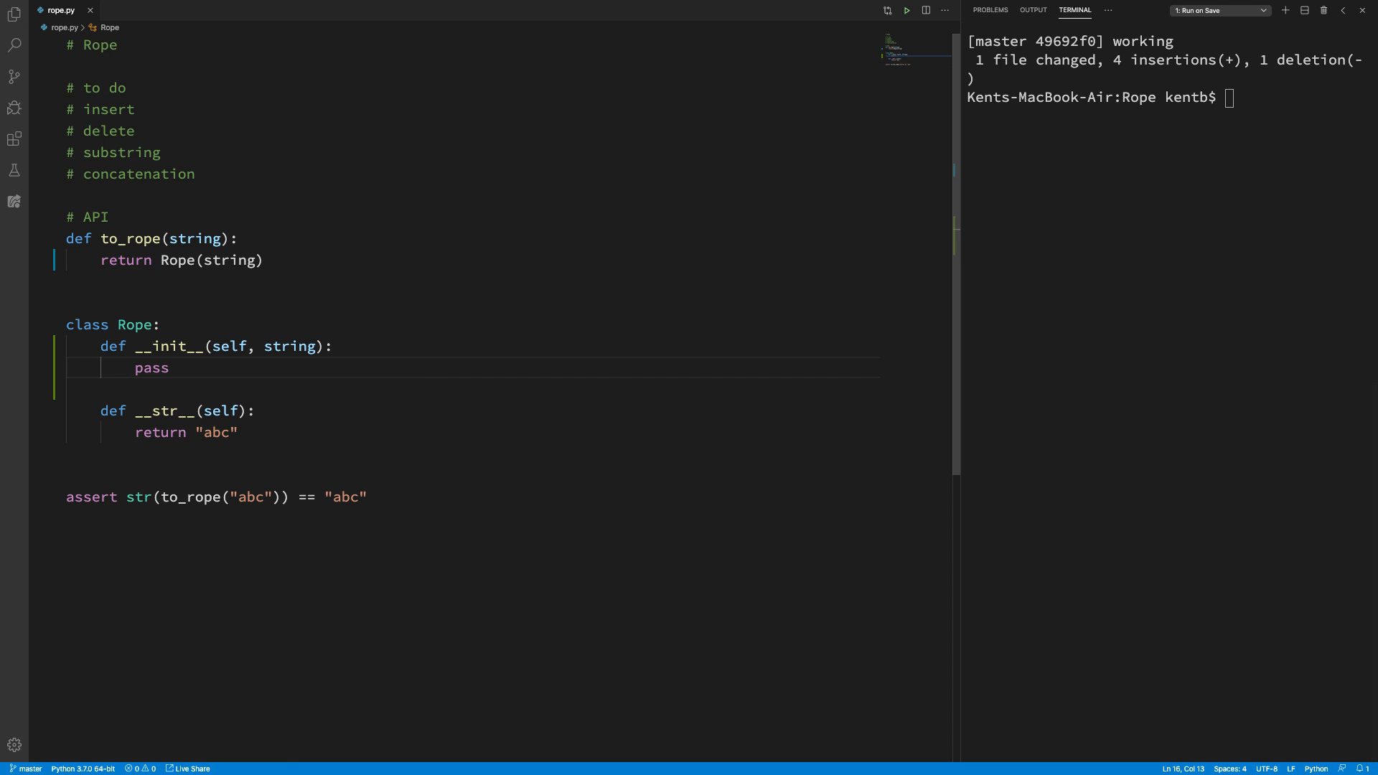
{"action": "double_click", "coordinate": [150, 369]}
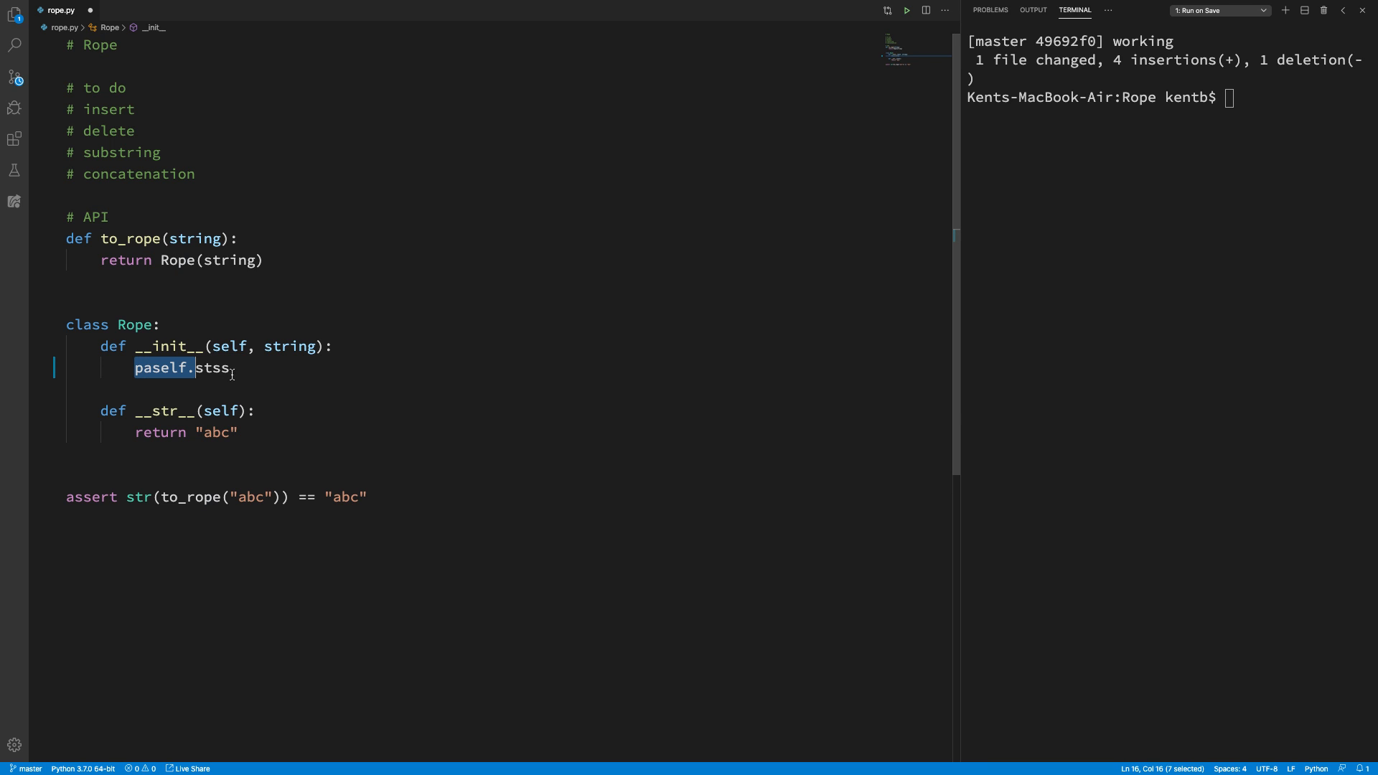
{"action": "type", "text": "self.str"}
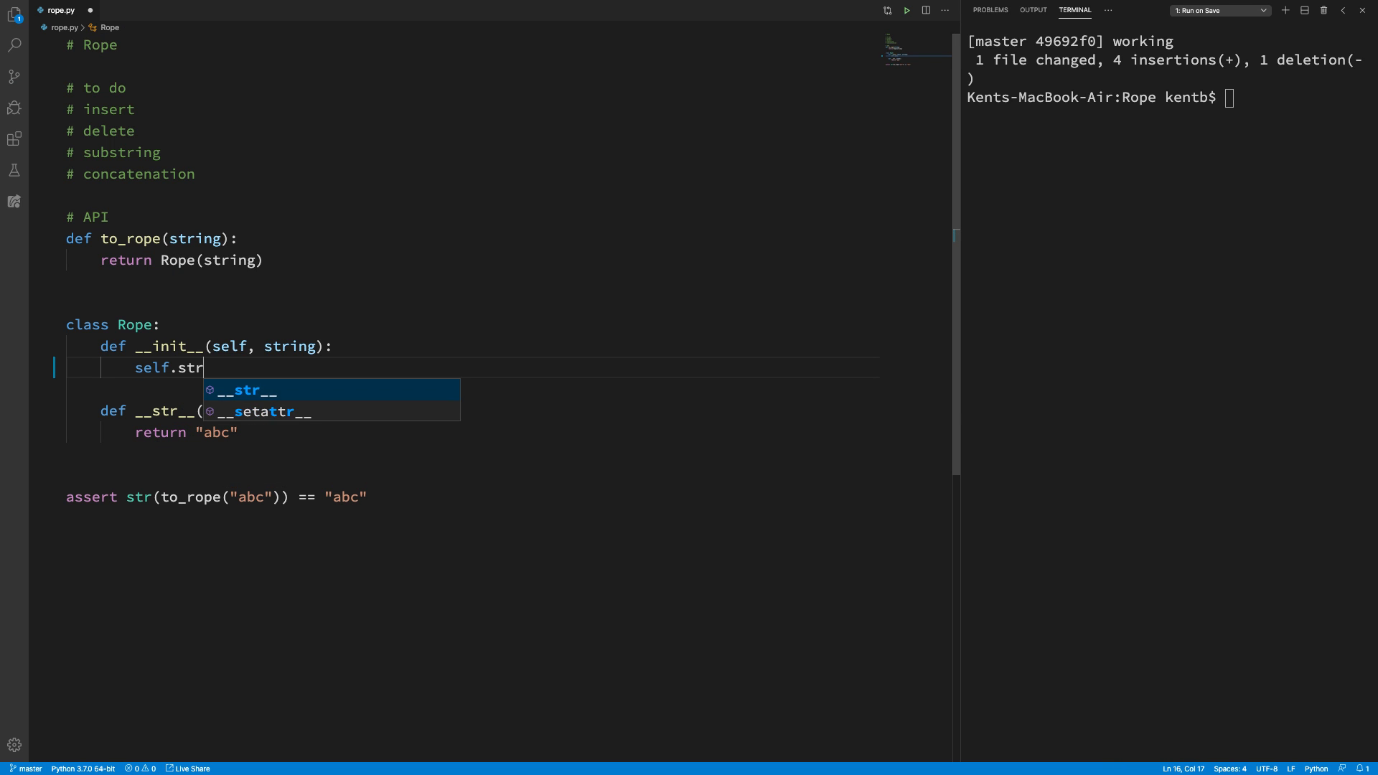
{"action": "type", "text": "ing -"}
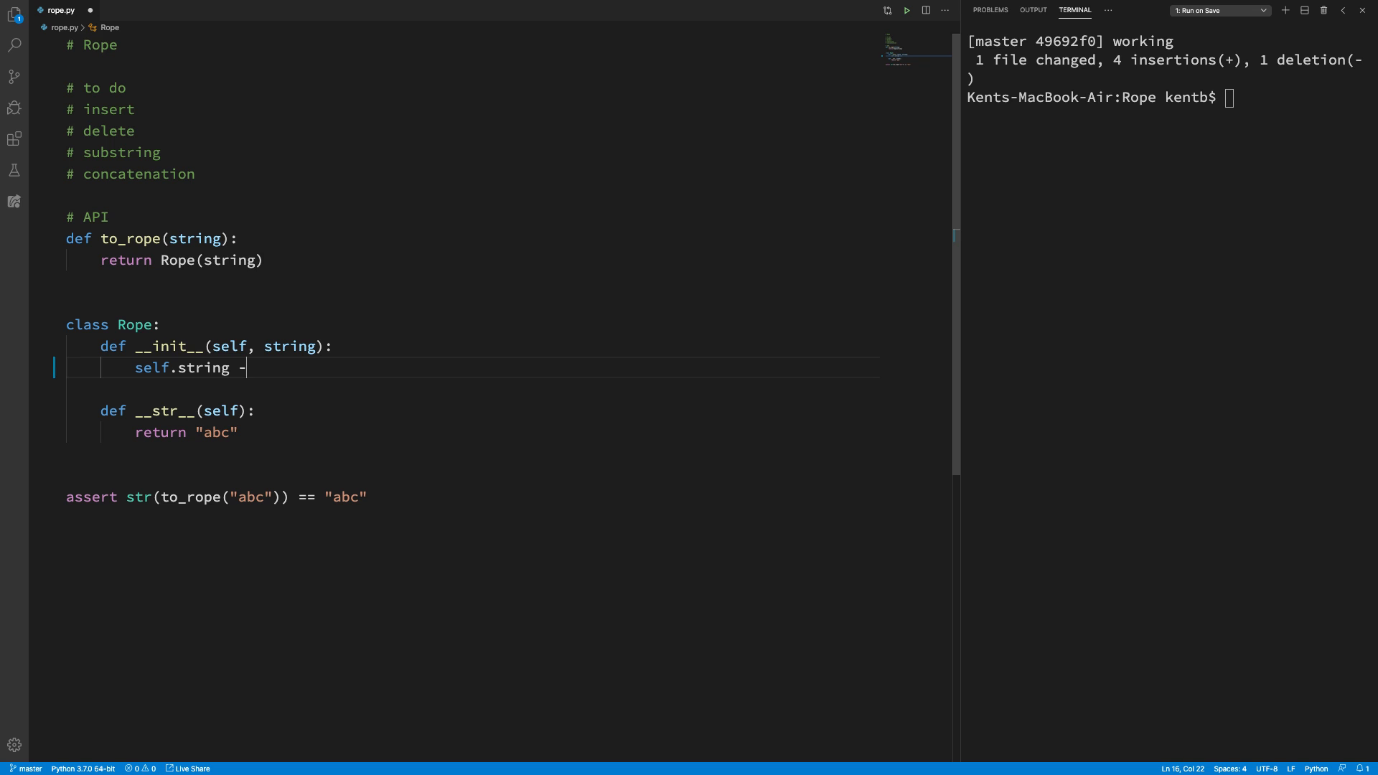
{"action": "type", "text": "= string"}
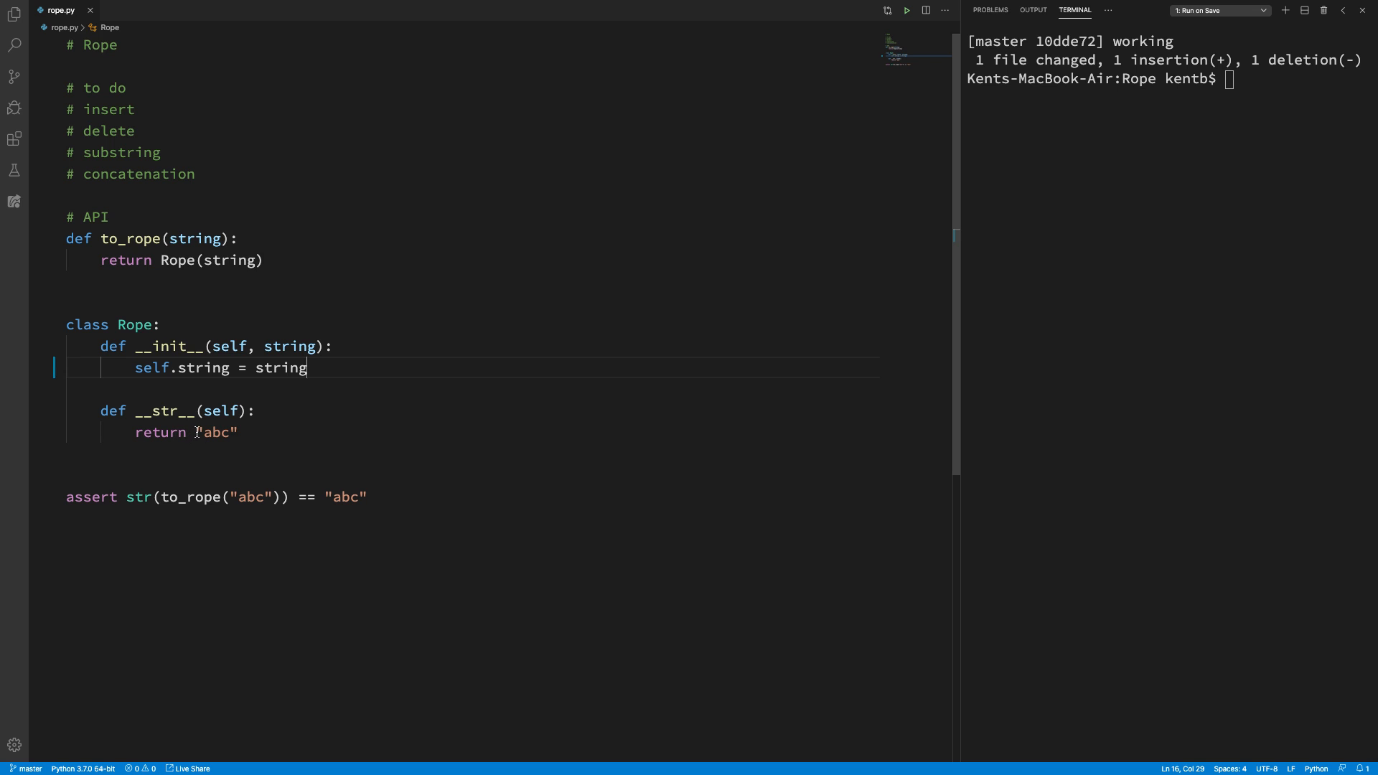
Step: Make __str__ return self.string instead of the hard-coded "abc"
{"action": "type", "text": "self"}
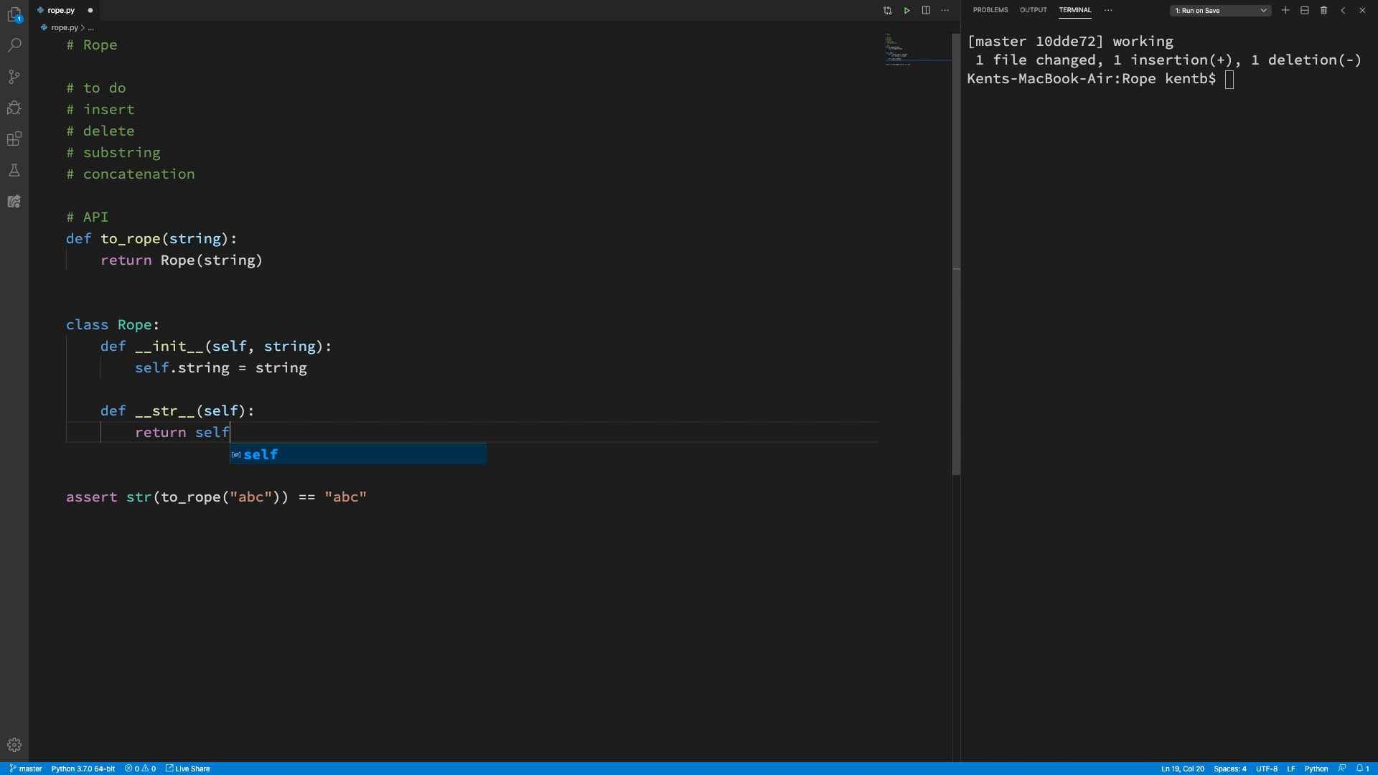
{"action": "type", "text": ".string"}
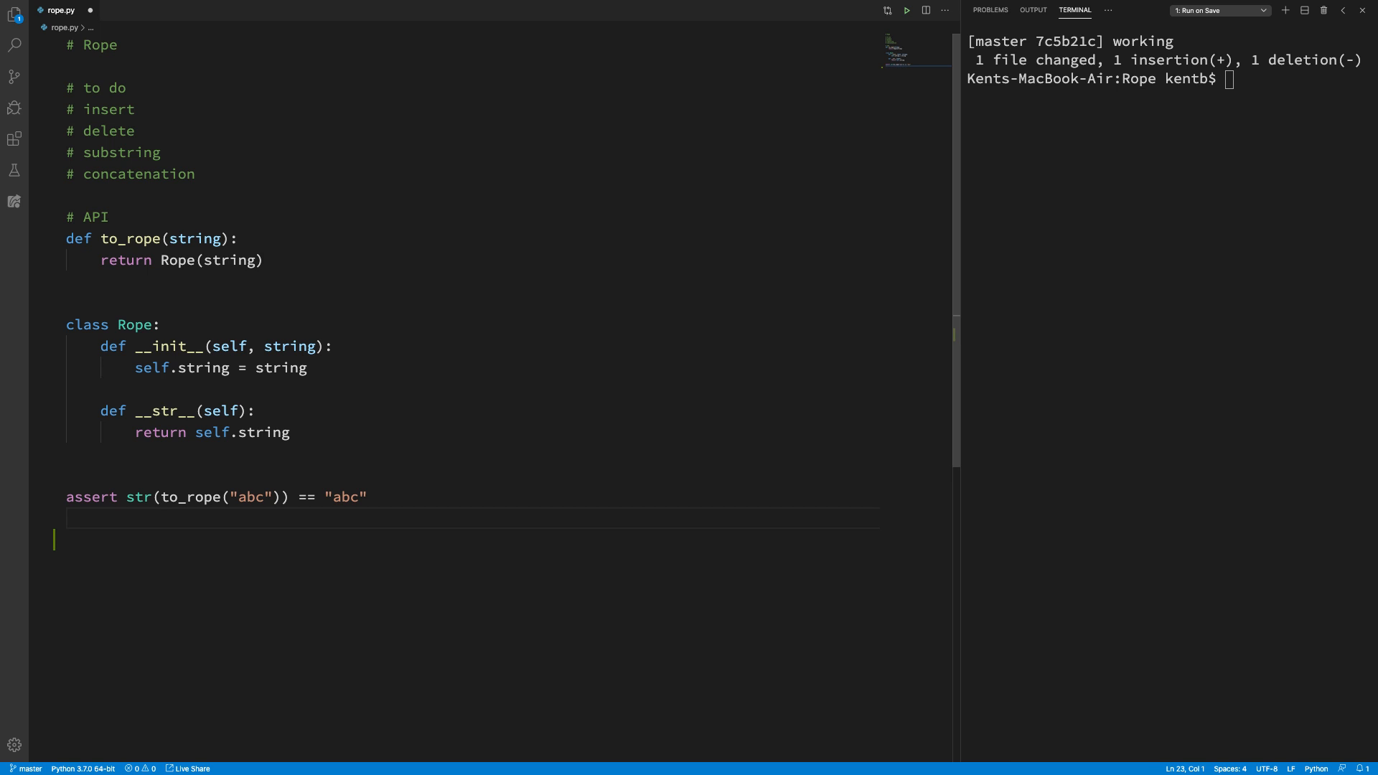
Step: Write the test assert str(to_rope("abcde").substring(1, 3)) == "bcd"
{"action": "type", "text": "asser"}
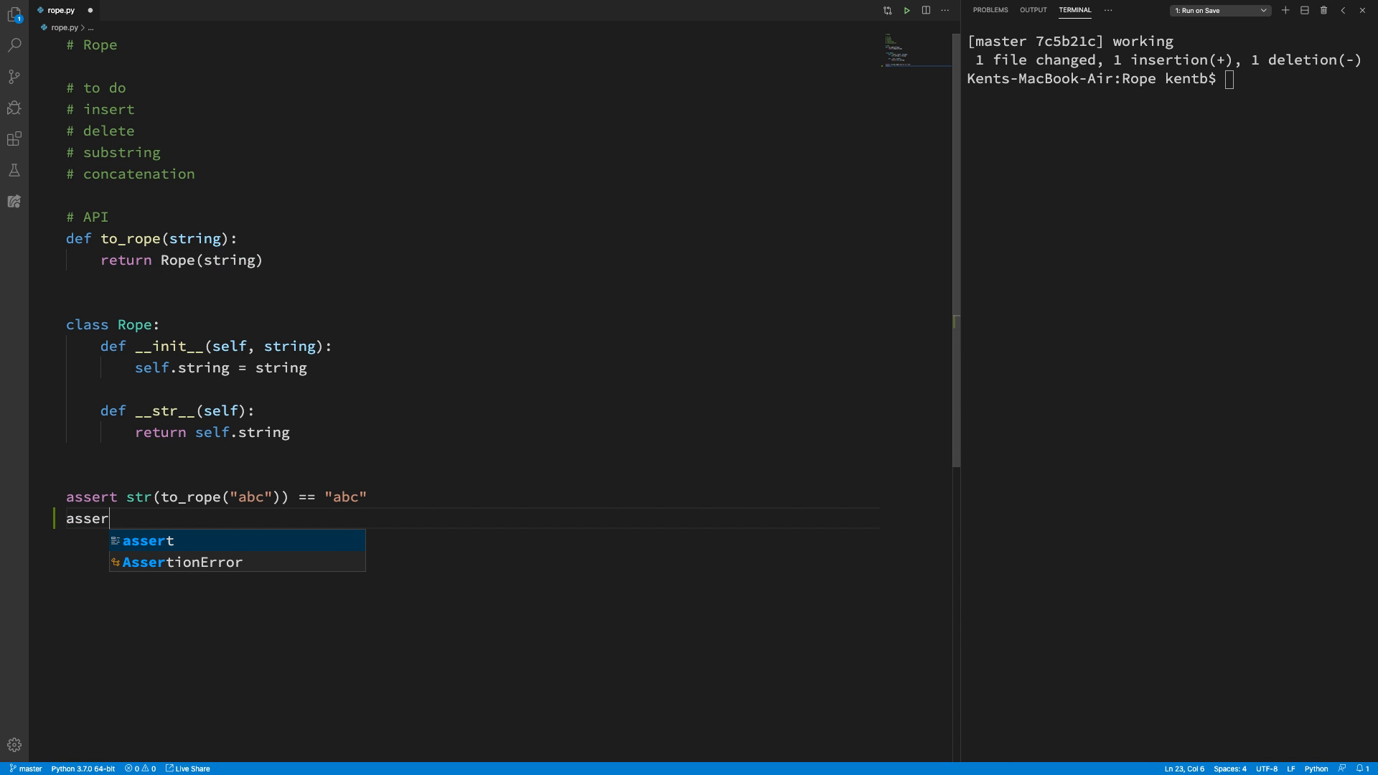
{"action": "type", "text": "t"}
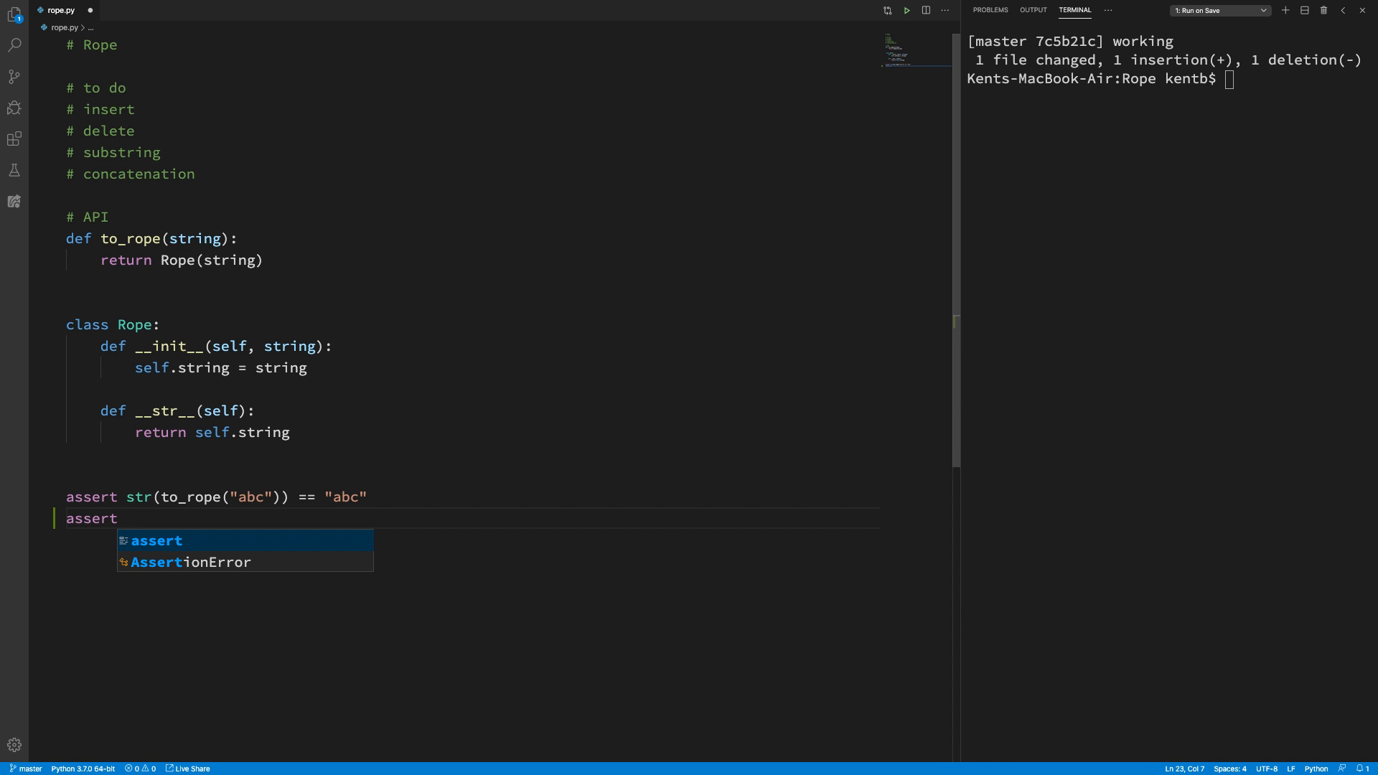
{"action": "type", "text": "to_rope"}
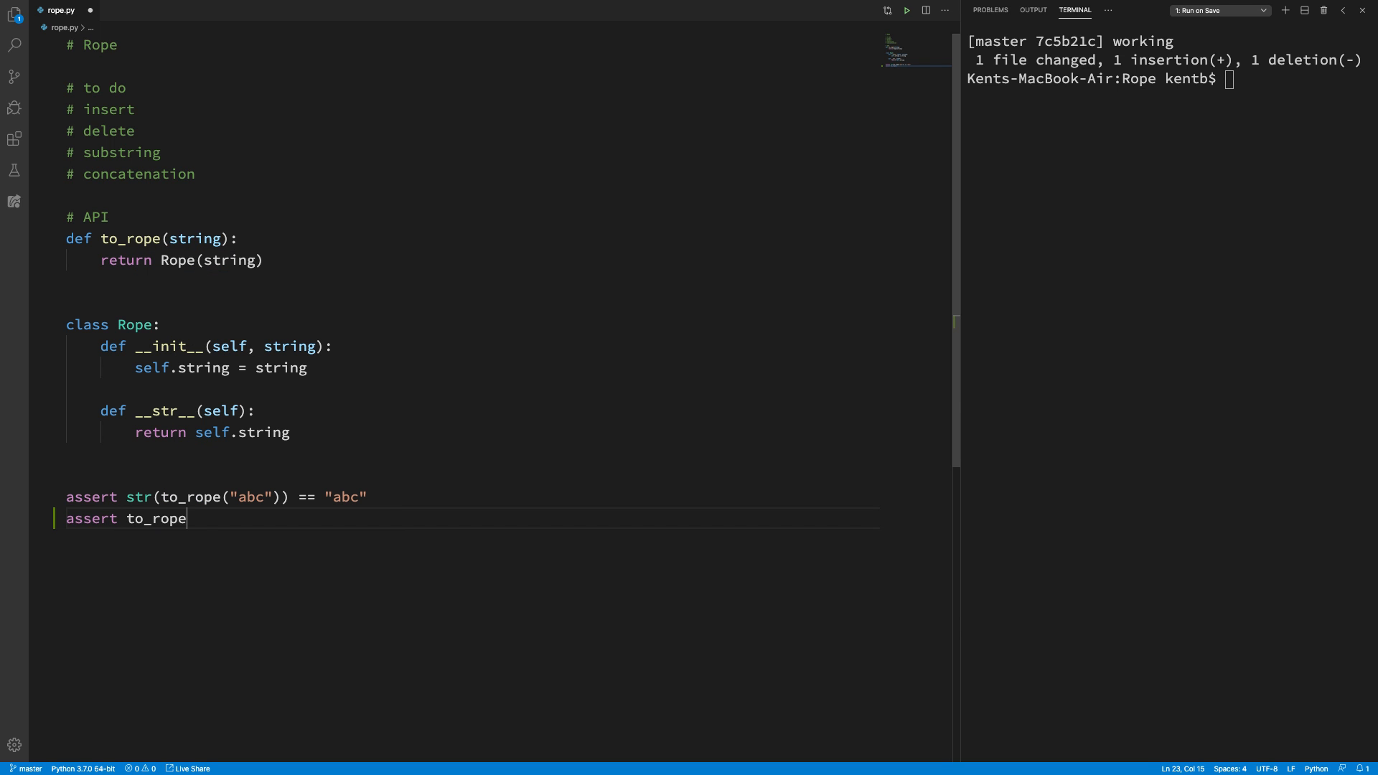
{"action": "type", "text": "(\"\")"}
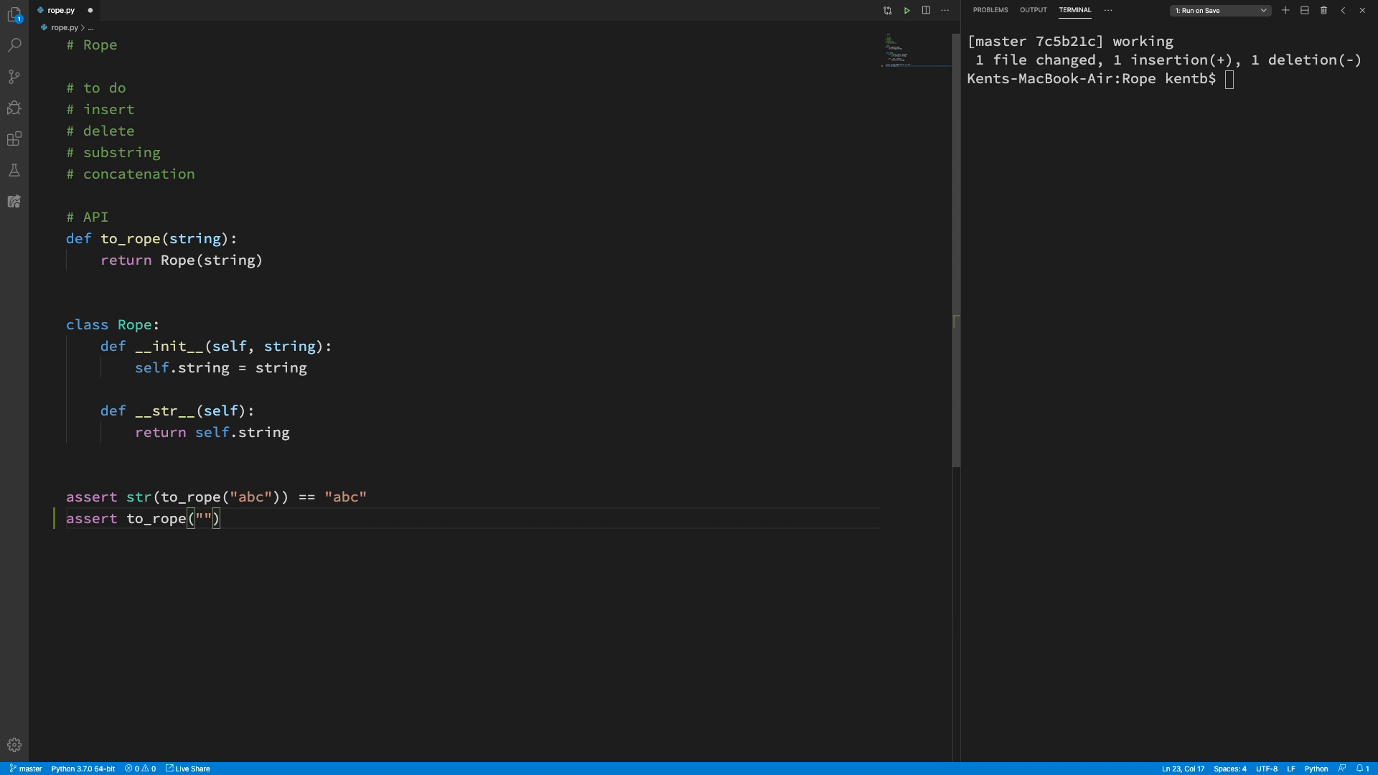
{"action": "type", "text": "abcde"}
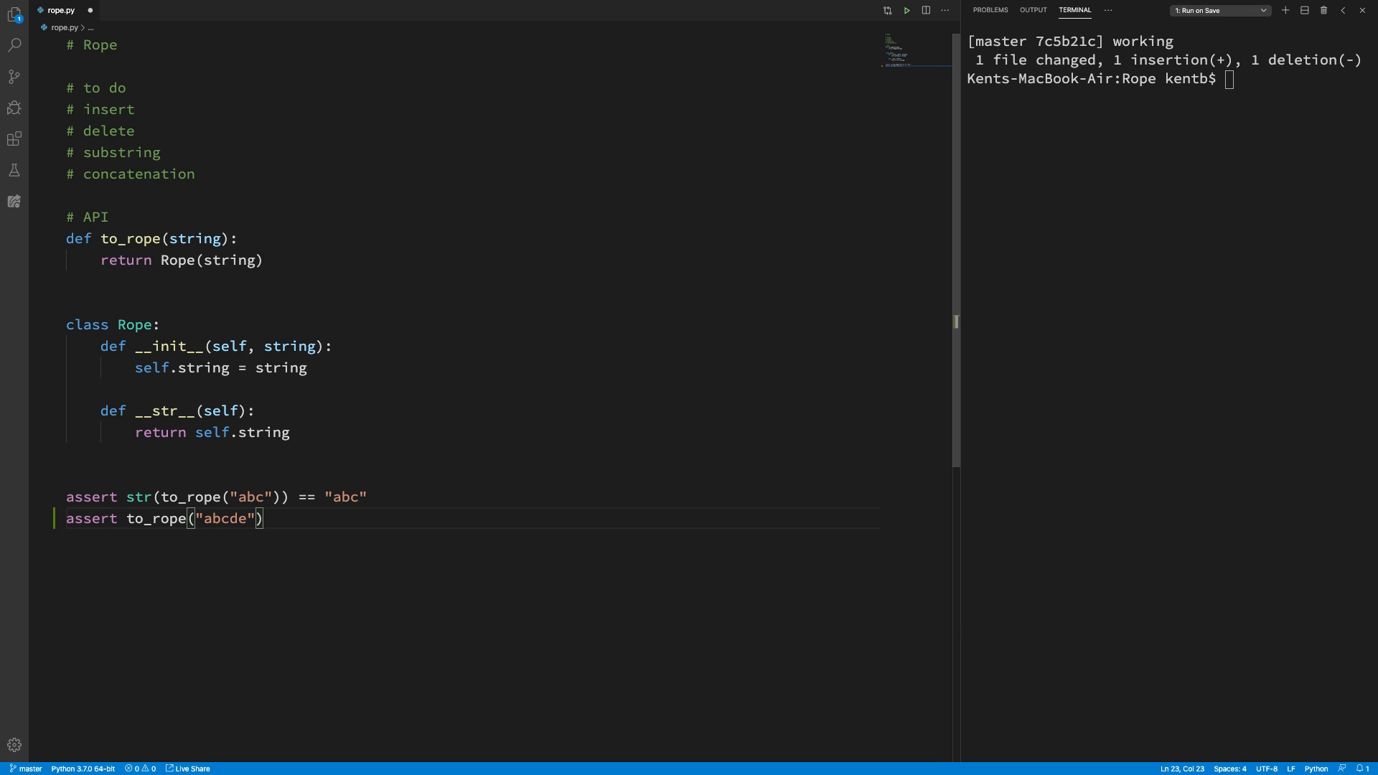
{"action": "type", "text": ".subs"}
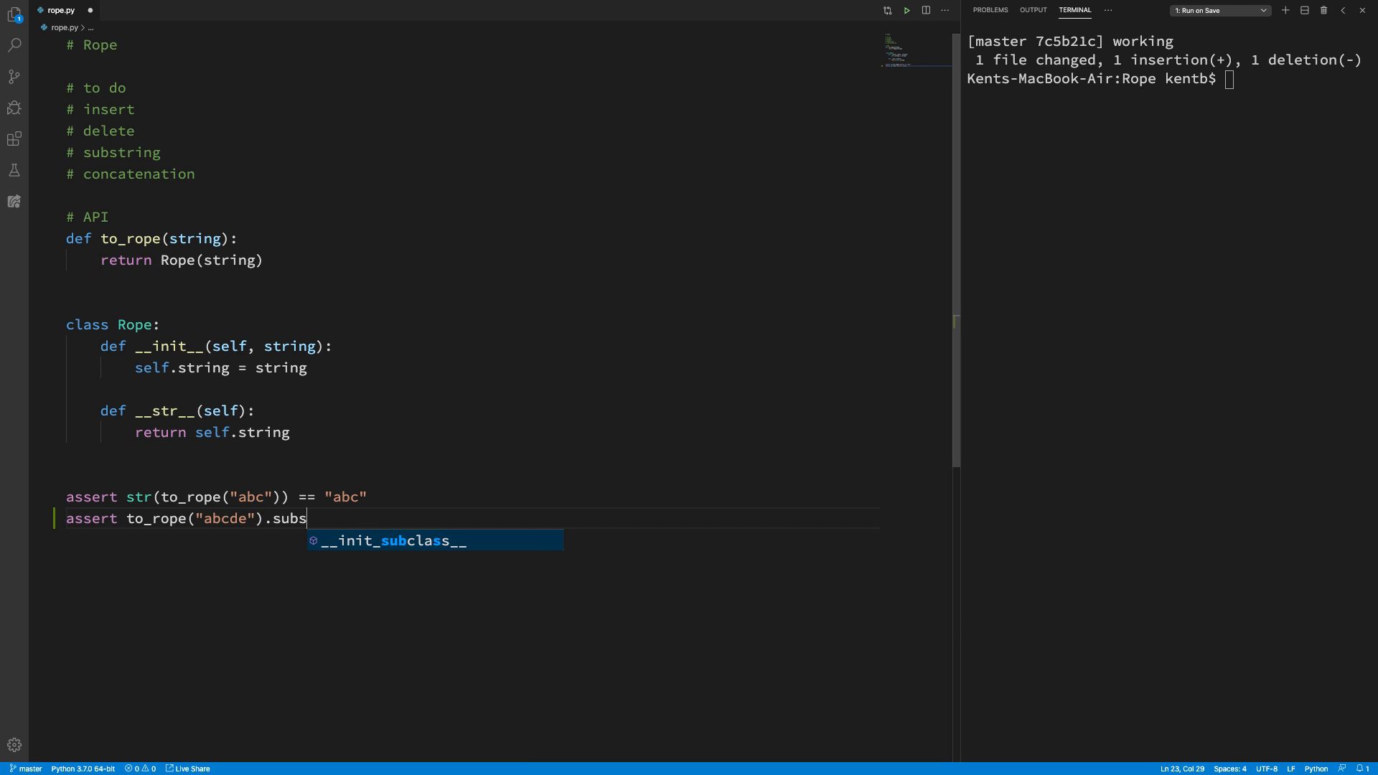
{"action": "type", "text": "tring()"}
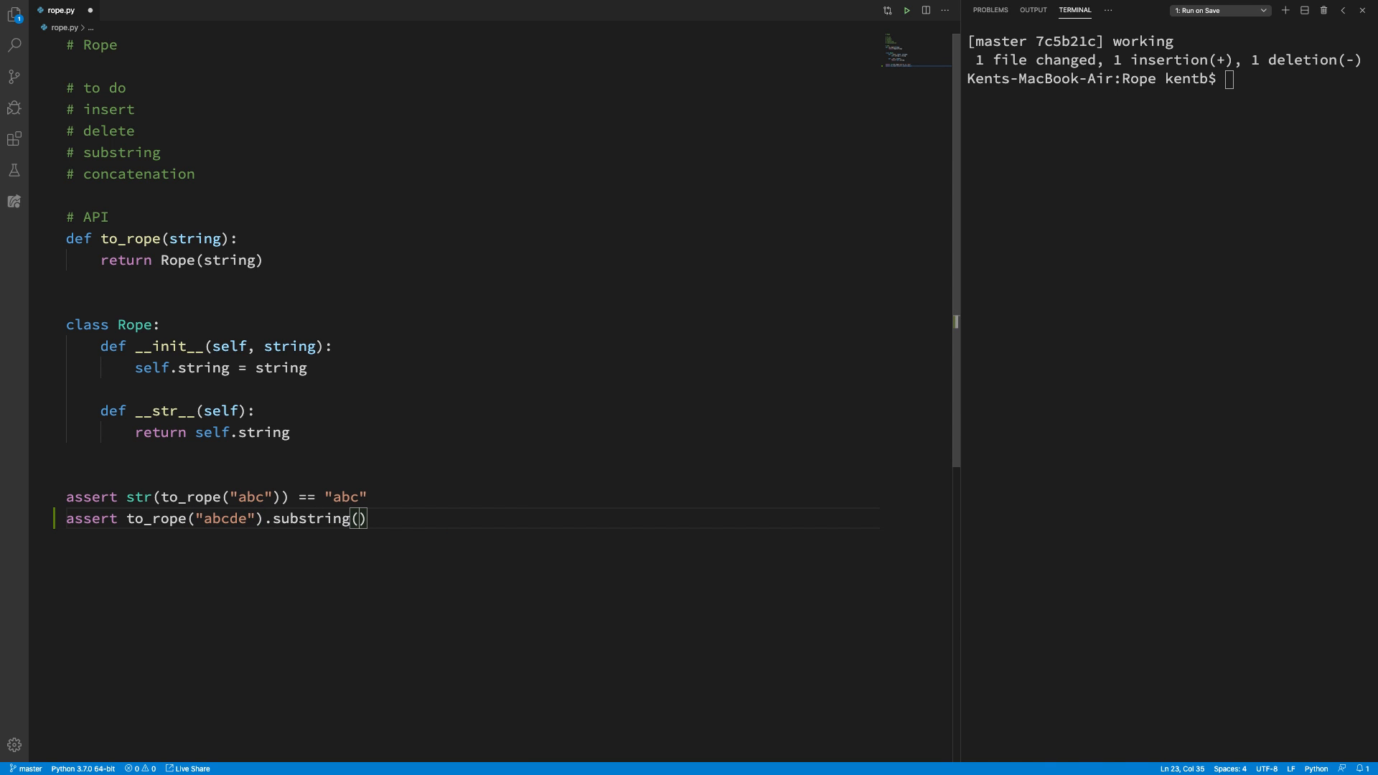
{"action": "type", "text": "1,"}
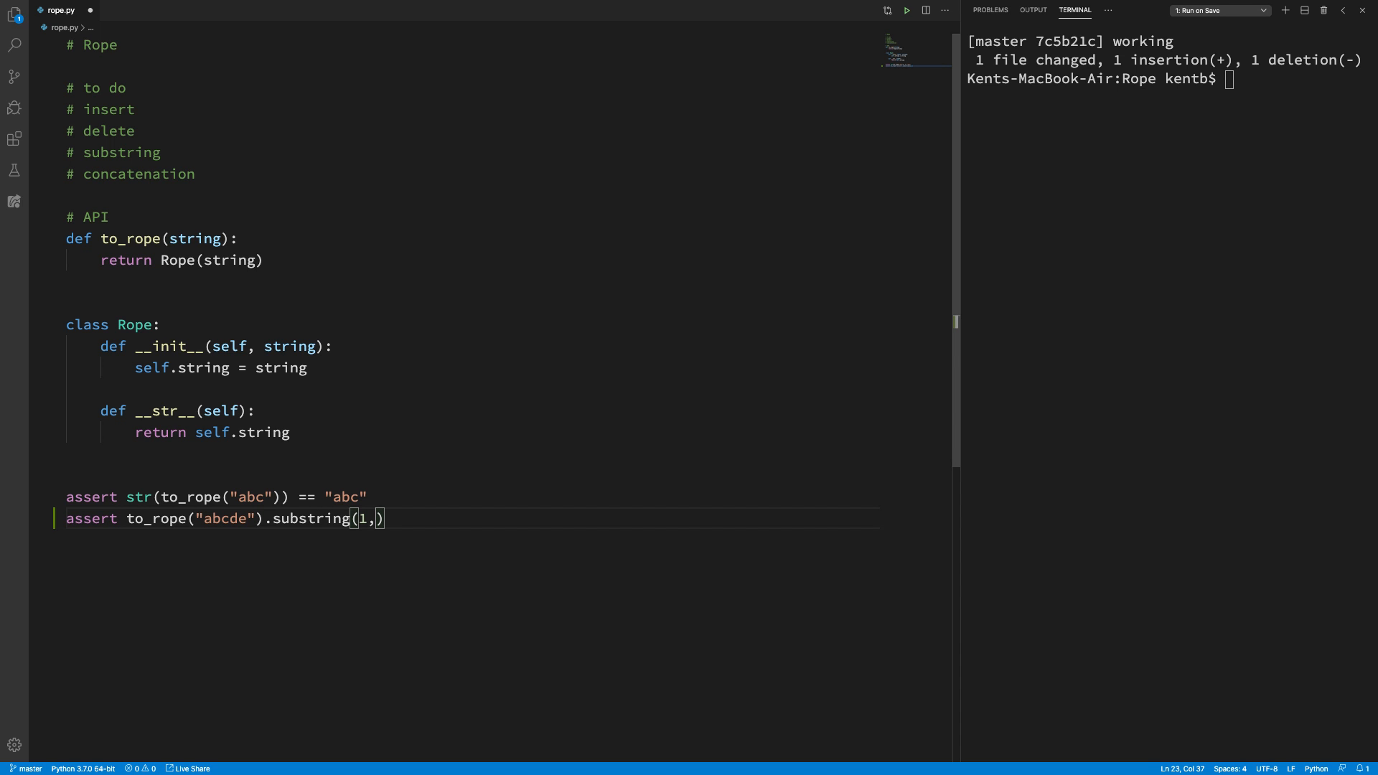
{"action": "type", "text": "3"}
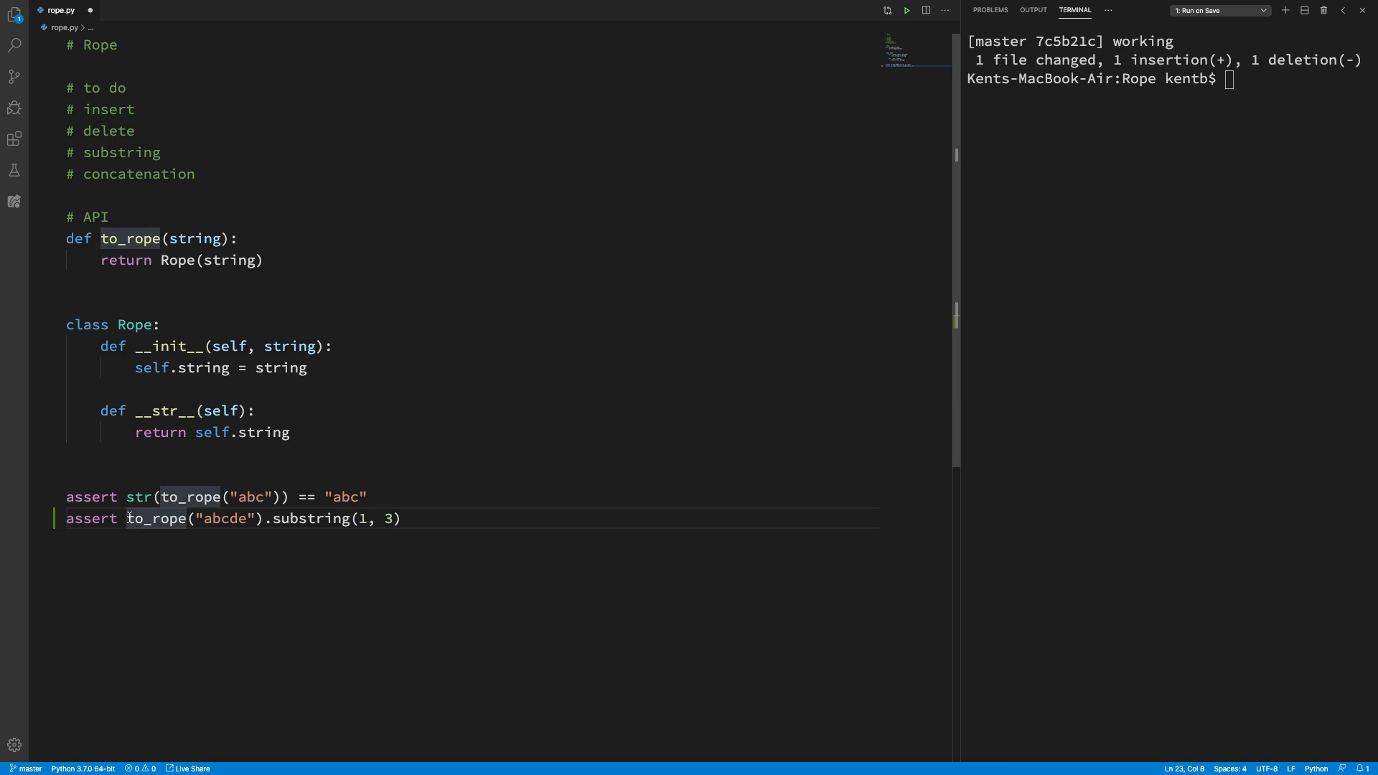
{"action": "type", "text": "str("}
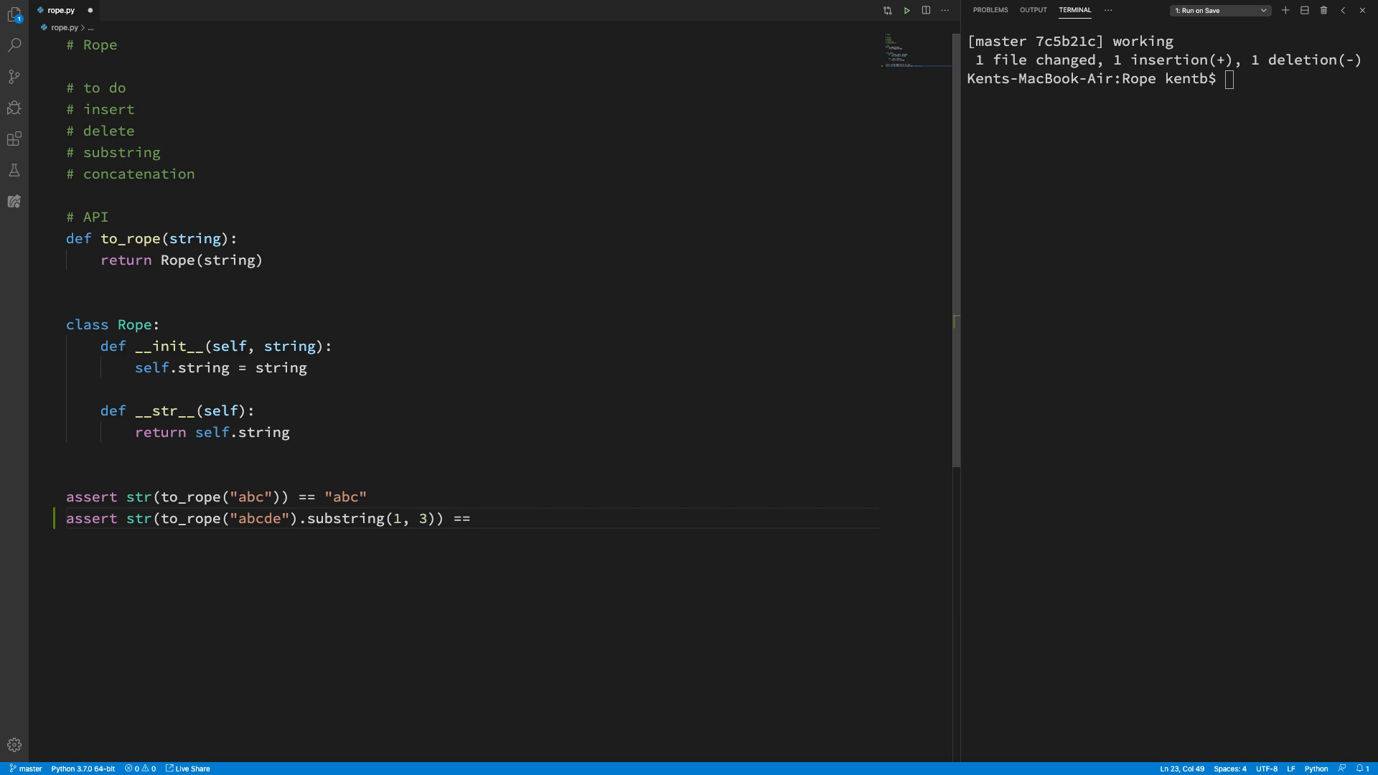
{"action": "type", "text": "b"}
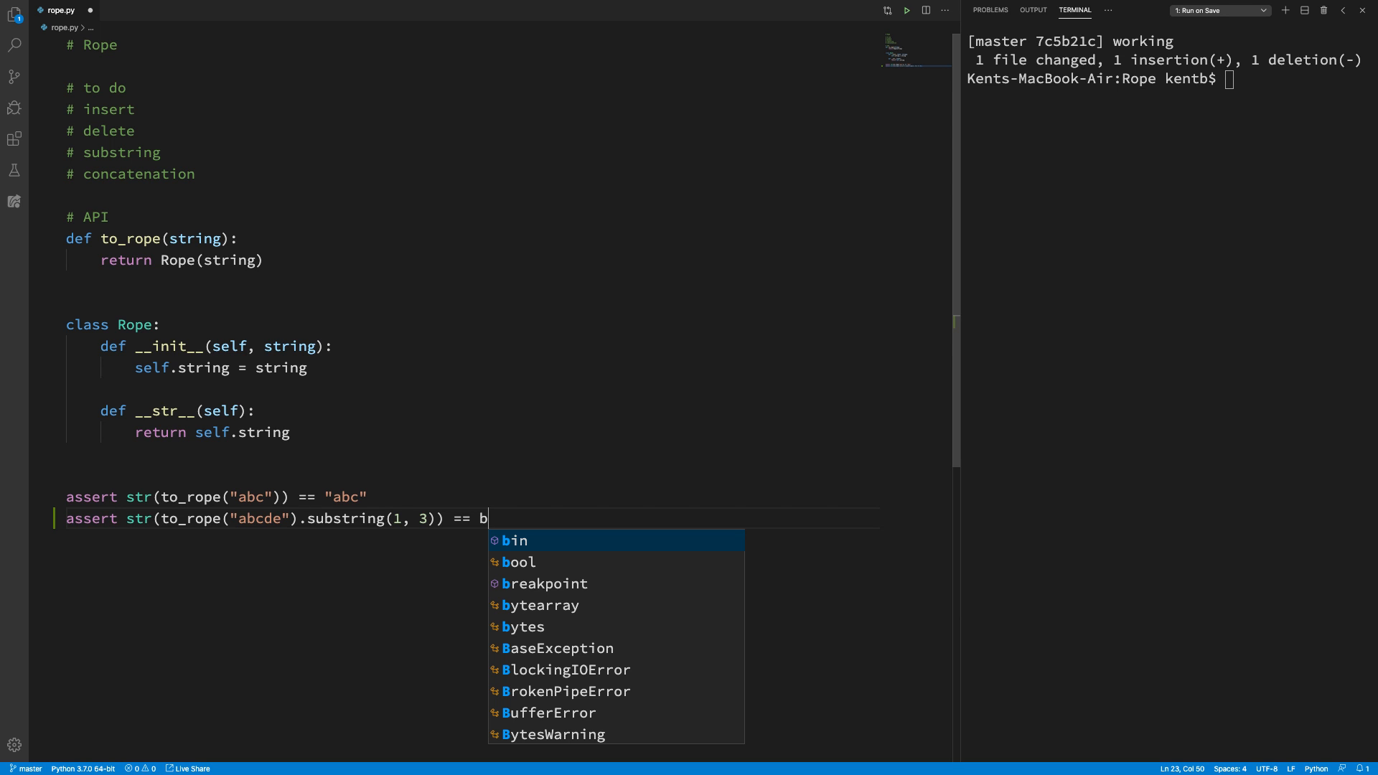
{"action": "type", "text": "\""}
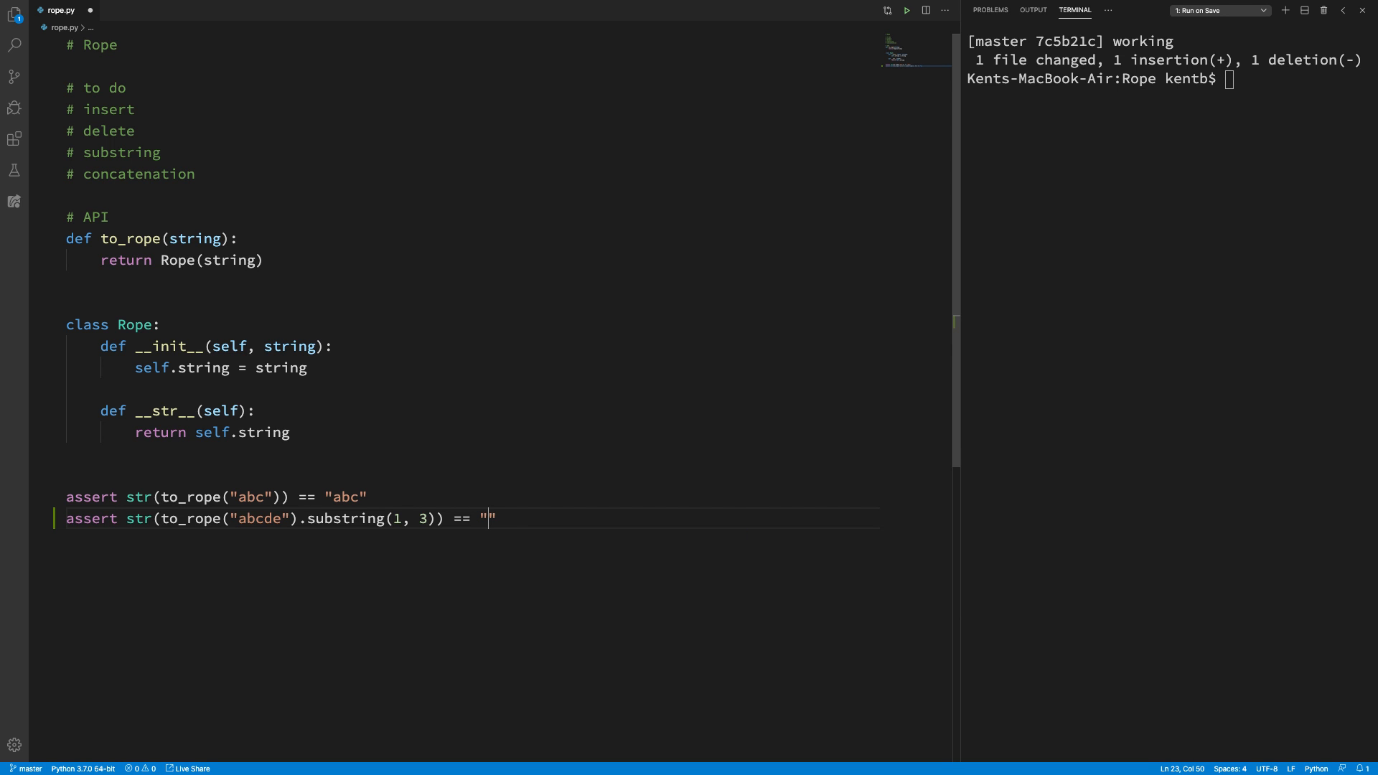
{"action": "type", "text": "bcd"}
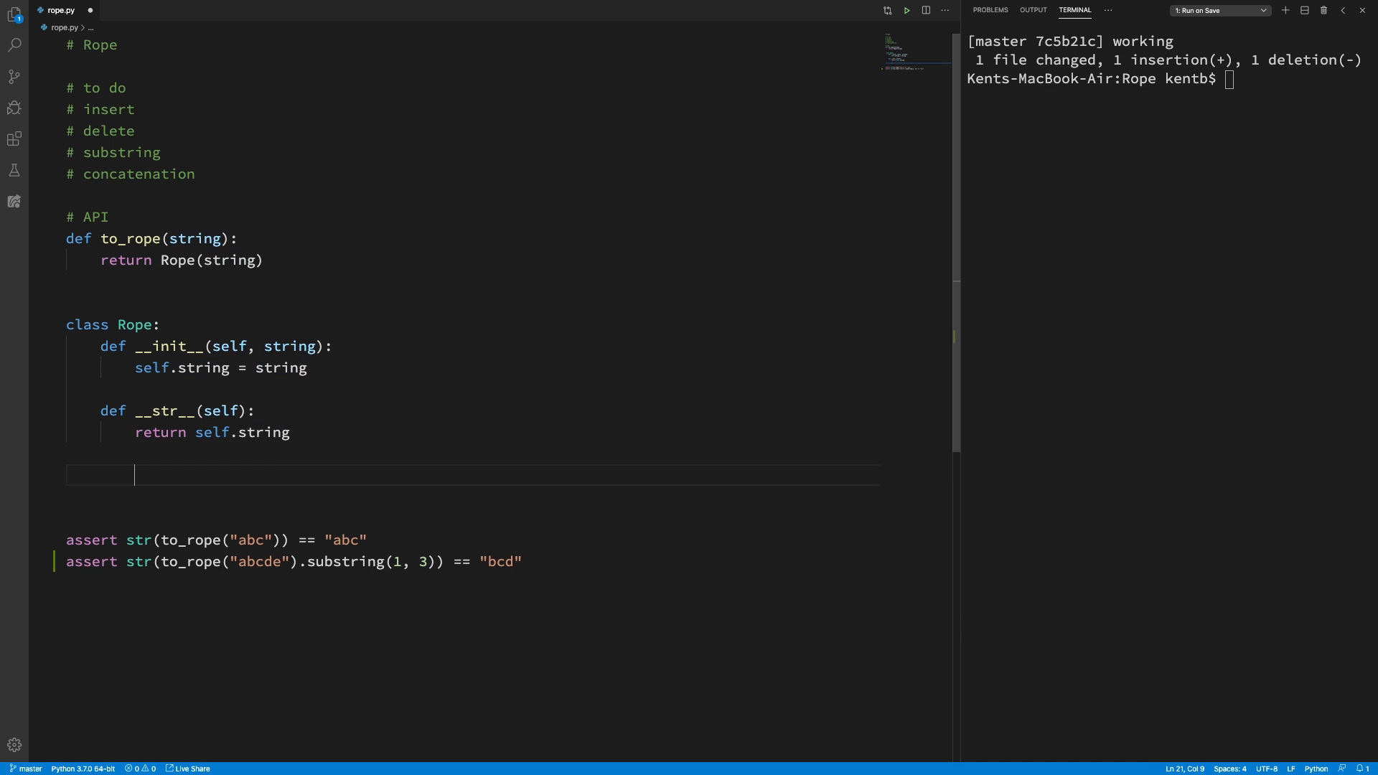
Step: Define Rope.substring(self, start, length) returning "bcd" and select that return value
{"action": "type", "text": "def"}
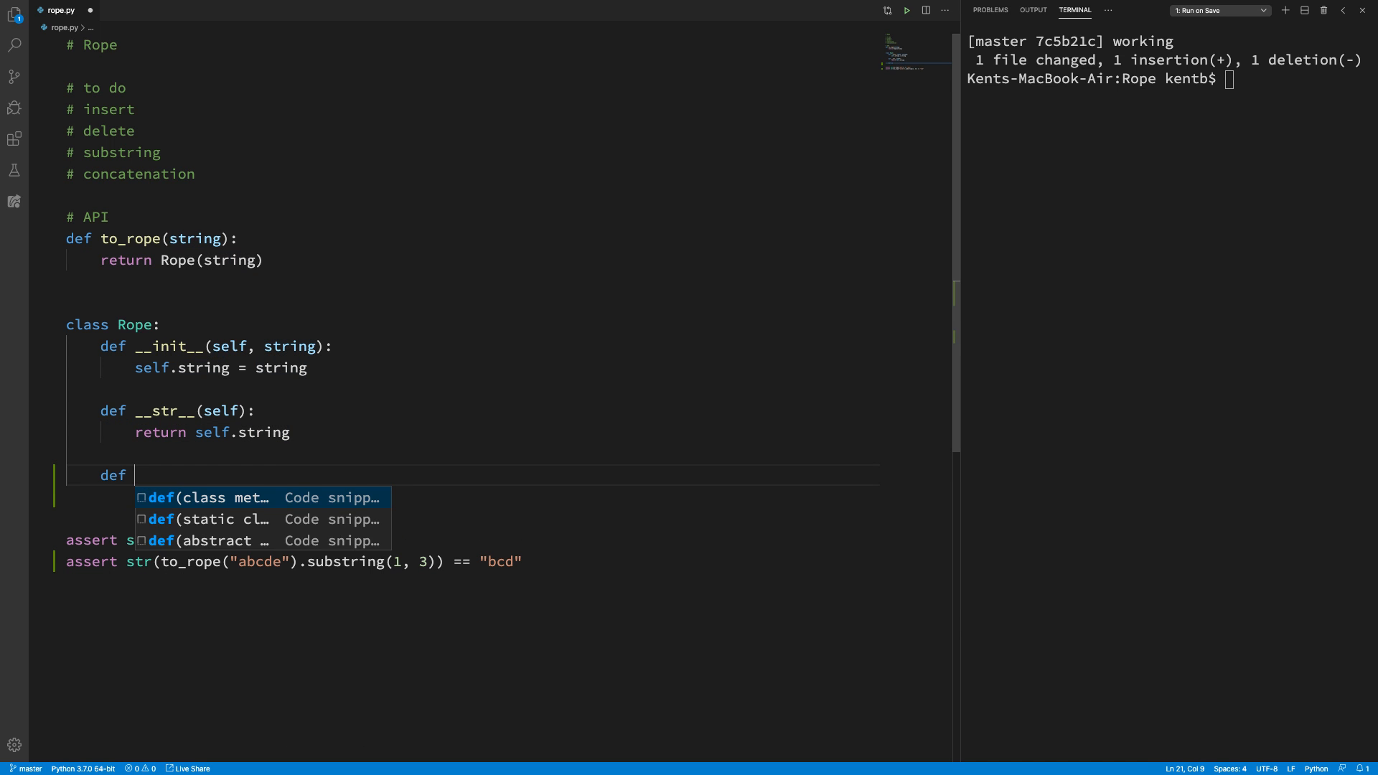
{"action": "type", "text": "substring(s)"}
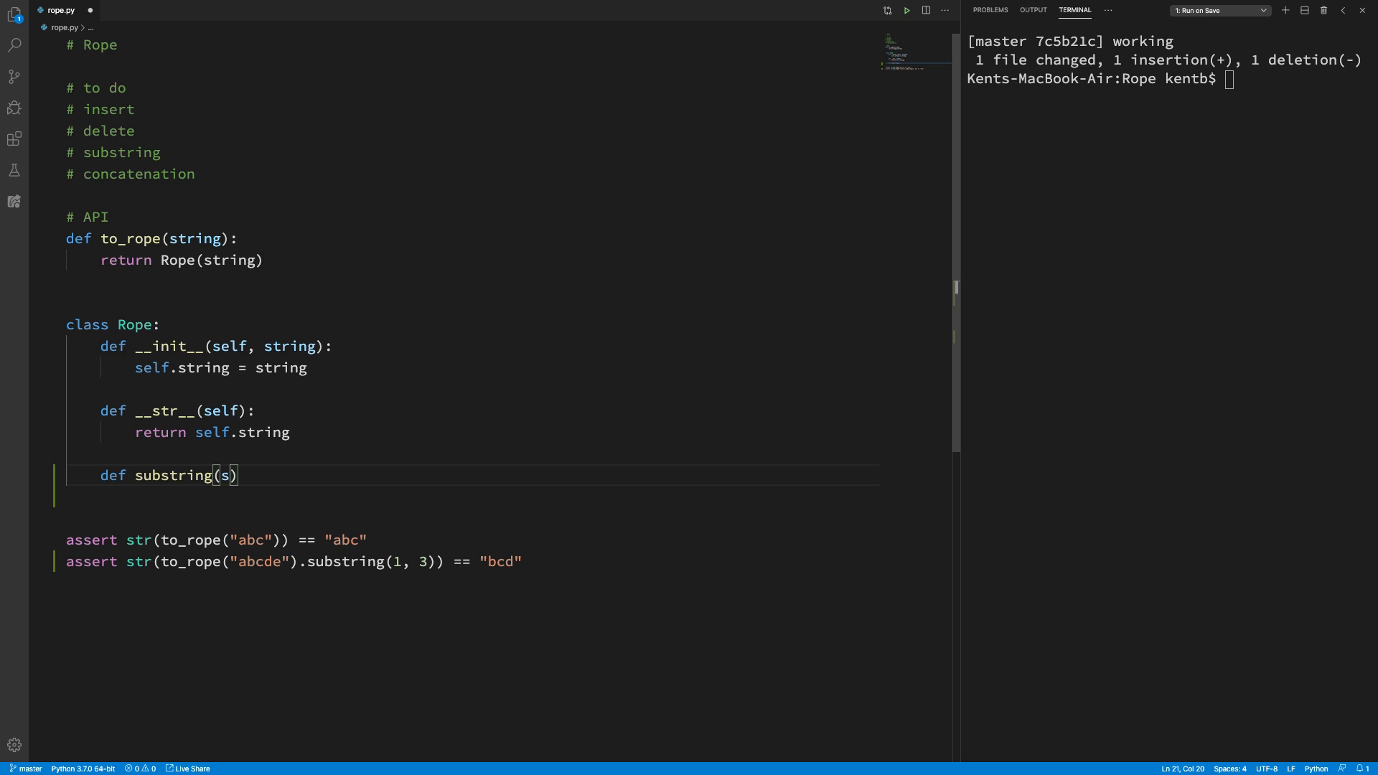
{"action": "type", "text": "elf, start"}
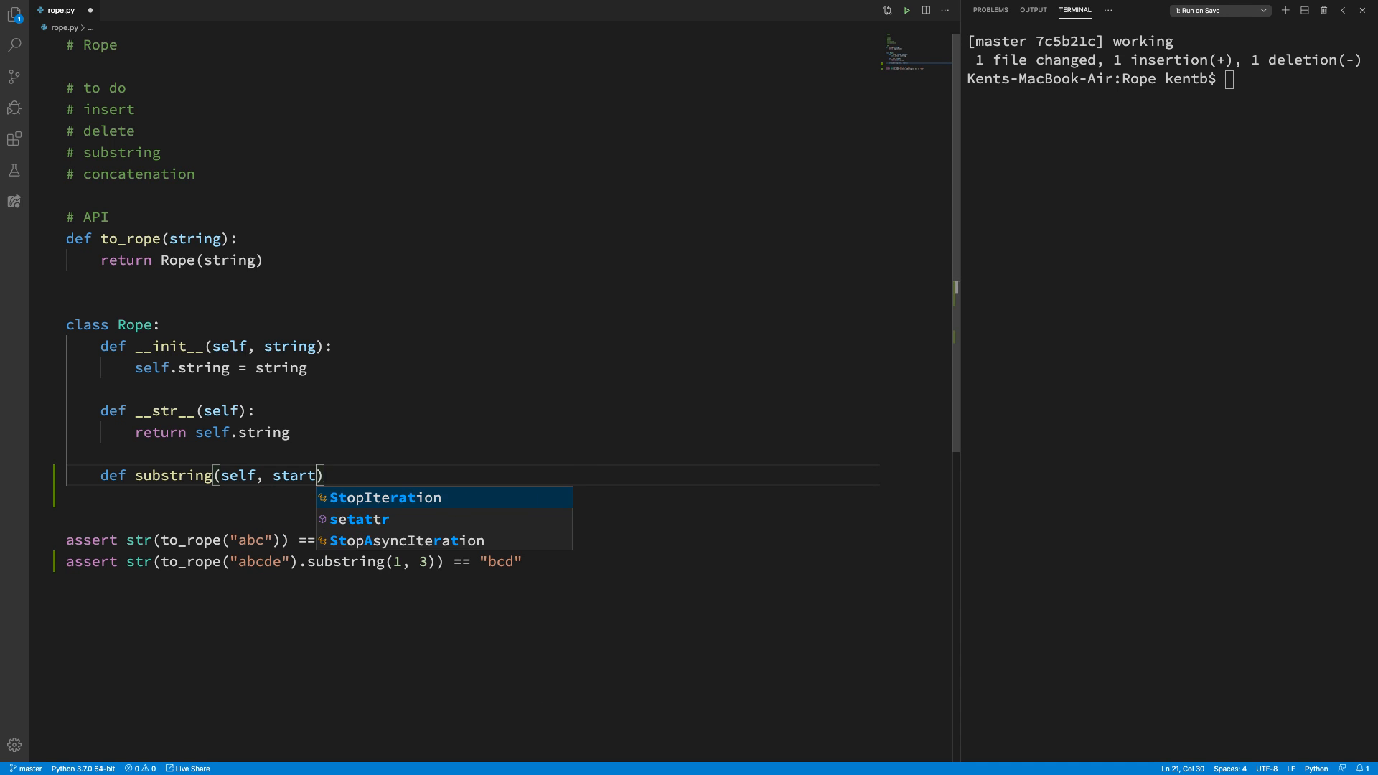
{"action": "type", "text": ", length"}
{"action": "type", "text": "return"}
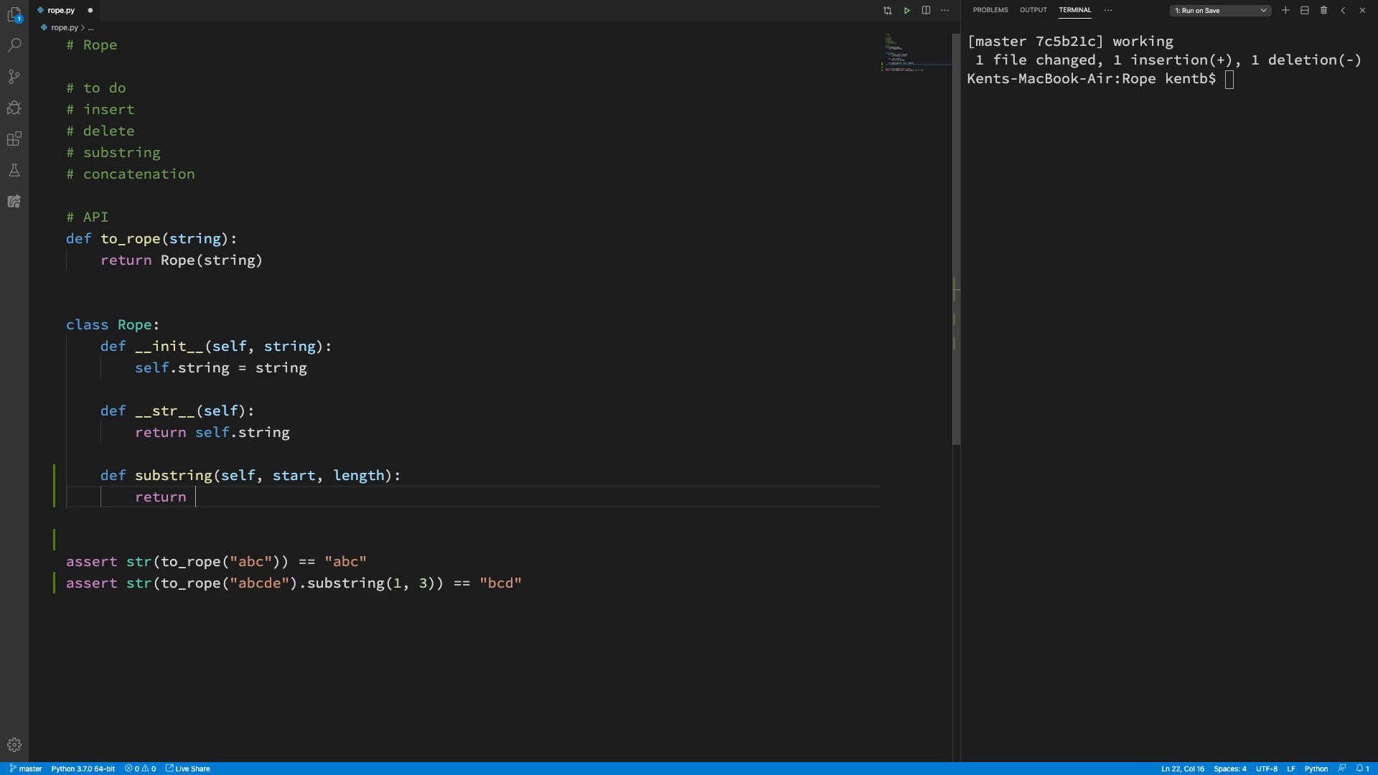
{"action": "type", "text": "\"bcd\""}
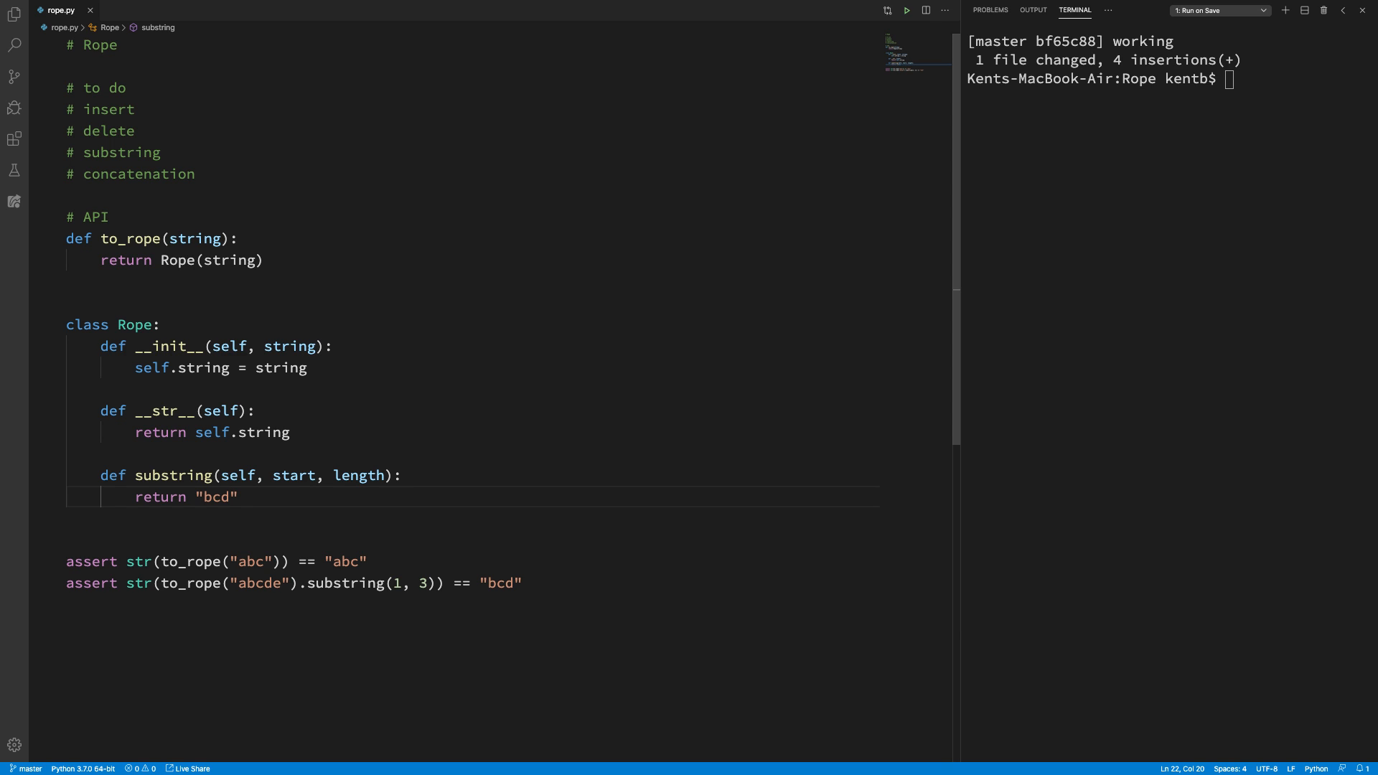
{"action": "mouse_move", "coordinate": [194, 496]}
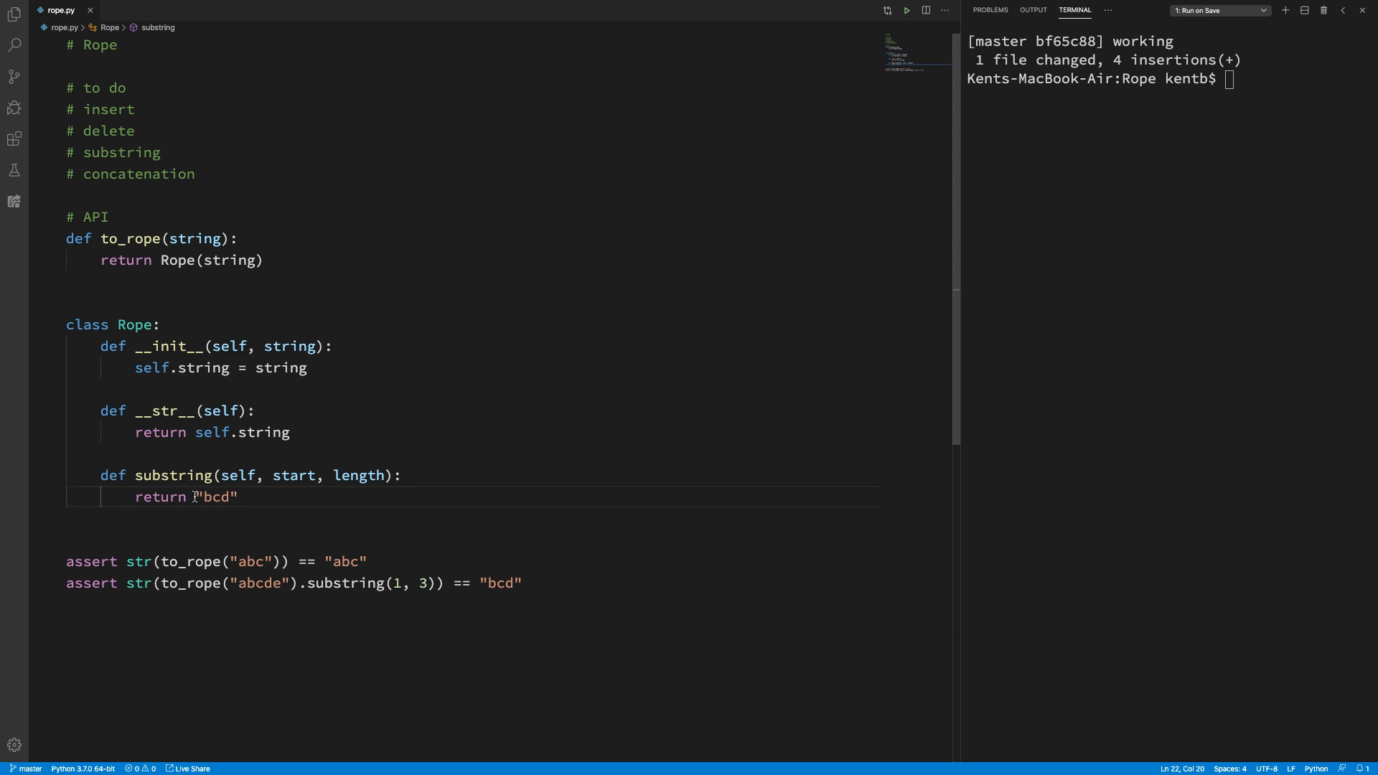
{"action": "mouse_move", "coordinate": [156, 476]}
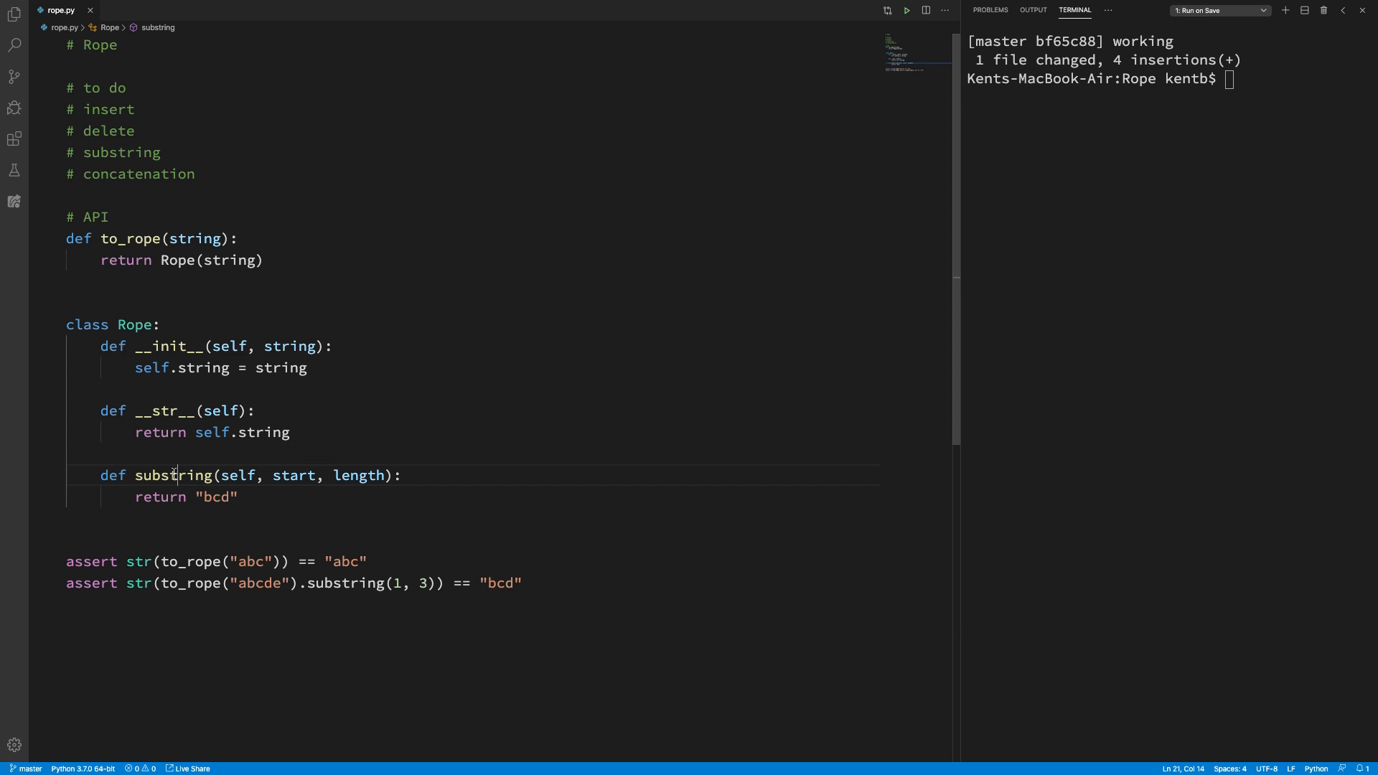
{"action": "double_click", "coordinate": [173, 475]}
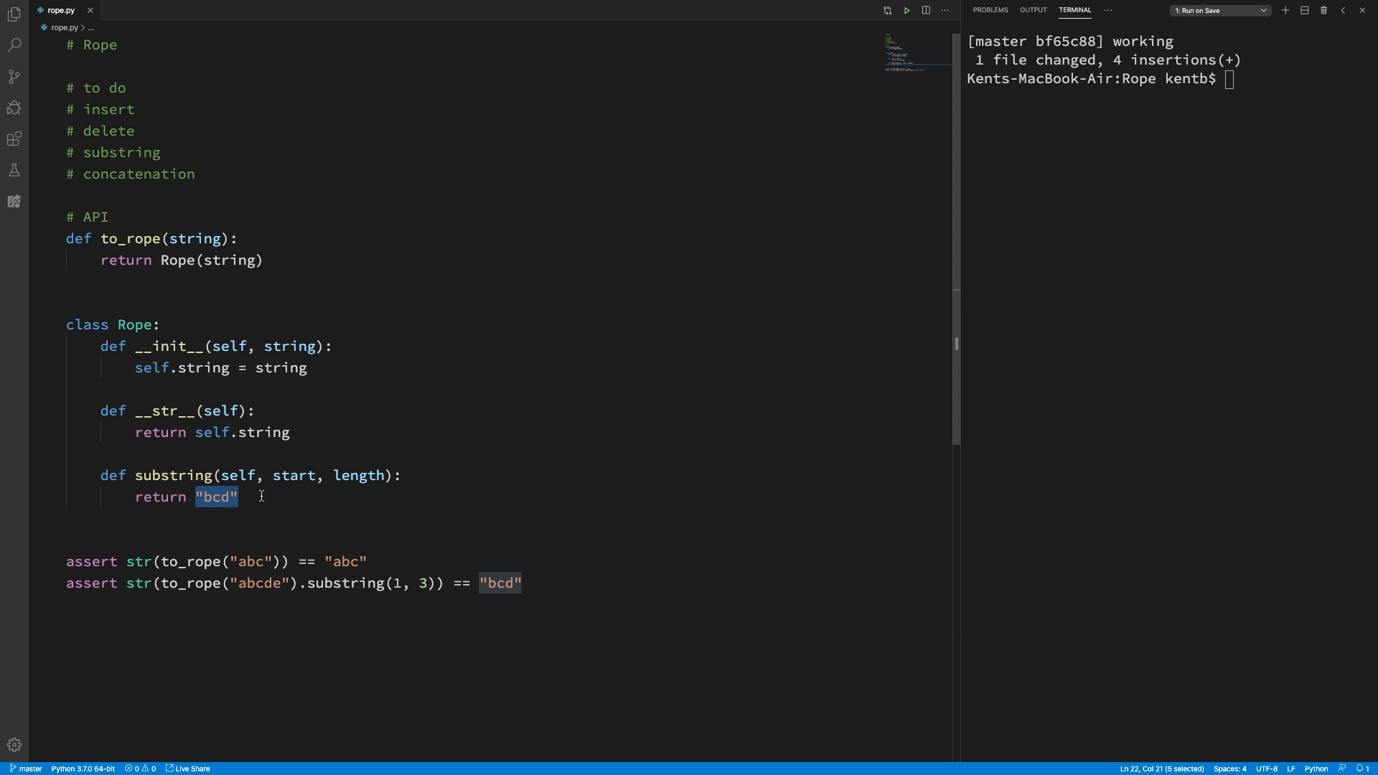
Step: Make substring return Substring() and declare class Substring below Rope
{"action": "type", "text": "Su"}
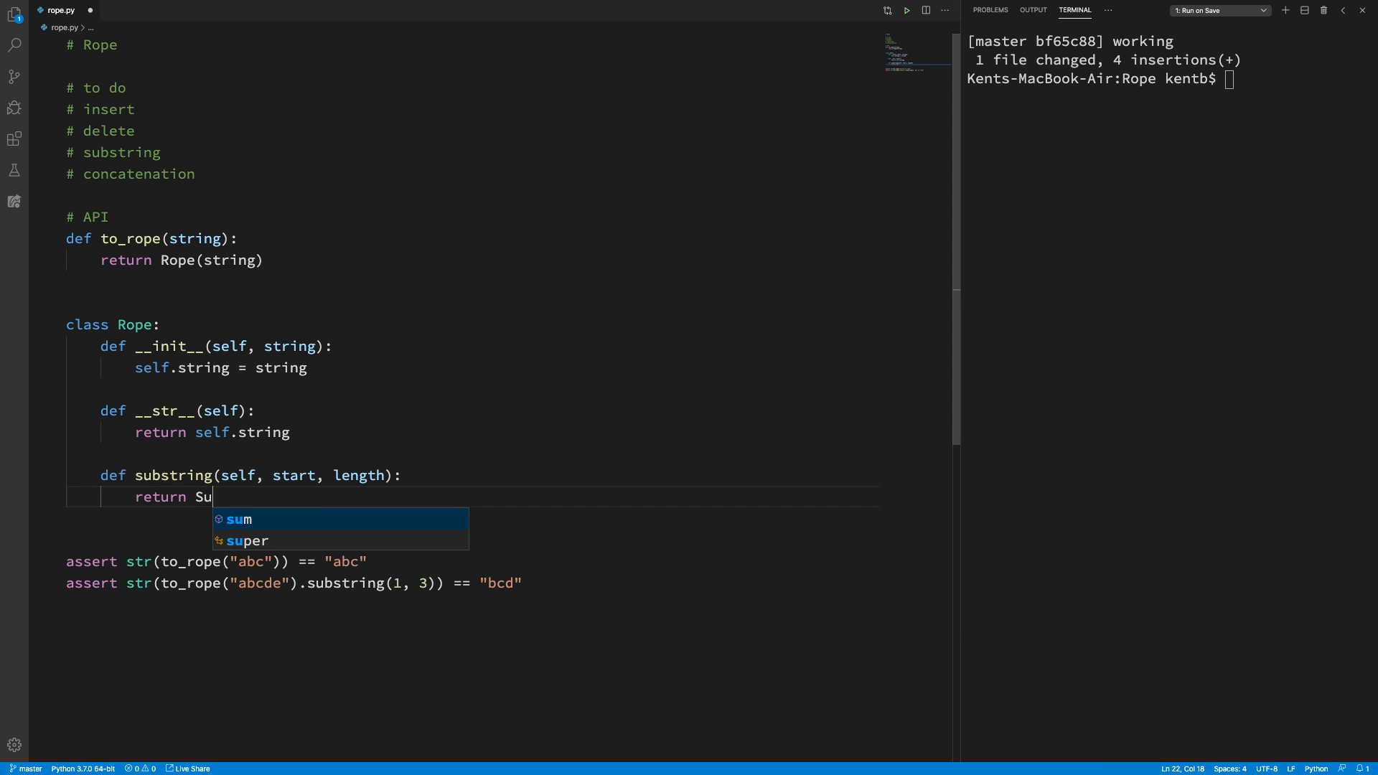
{"action": "type", "text": "bstring"}
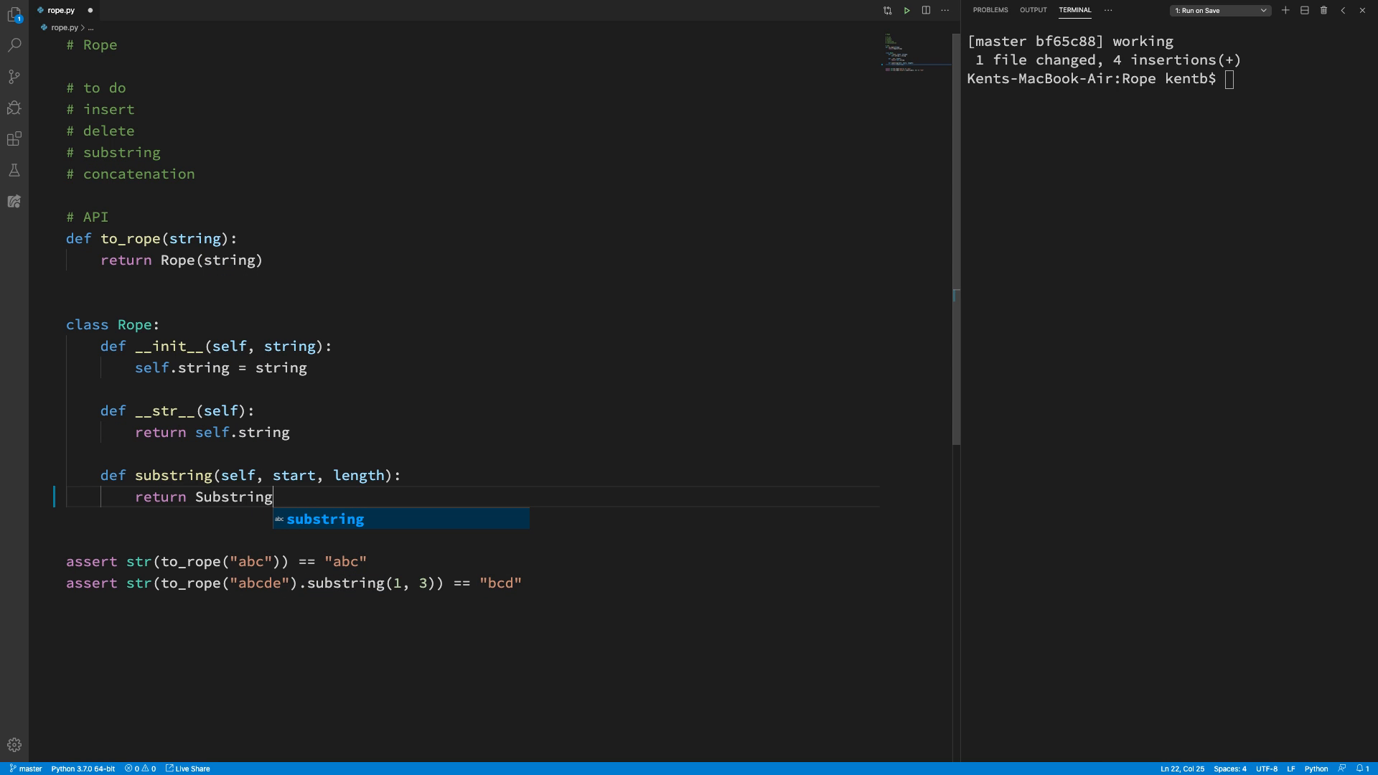
{"action": "type", "text": "()"}
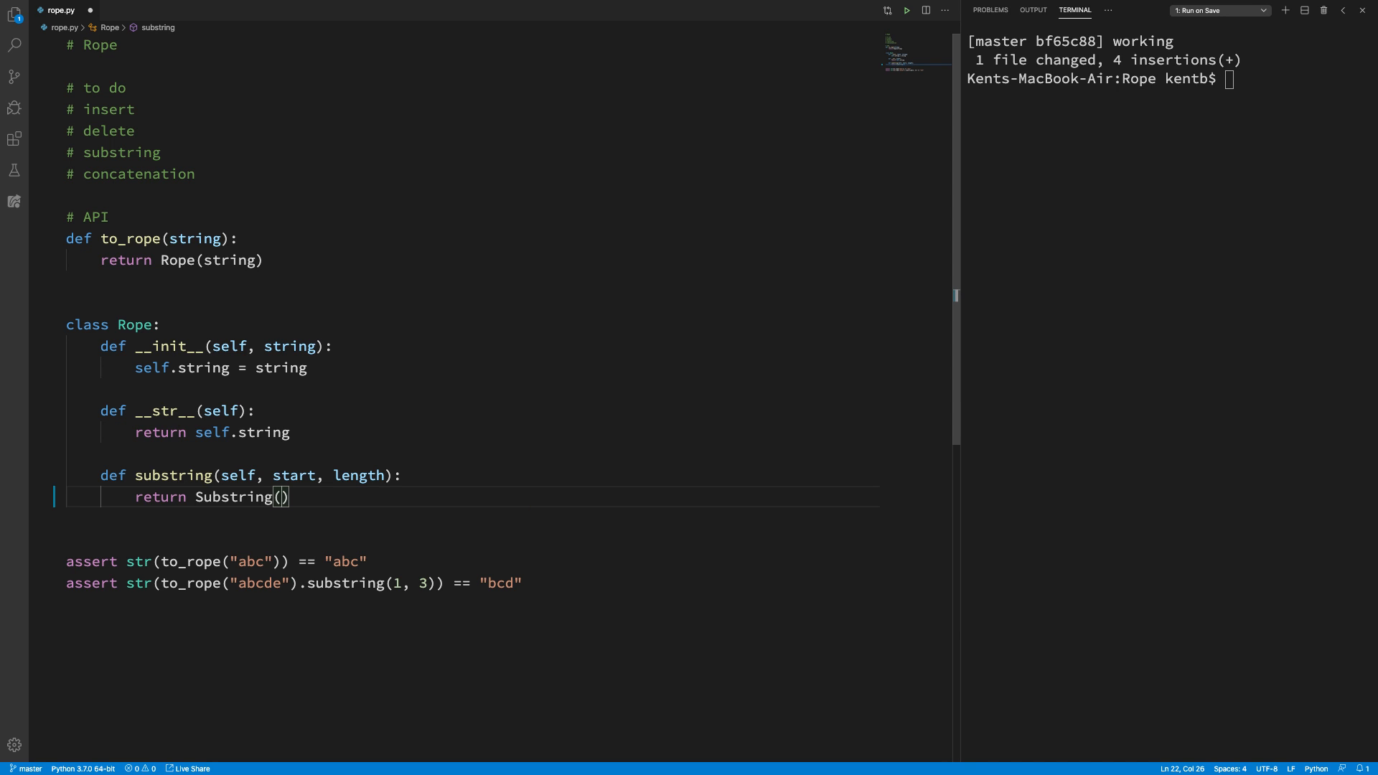
{"action": "mouse_move", "coordinate": [328, 498]}
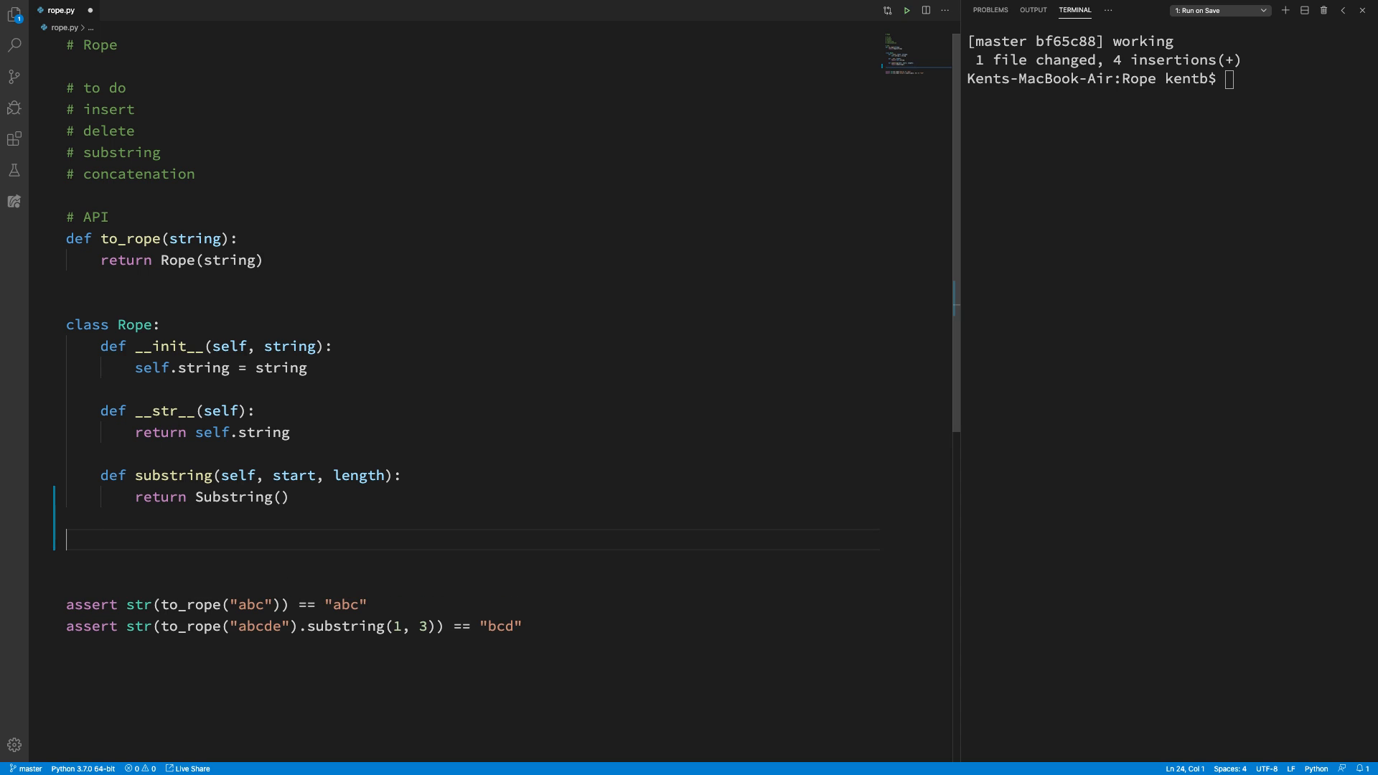
{"action": "type", "text": "class Su"}
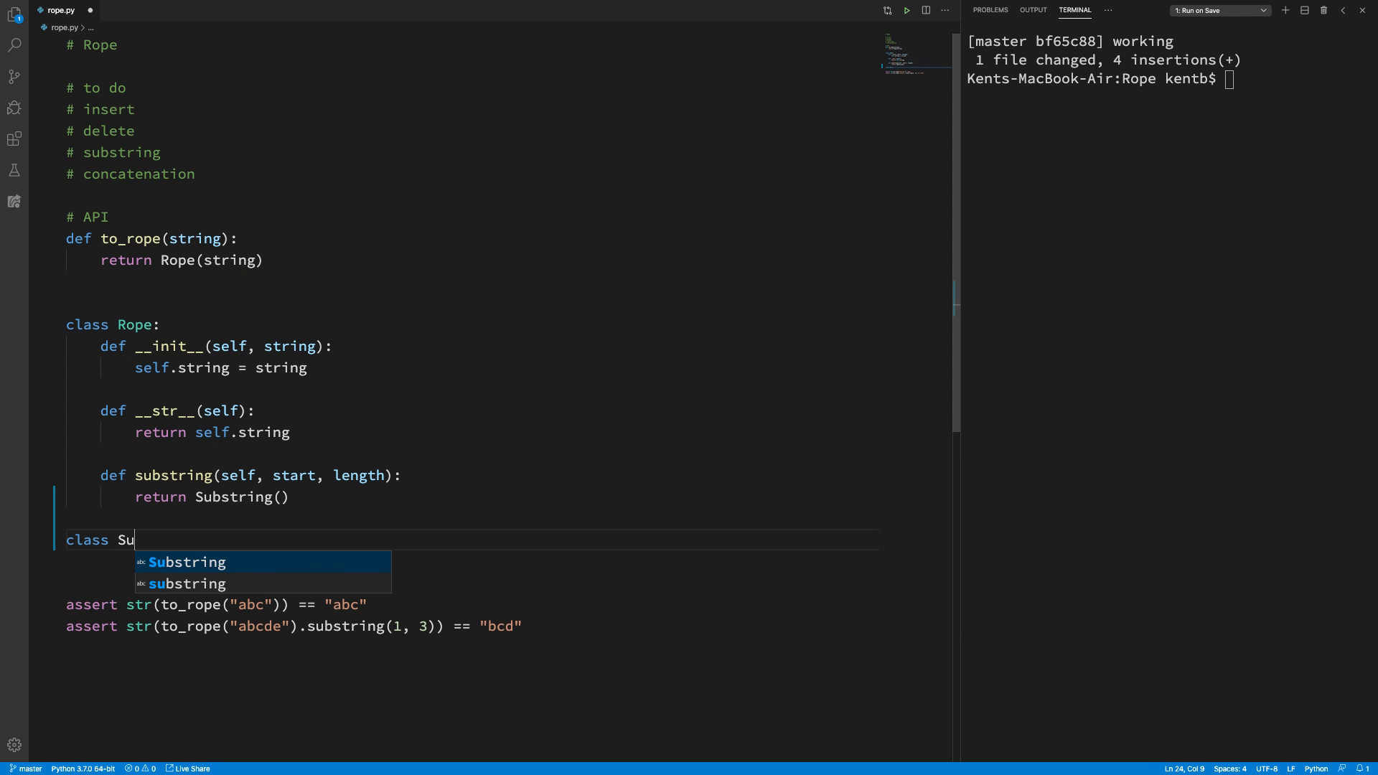
{"action": "key", "text": "Tab"}
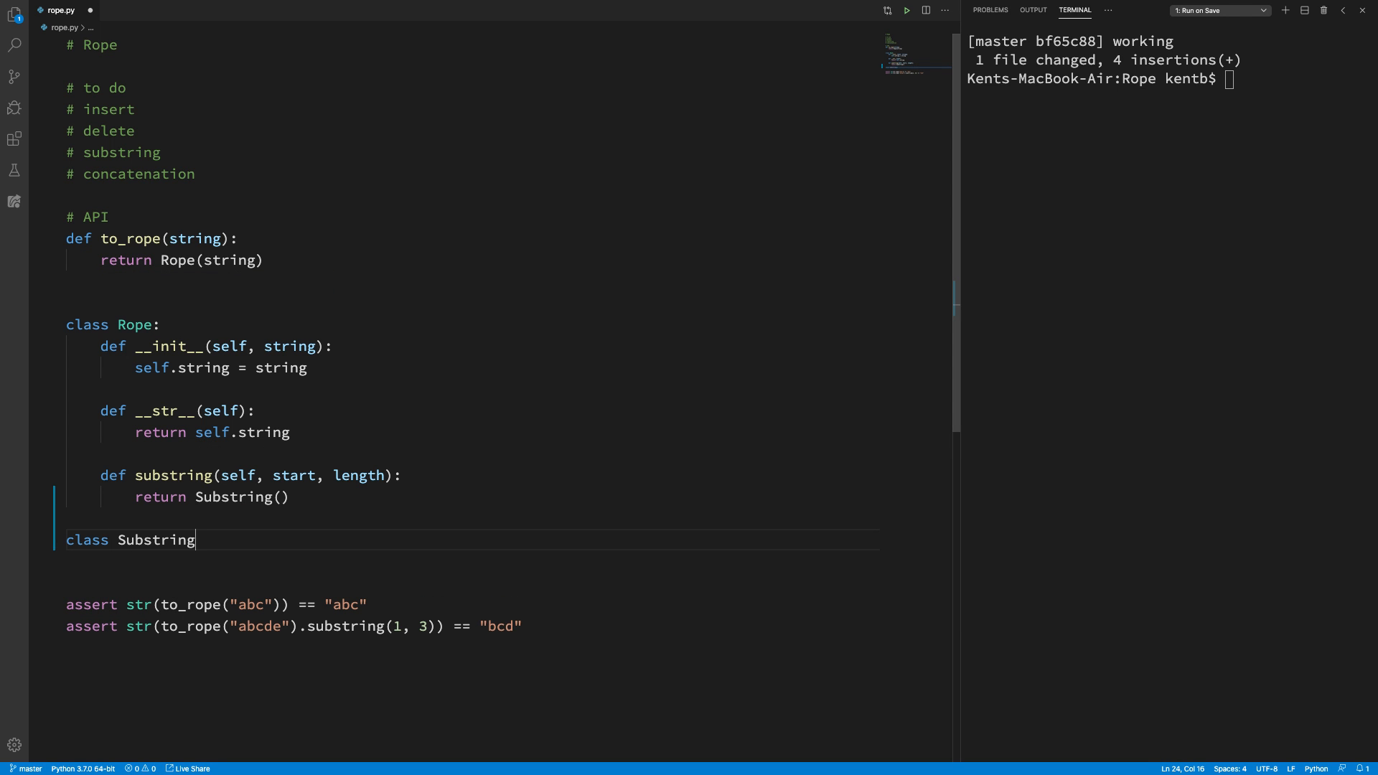
{"action": "type", "text": ":"}
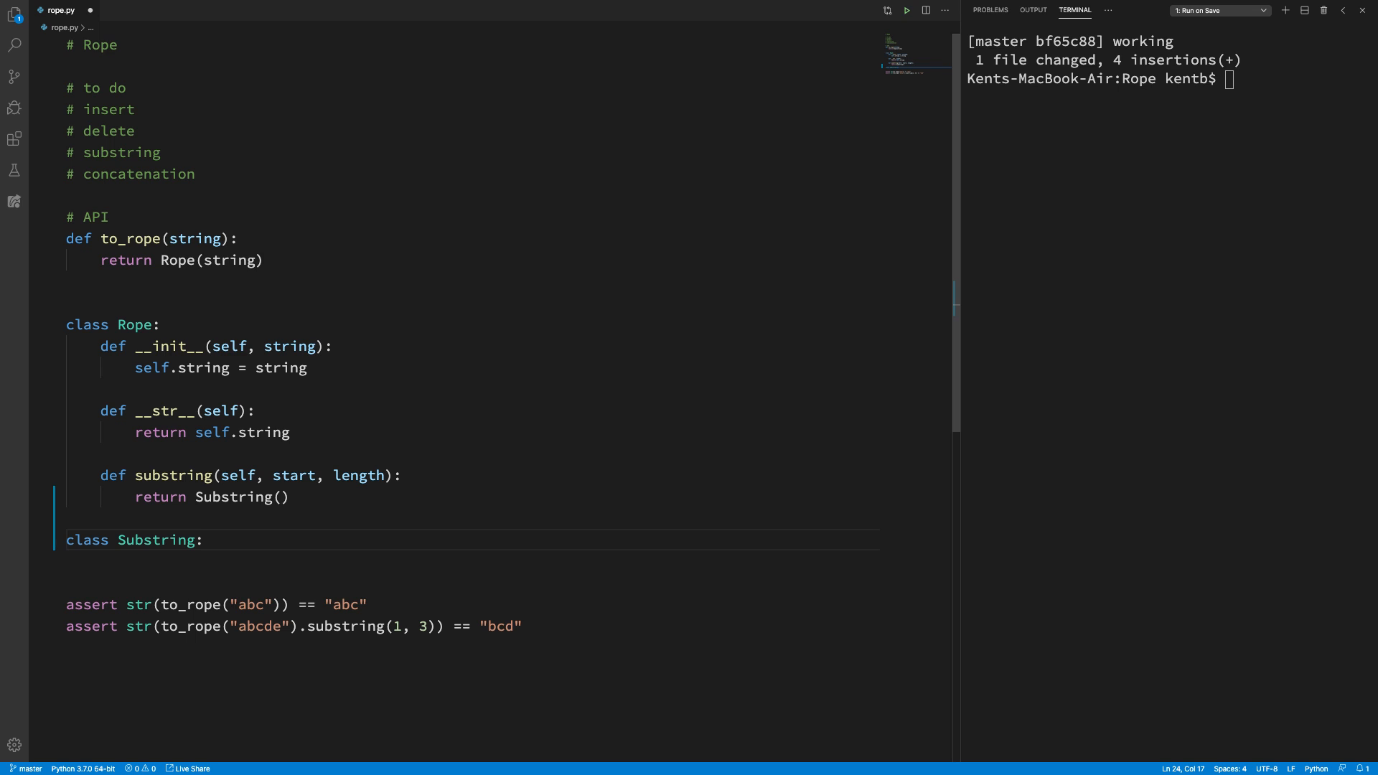
Step: Give Substring a __str__(self) method returning "bcd"
{"action": "key", "text": "enter"}
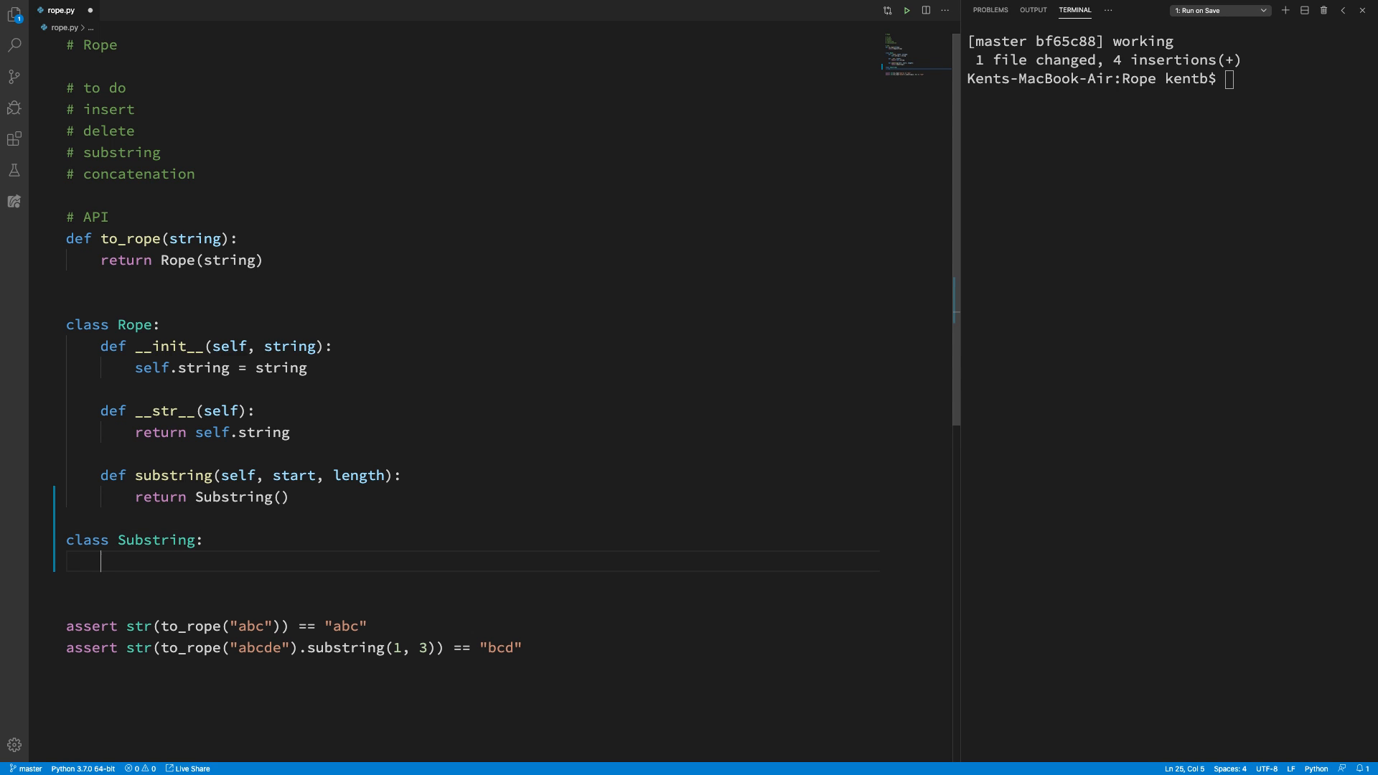
{"action": "type", "text": "def __str__("}
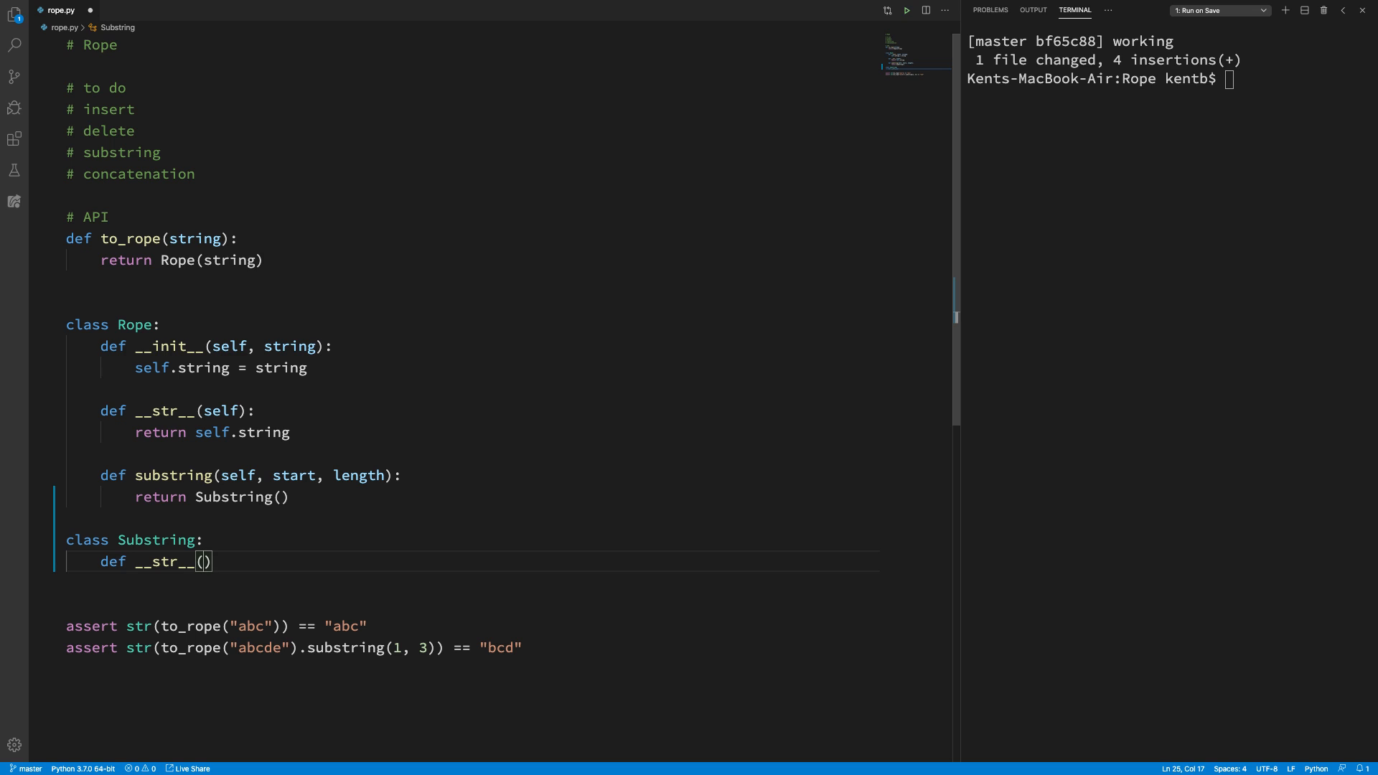
{"action": "type", "text": "return \"bcd"}
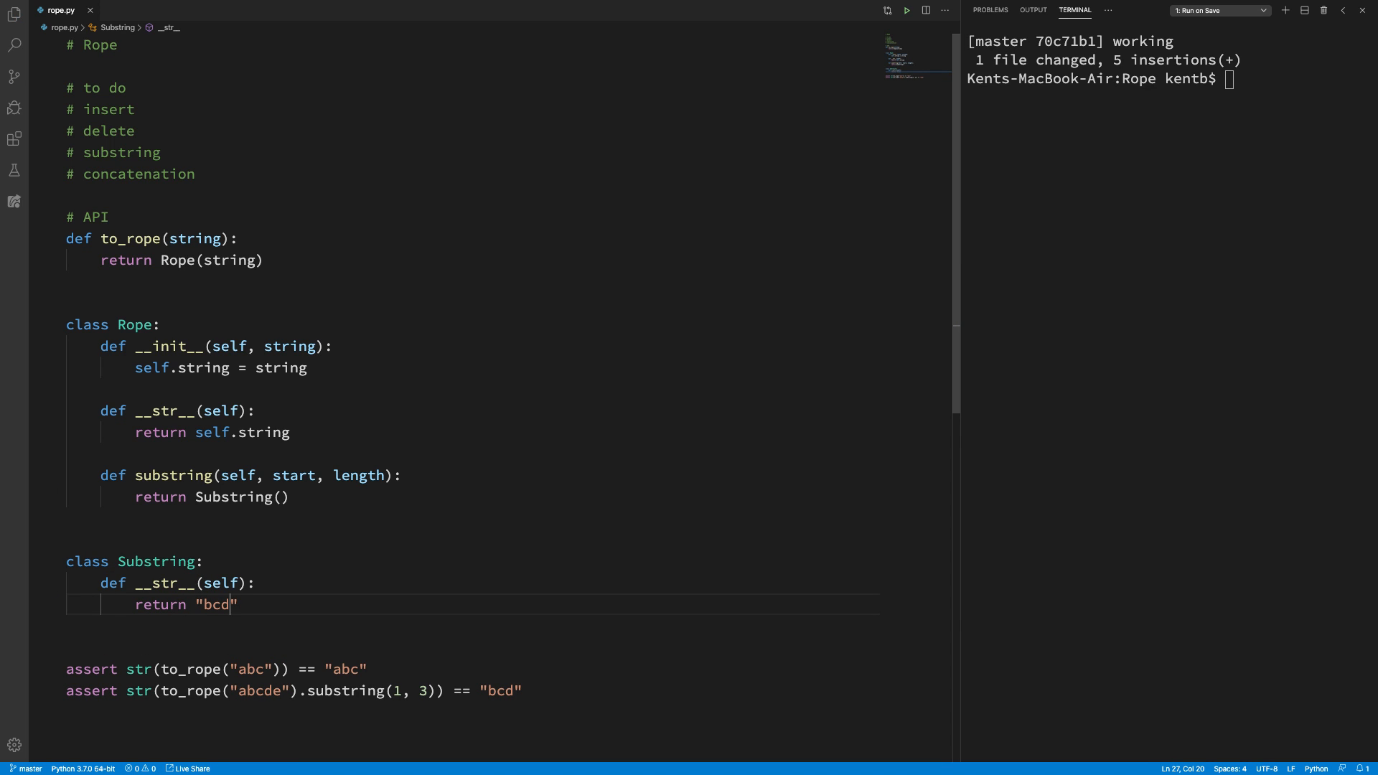
Step: Make Rope.substring return Substring(self, start, length), dropping the stray closing parenthesis
{"action": "left_click", "coordinate": [281, 496]}
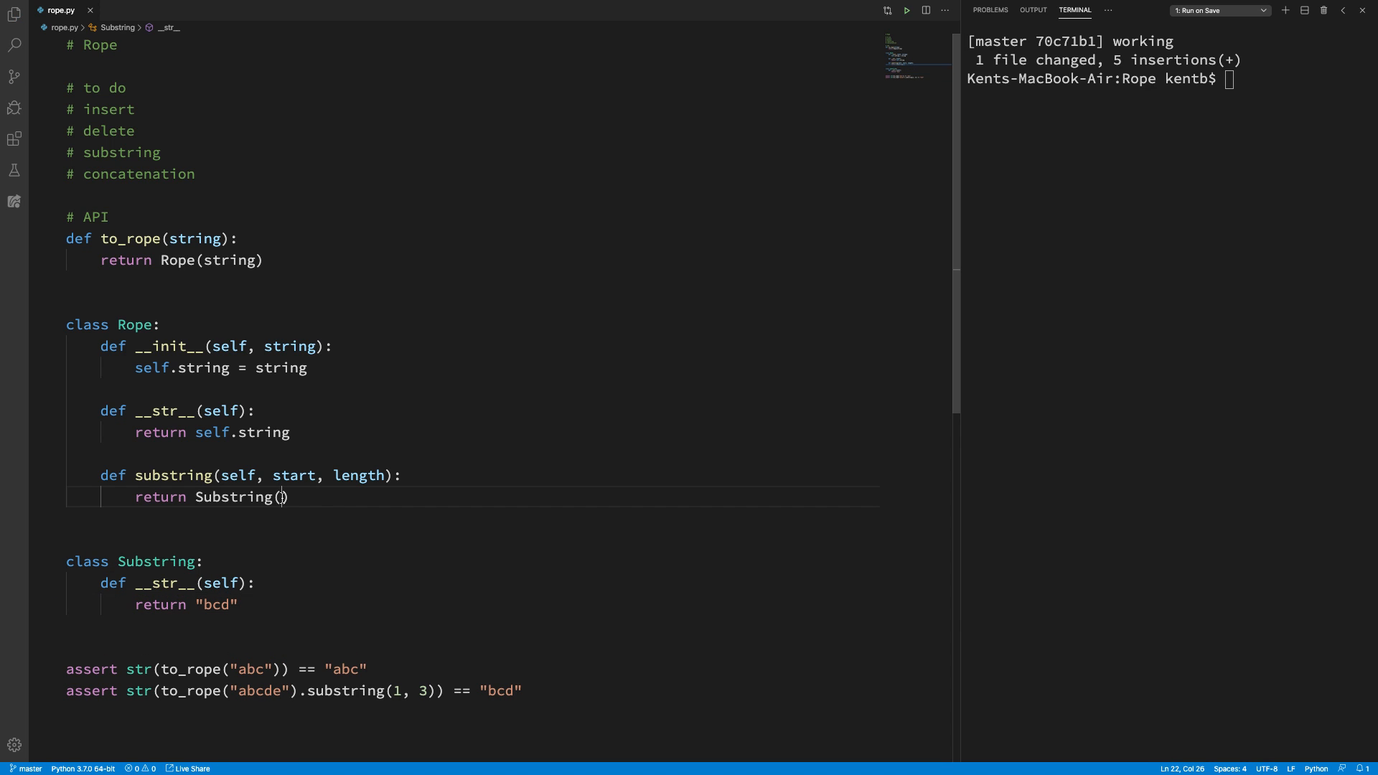
{"action": "type", "text": "self, start, length"}
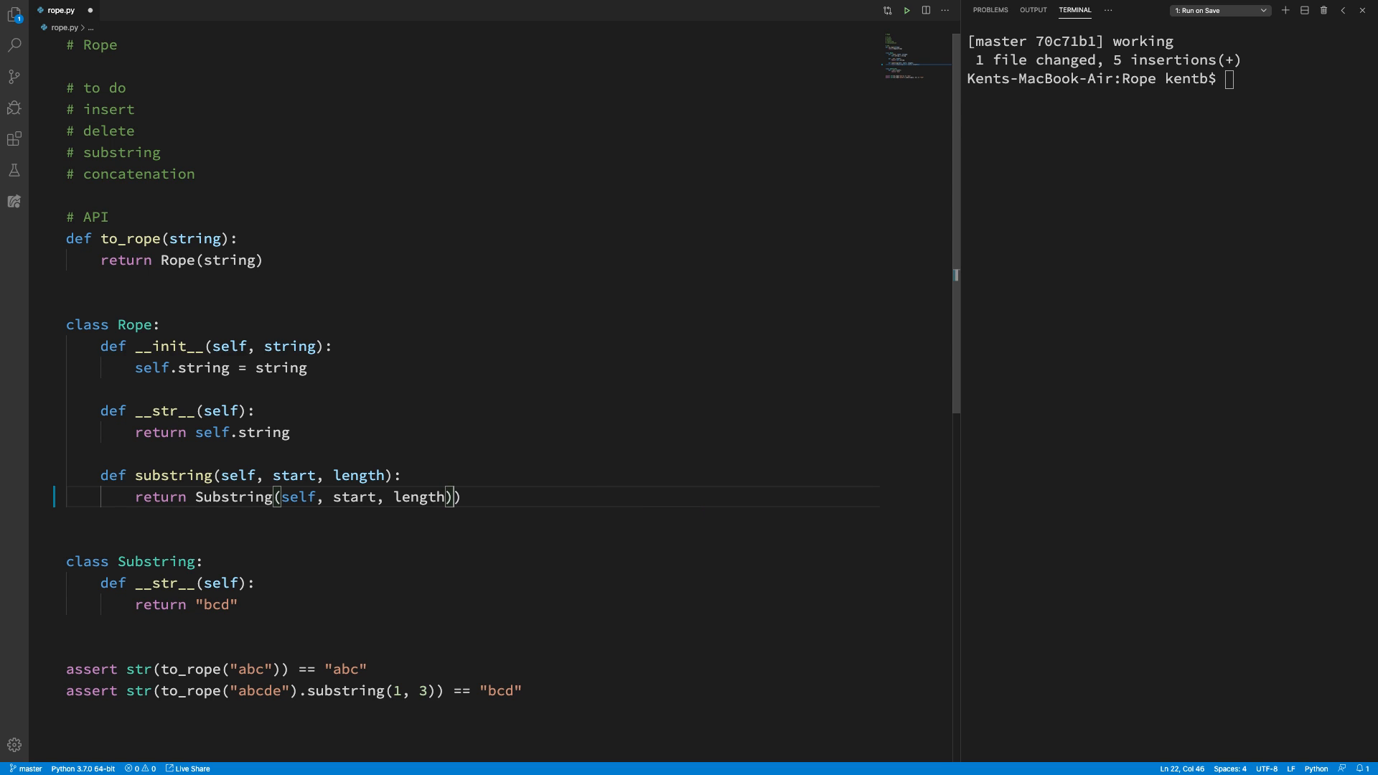
{"action": "key", "text": "Backspace"}
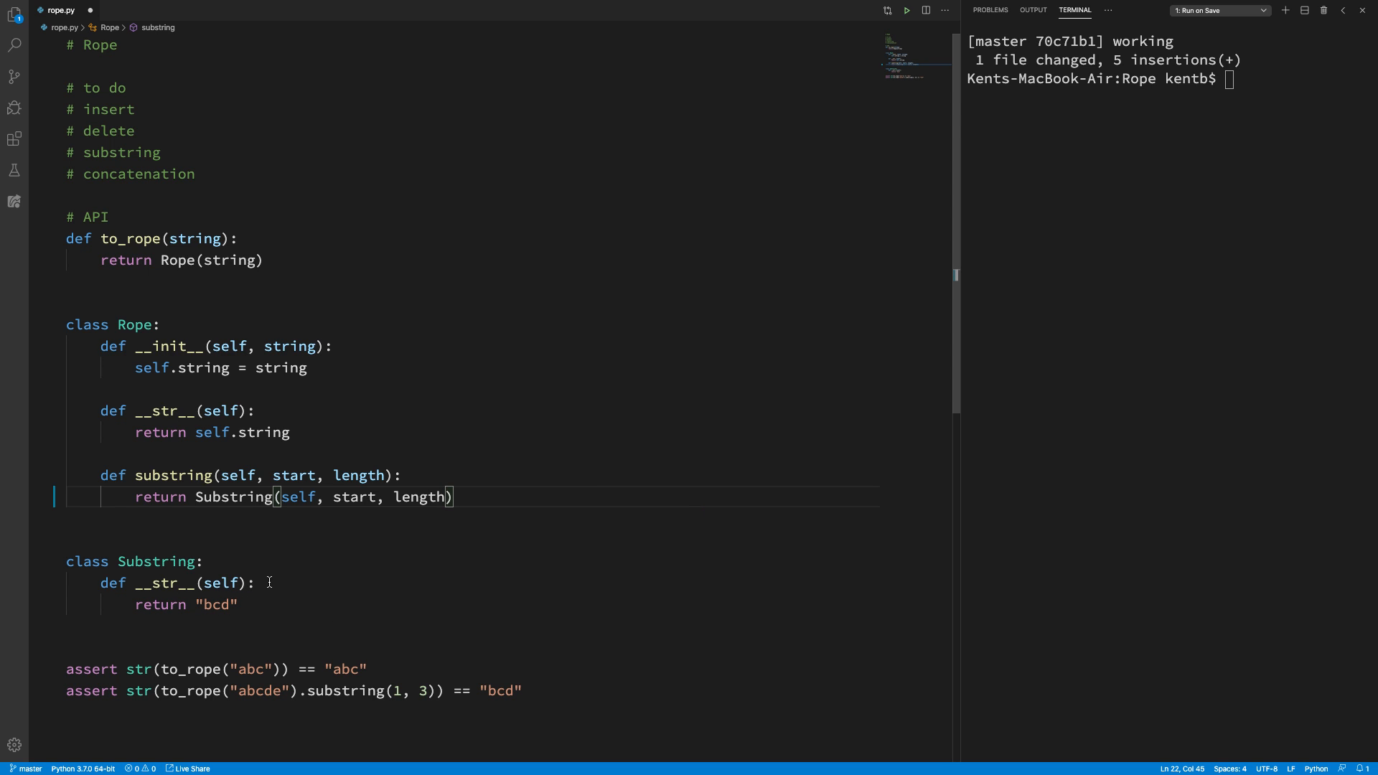
Step: Add def __init__(self, rope, start, length): to Substring with a pass body
{"action": "type", "text": "d"}
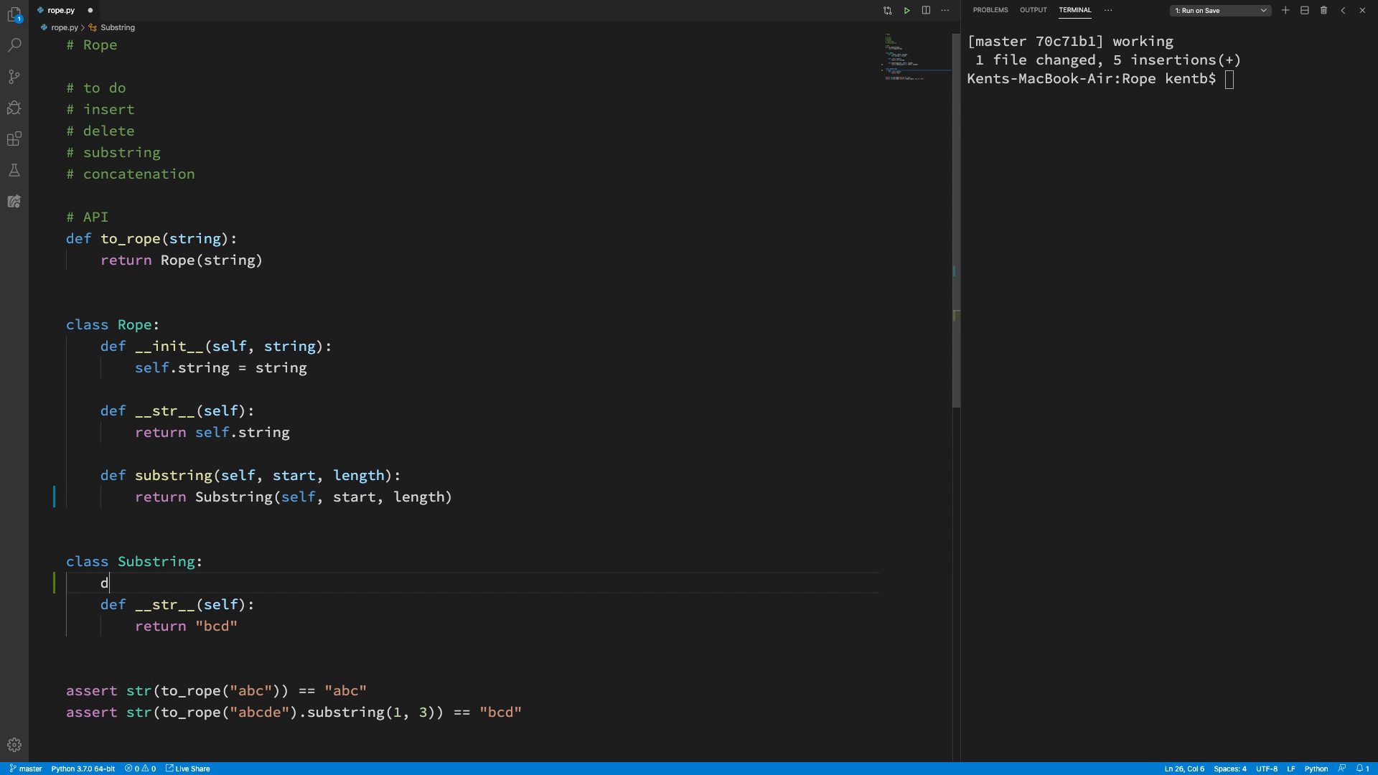
{"action": "type", "text": "ef __init__(sel"}
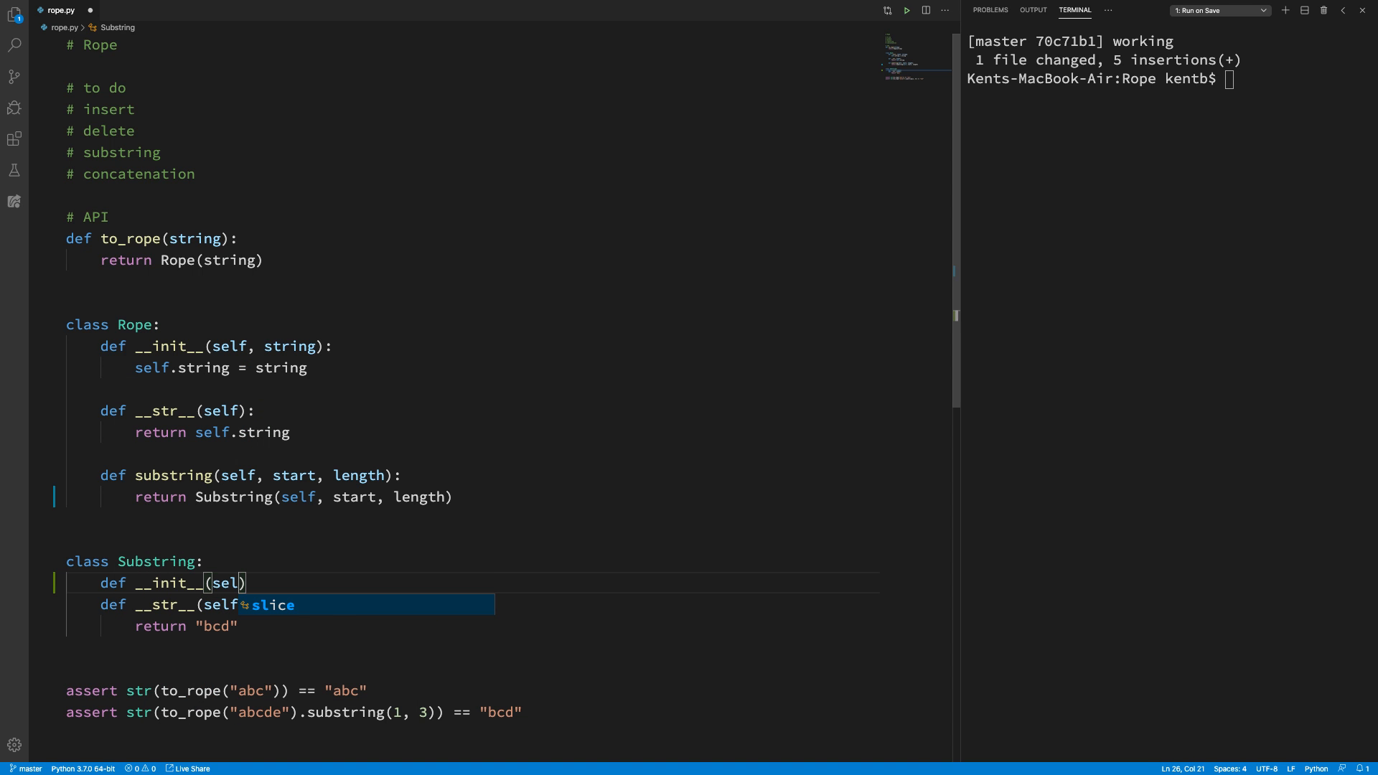
{"action": "type", "text": "f, rope, s"}
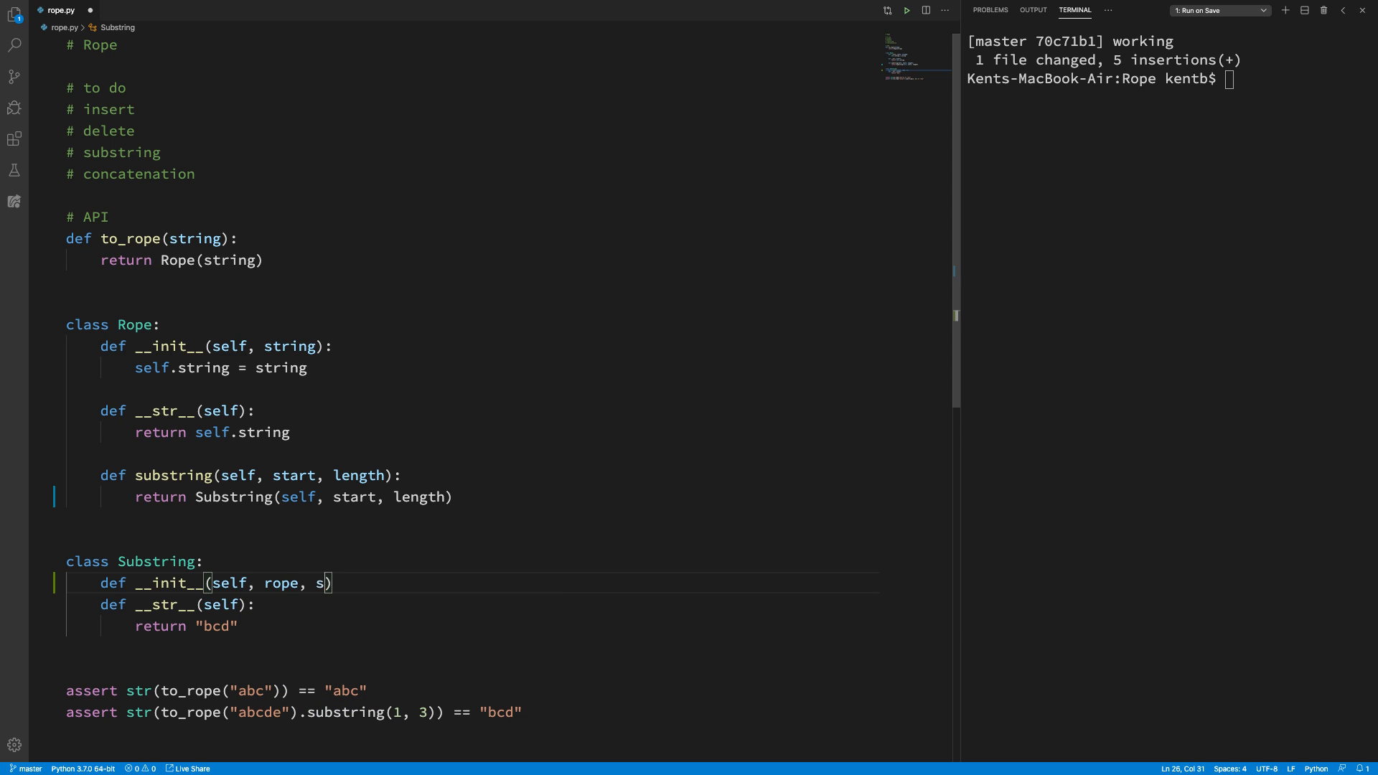
{"action": "type", "text": "tart, length"}
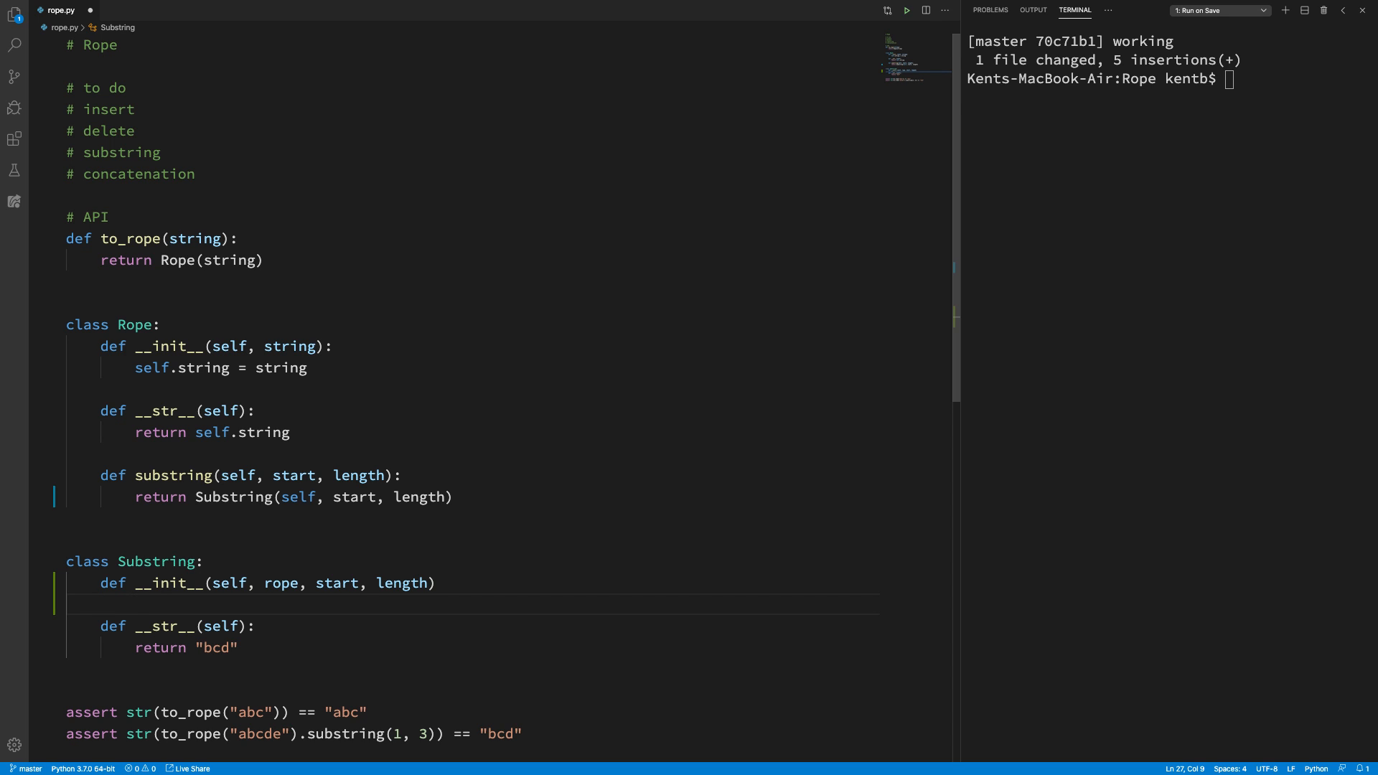
{"action": "type", "text": ":"}
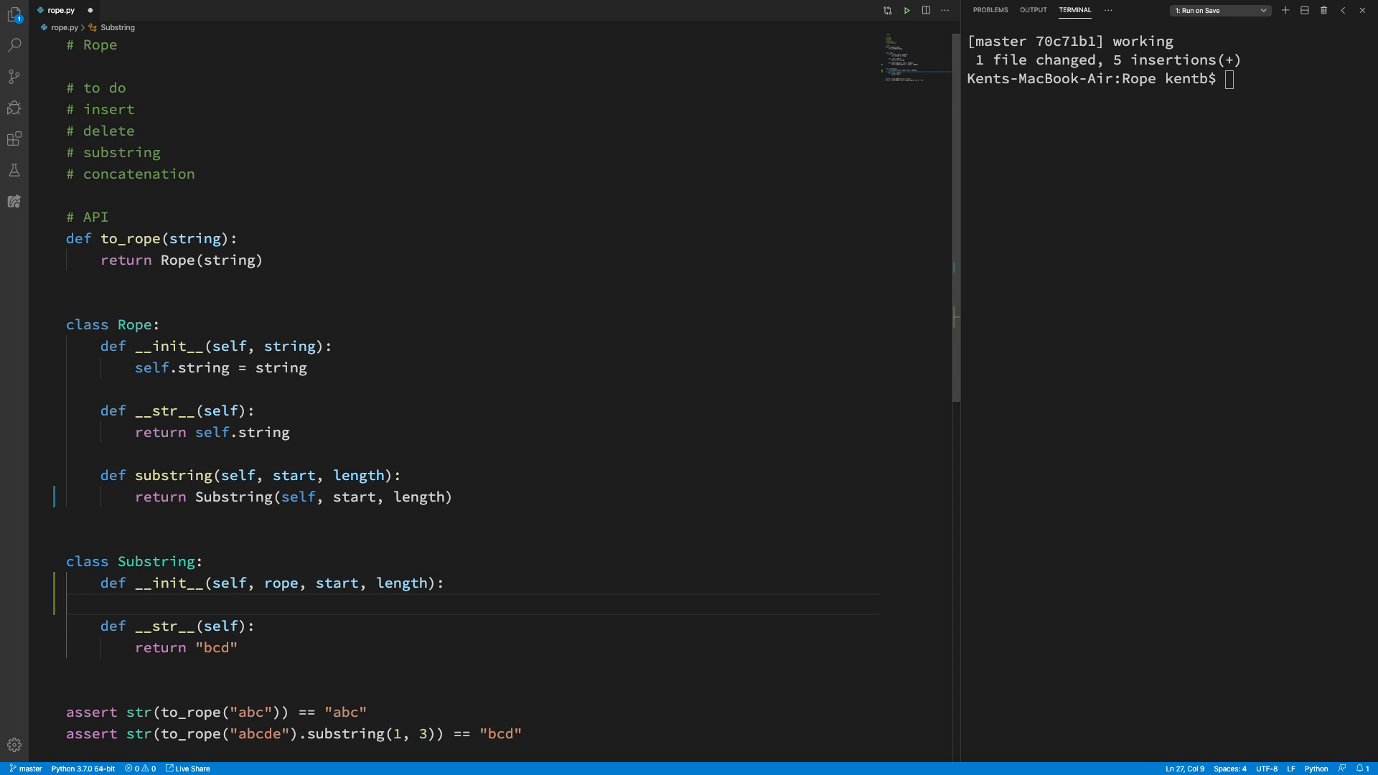
{"action": "type", "text": "self."}
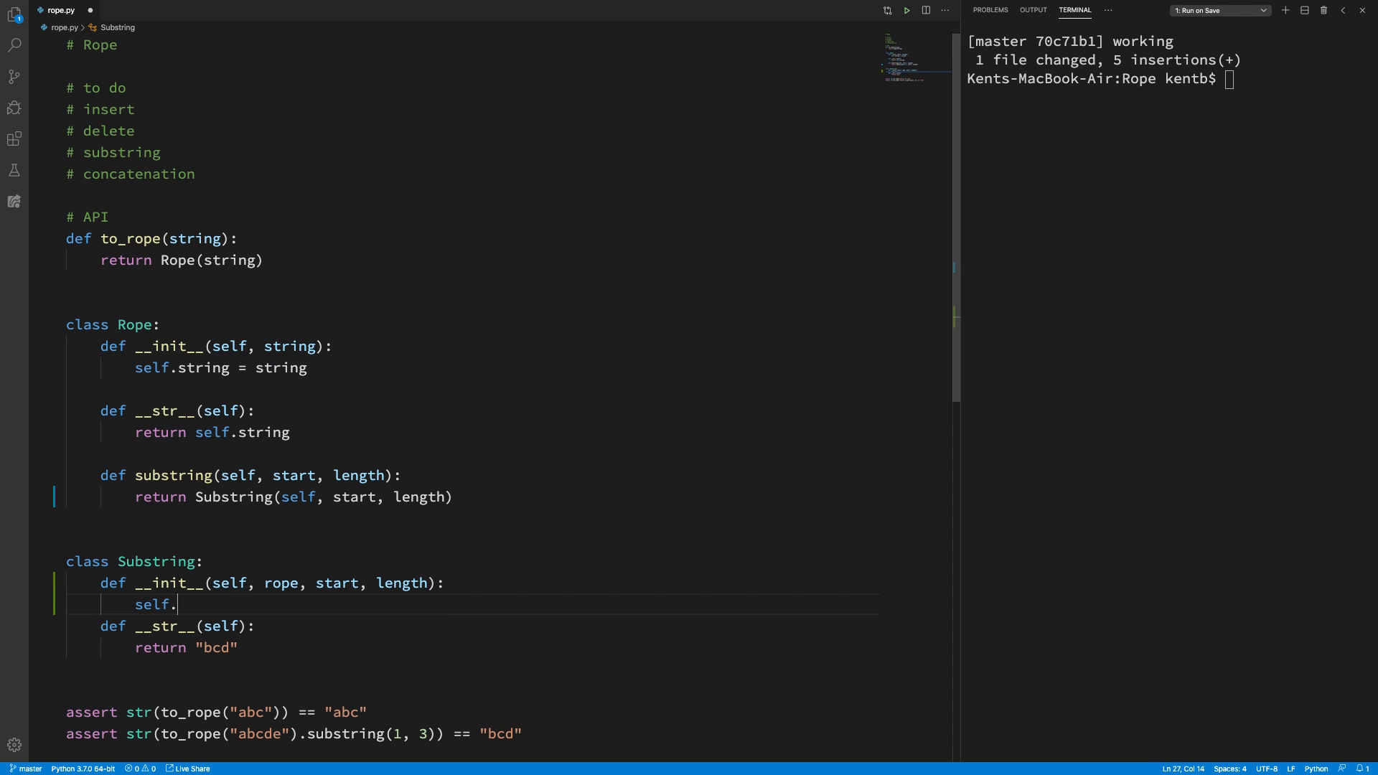
{"action": "type", "text": "pass"}
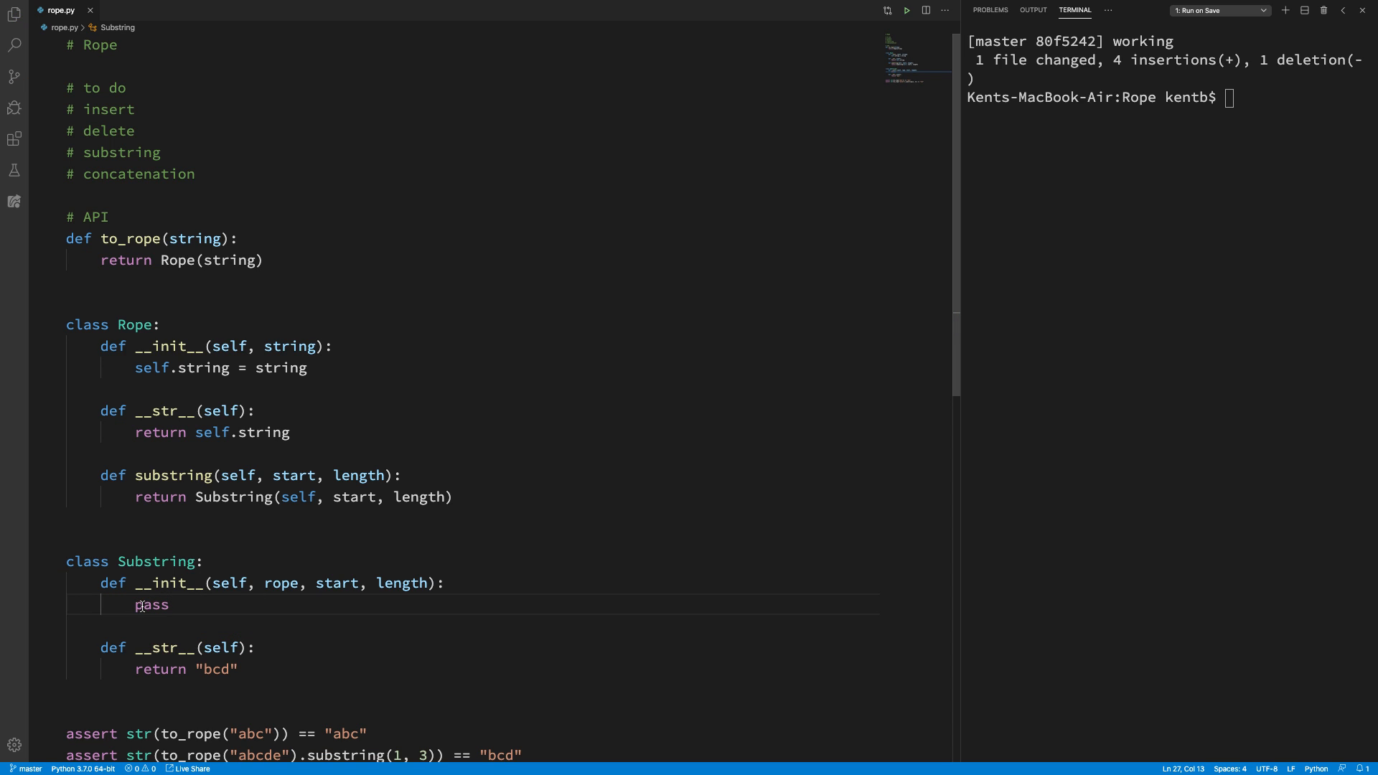
Step: Replace the pass with self.rope = rope, self.start = start and self.length = length
{"action": "double_click", "coordinate": [151, 604]}
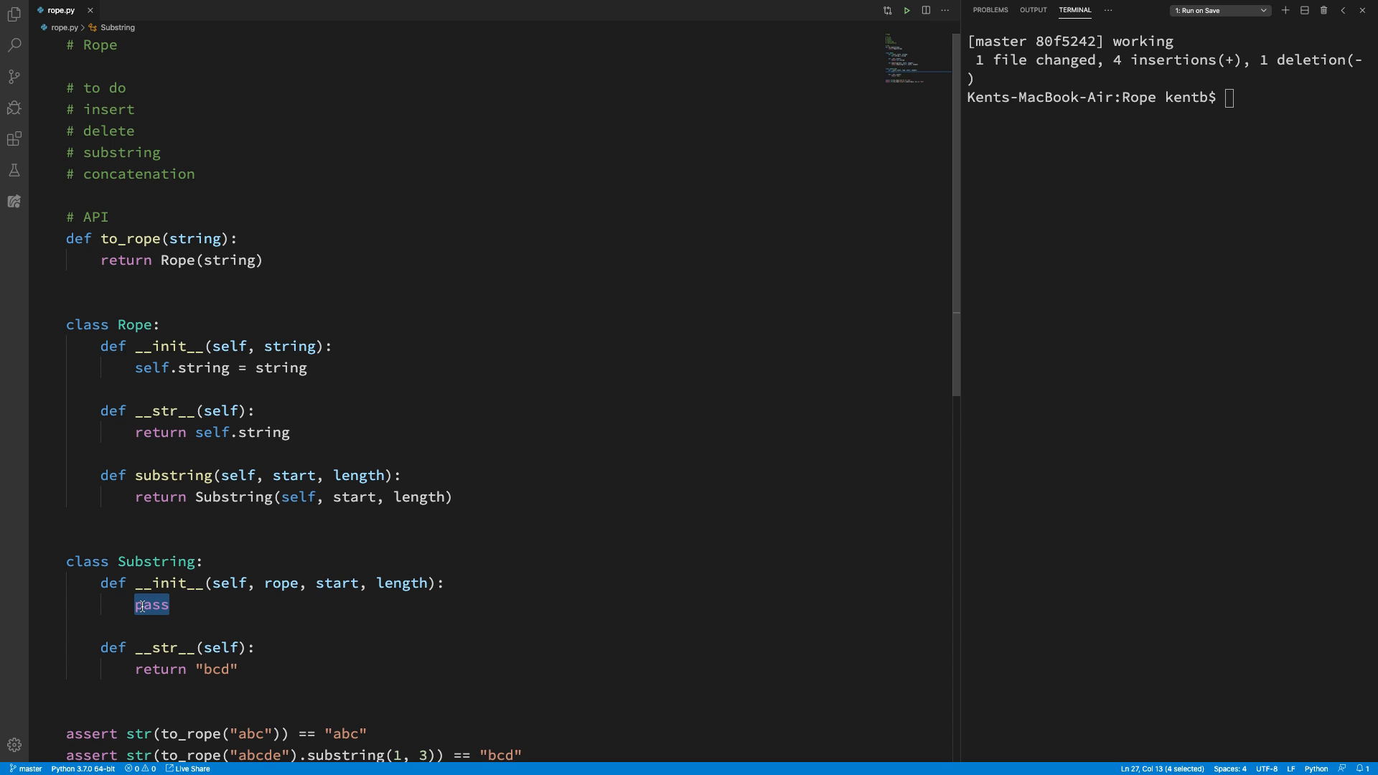
{"action": "type", "text": "s"}
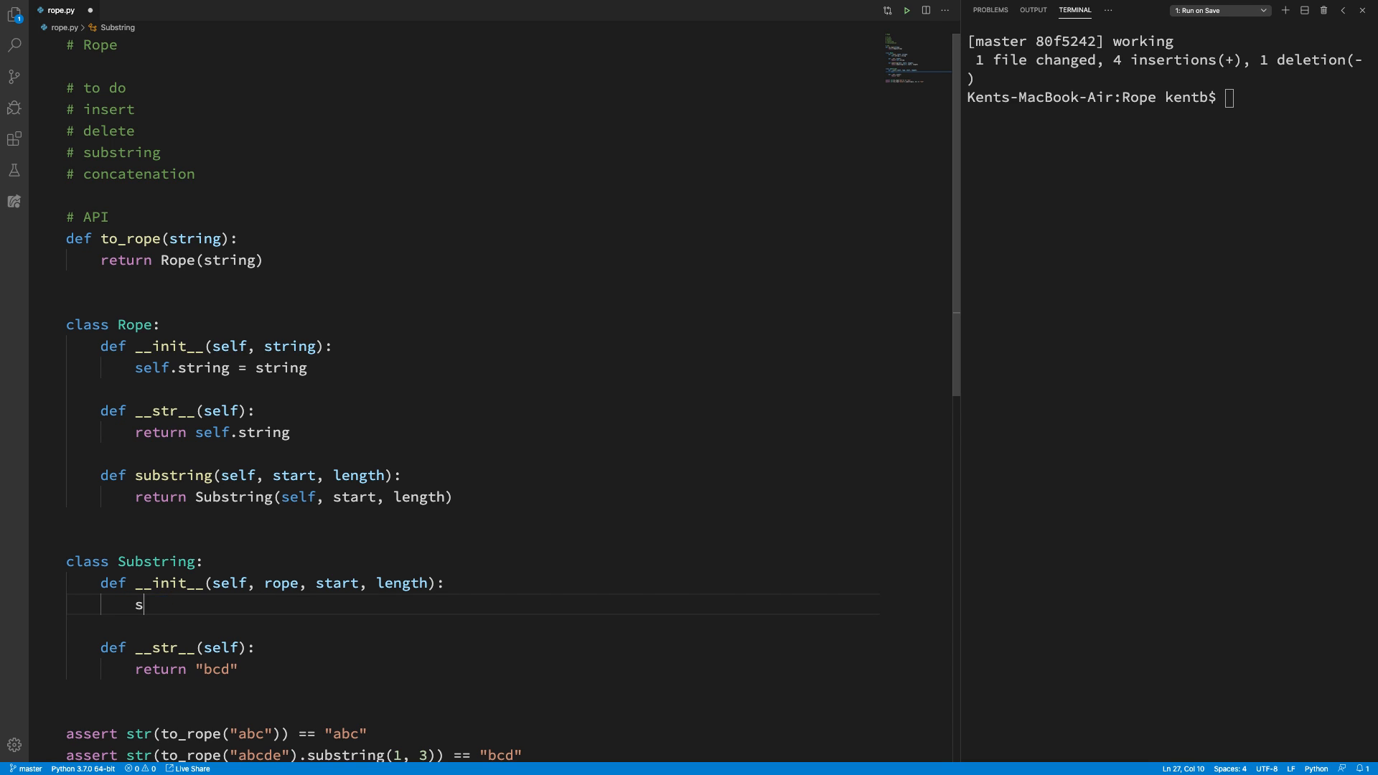
{"action": "type", "text": "elf.rope = rope"}
{"action": "type", "text": "sel"}
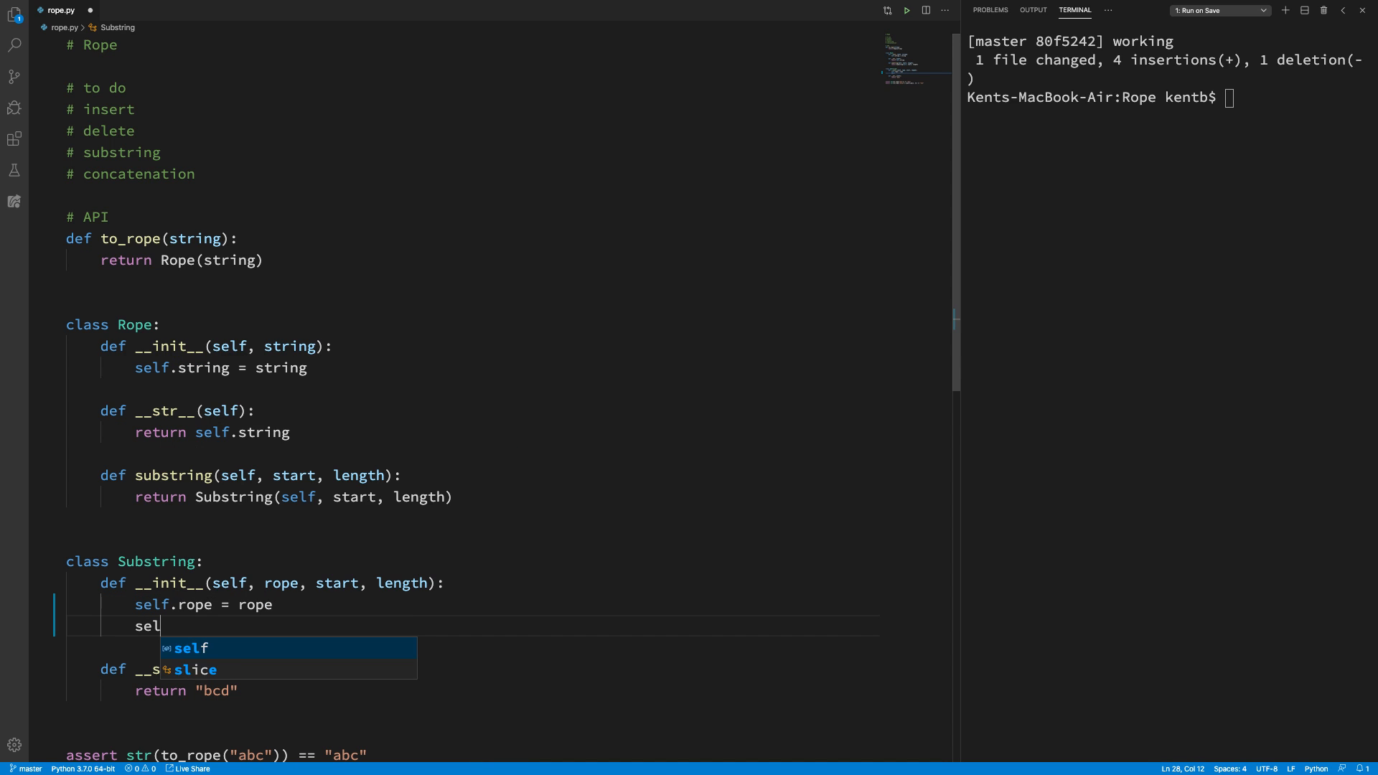
{"action": "type", "text": "f.start ="}
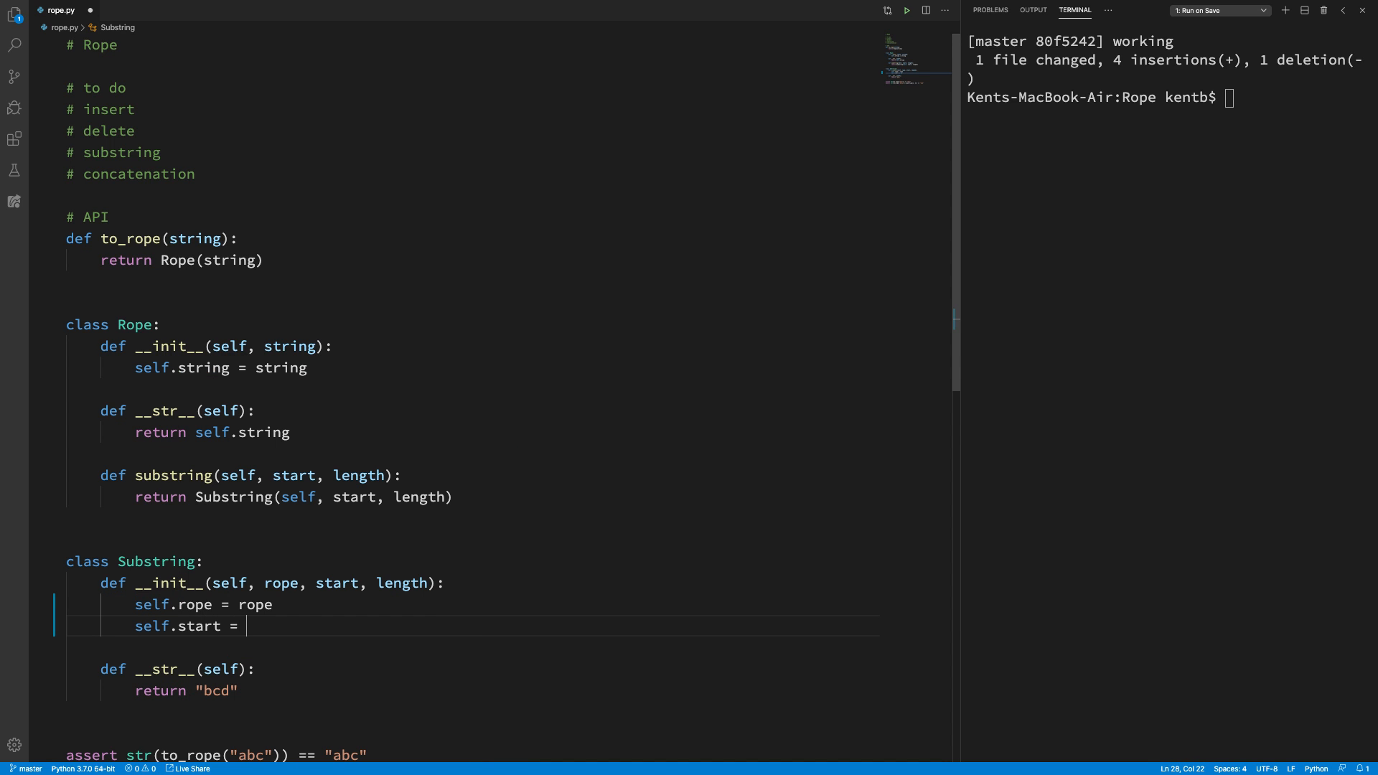
{"action": "type", "text": "start"}
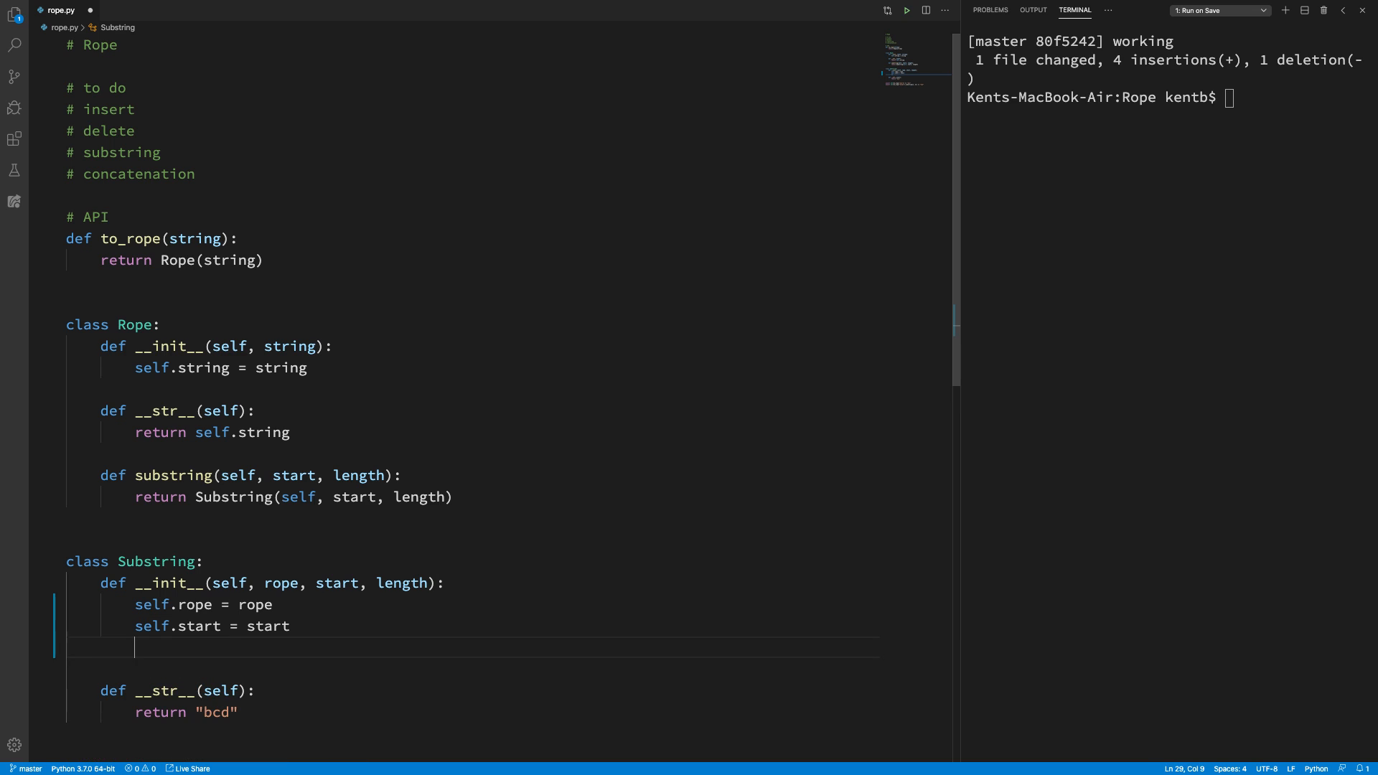
{"action": "type", "text": "self.lengt"}
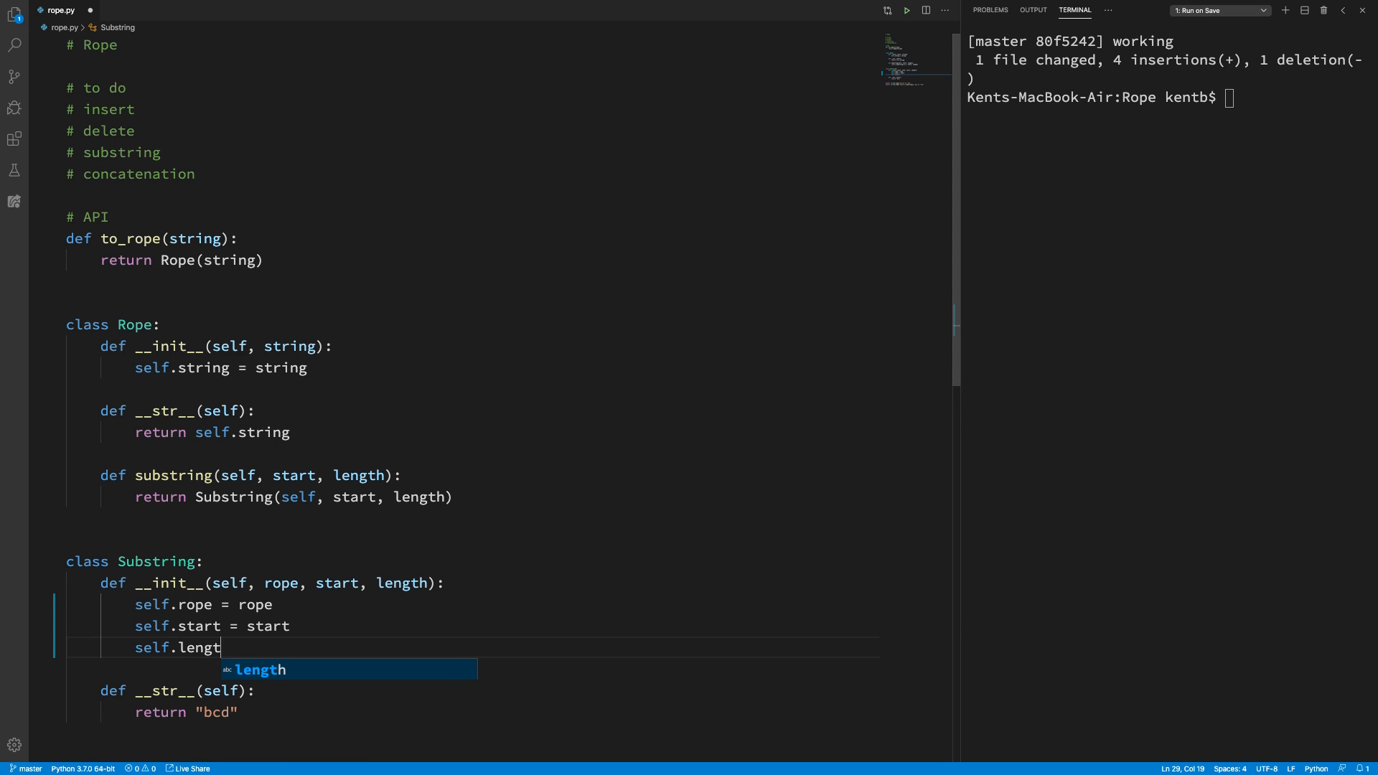
{"action": "type", "text": "h = length"}
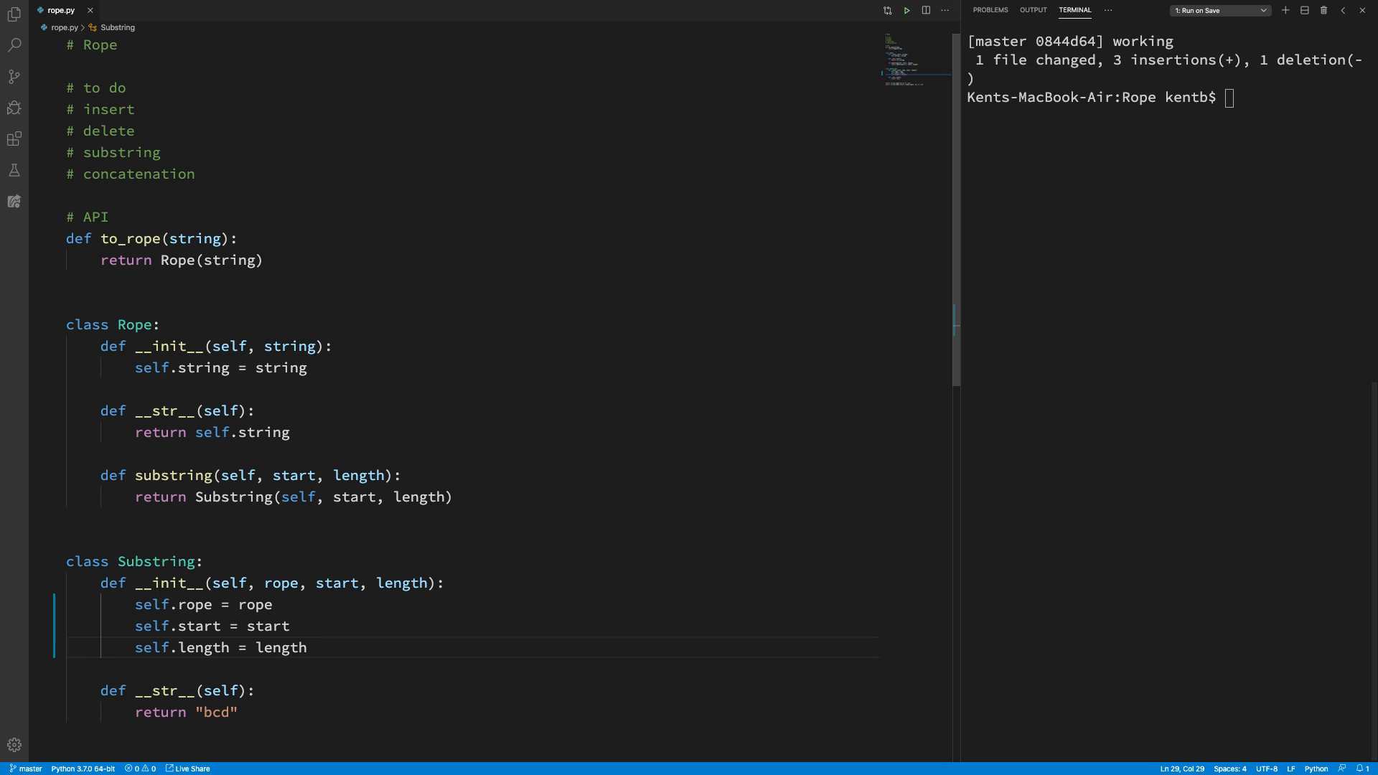
Step: Replace "bcd" in Substring.__str__ with str(self.rope)[self.start : self.start + self.length]
{"action": "scroll", "scroll_direction": "down", "scroll_amount": 3}
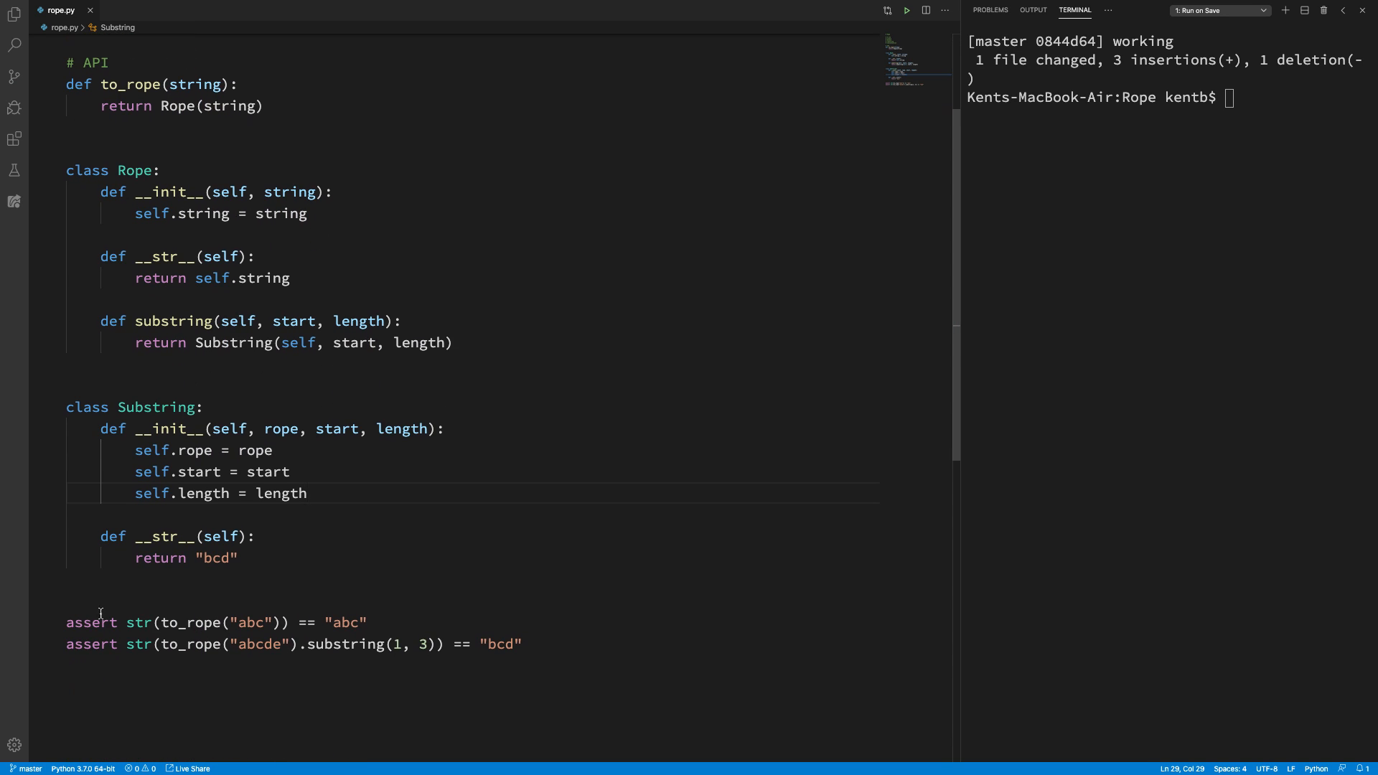
{"action": "double_click", "coordinate": [217, 557]}
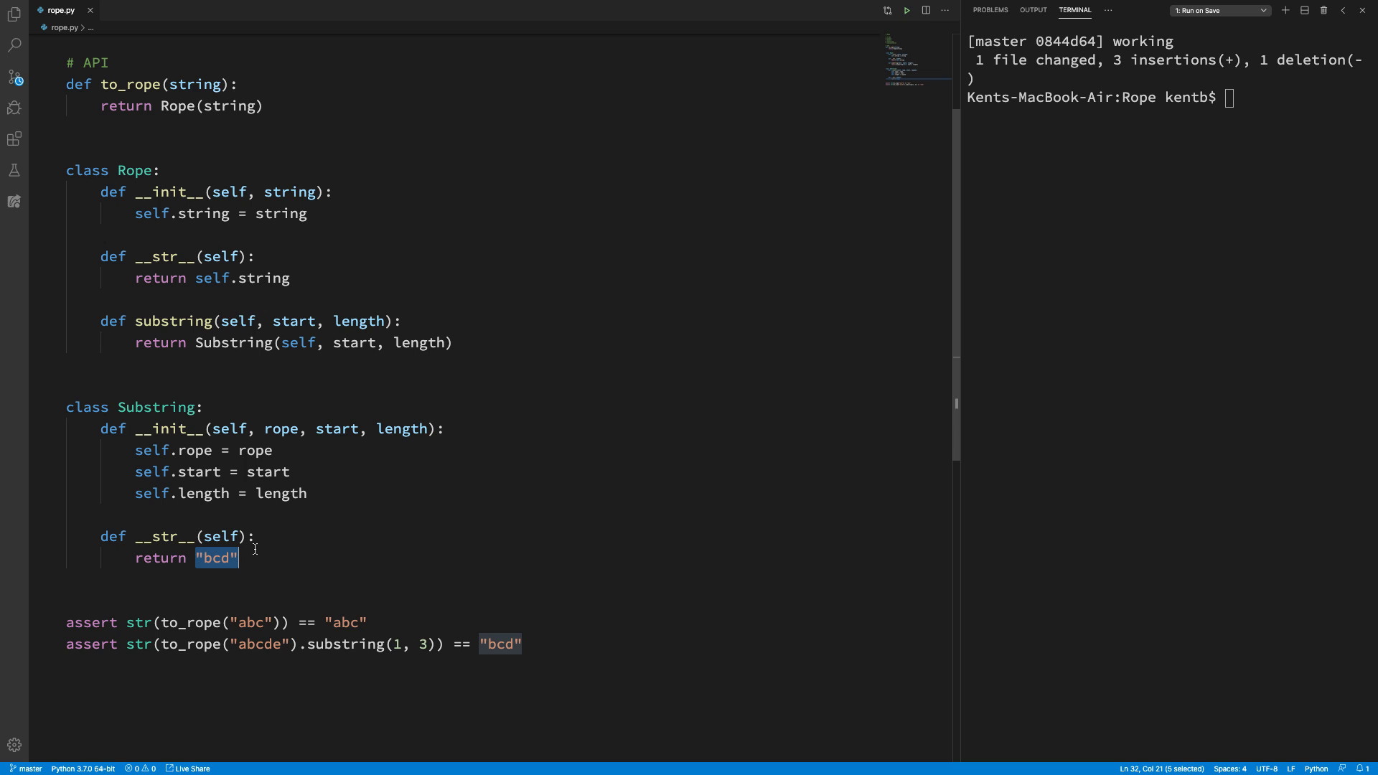
{"action": "type", "text": "str"}
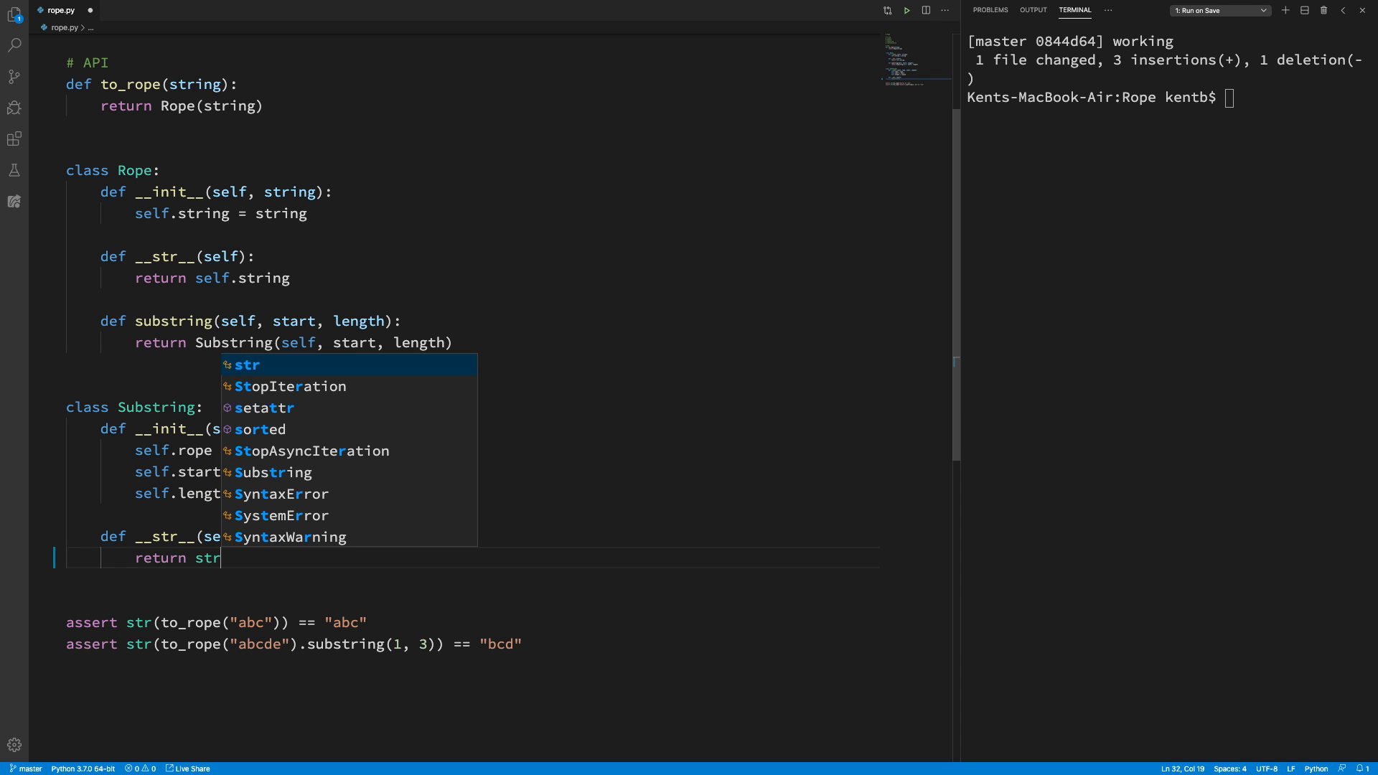
{"action": "type", "text": "(rope)["}
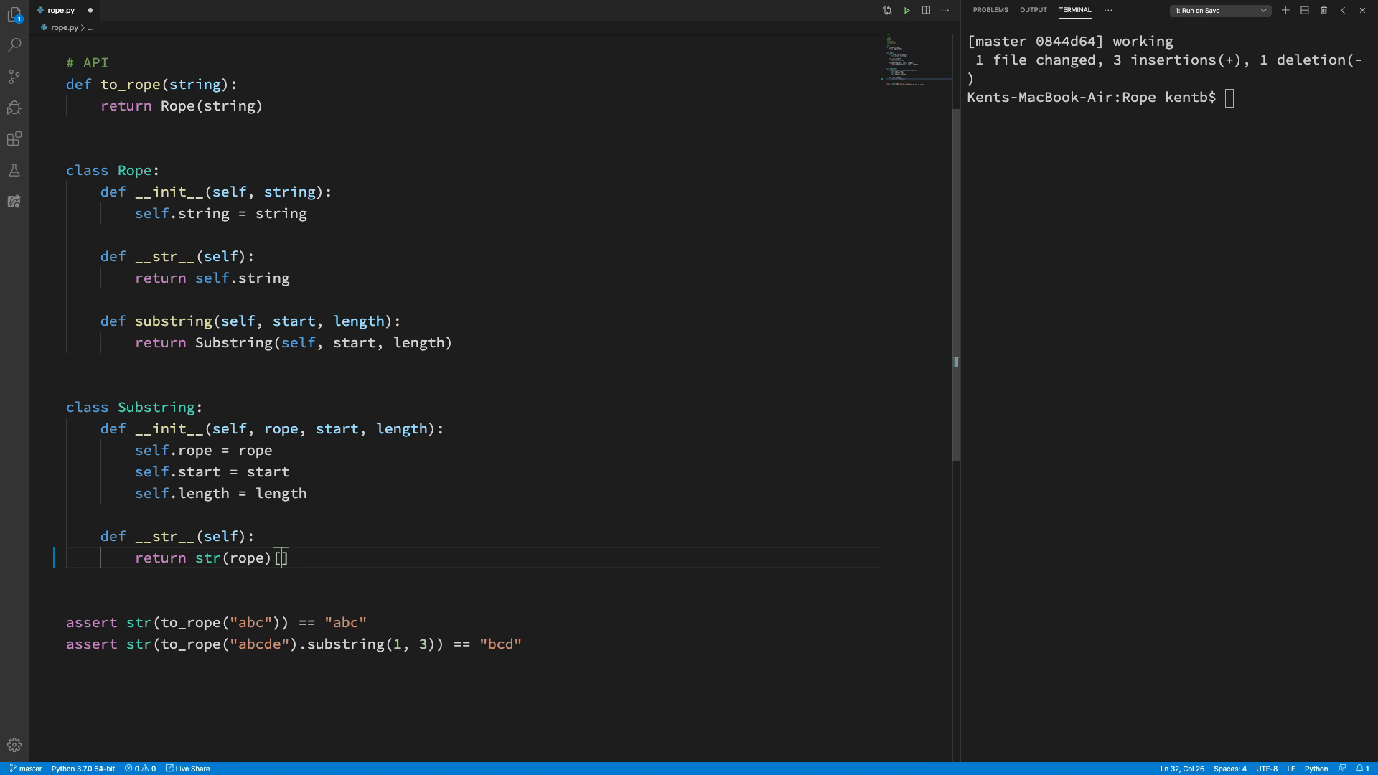
{"action": "left_click", "coordinate": [246, 558]}
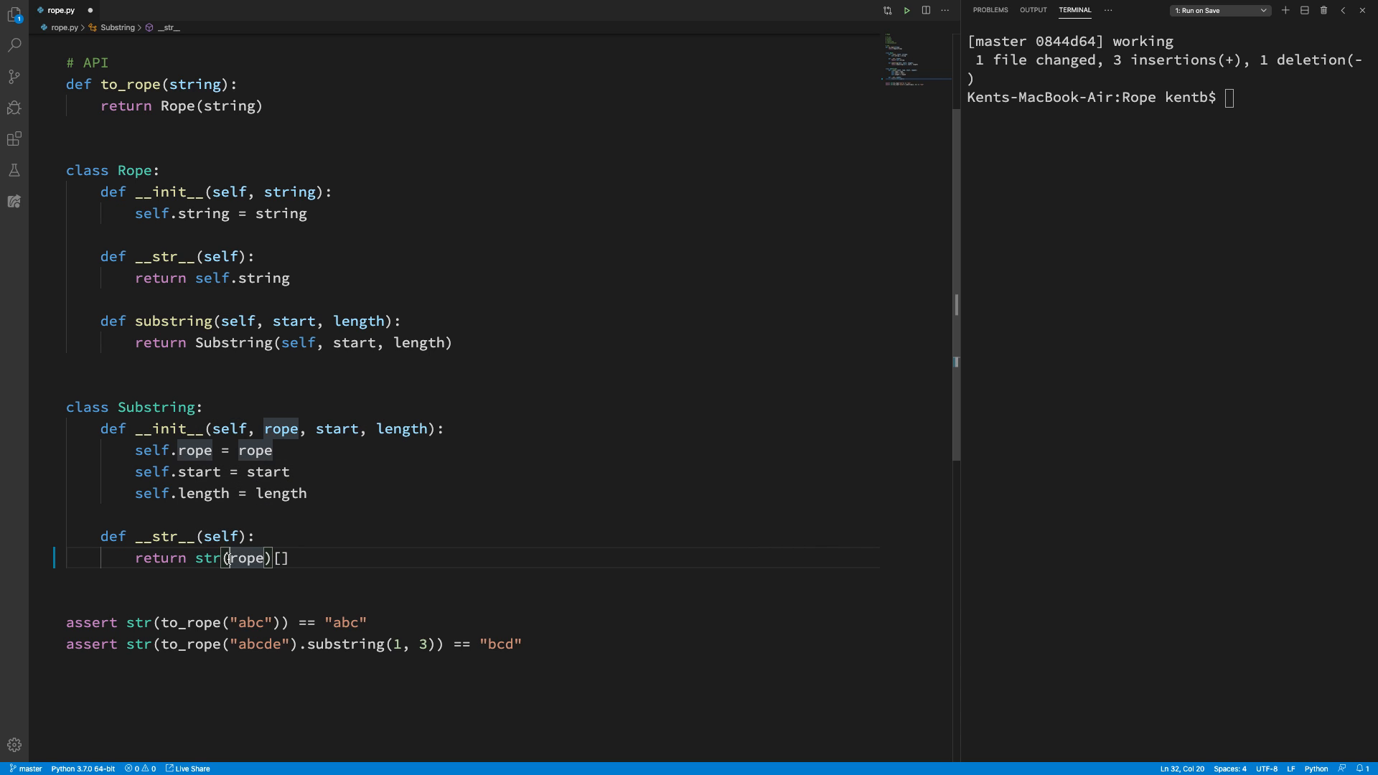
{"action": "type", "text": "self."}
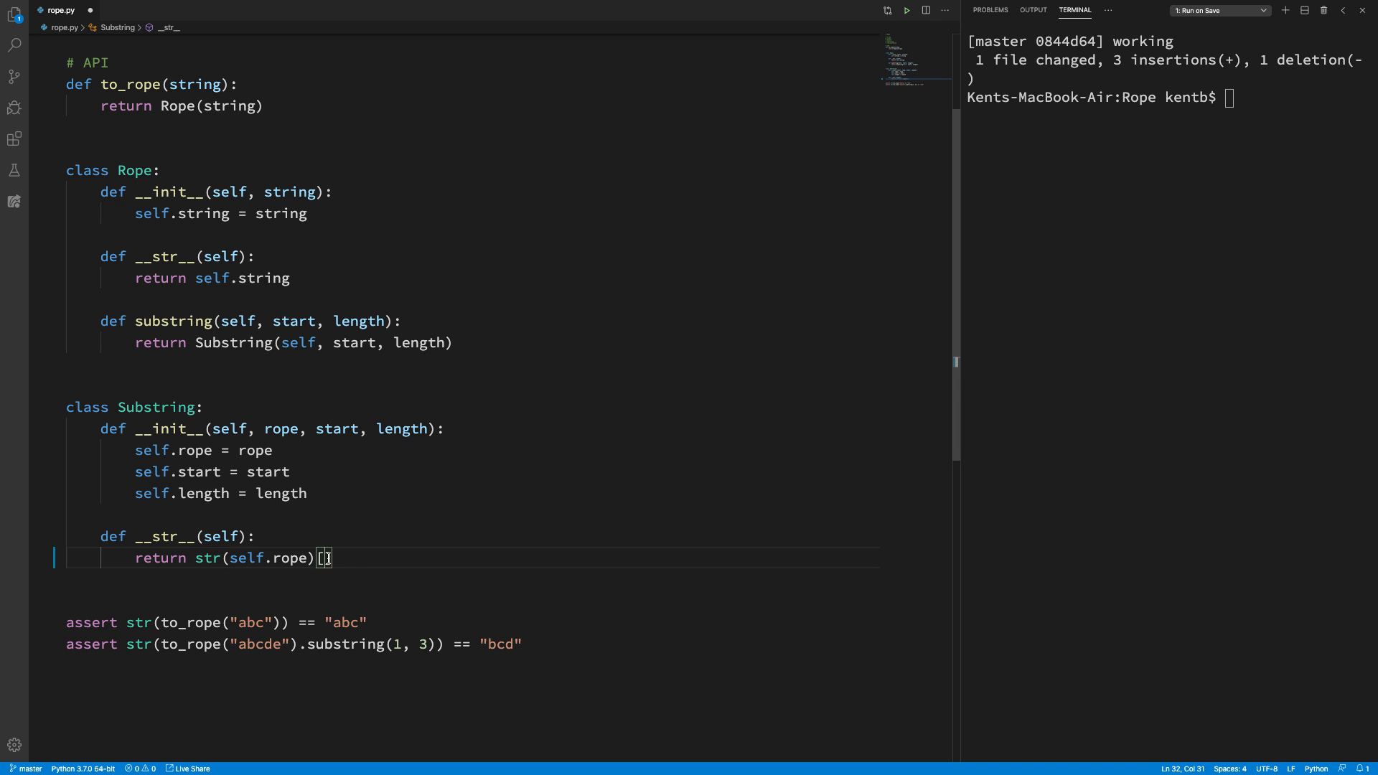
{"action": "type", "text": "self.start"}
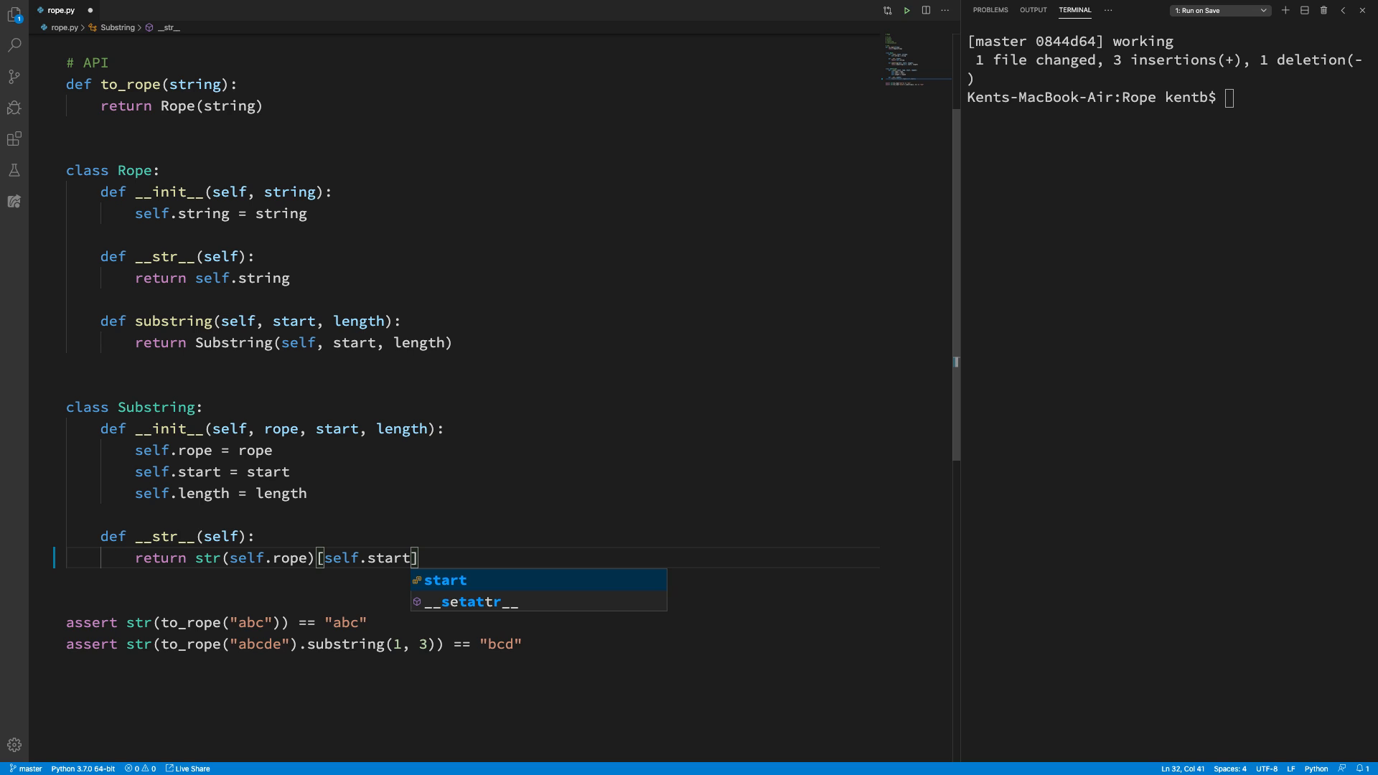
{"action": "type", "text": ":"}
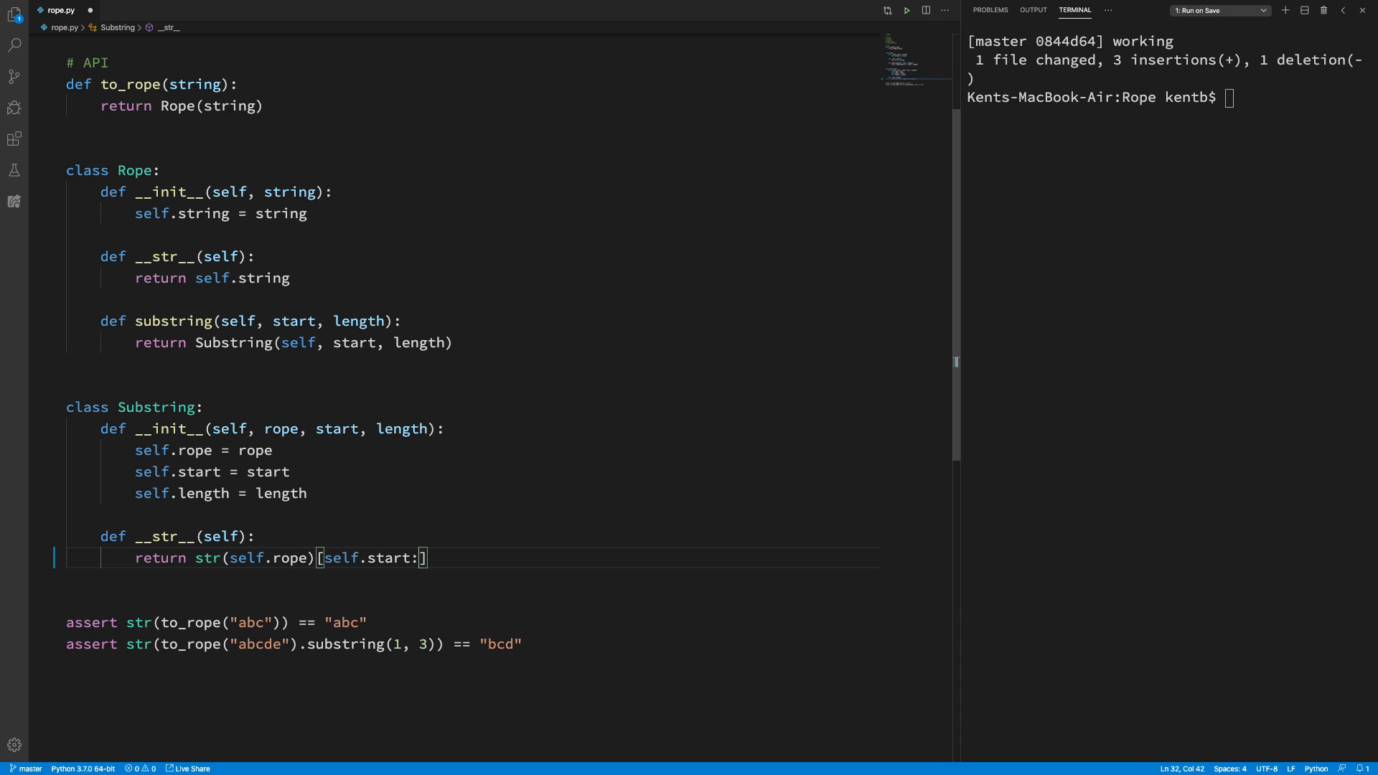
{"action": "type", "text": "self.start"}
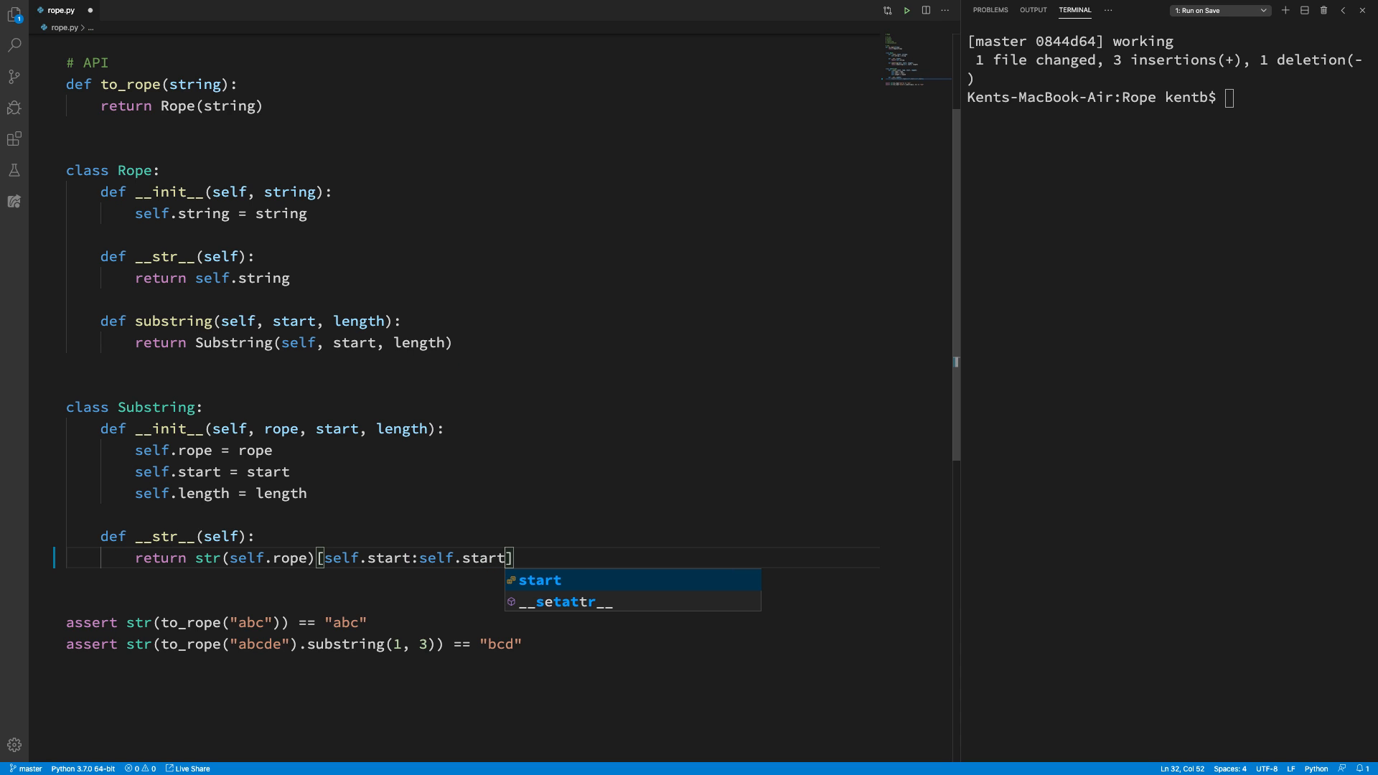
{"action": "type", "text": "+self.length"}
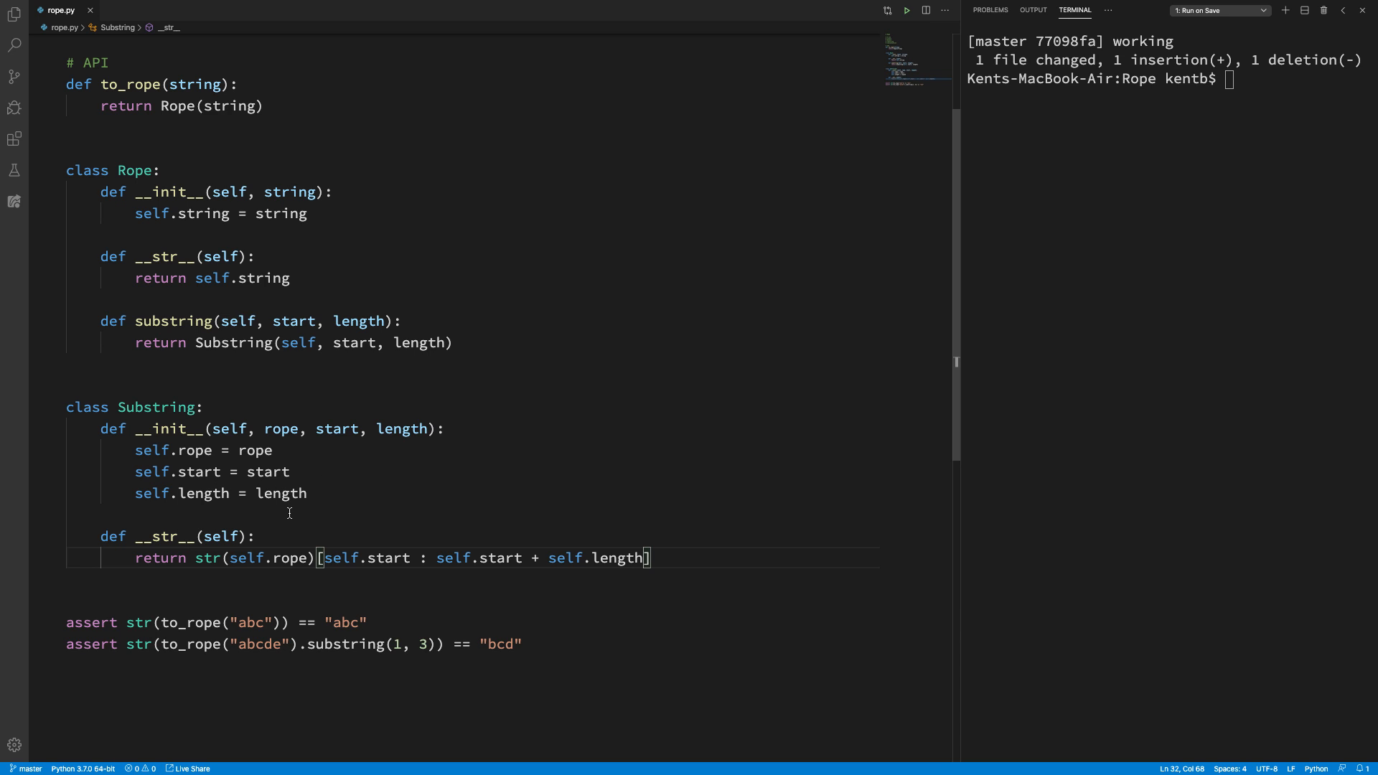
{"action": "mouse_move", "coordinate": [245, 637]}
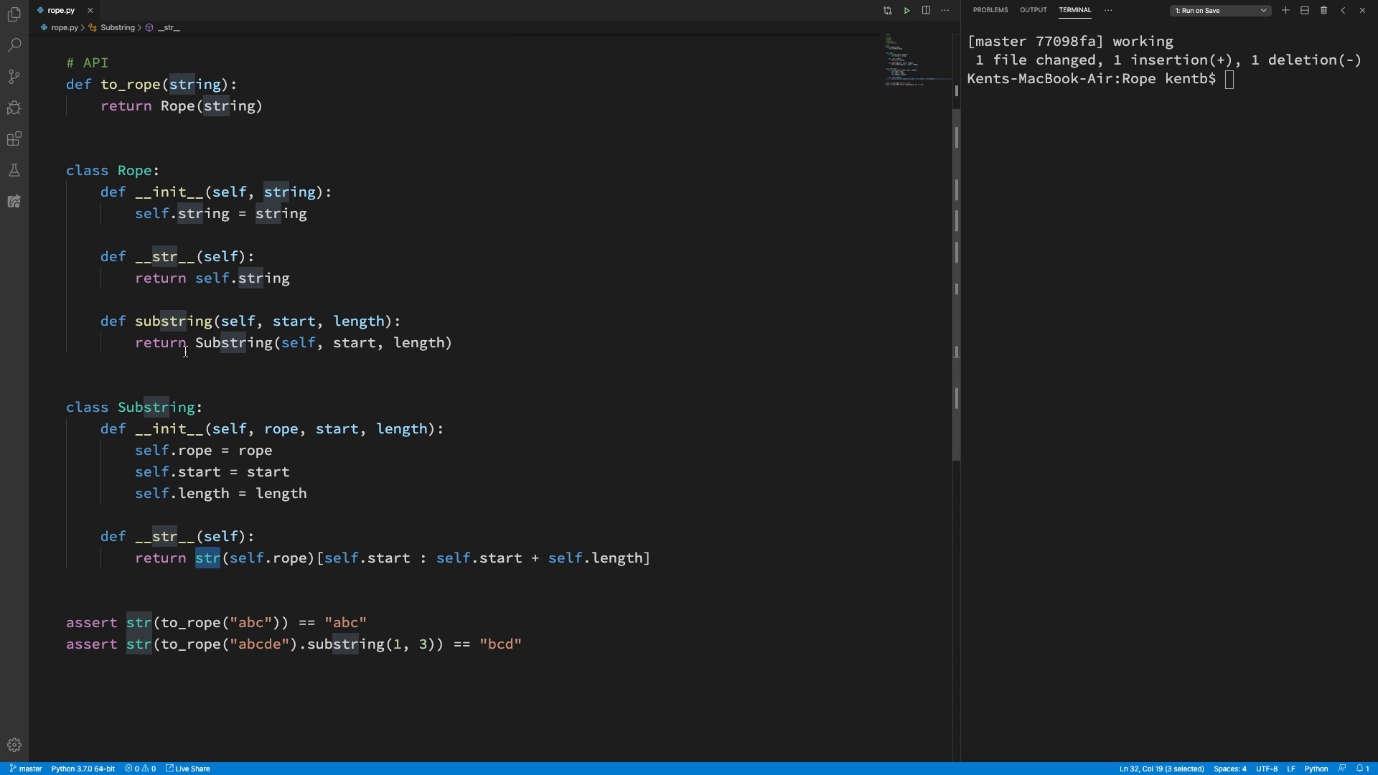
{"action": "mouse_move", "coordinate": [313, 508]}
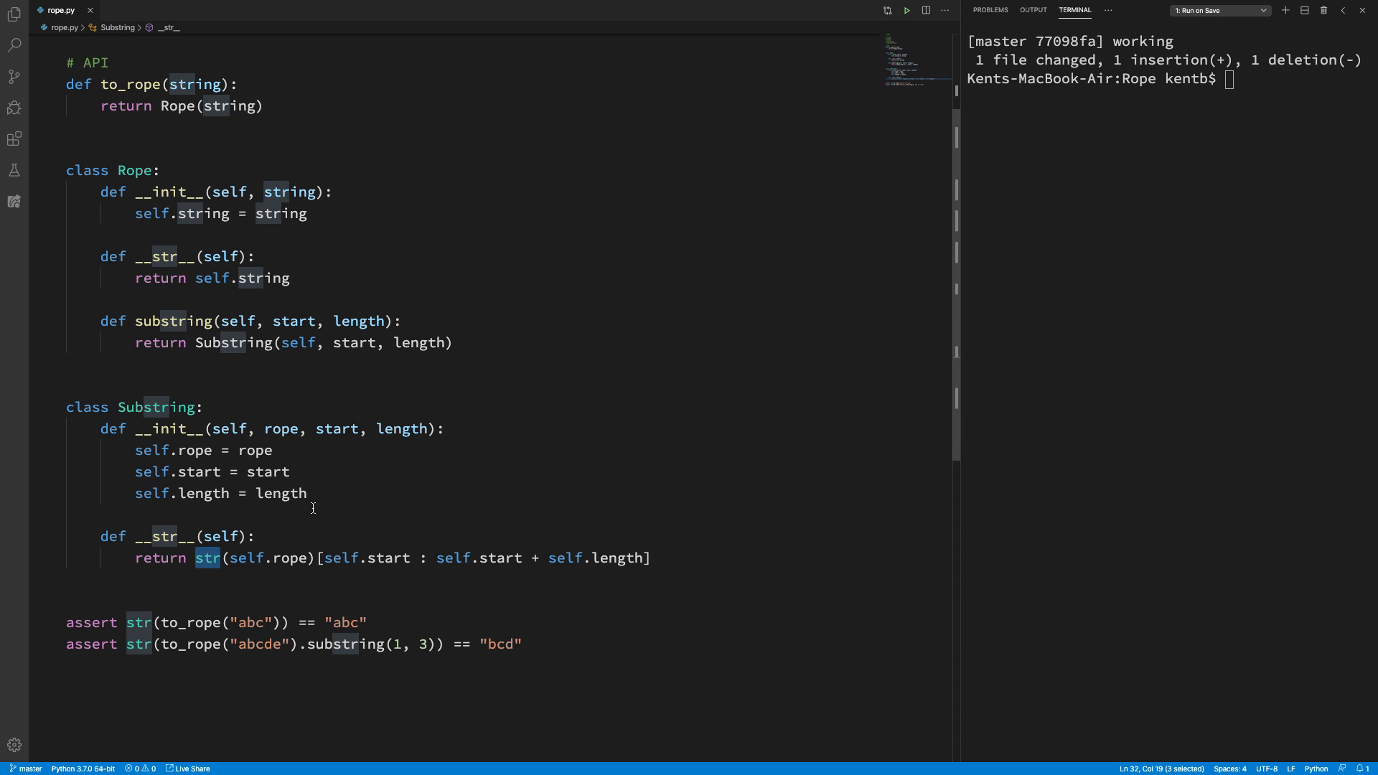
{"action": "mouse_move", "coordinate": [231, 573]}
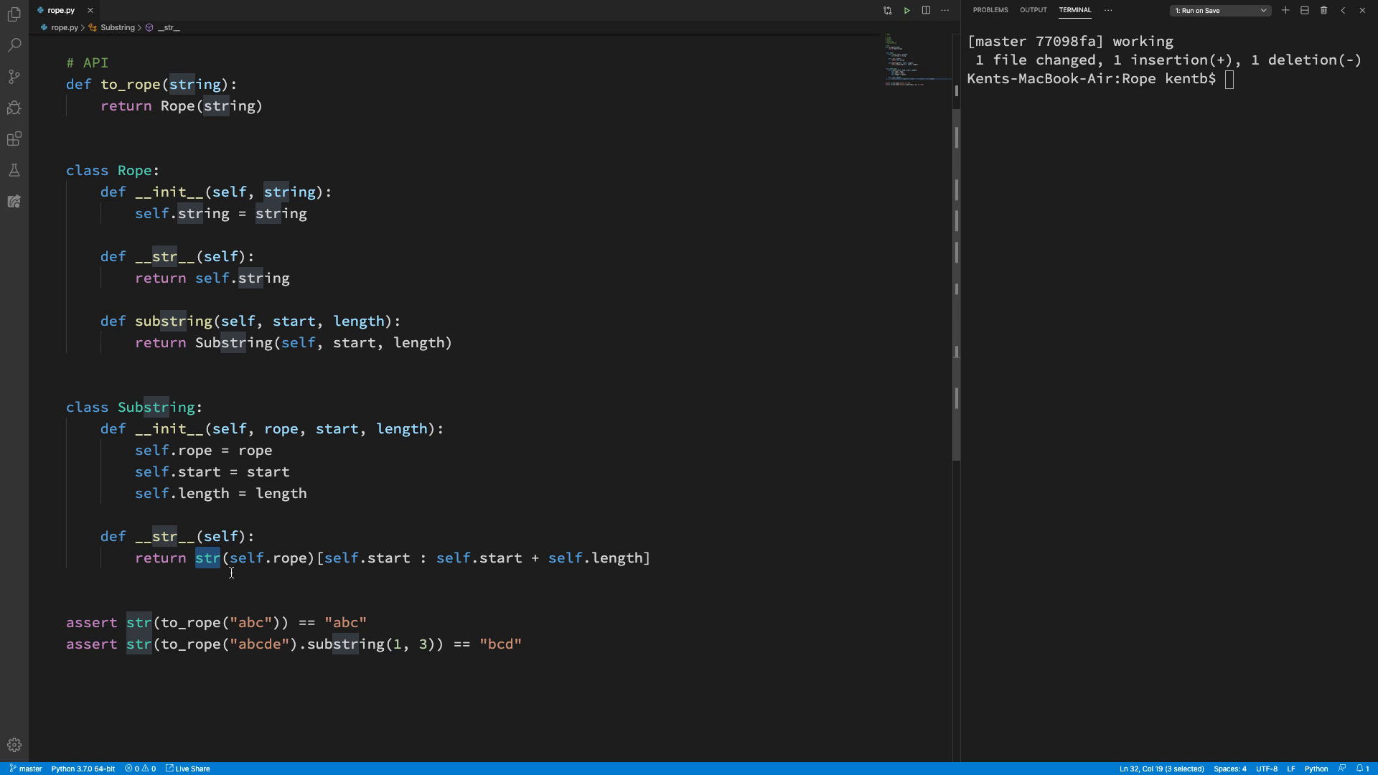
{"action": "mouse_move", "coordinate": [207, 558]}
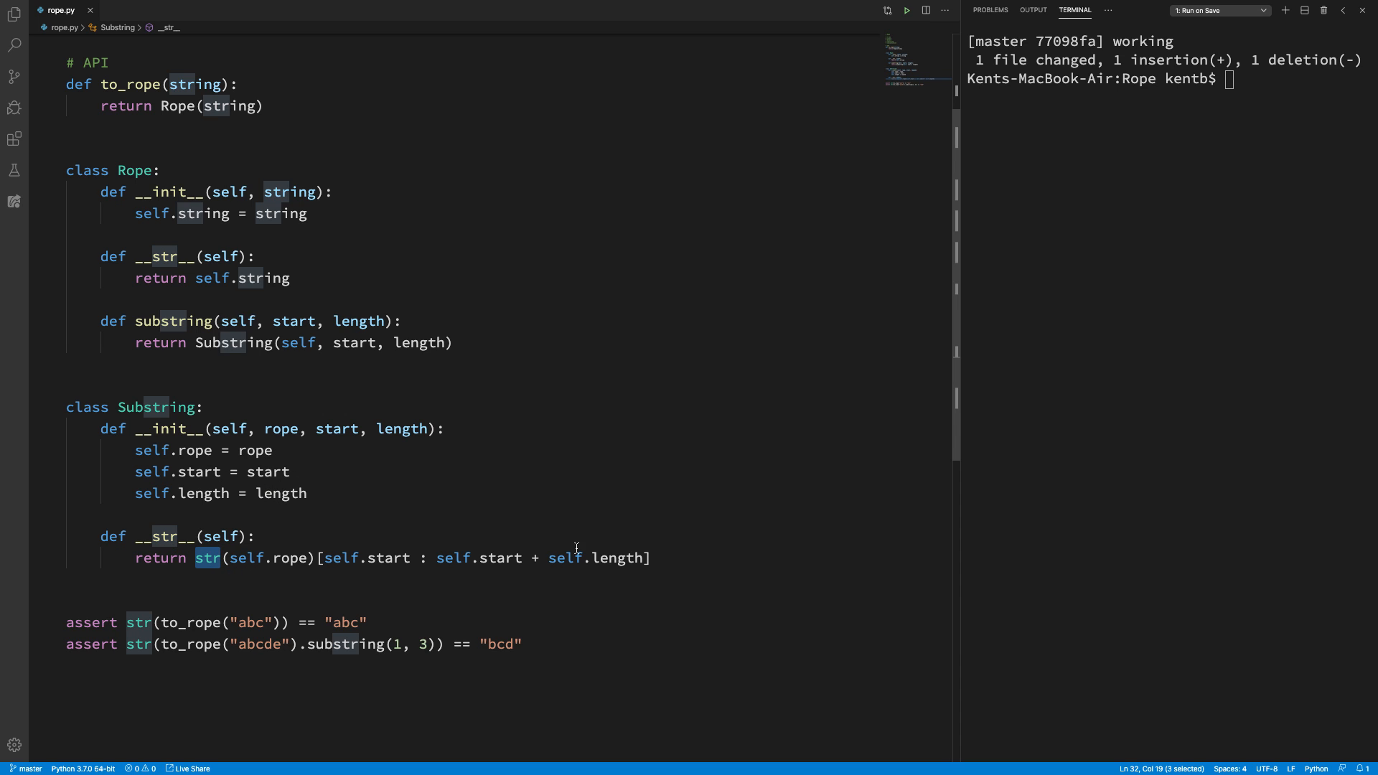
{"action": "mouse_move", "coordinate": [695, 561]}
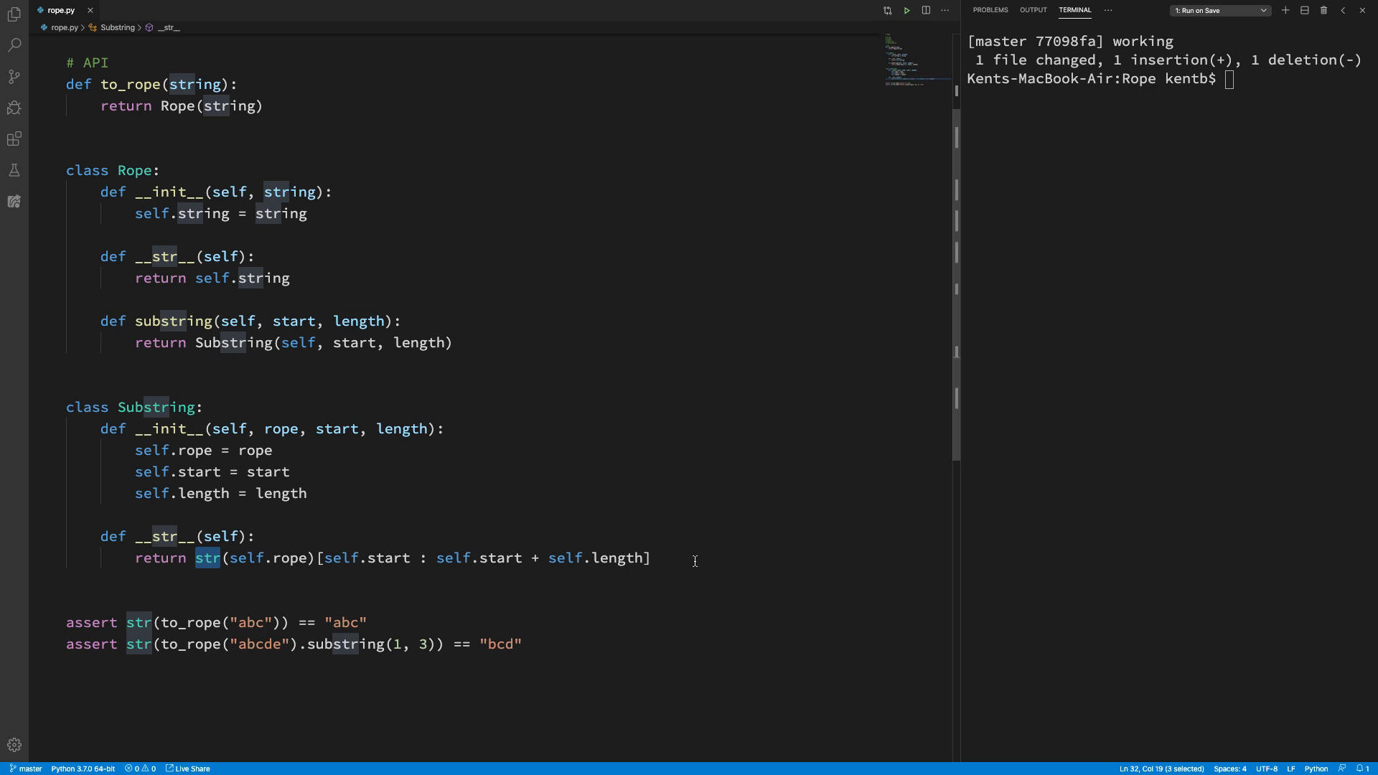
{"action": "mouse_move", "coordinate": [446, 647]}
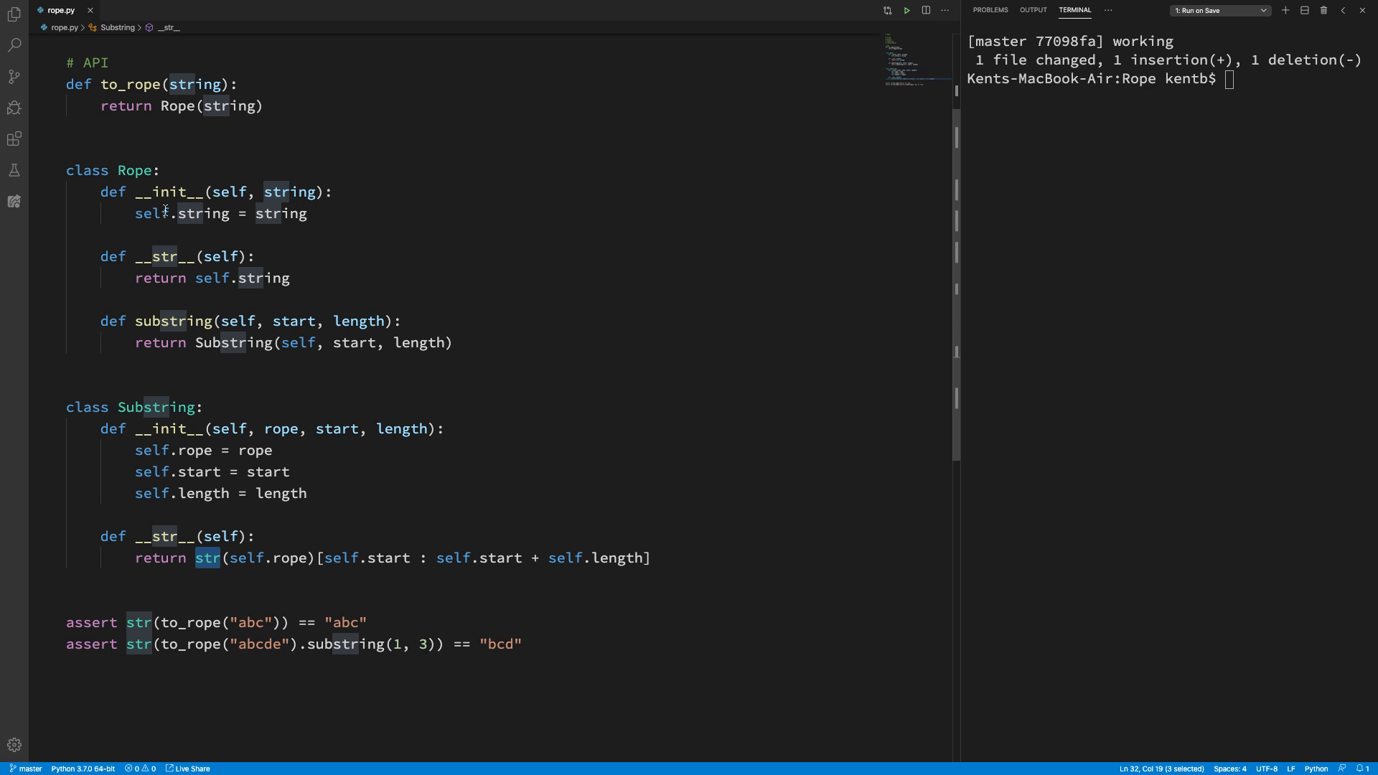
{"action": "mouse_move", "coordinate": [183, 310]}
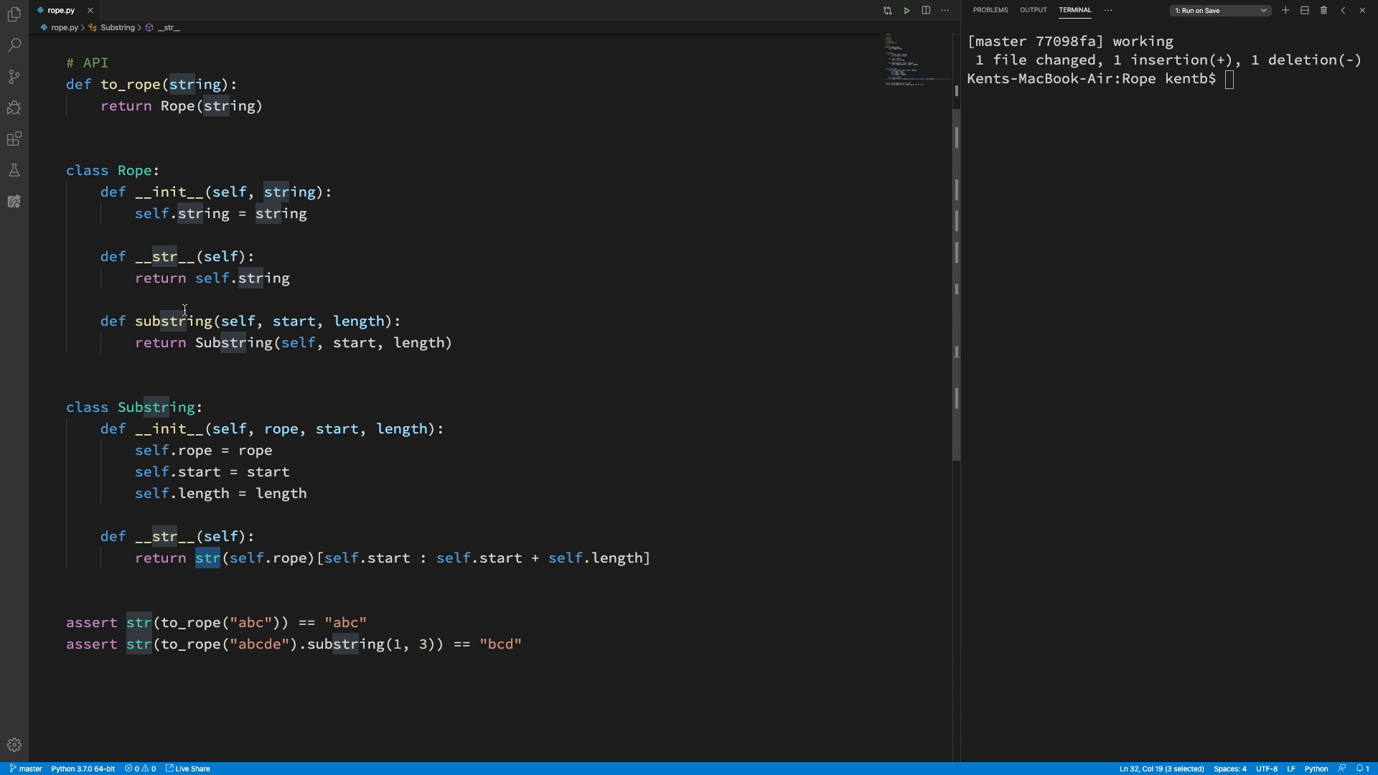
{"action": "mouse_move", "coordinate": [175, 418]}
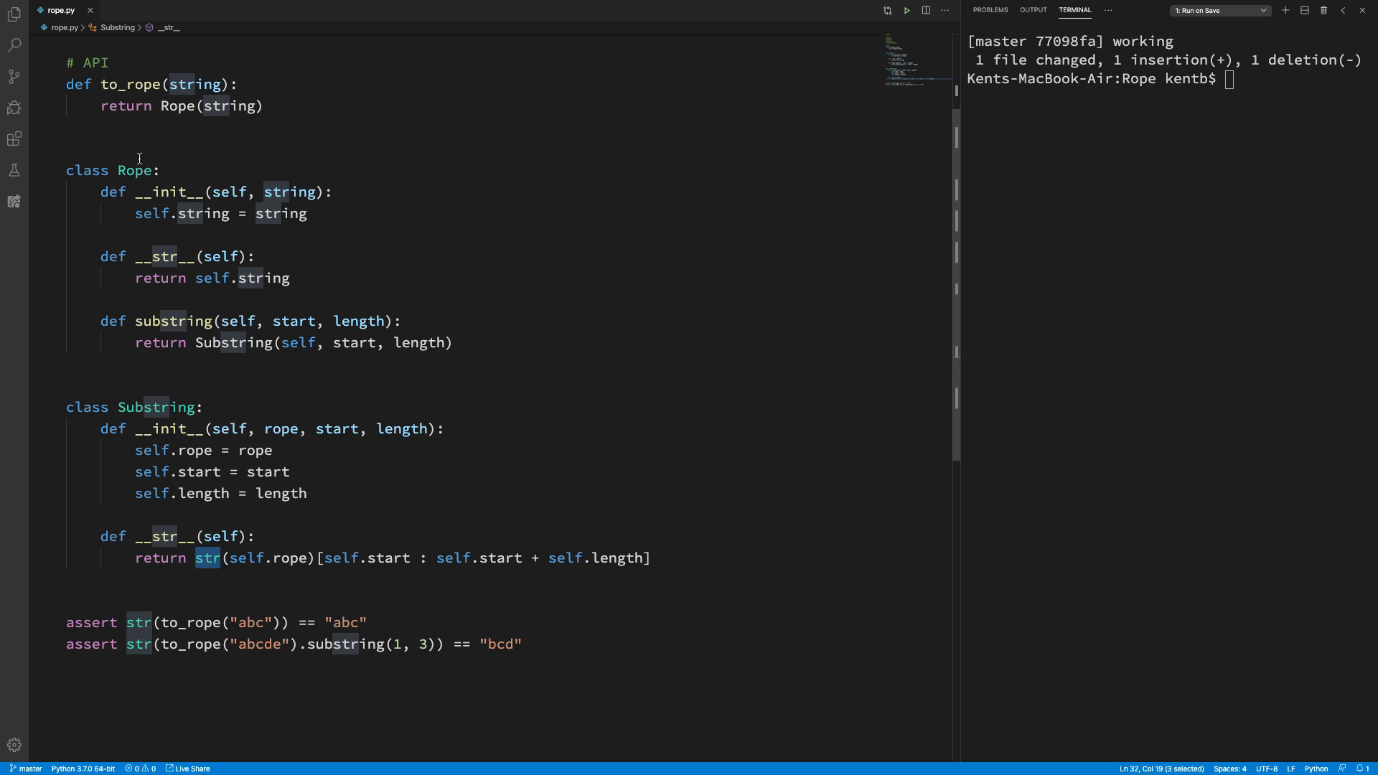
{"action": "mouse_move", "coordinate": [132, 171]}
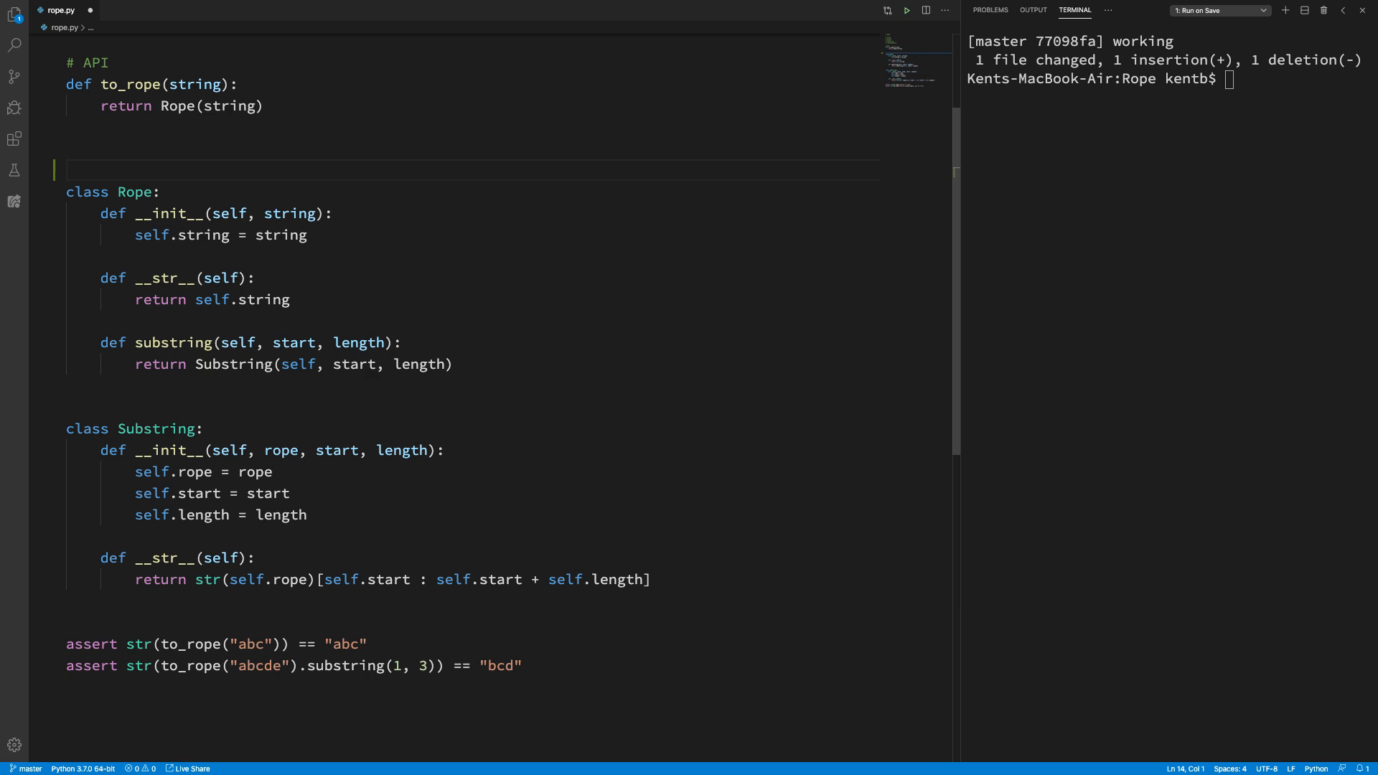
{"action": "mouse_move", "coordinate": [118, 179]}
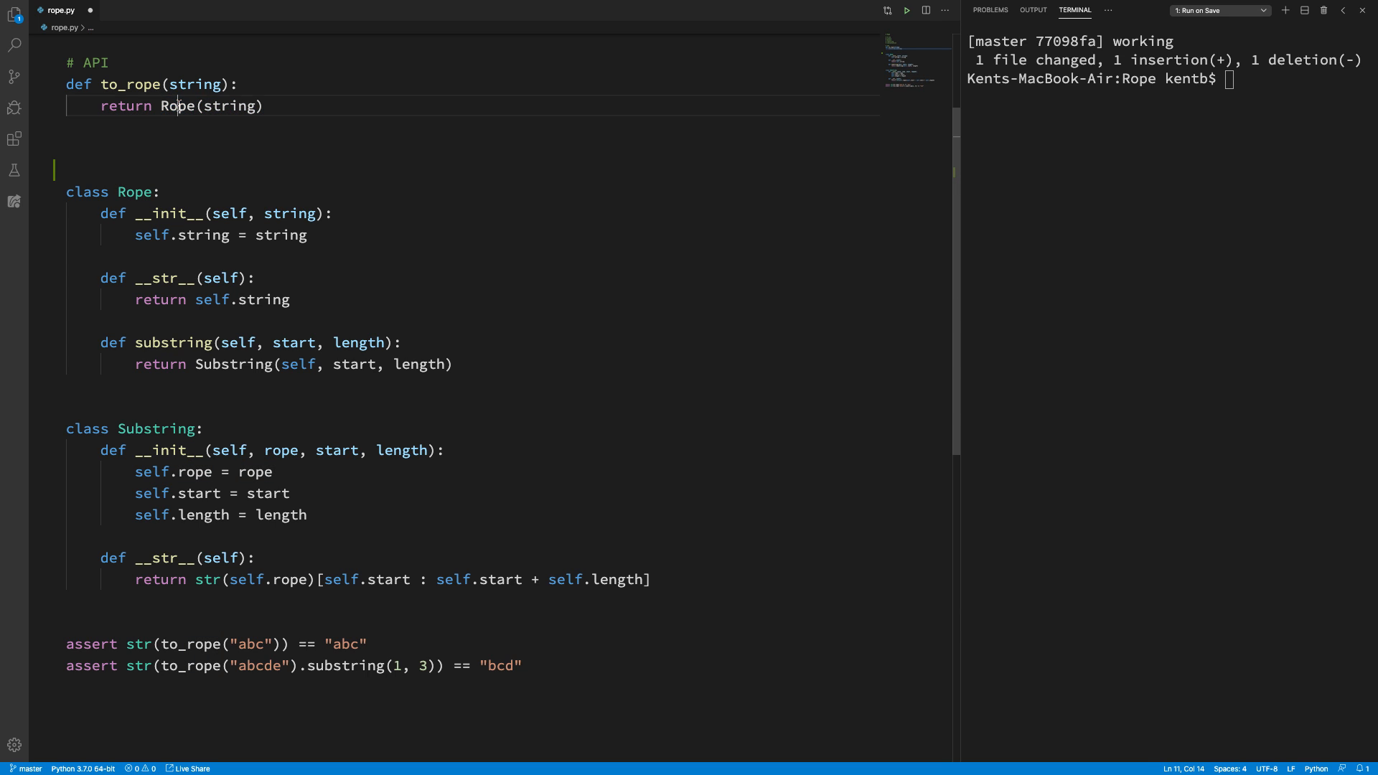
Step: Rename the class to String in to_rope and its header, and add a class Rope base that the subclasses inherit
{"action": "type", "text": "String"}
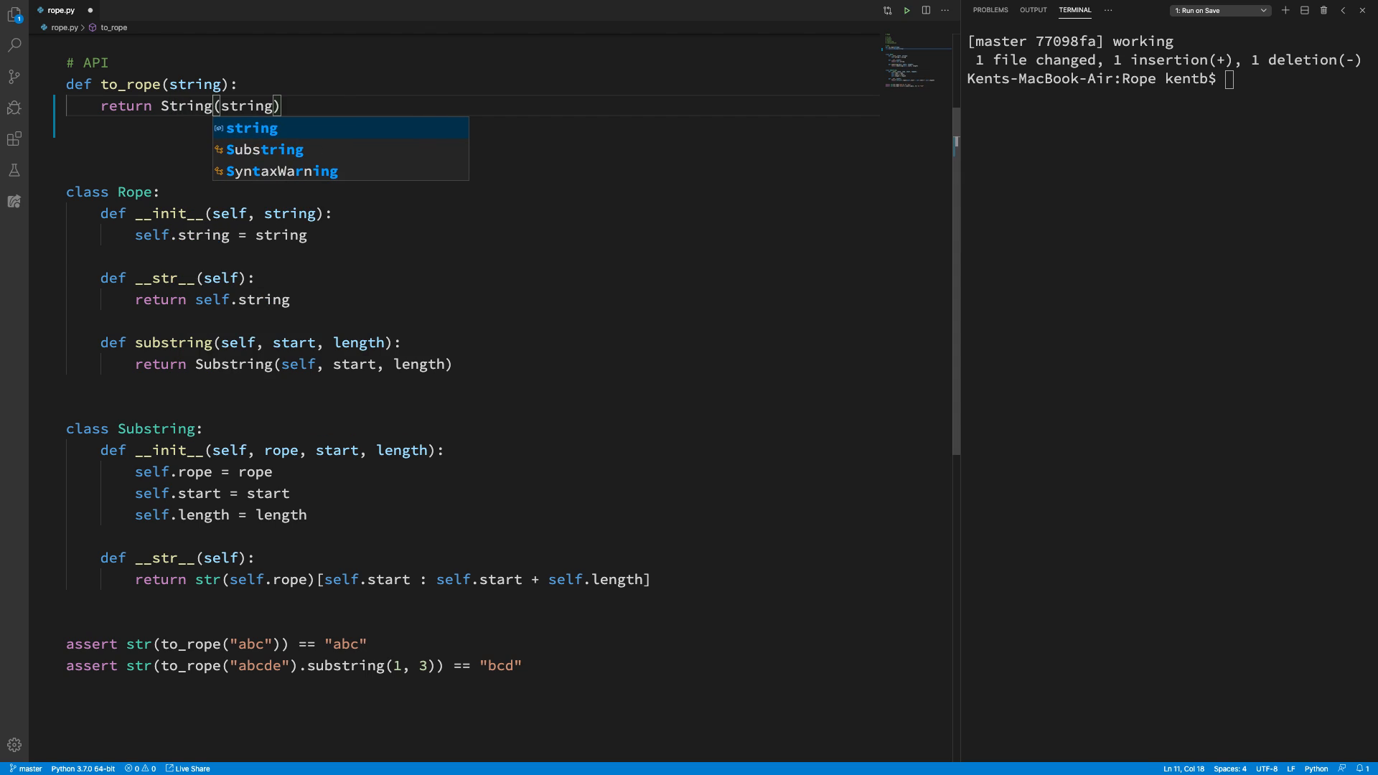
{"action": "double_click", "coordinate": [134, 191]}
{"action": "type", "text": "String"}
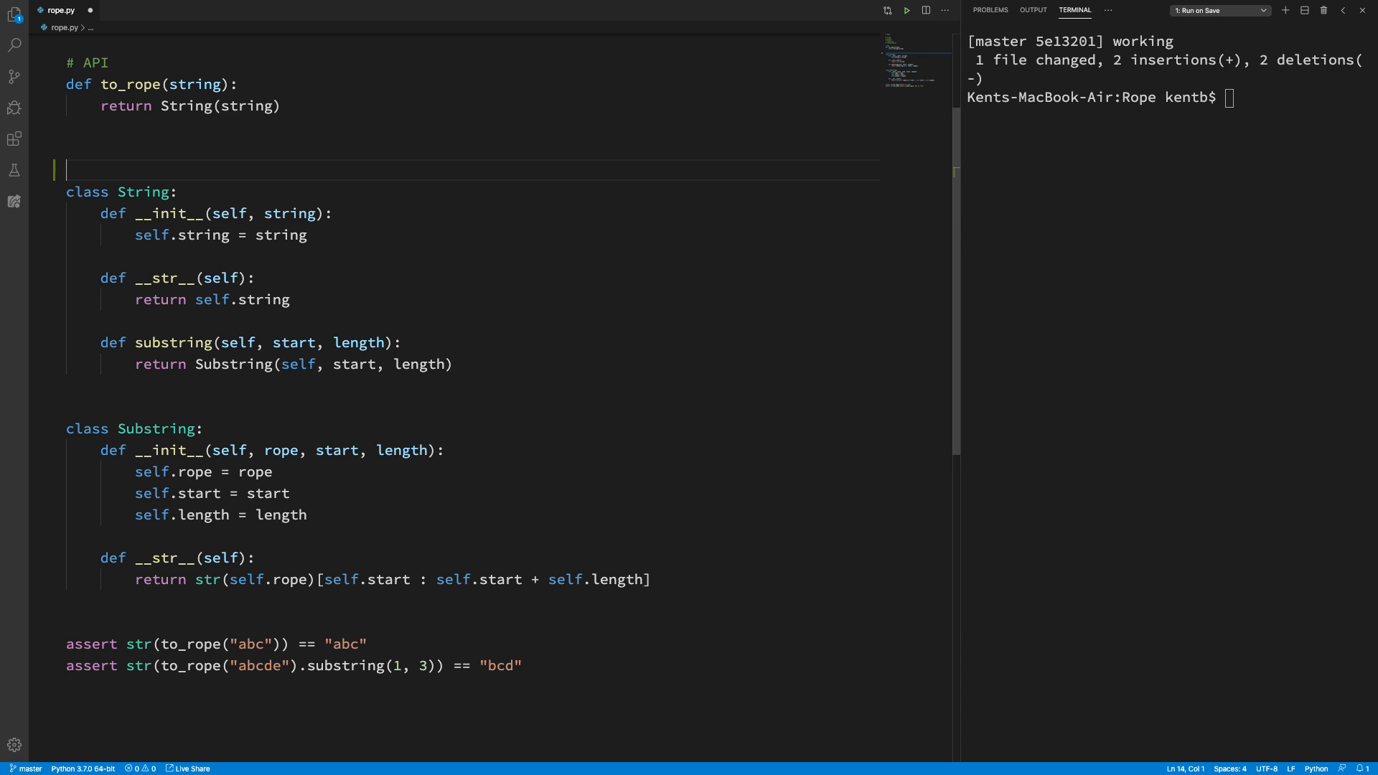
{"action": "type", "text": "class Rope:"}
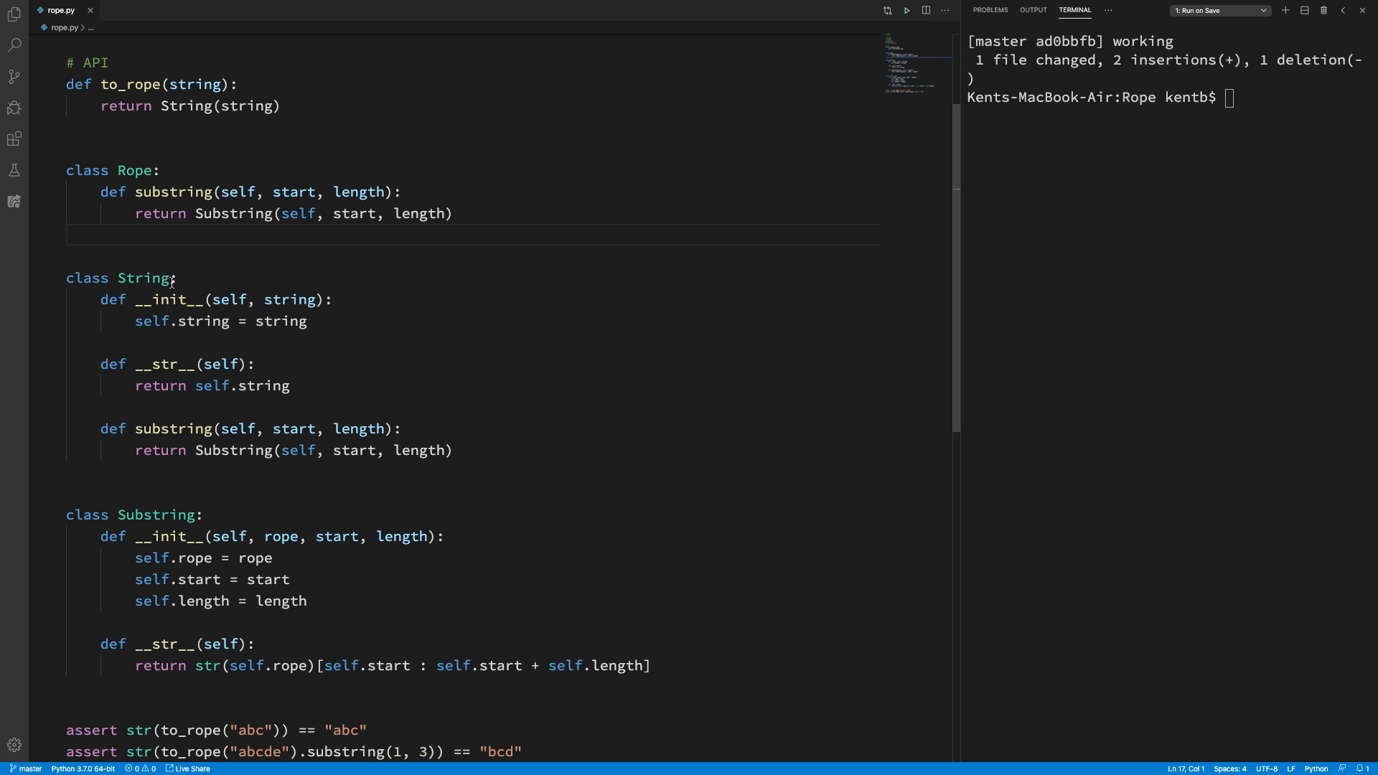
{"action": "type", "text": "(Rope"}
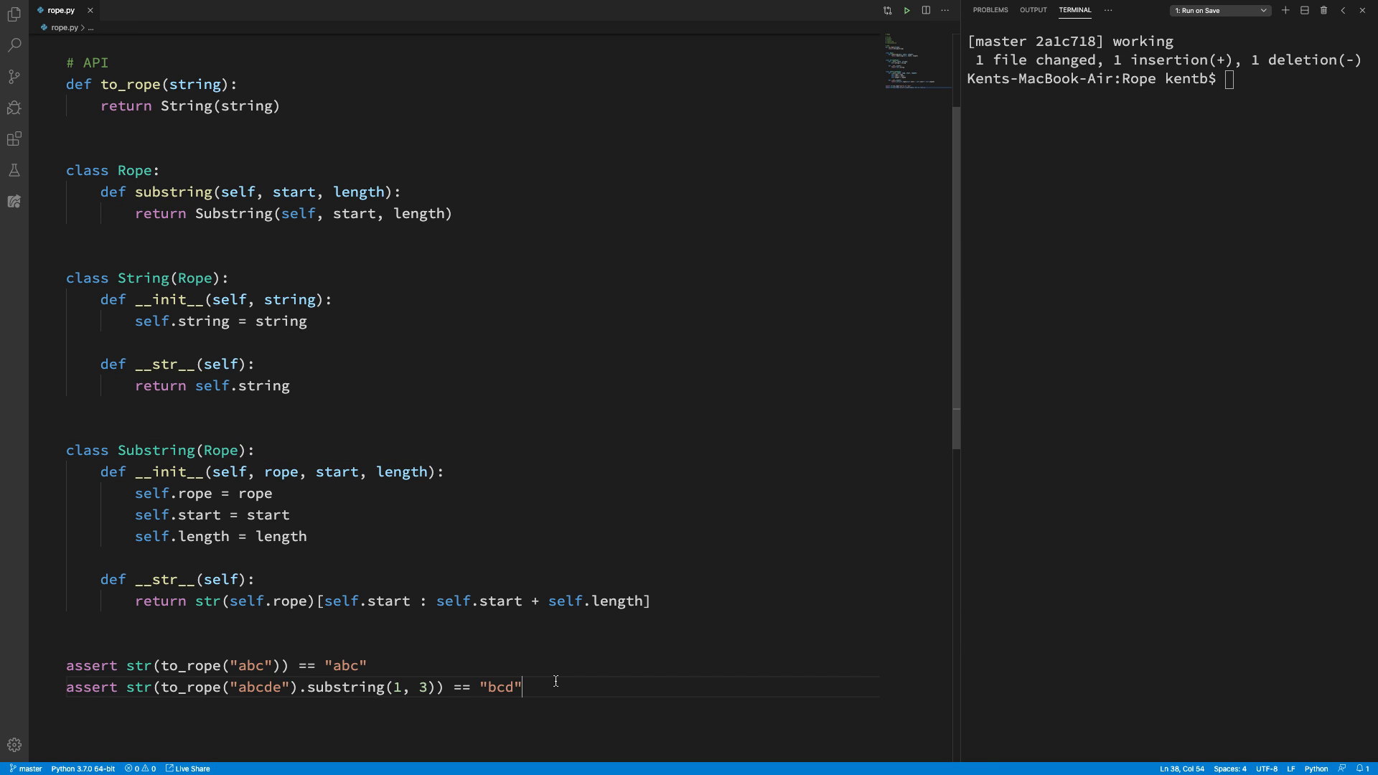
{"action": "mouse_move", "coordinate": [429, 701]}
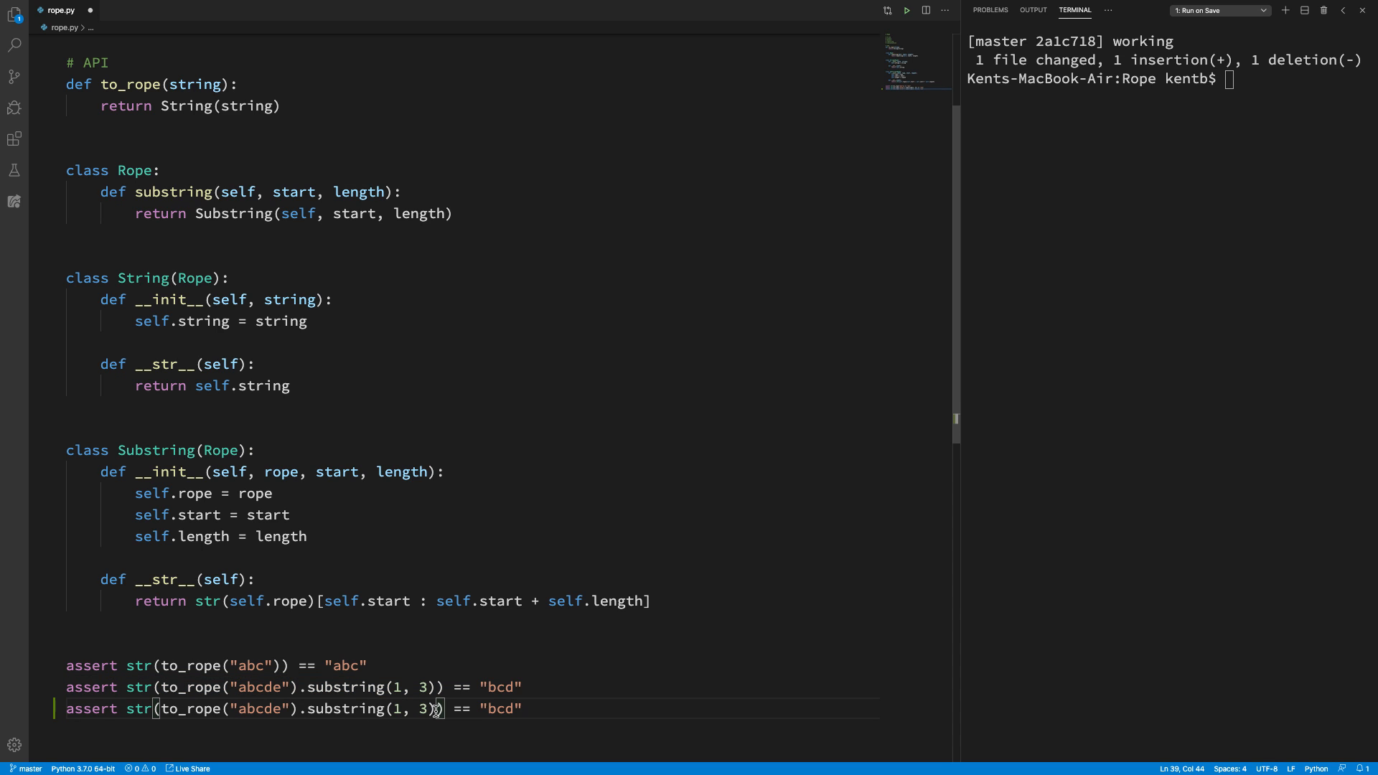
Step: Assert that to_rope("abcde").substring(1, 3).substring(1, 1) equals "c"
{"action": "type", "text": ".sub"}
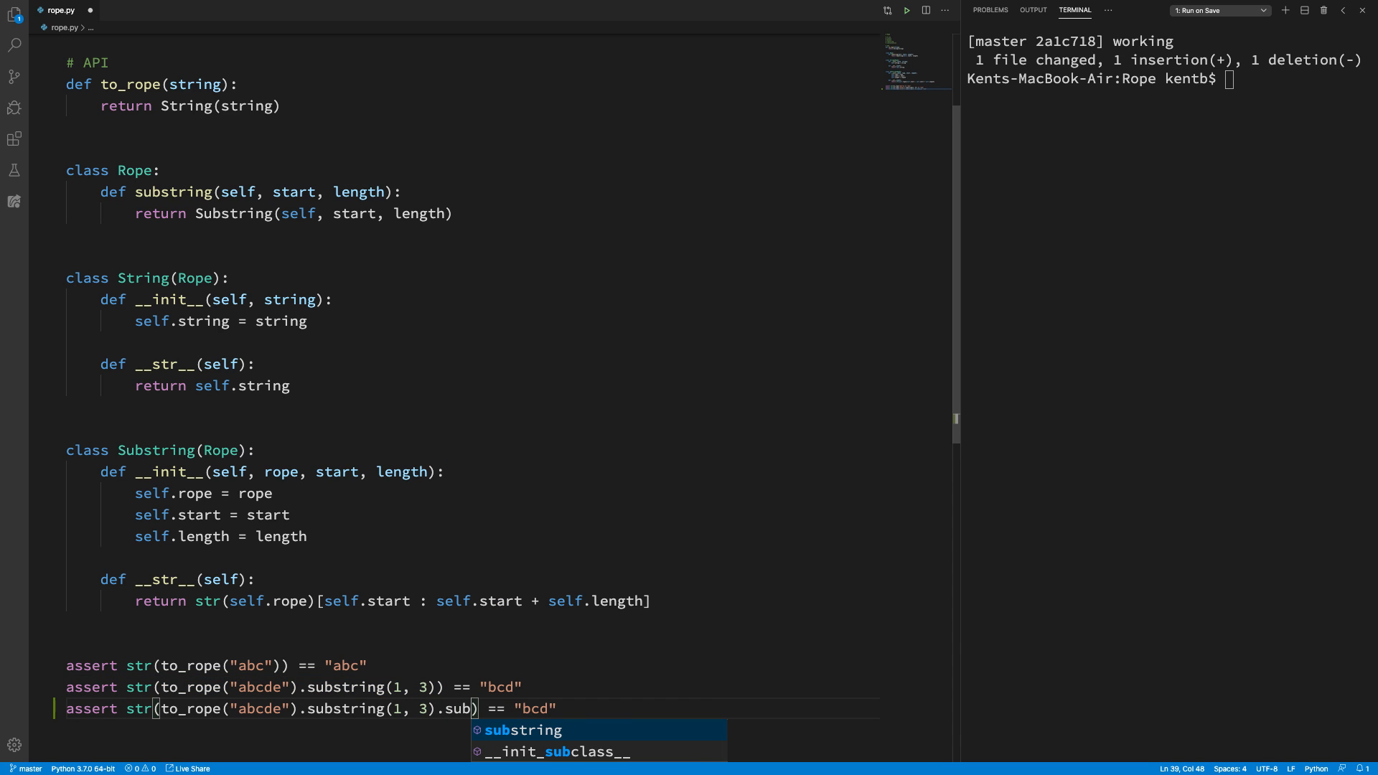
{"action": "key", "text": "Tab"}
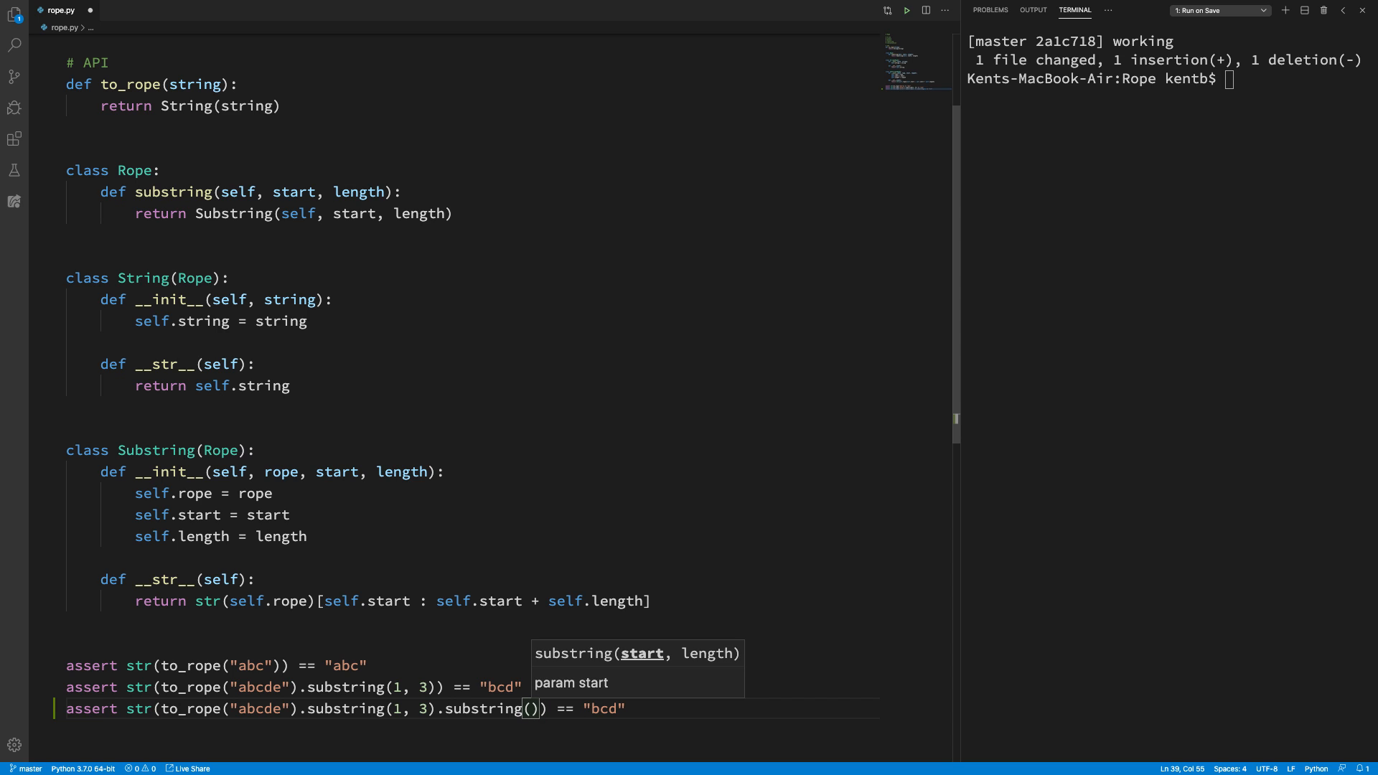
{"action": "type", "text": "1"}
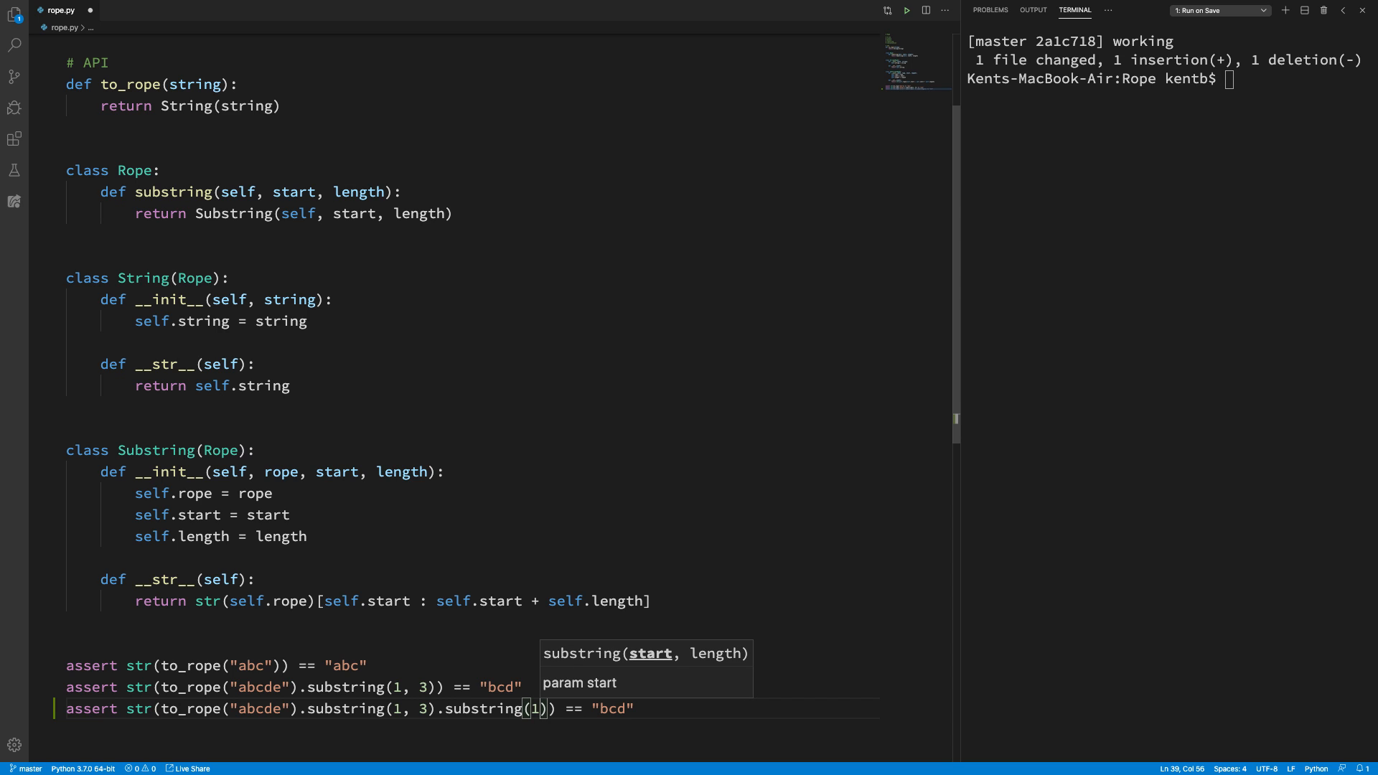
{"action": "type", "text": ",1"}
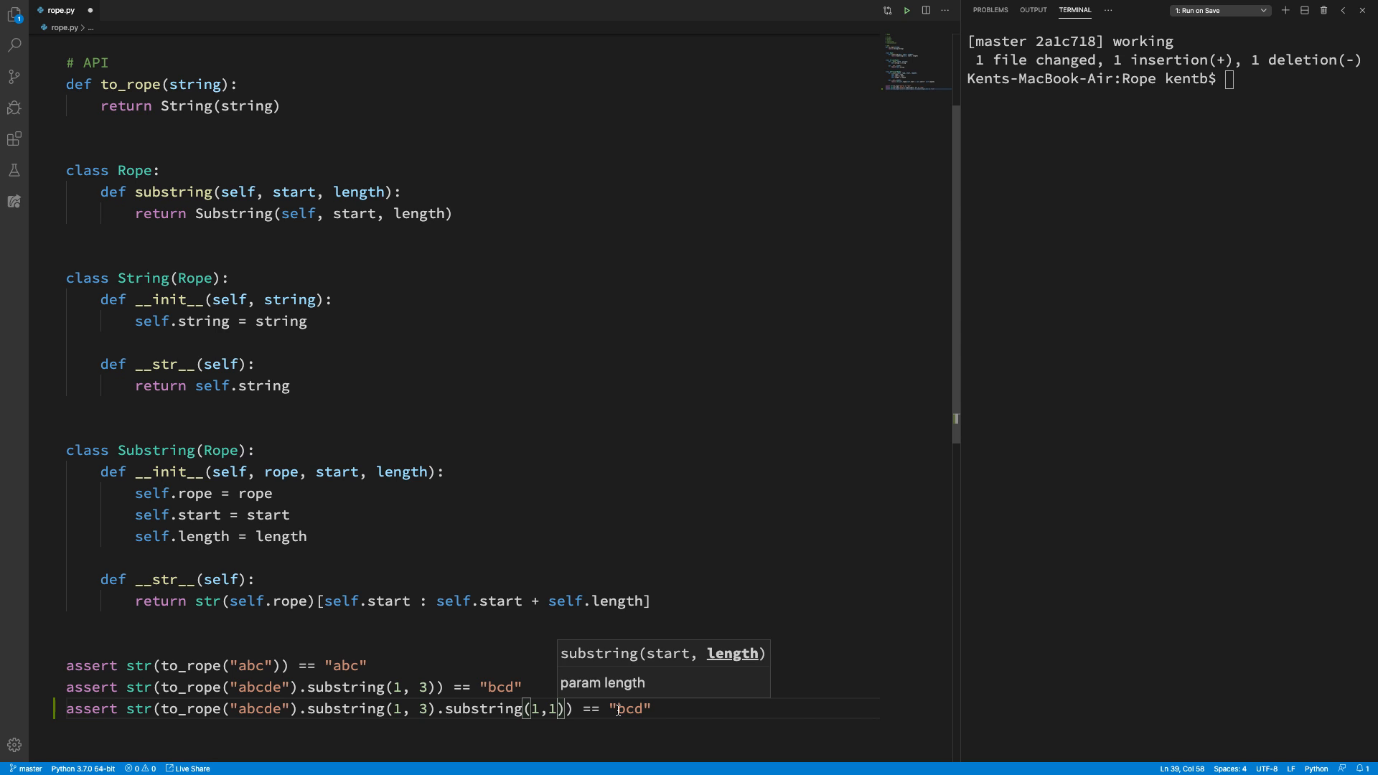
{"action": "double_click", "coordinate": [631, 709]}
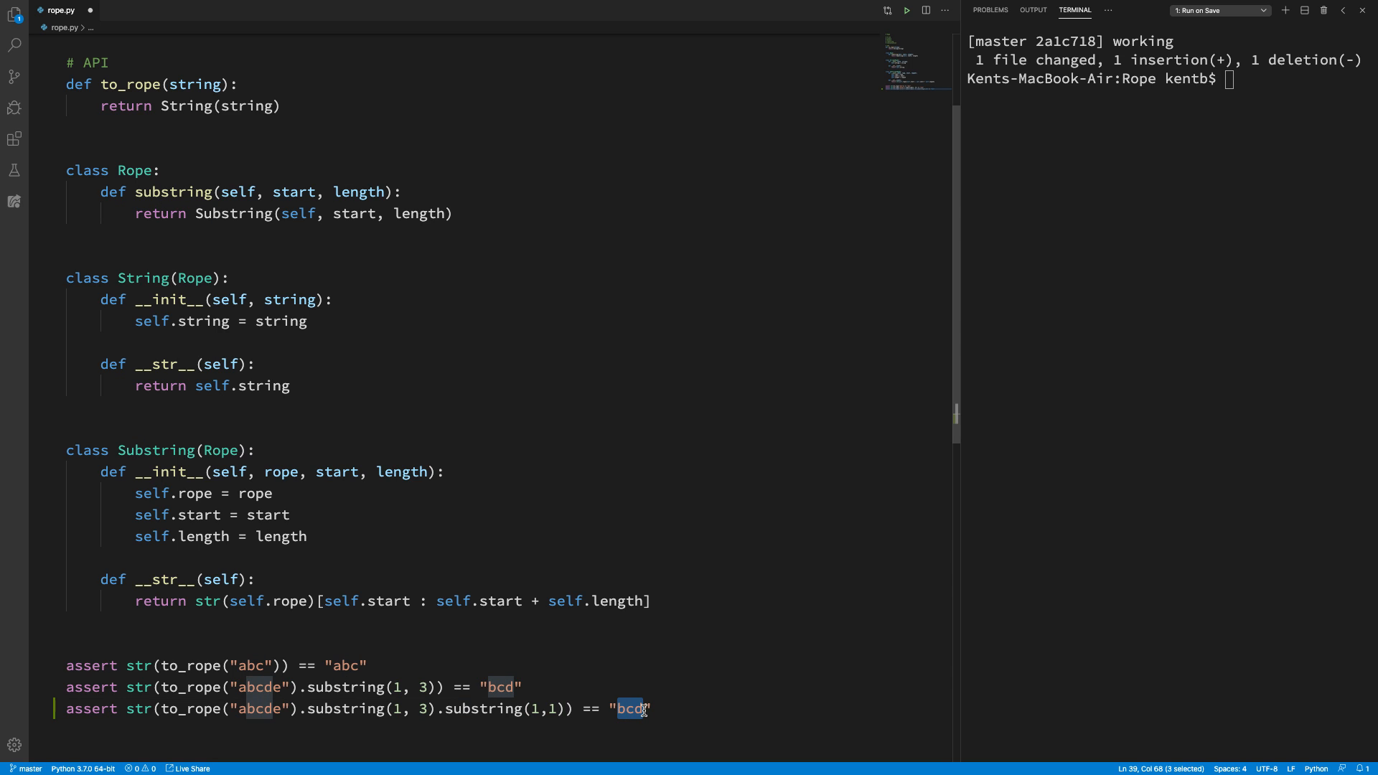
{"action": "type", "text": "c"}
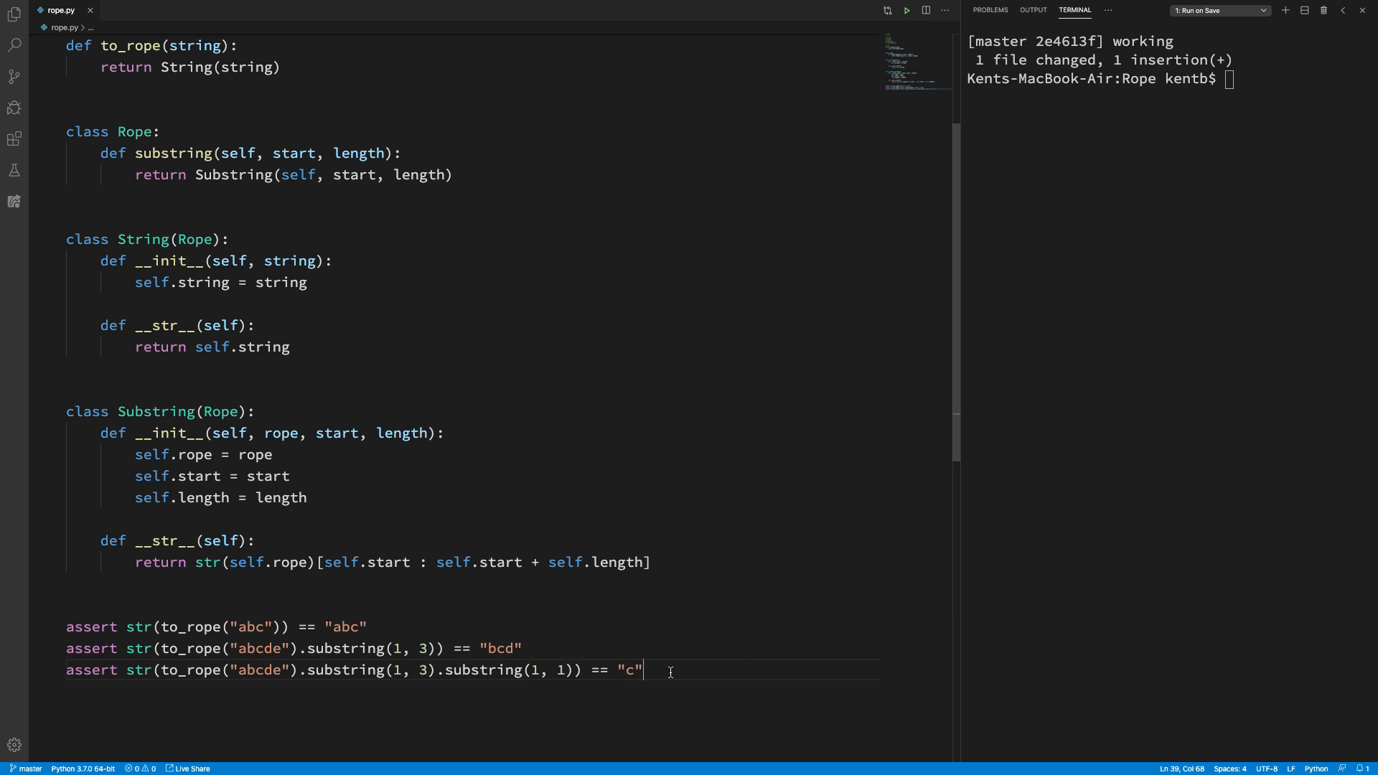
Step: Assert that to_rope("abc").concatenate(to_rope("de")) equals "abcde"
{"action": "key", "text": "enter"}
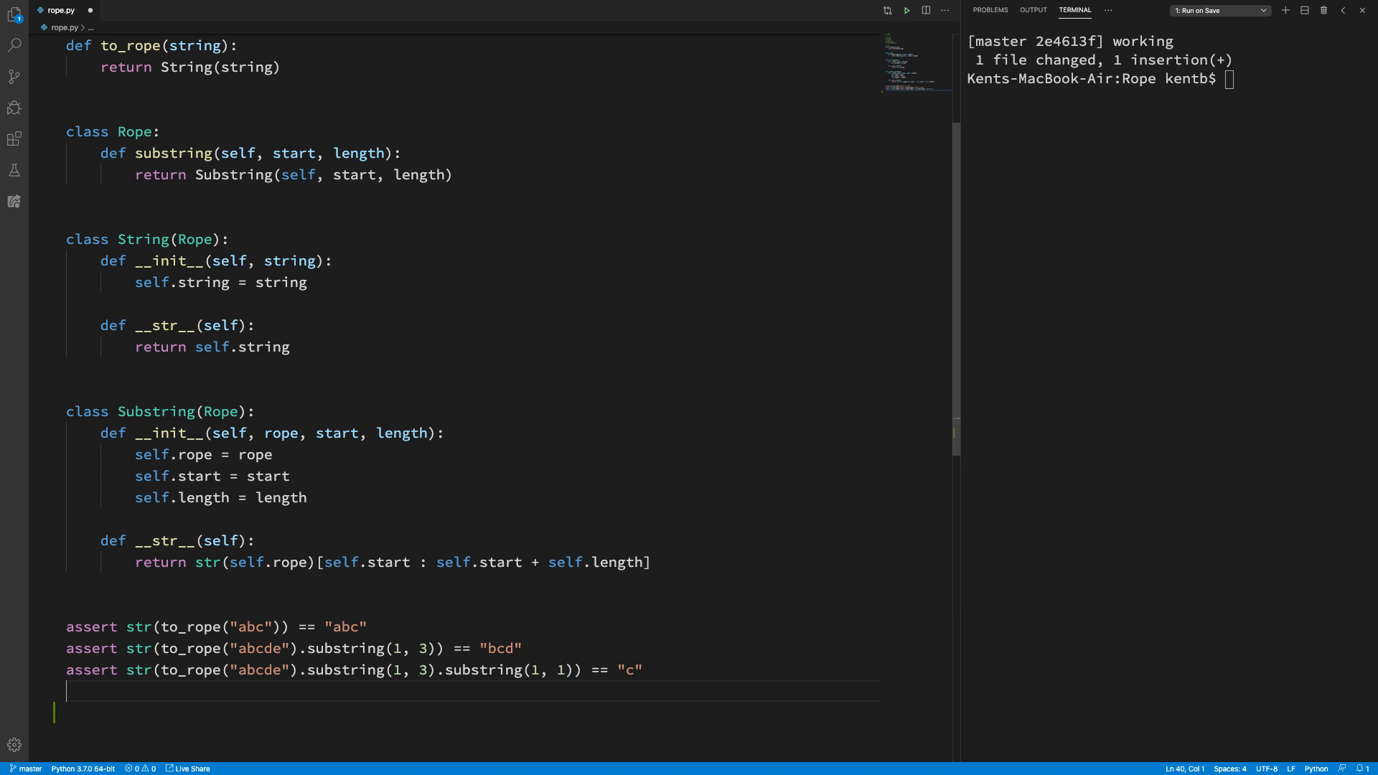
{"action": "type", "text": "assert str(to_rope(\"abcde\").substring(1, 3)) == \"bcd\""}
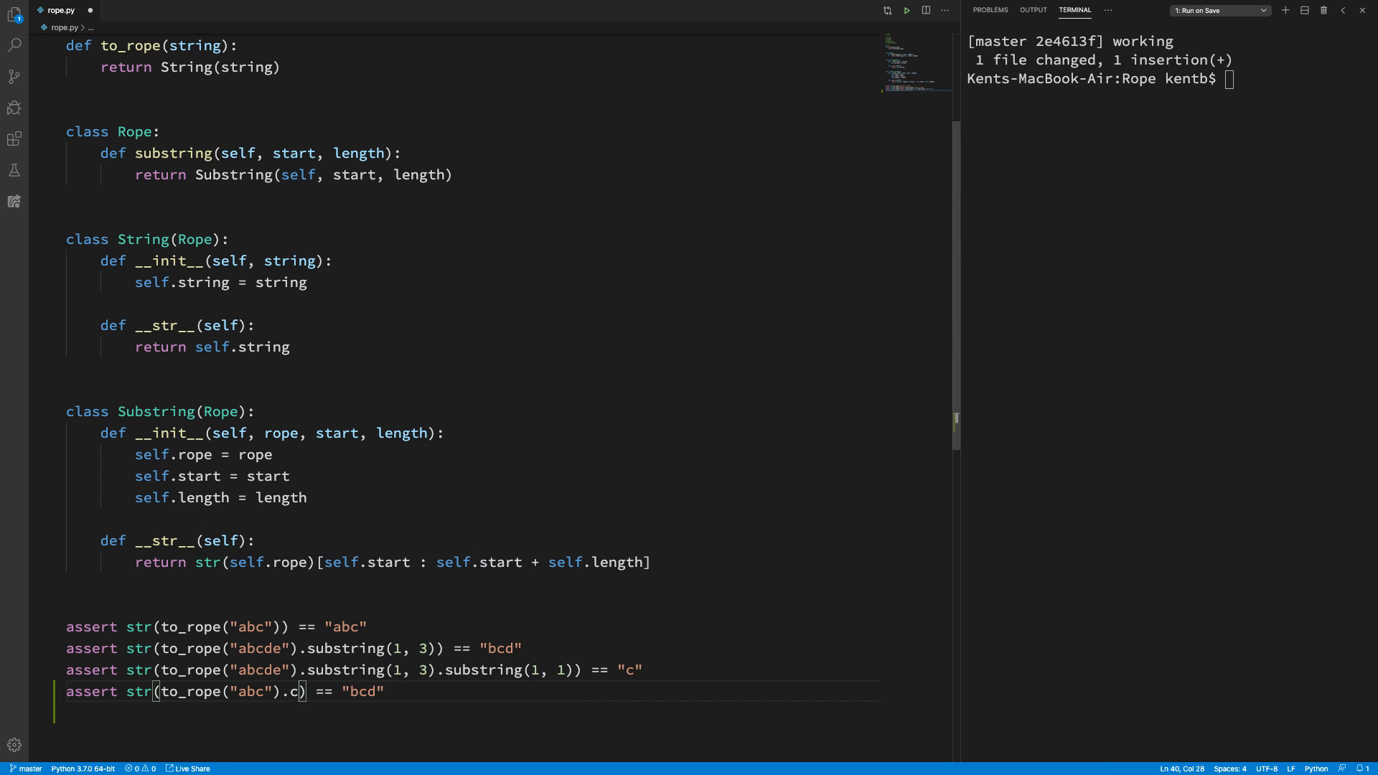
{"action": "type", "text": "oncatenate"}
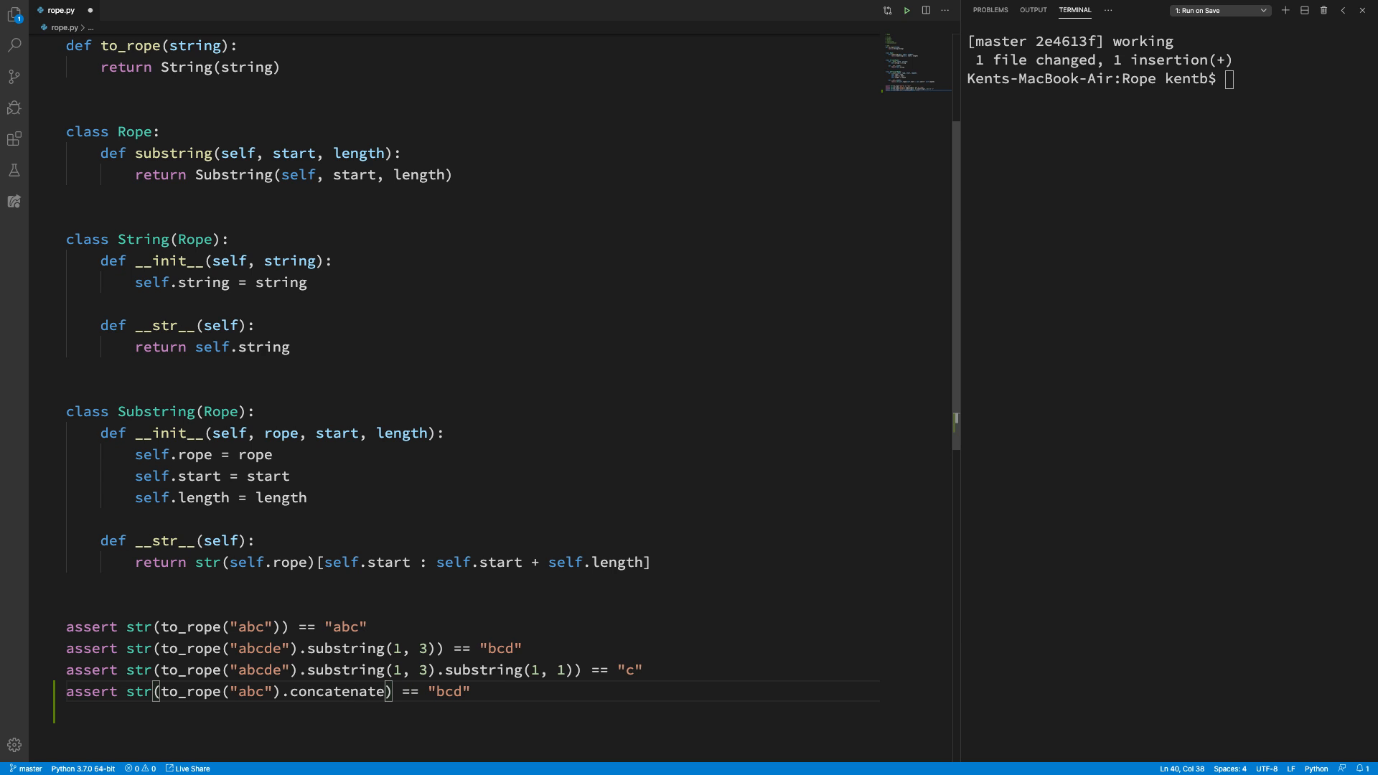
{"action": "type", "text": "t"}
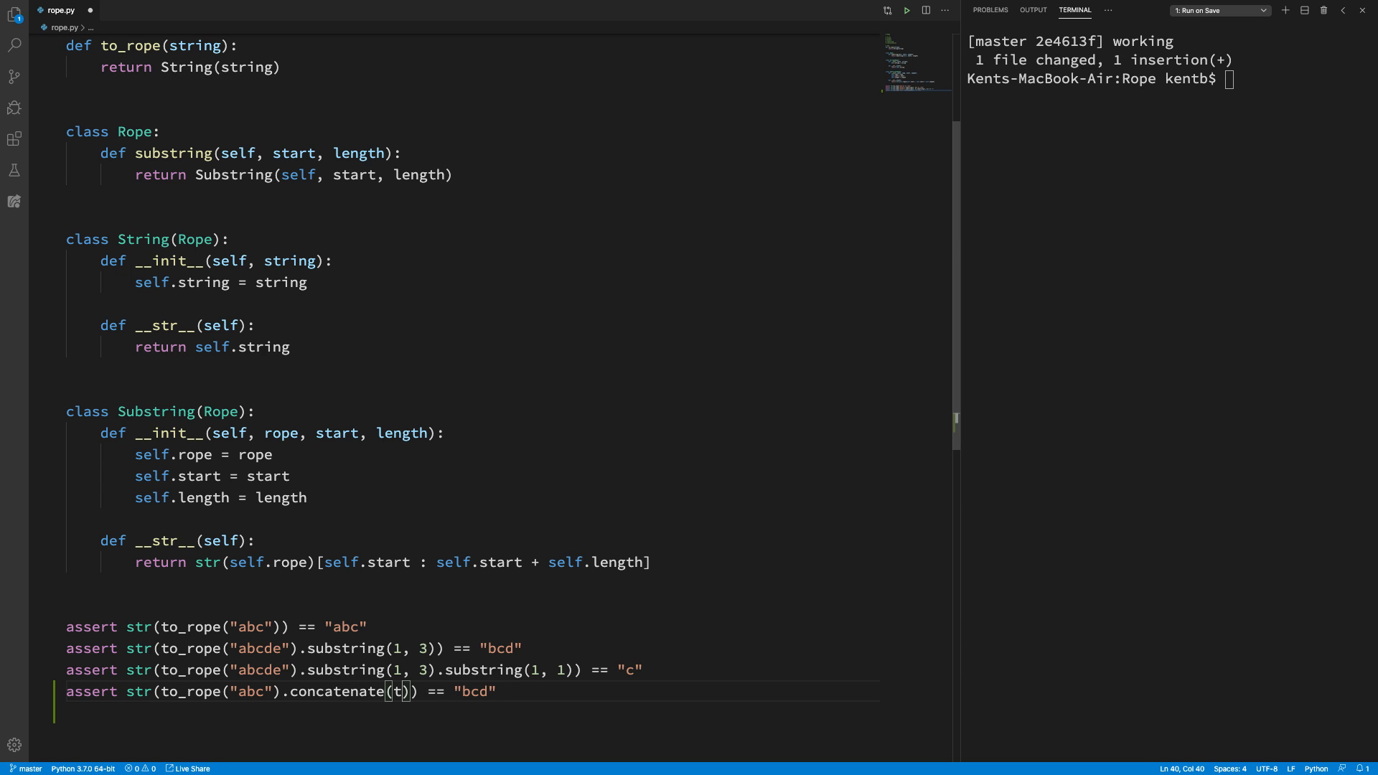
{"action": "type", "text": "o_rope"}
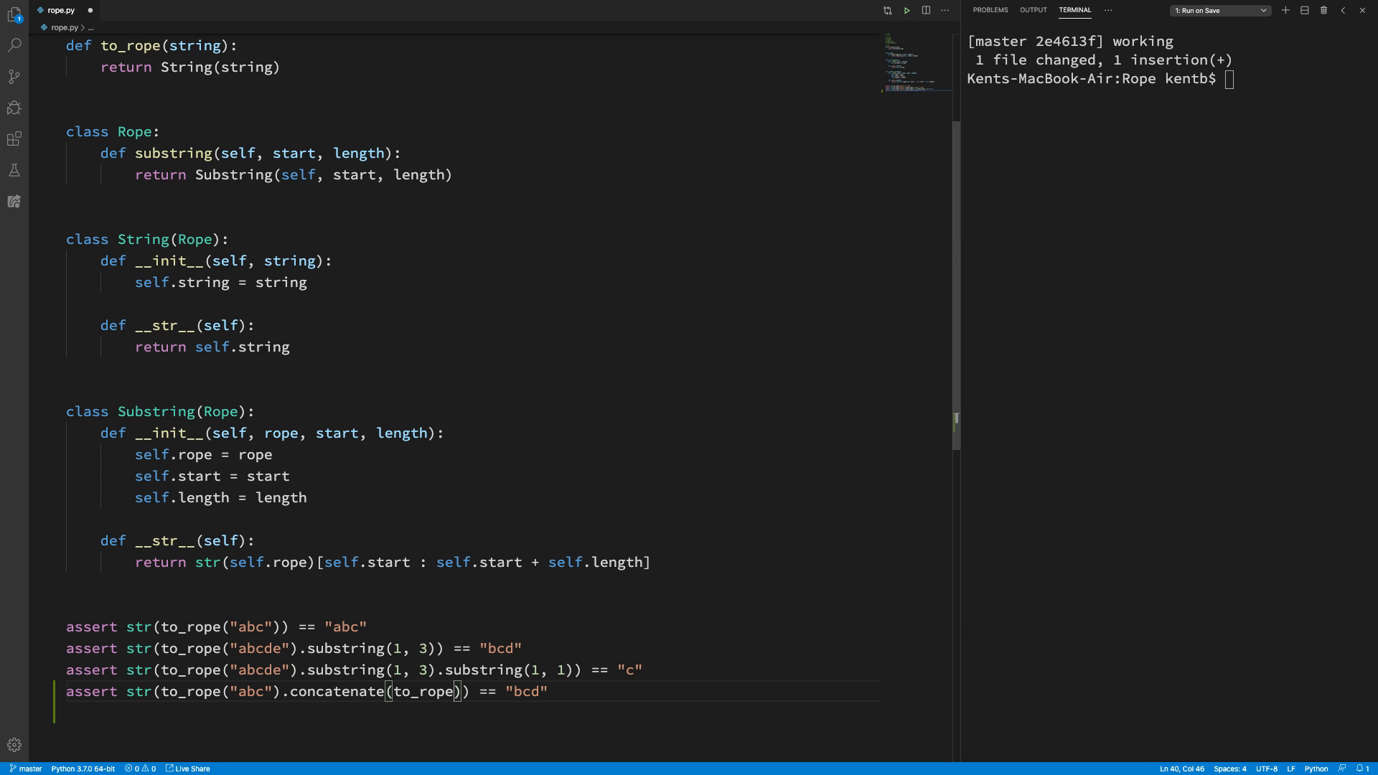
{"action": "type", "text": "\"\")"}
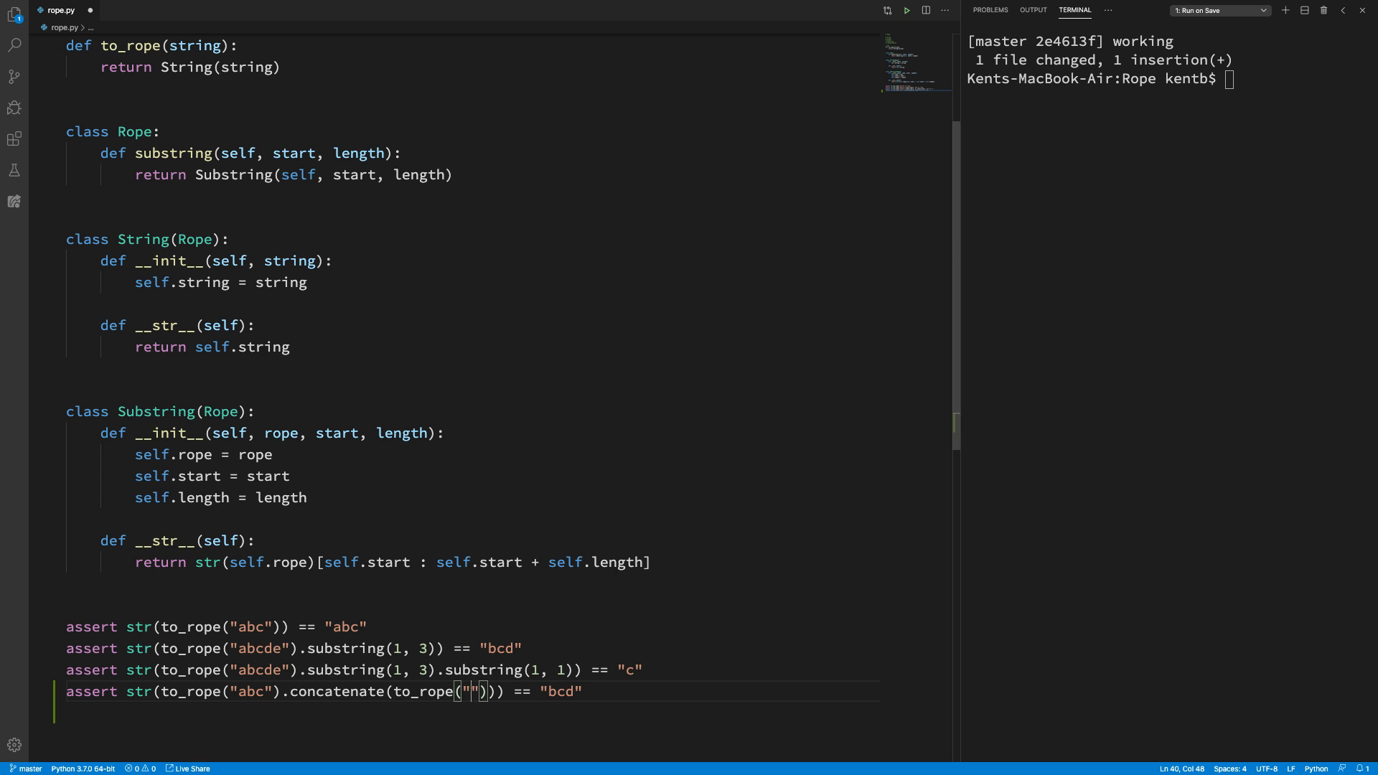
{"action": "type", "text": "de"}
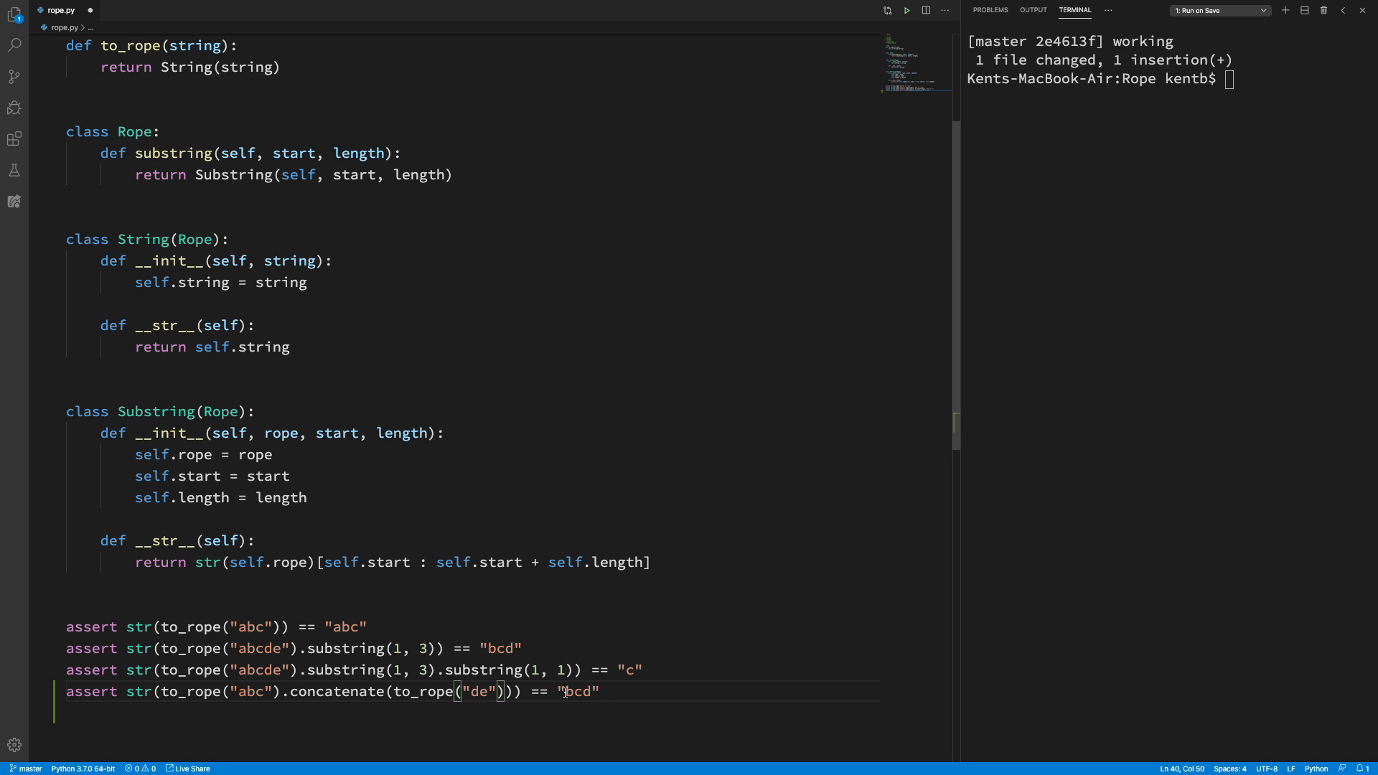
{"action": "double_click", "coordinate": [578, 692]}
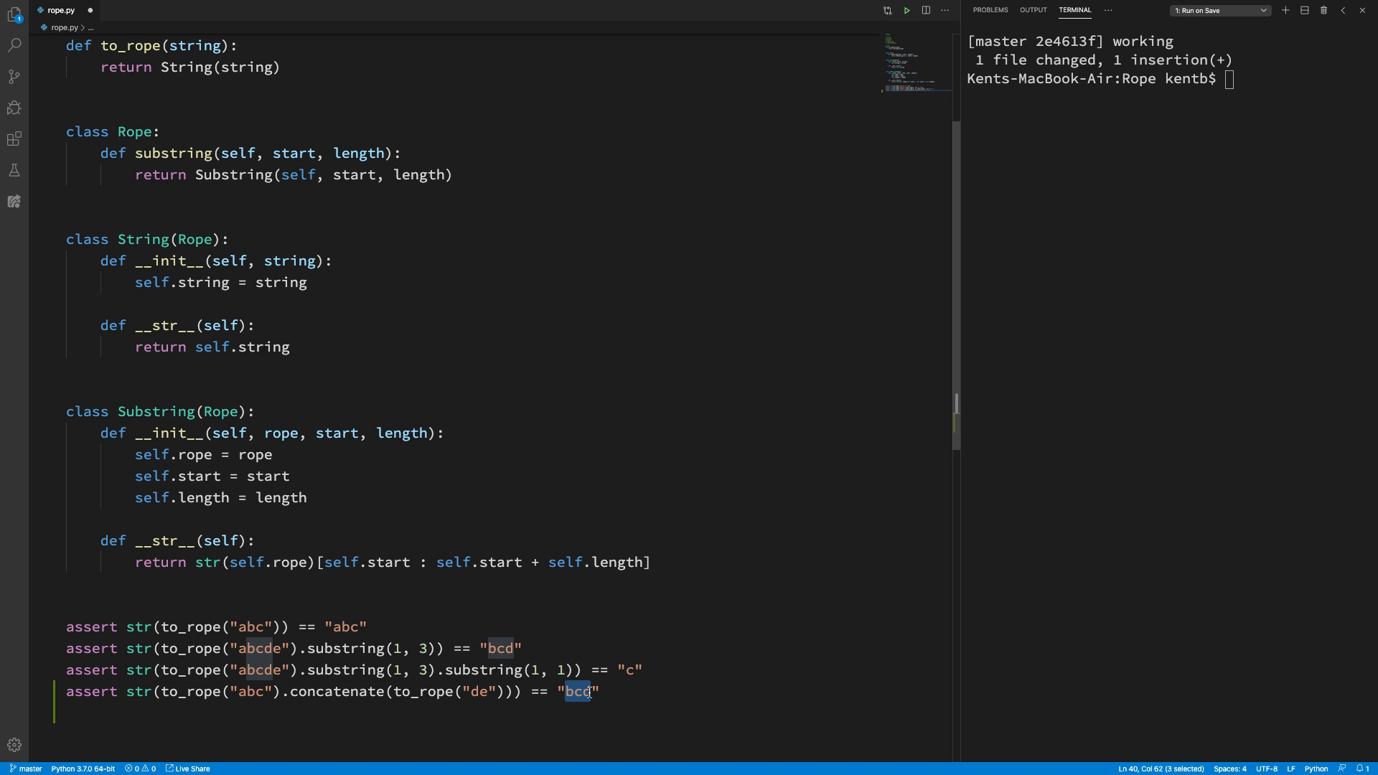
{"action": "type", "text": "abcde"}
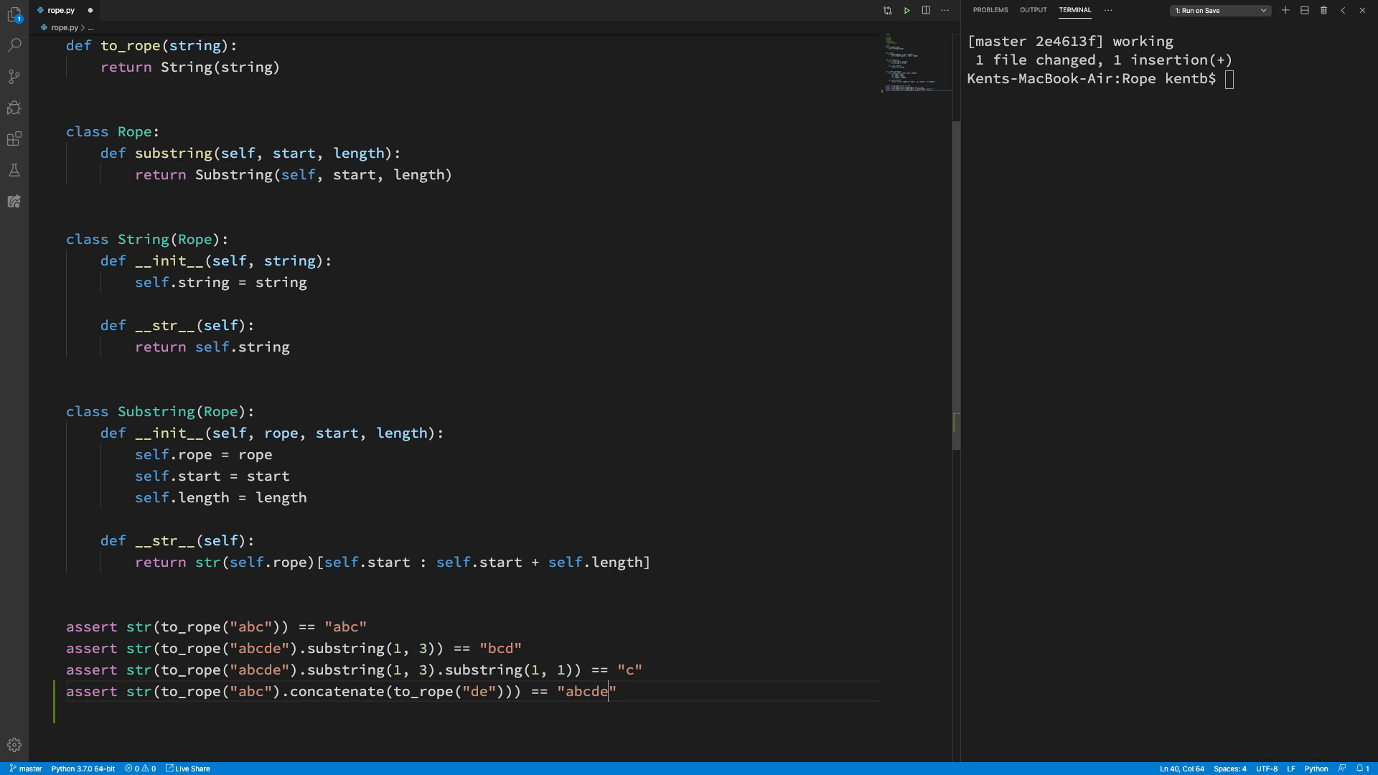
{"action": "mouse_move", "coordinate": [368, 232]}
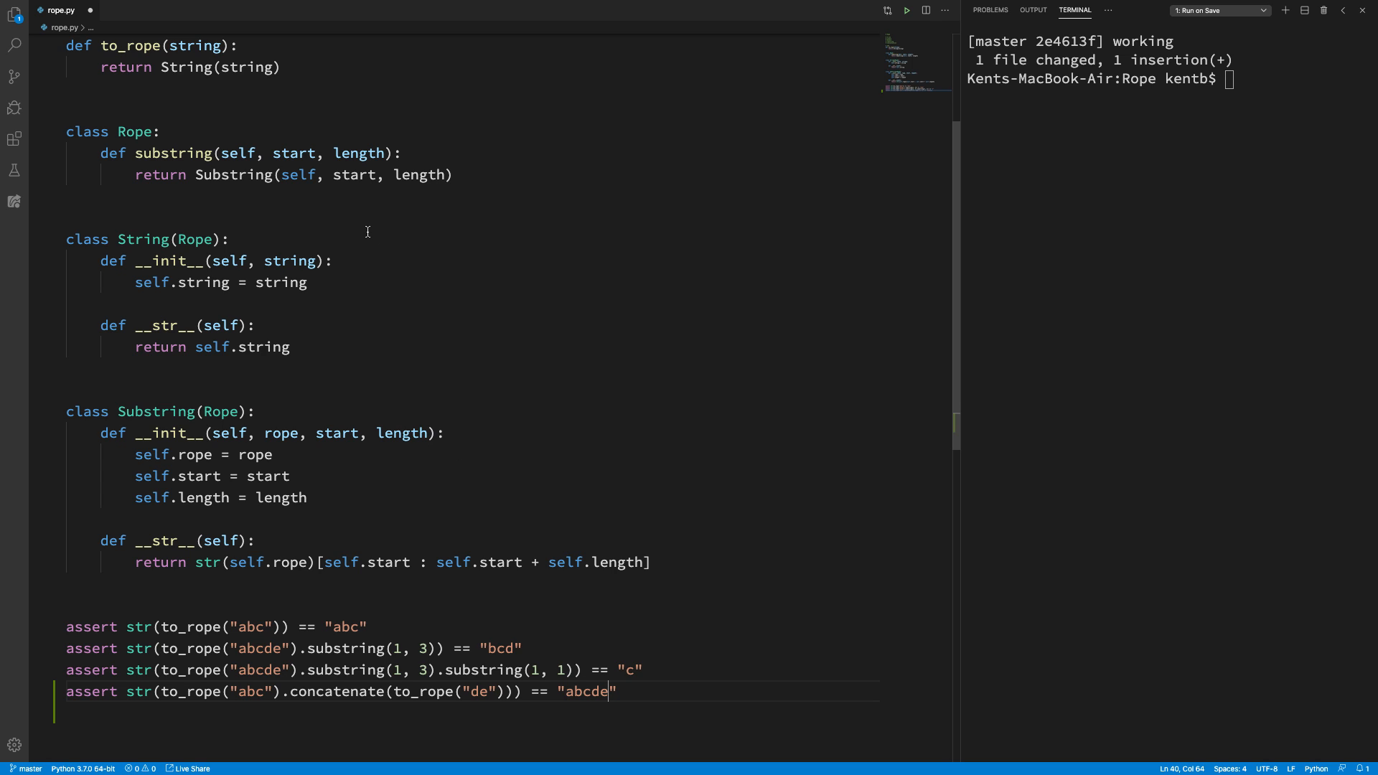
Step: Add def concatenate(self, right): returning "abcde" to class Rope
{"action": "left_click", "coordinate": [452, 175]}
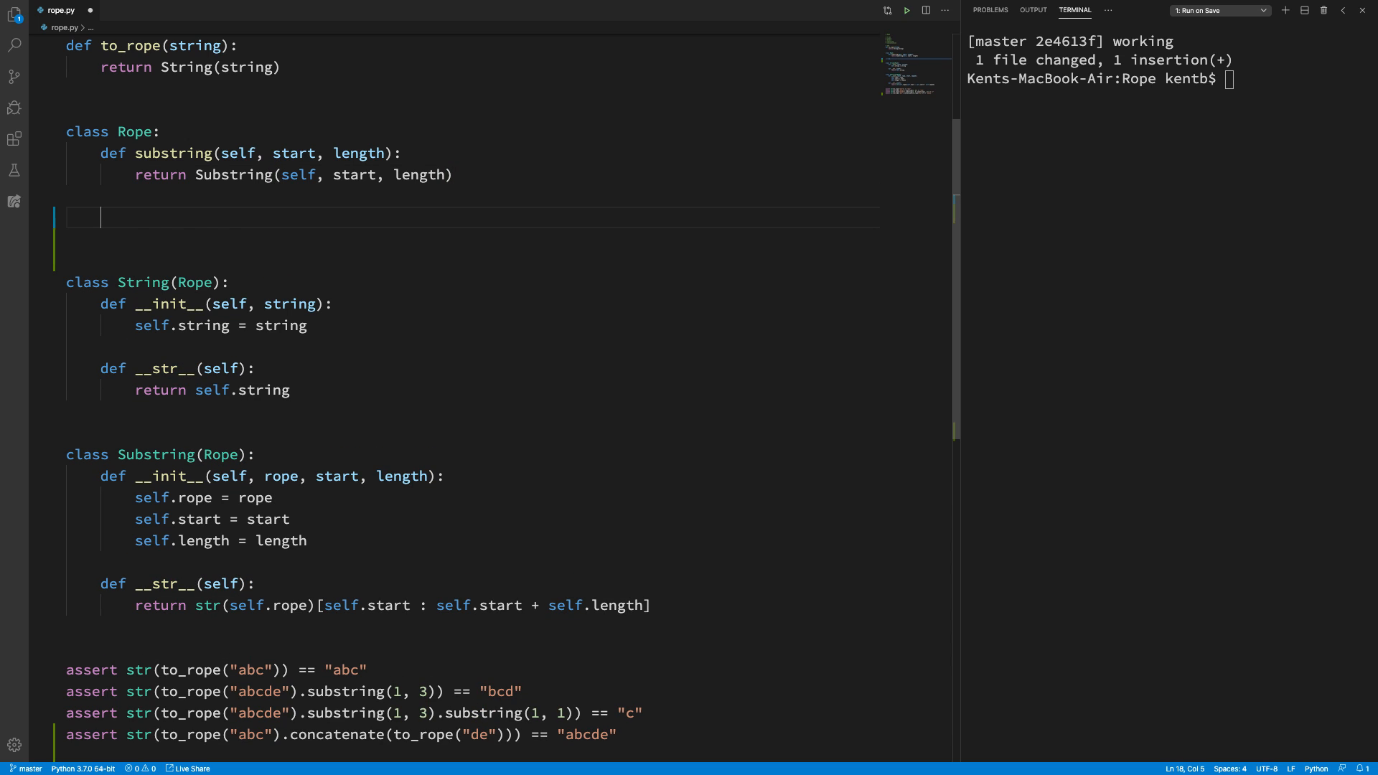
{"action": "type", "text": "def concatenate(self,"}
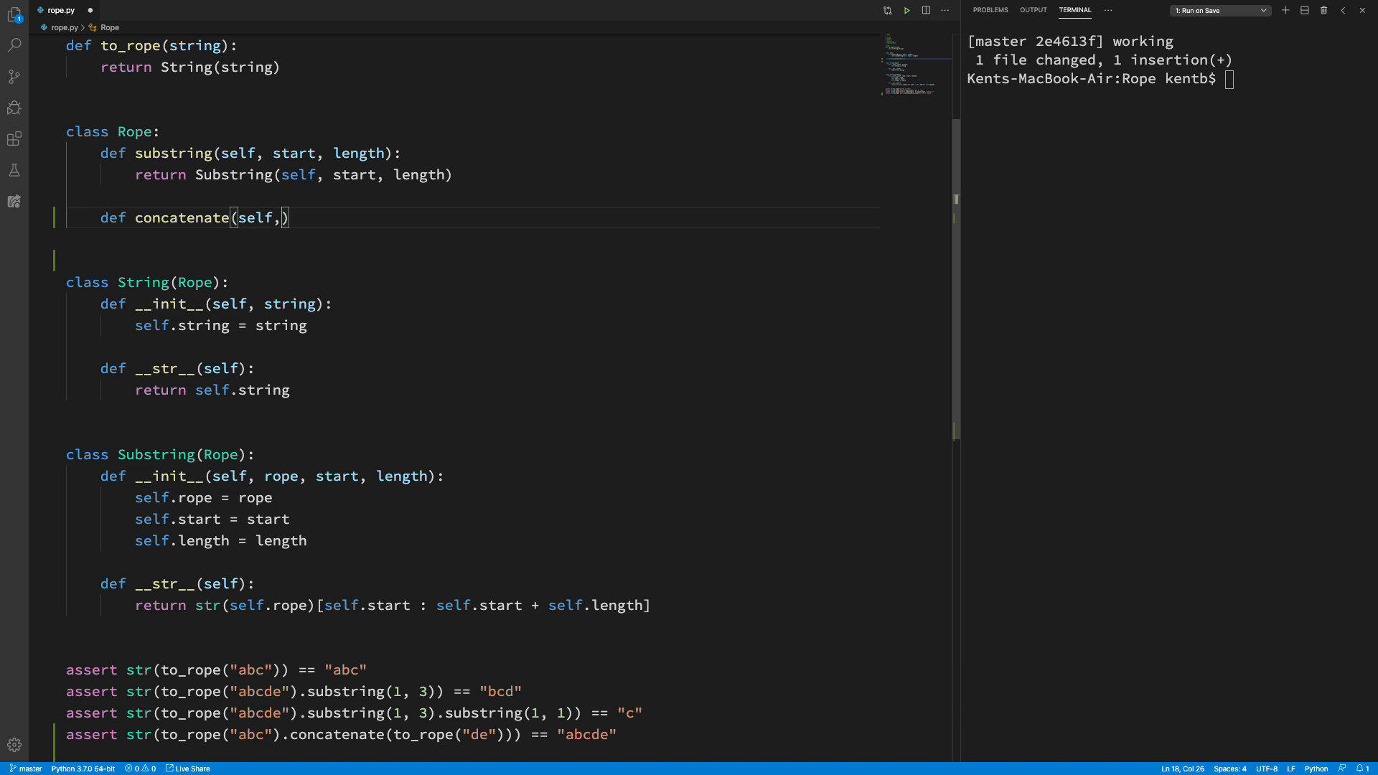
{"action": "type", "text": "\" \""}
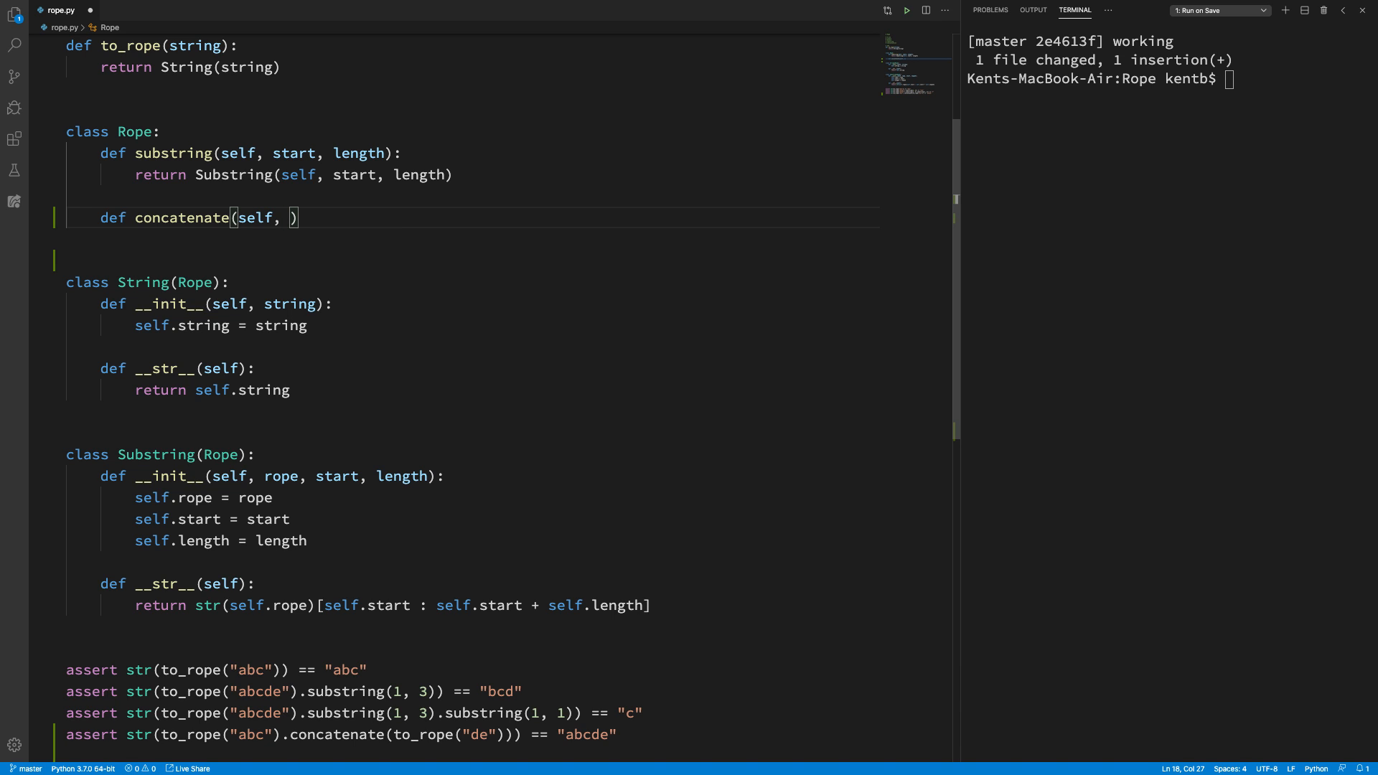
{"action": "type", "text": "right):"}
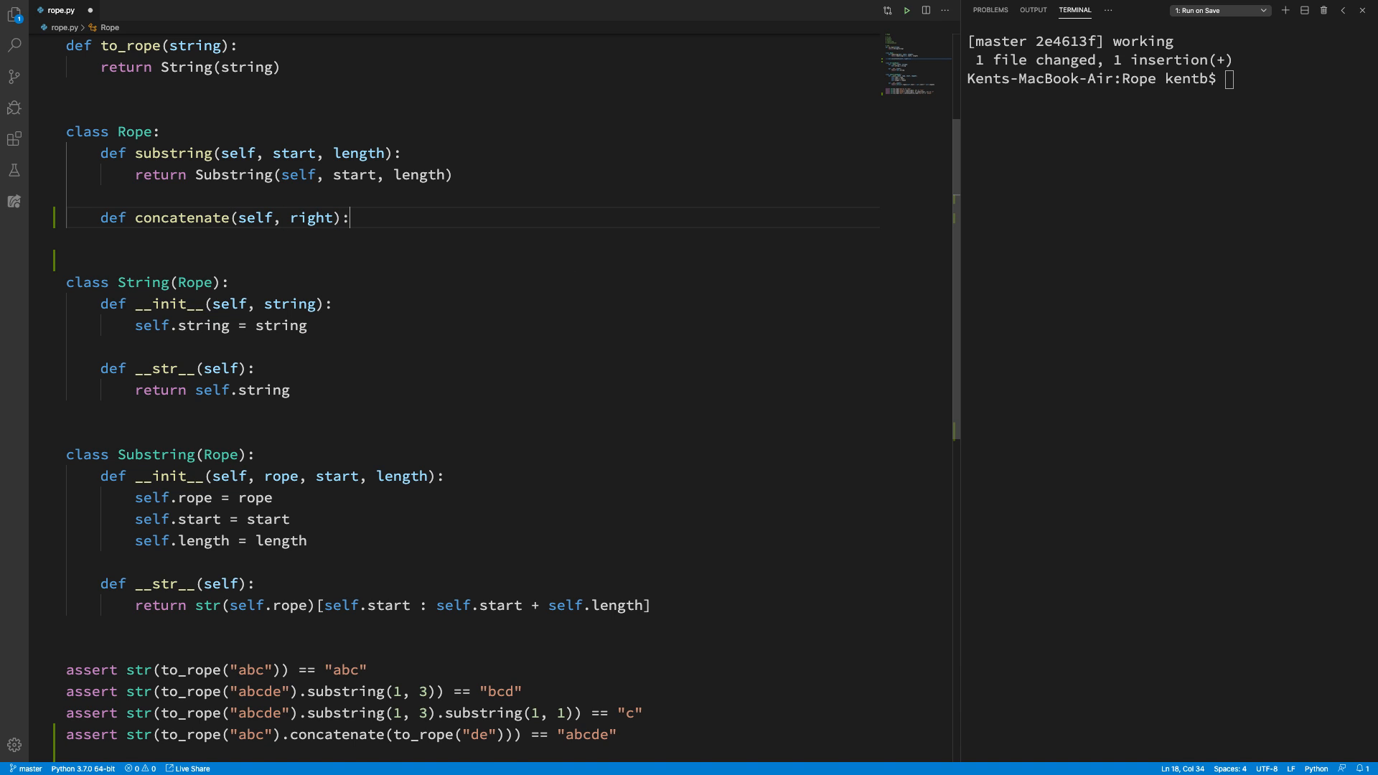
{"action": "type", "text": "return"}
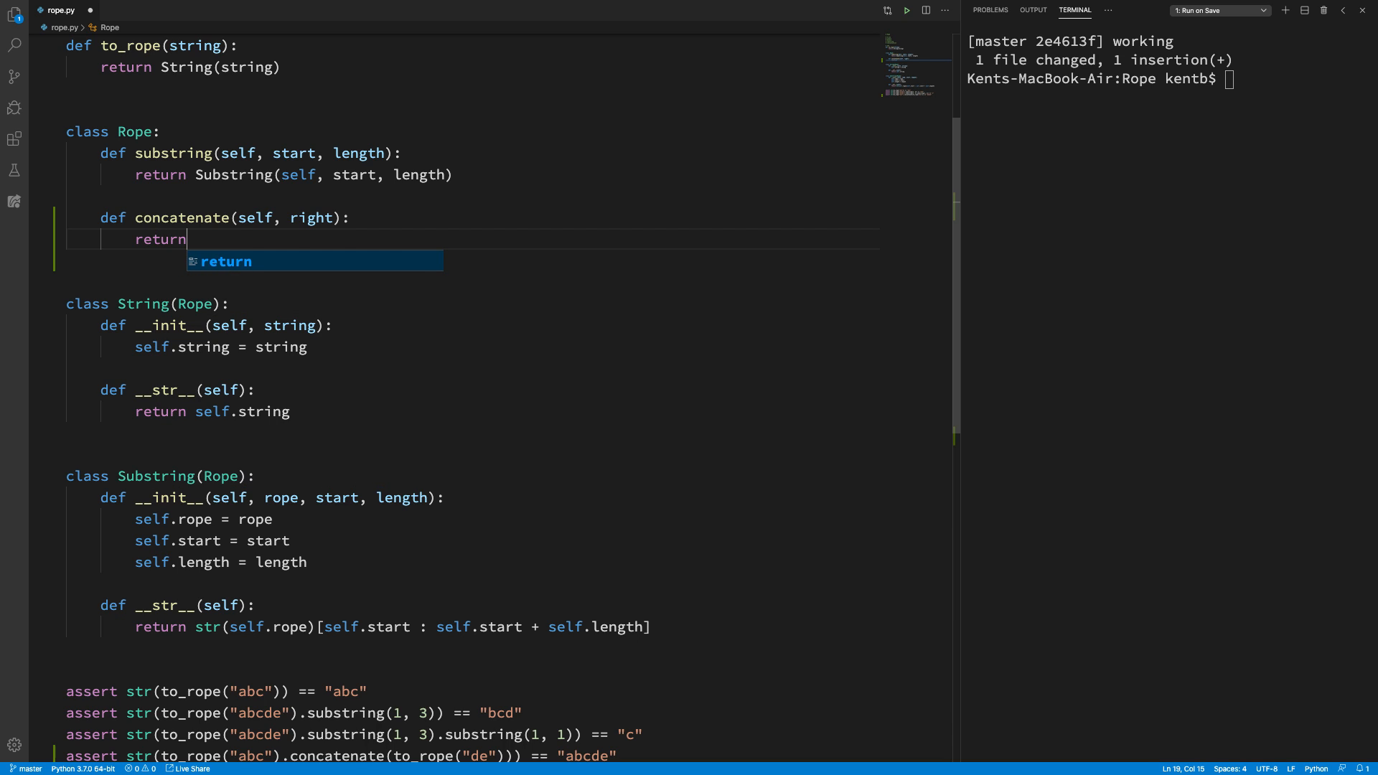
{"action": "type", "text": "\"abcd\""}
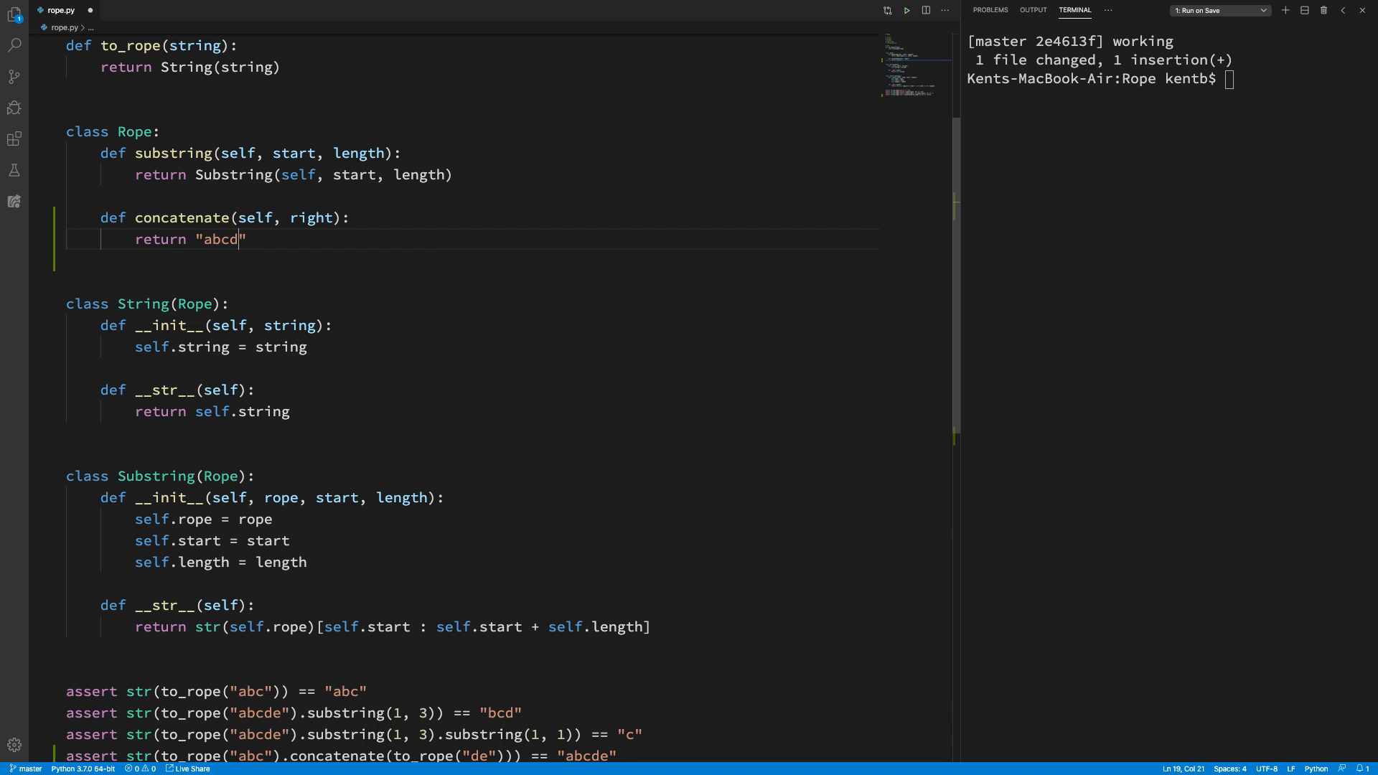
{"action": "type", "text": "e"}
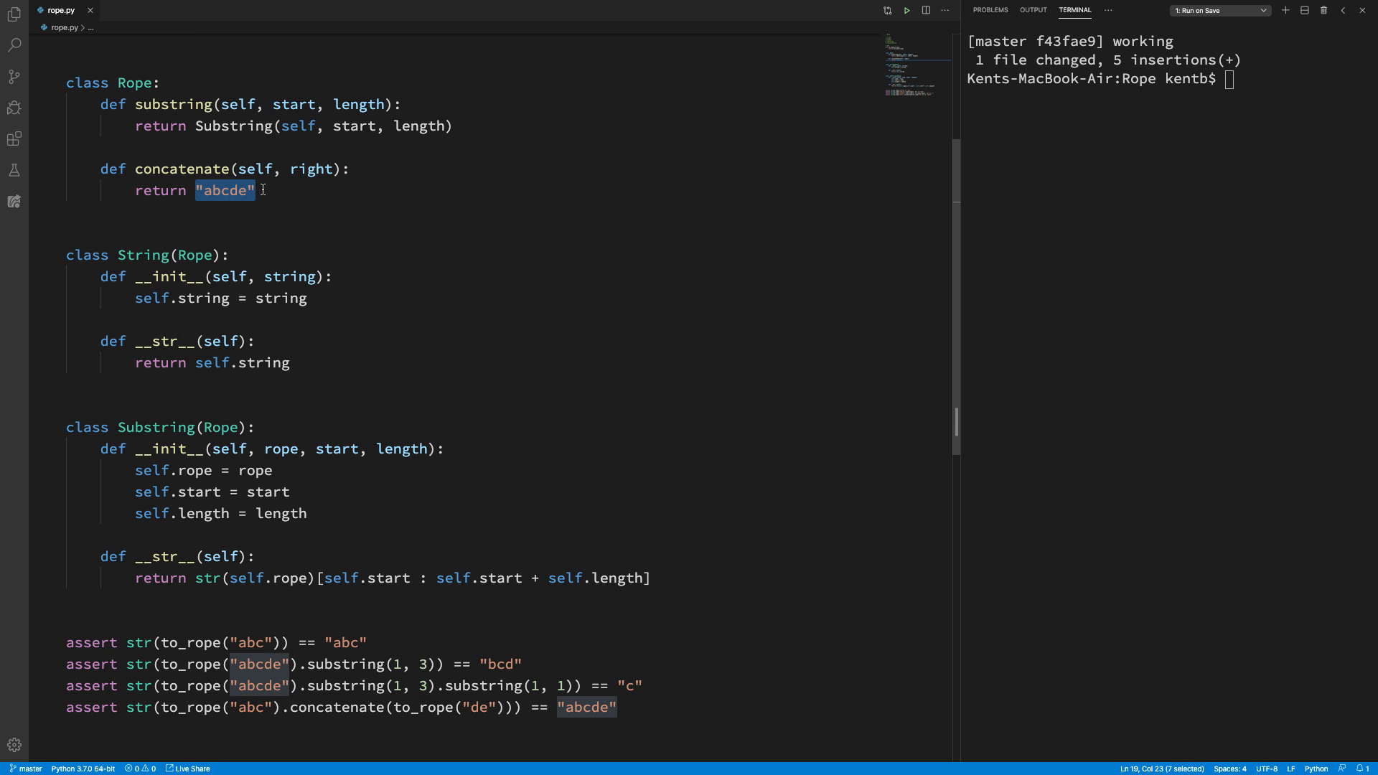
Step: Have concatenate return Concatenation() and add class Concatenation(Rope) whose __str__ returns "abcde"
{"action": "type", "text": "C"}
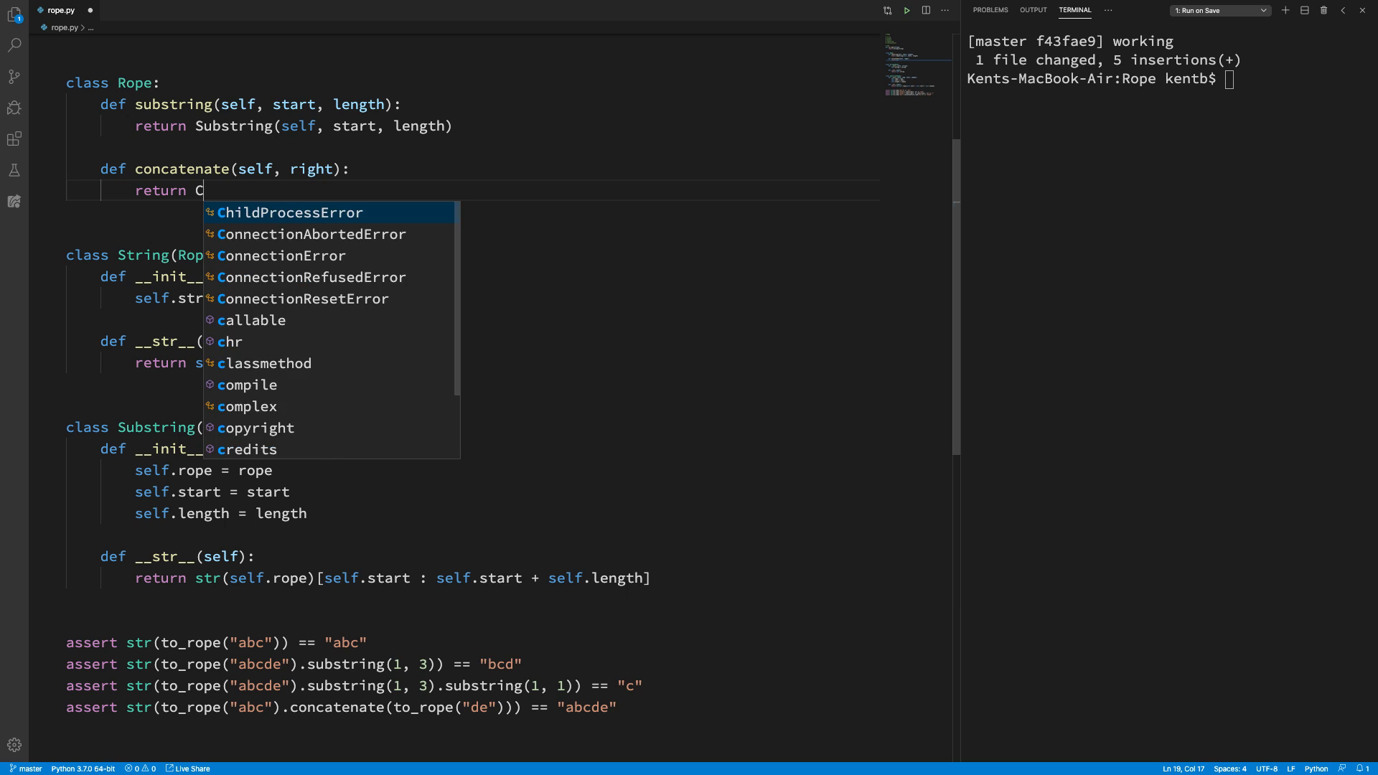
{"action": "type", "text": "oncatenation()"}
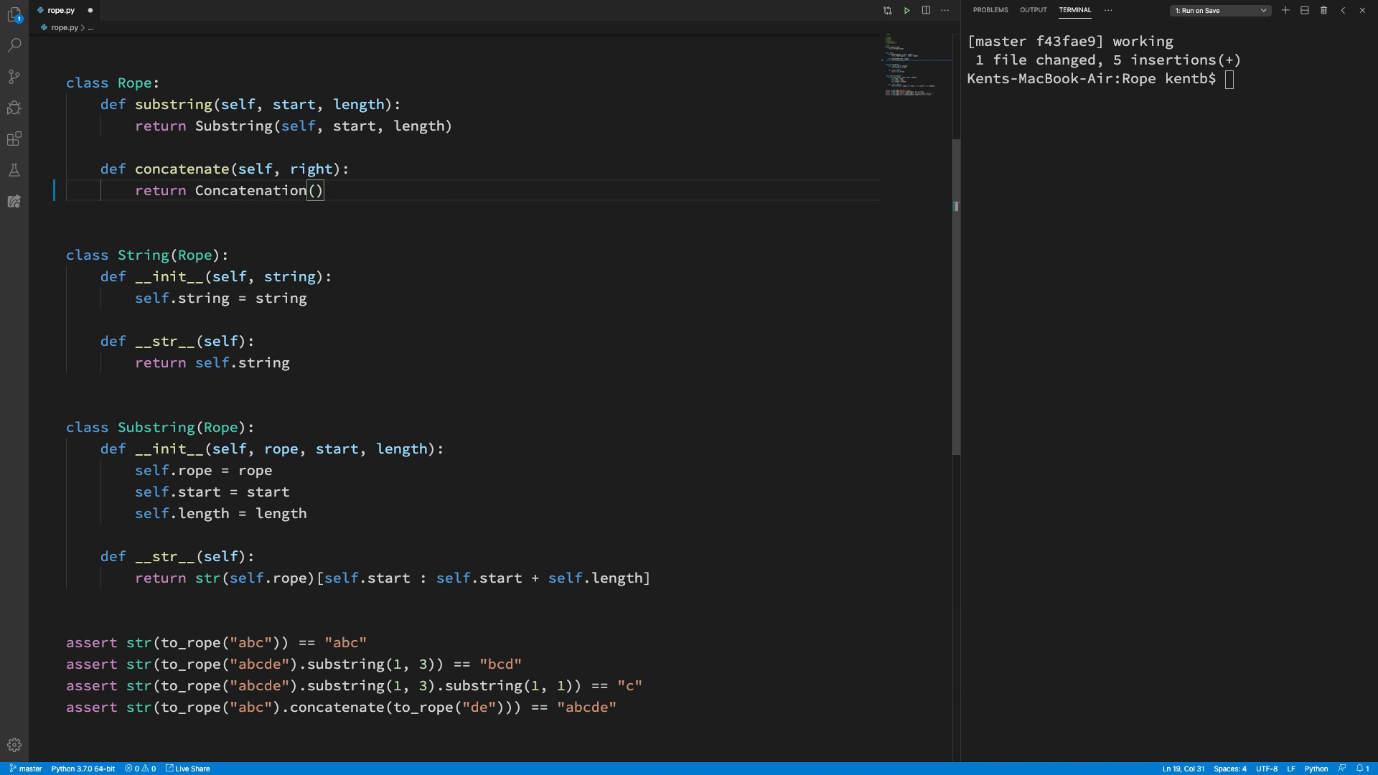
{"action": "mouse_move", "coordinate": [673, 585]}
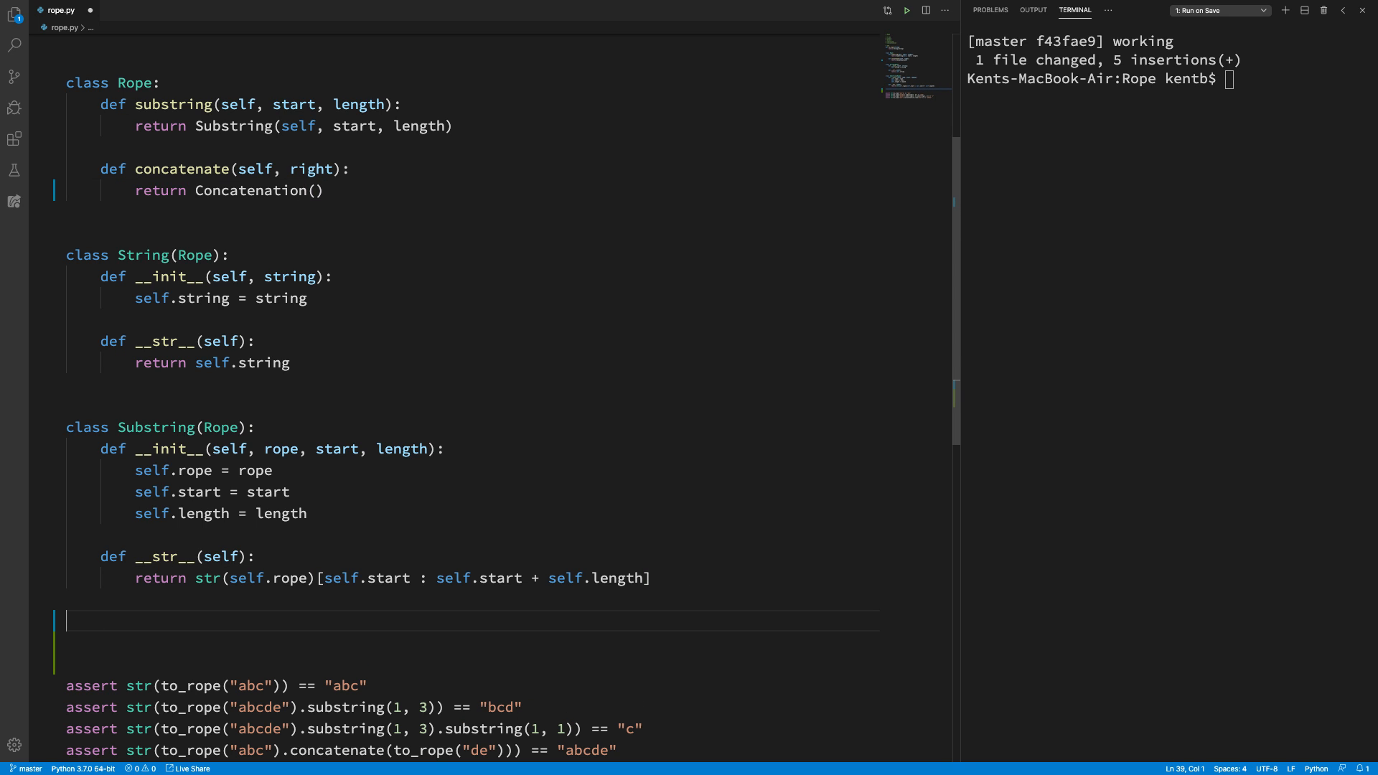
{"action": "type", "text": "class Cinca"}
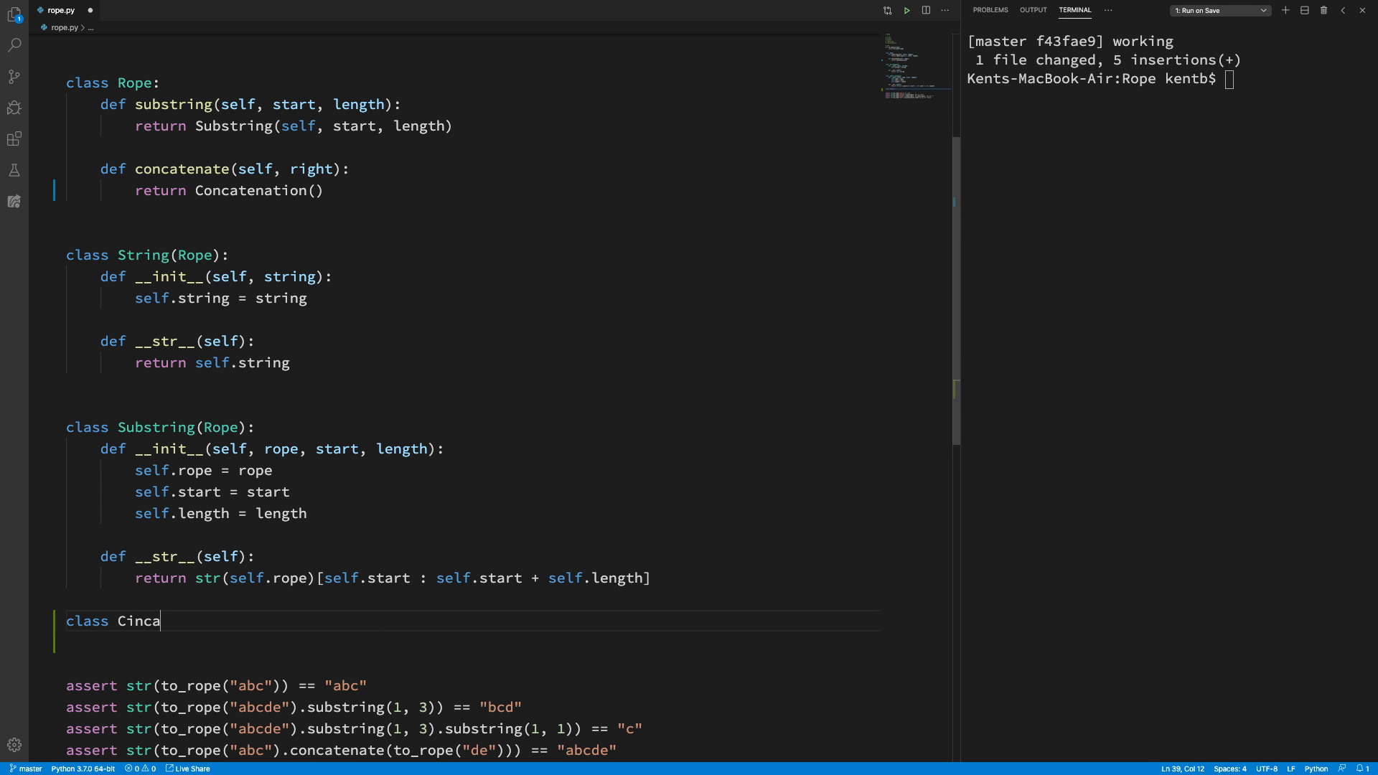
{"action": "key", "text": "Backspace"}
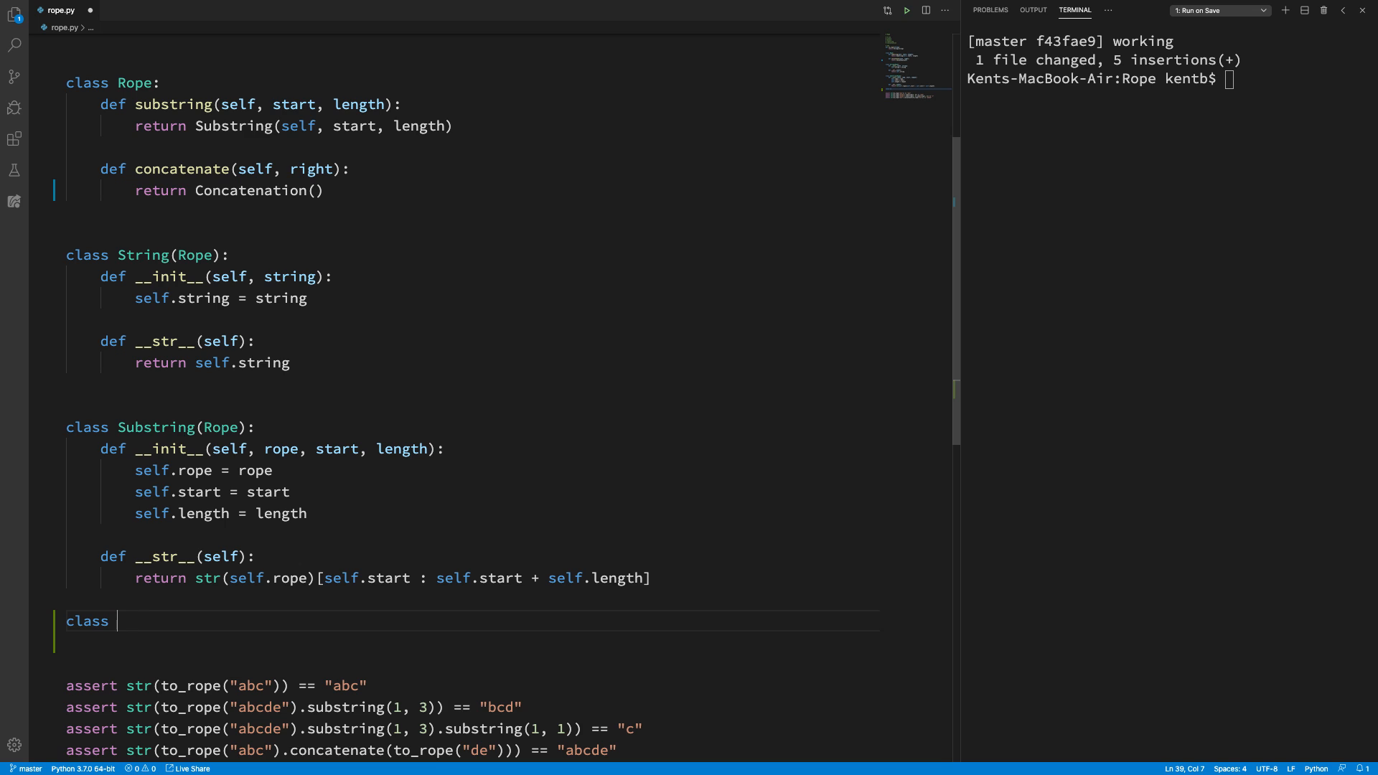
{"action": "type", "text": "Concatenation"}
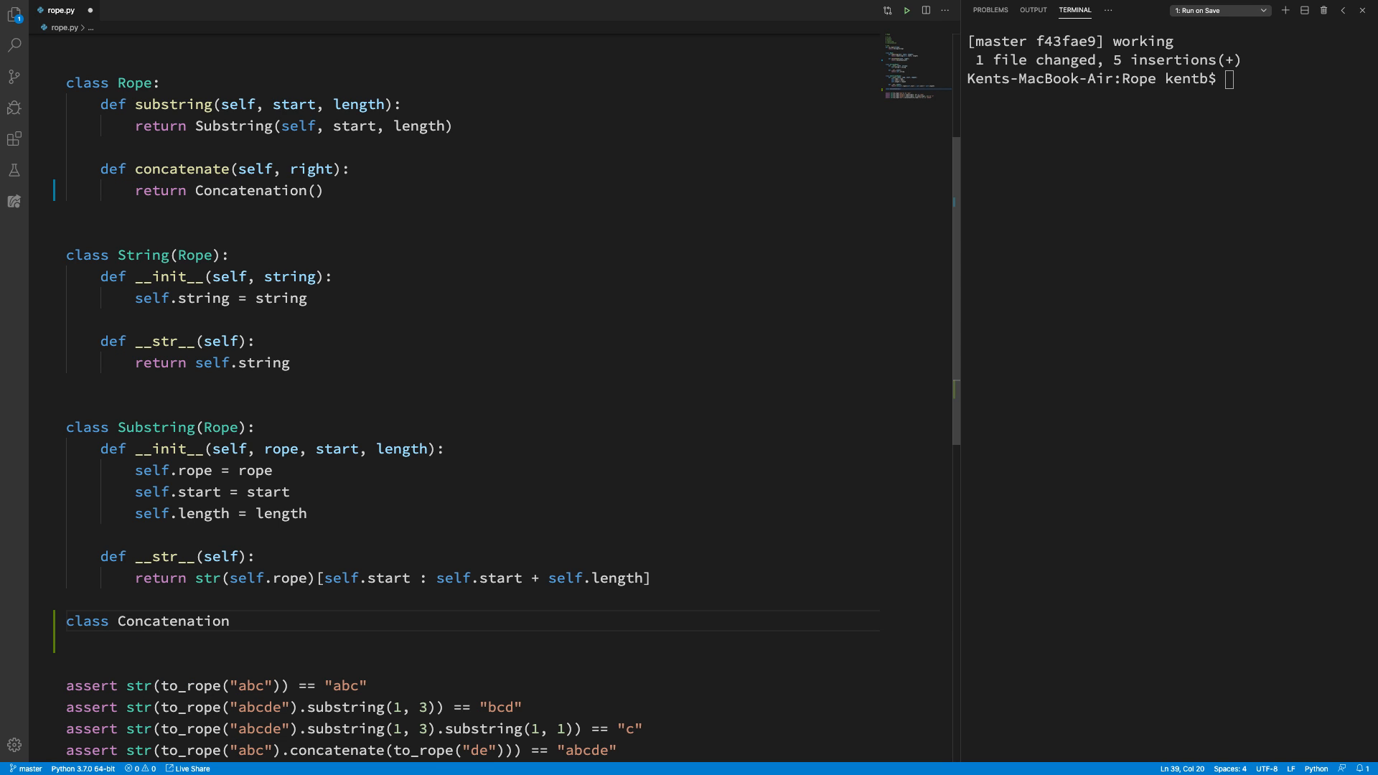
{"action": "type", "text": "(Rope):"}
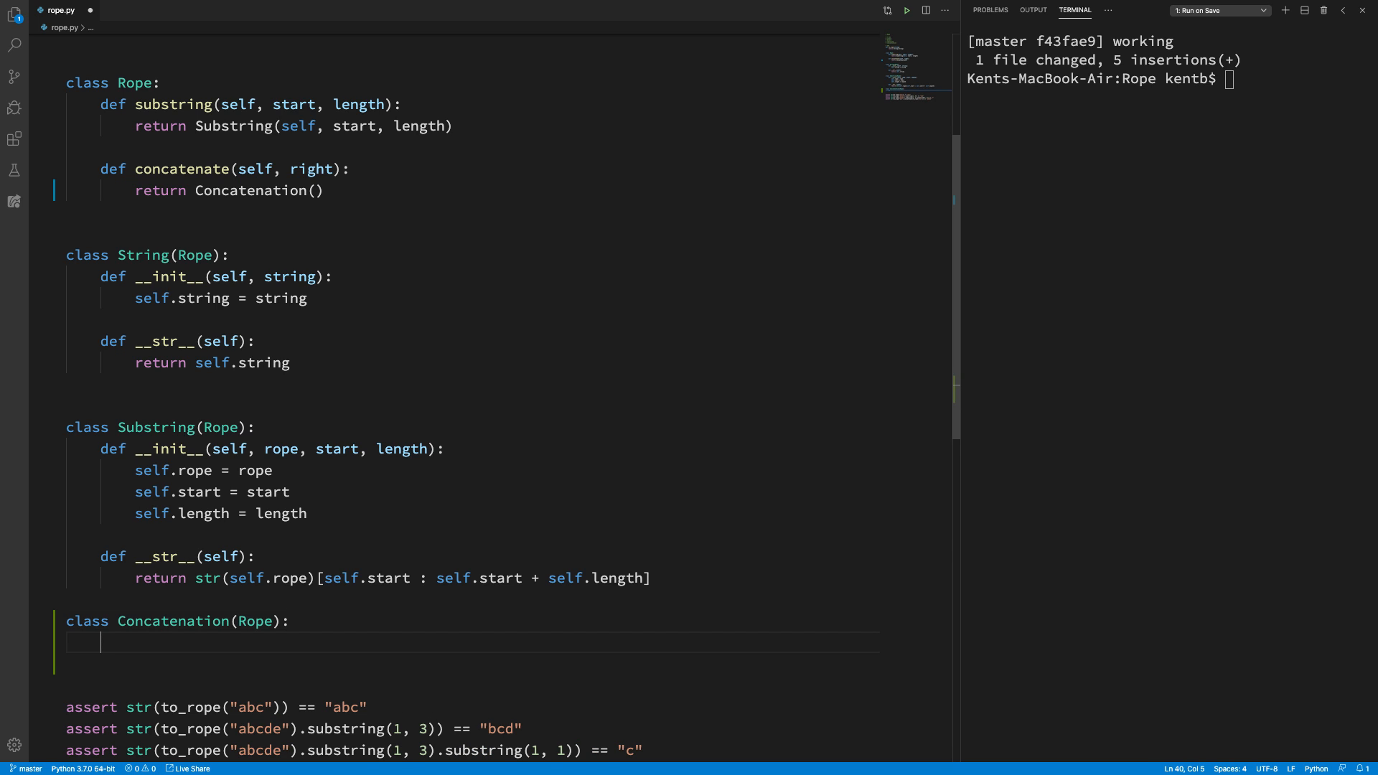
{"action": "type", "text": "def __str__"}
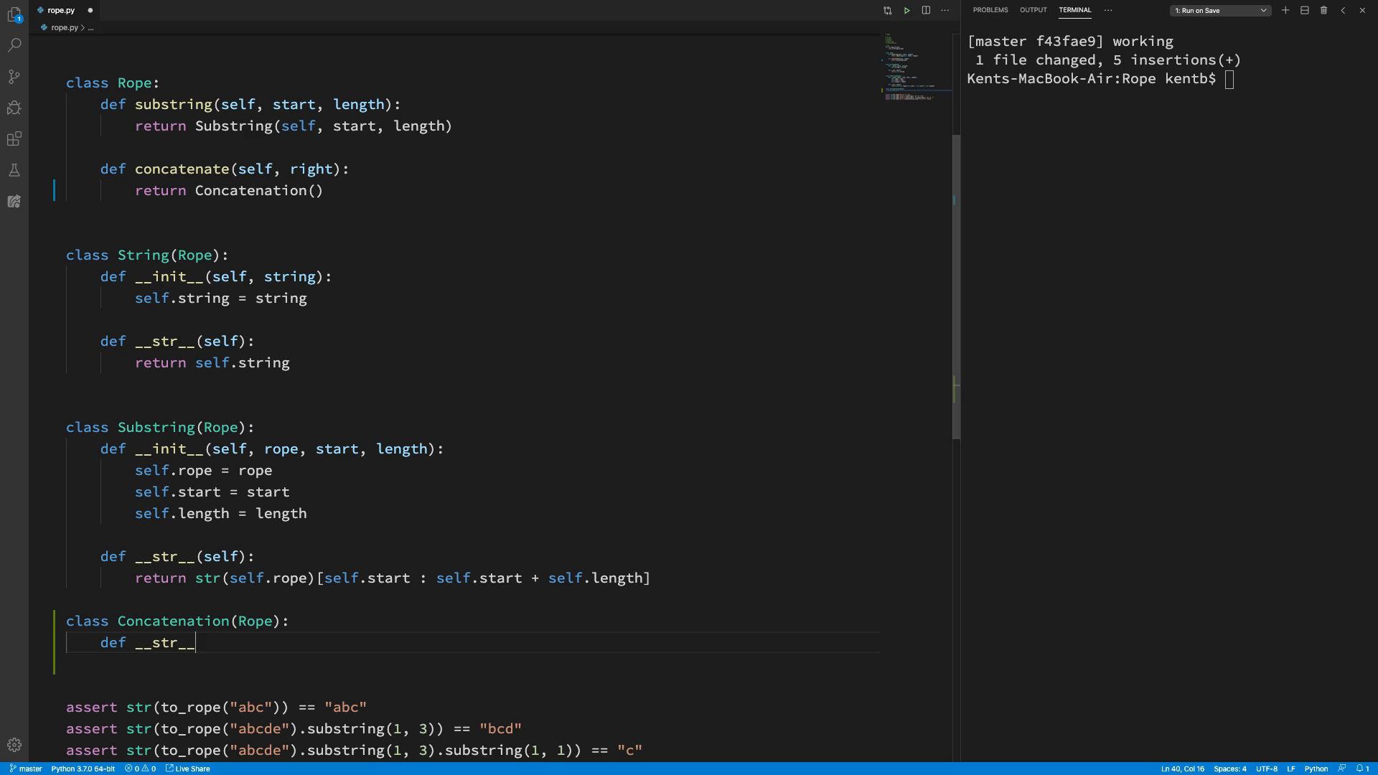
{"action": "type", "text": "(self):"}
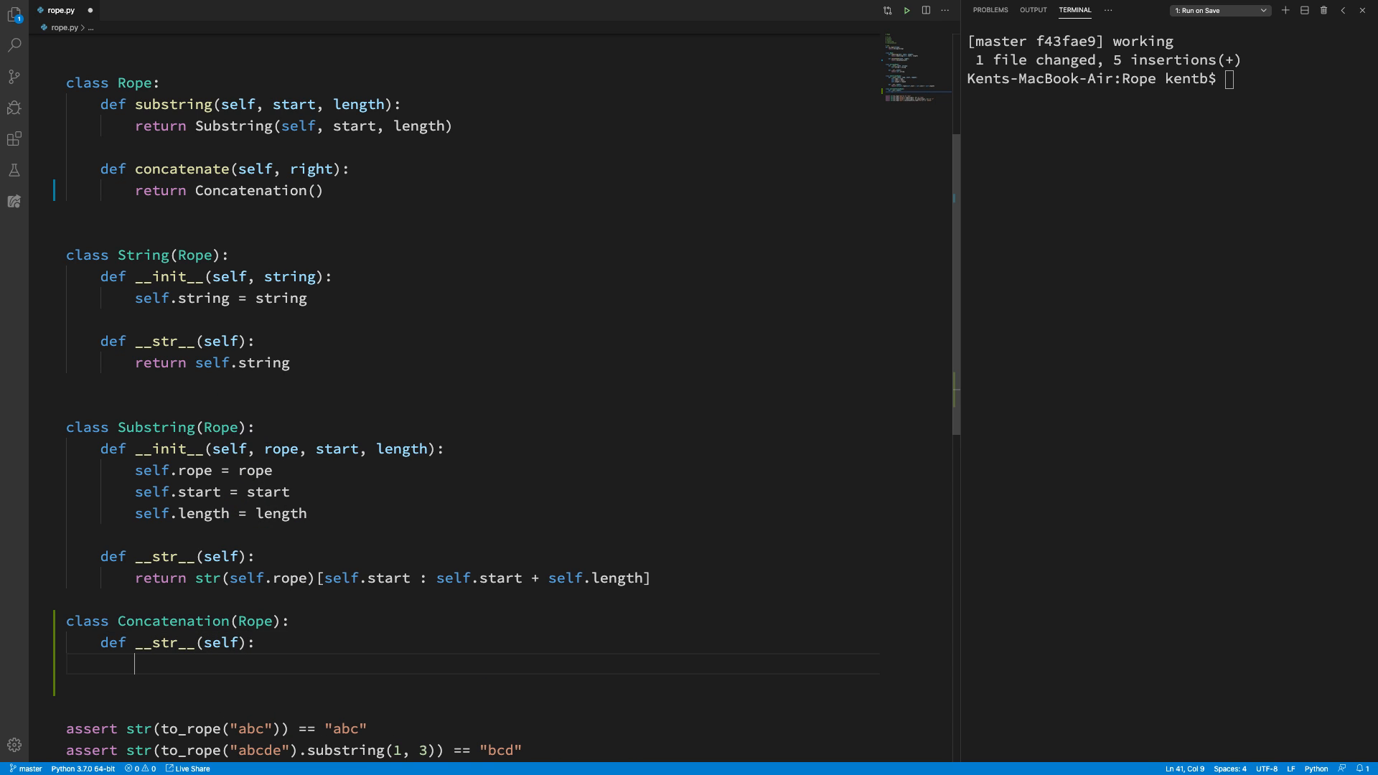
{"action": "type", "text": "return \"\""}
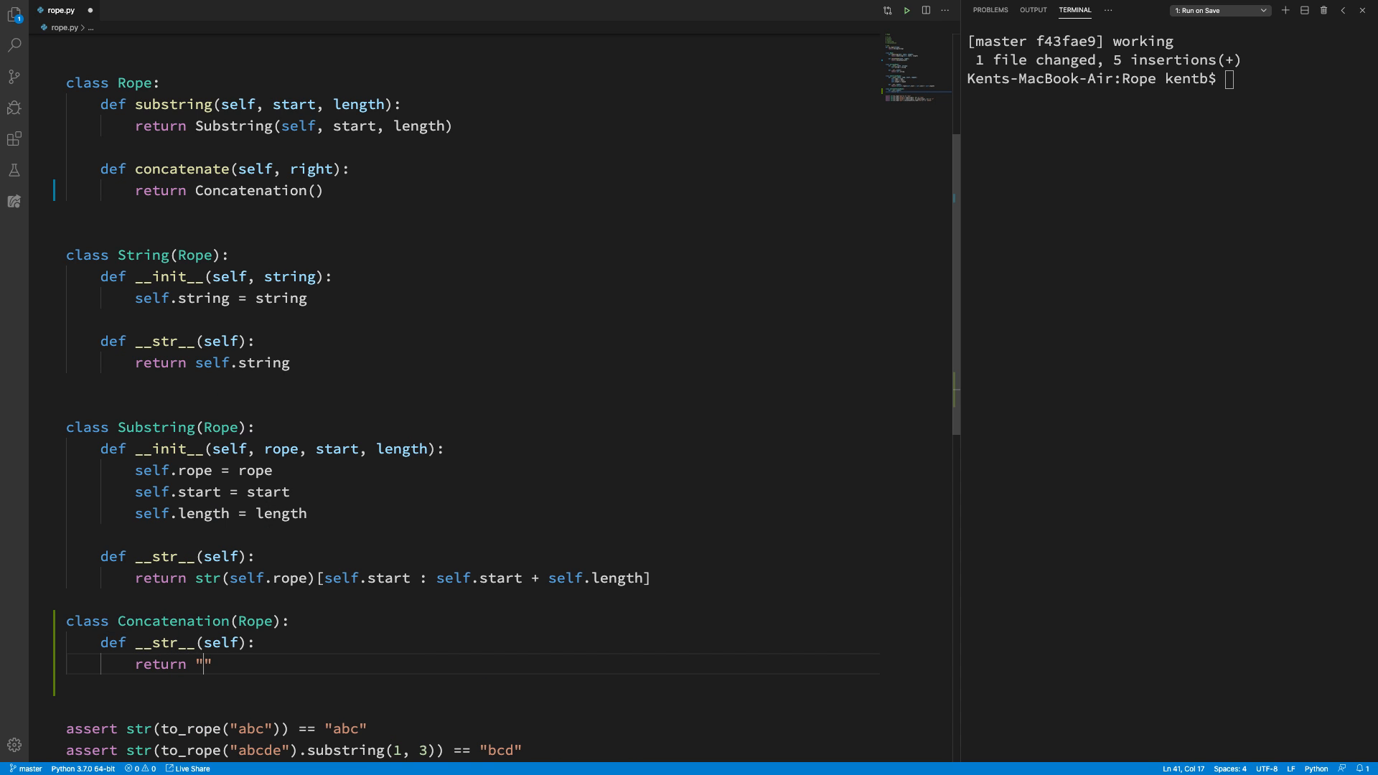
{"action": "type", "text": "abcde"}
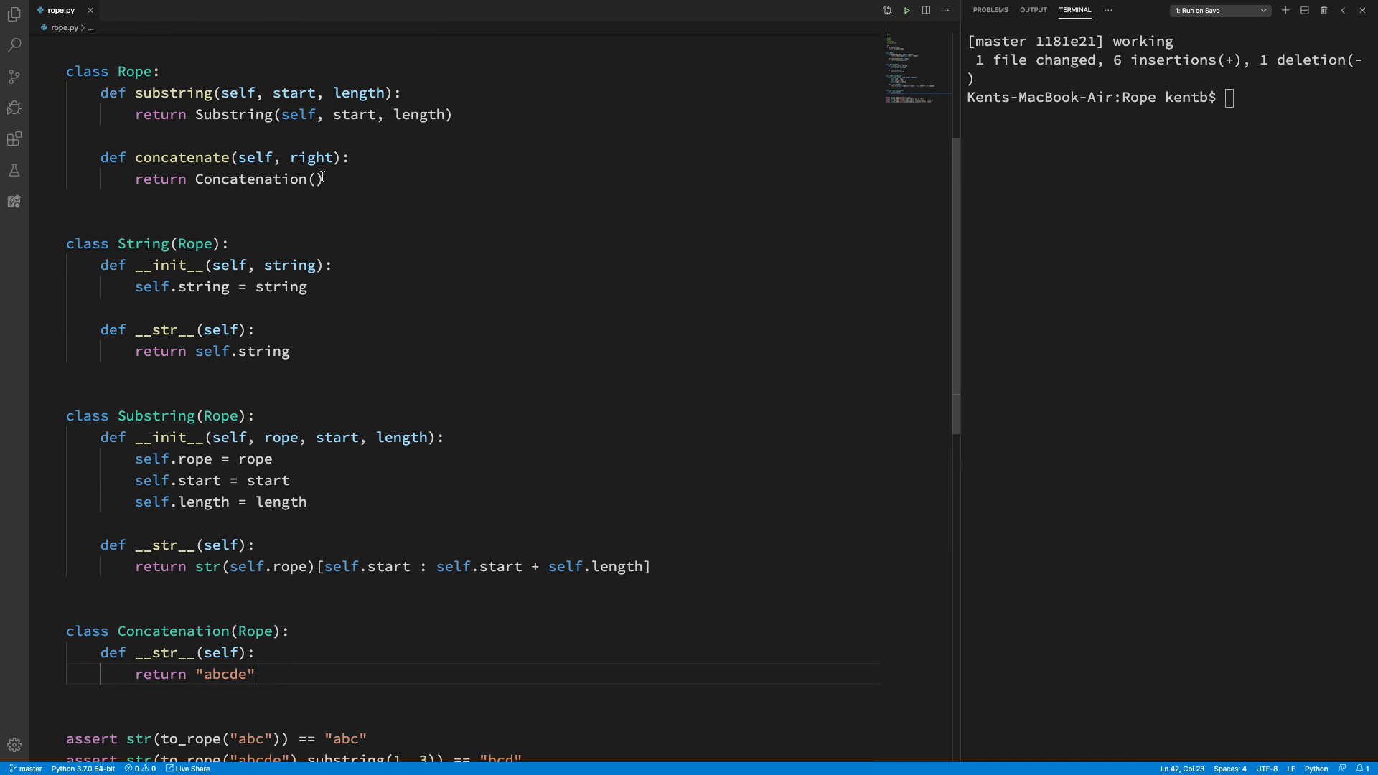
Step: Pass self into the Concatenation call and add def __init__(self, left, right): with a pass body
{"action": "left_click", "coordinate": [315, 179]}
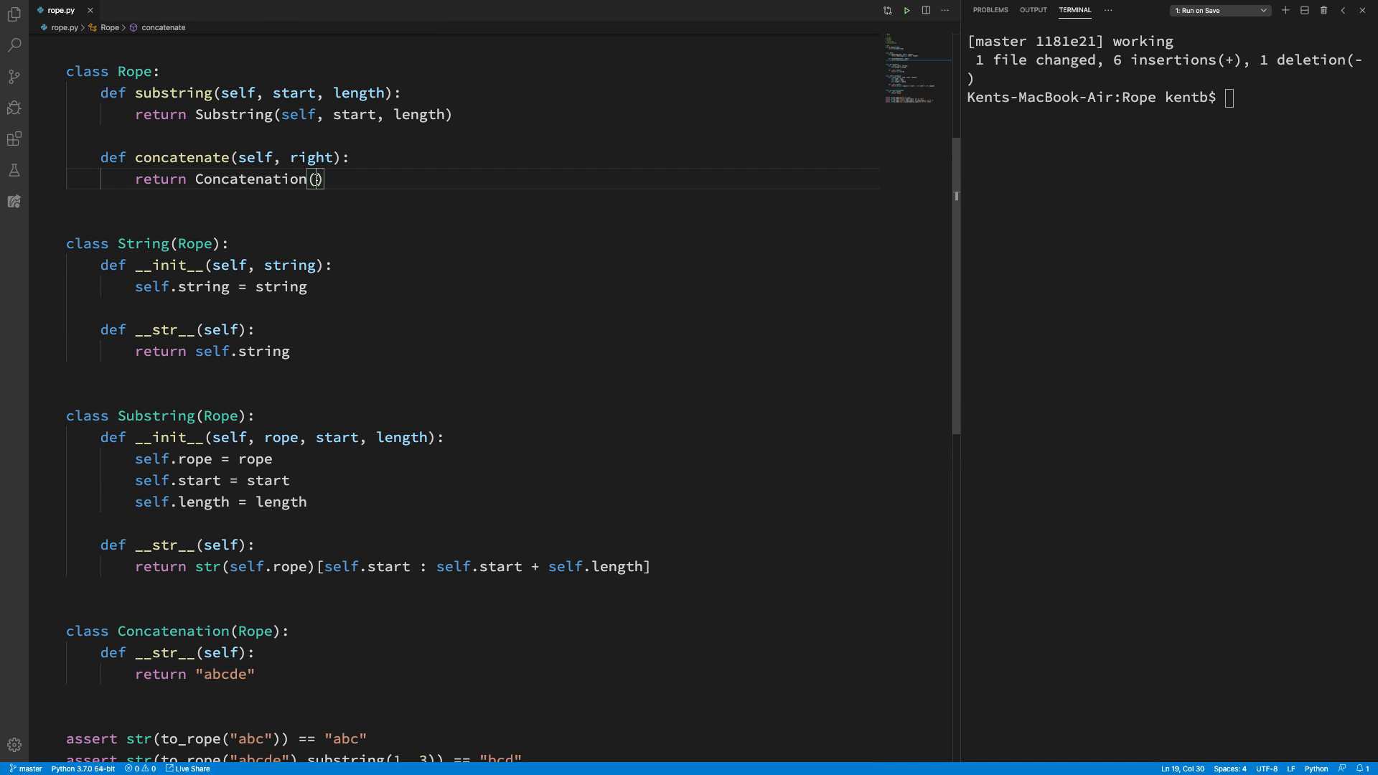
{"action": "type", "text": "self,"}
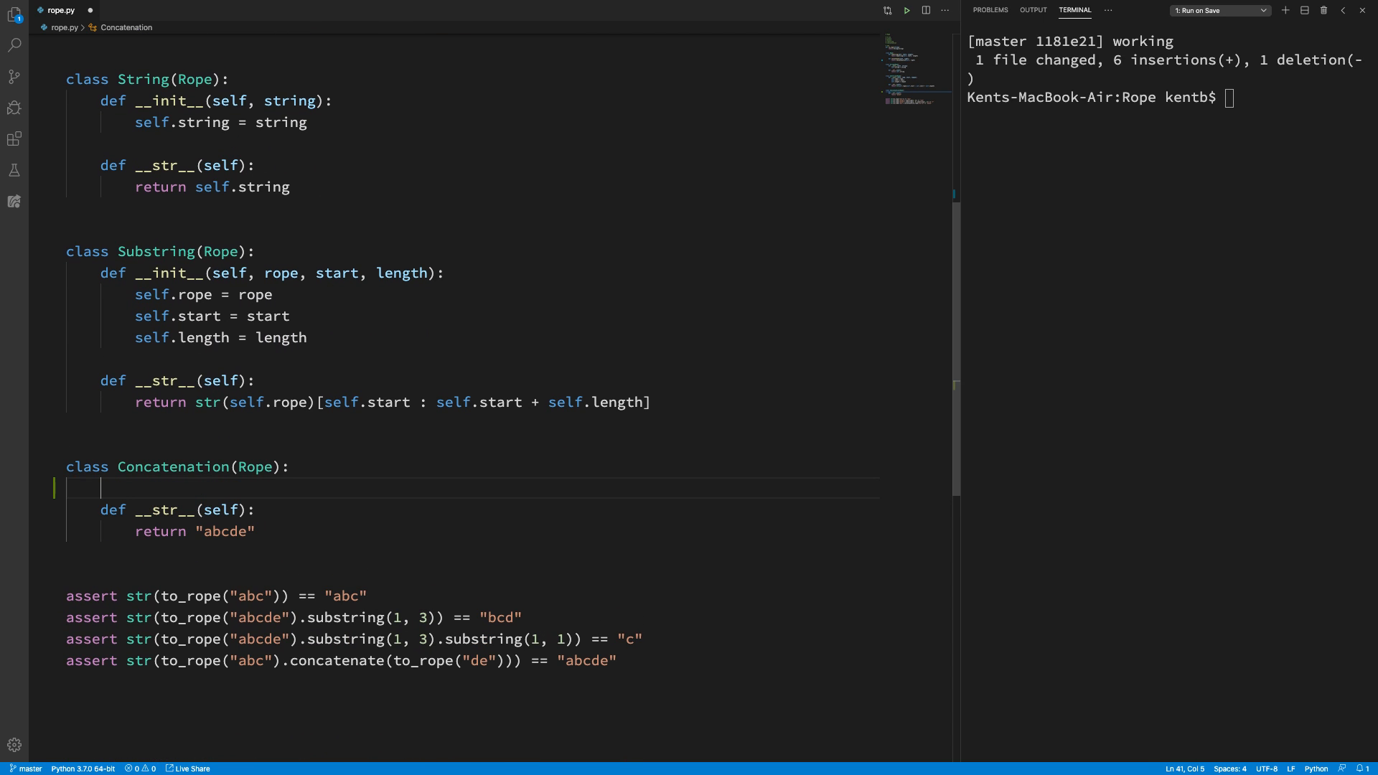
{"action": "type", "text": "def __init__"}
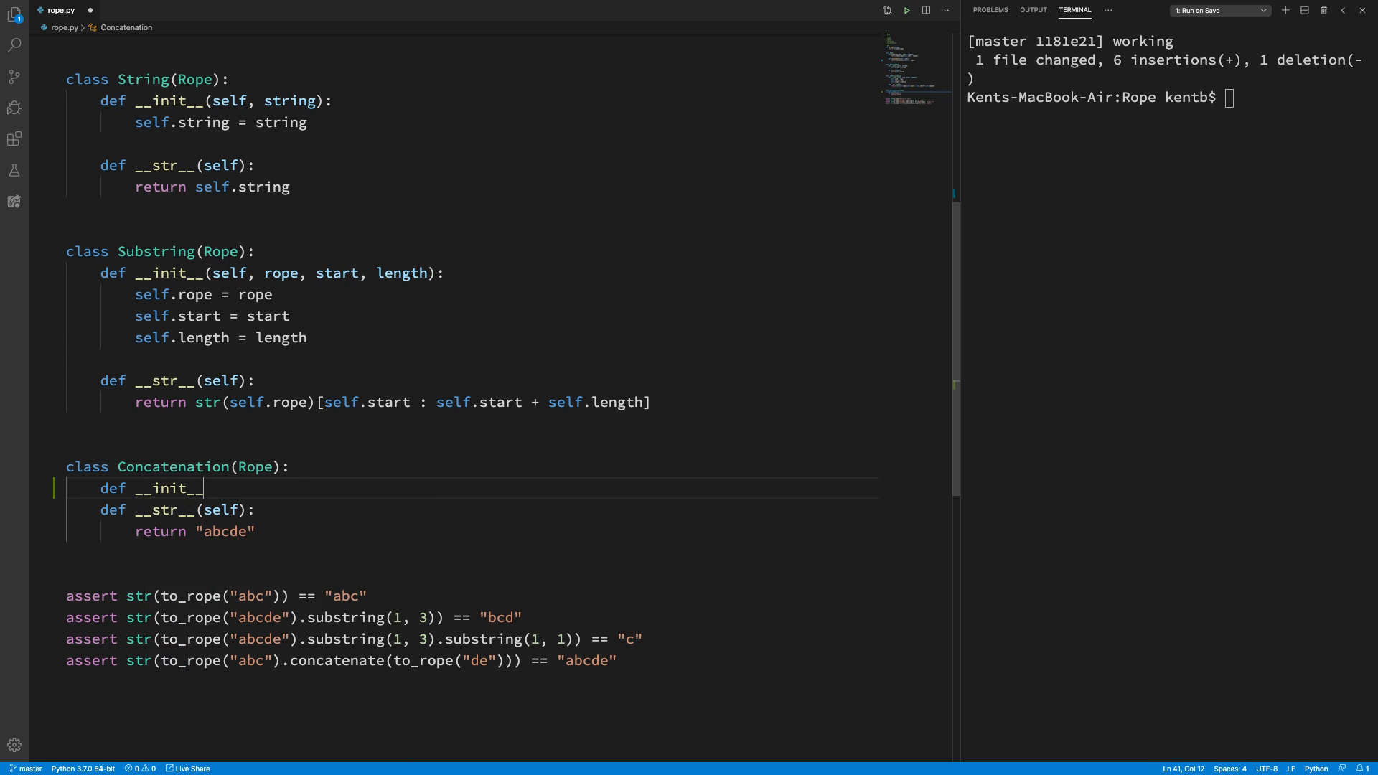
{"action": "type", "text": "()"}
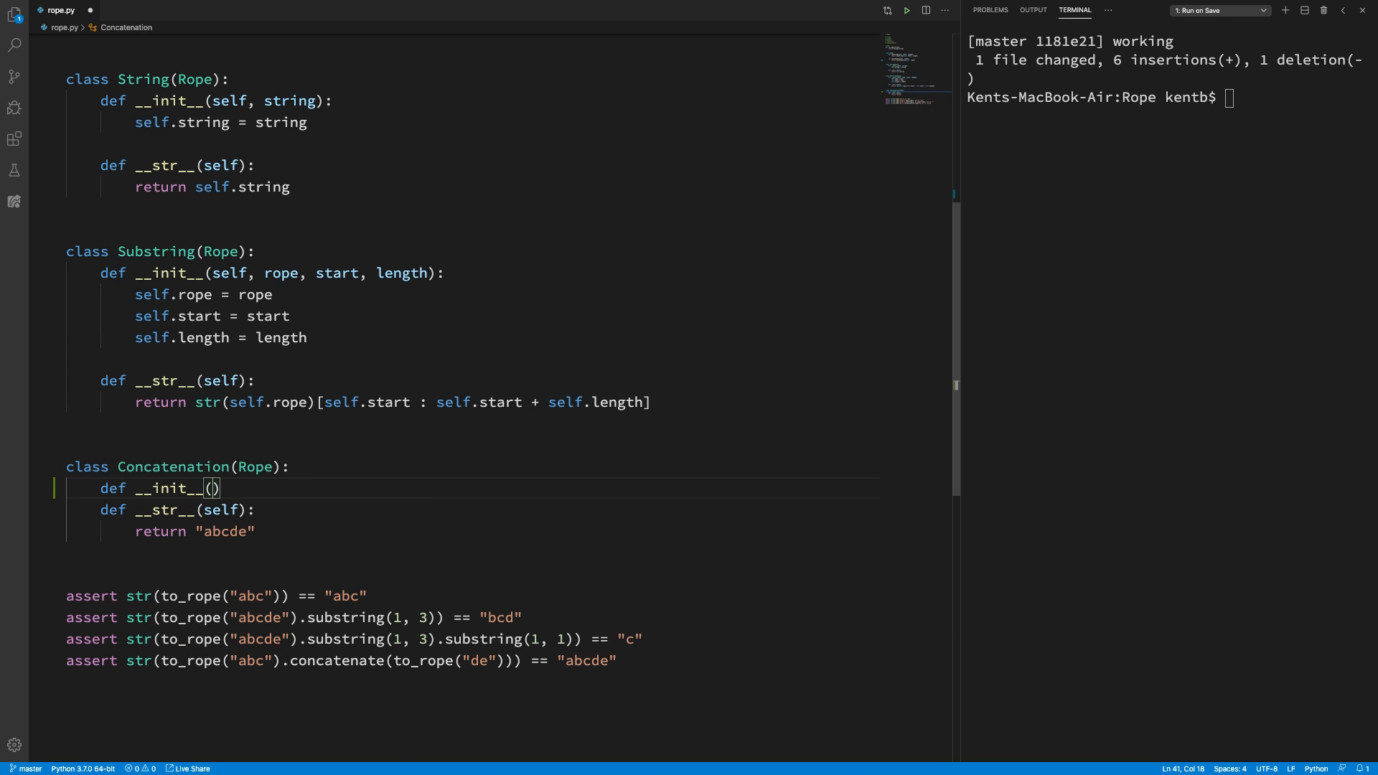
{"action": "type", "text": "self,"}
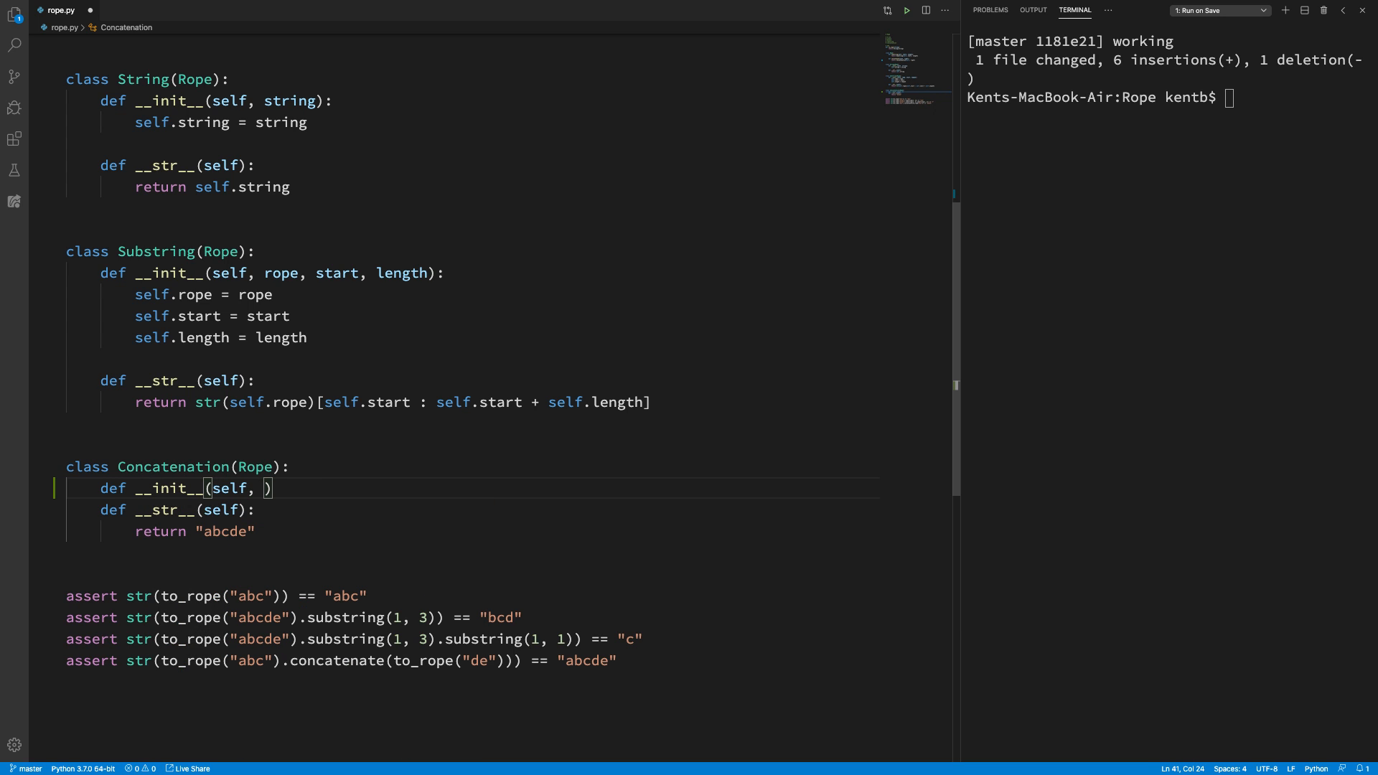
{"action": "type", "text": "left, right"}
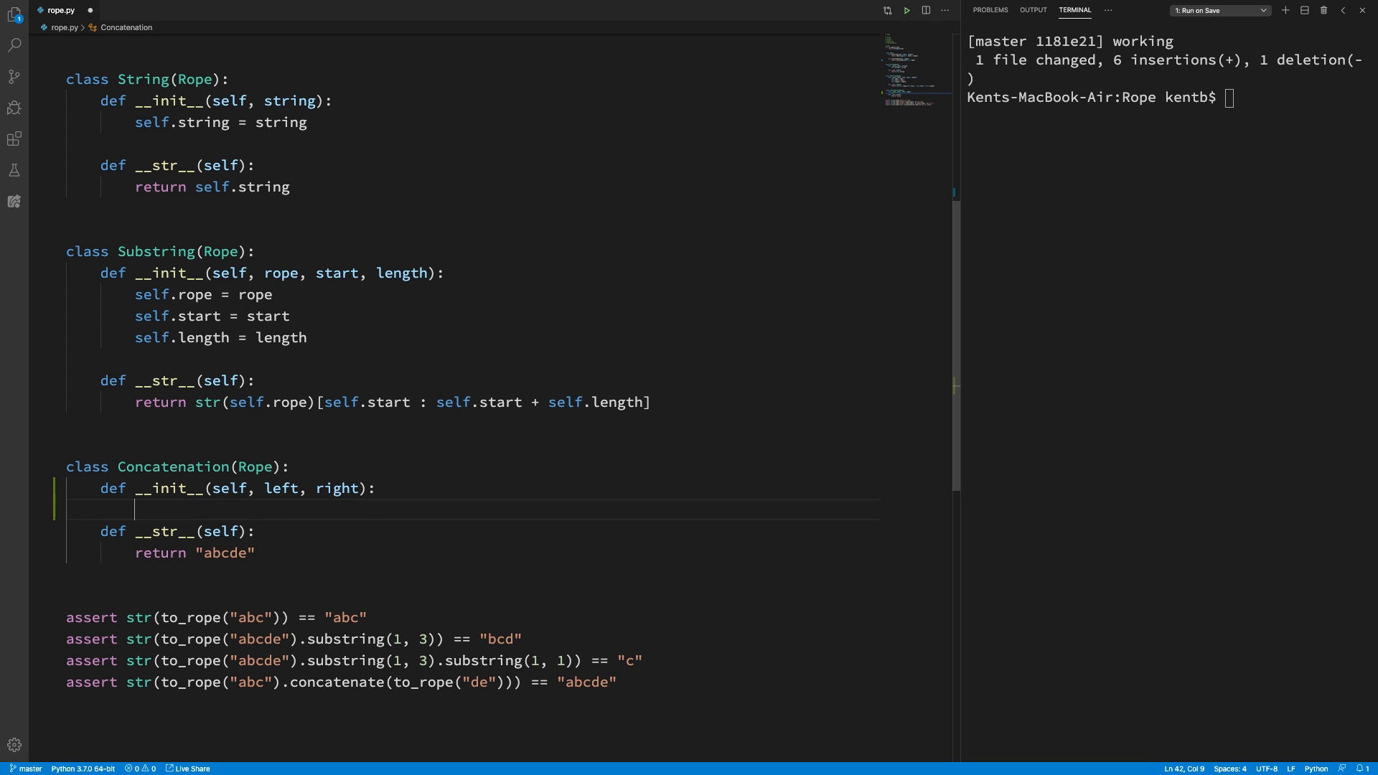
{"action": "type", "text": "pass"}
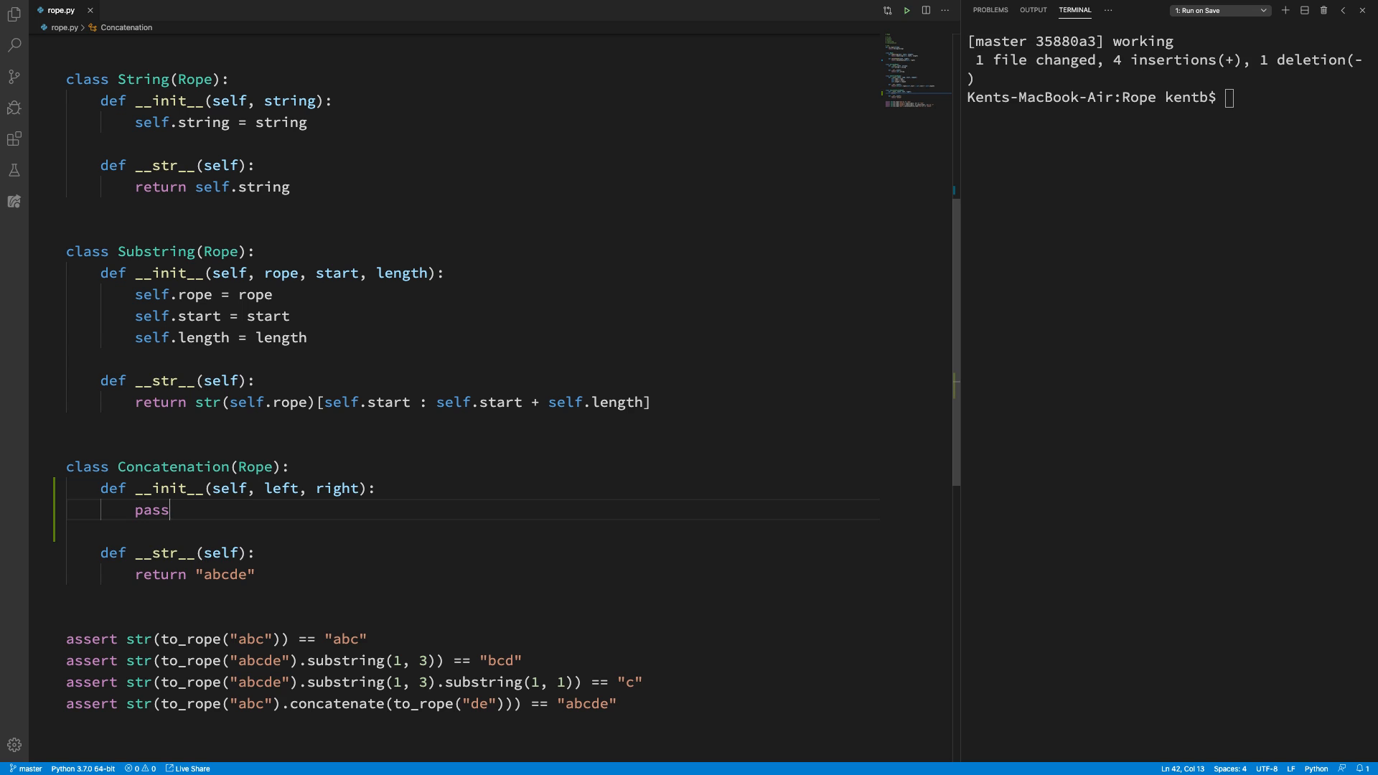
Step: Store self.left and self.right, and return str(self.left) + str(self.right) from __str__
{"action": "double_click", "coordinate": [150, 510]}
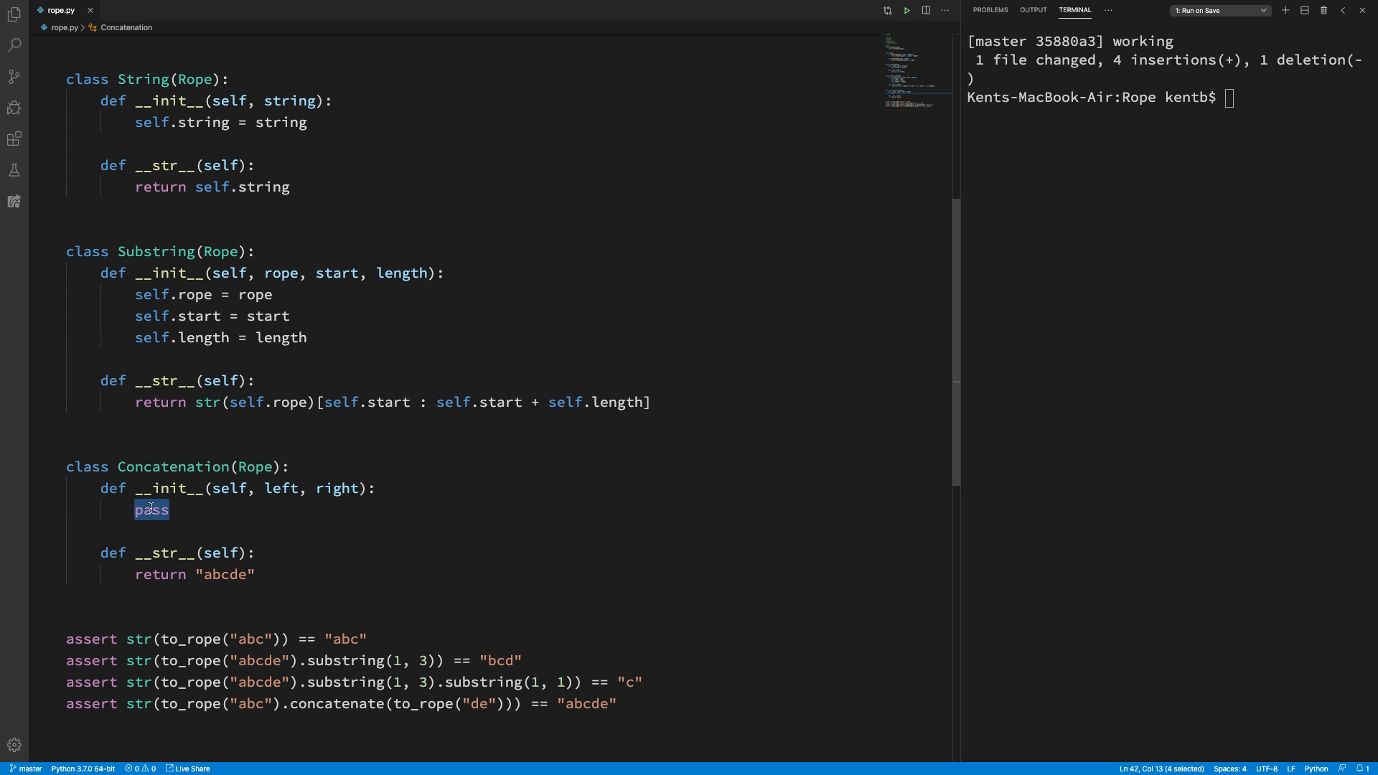
{"action": "type", "text": "self.left ="}
{"action": "left_click", "coordinate": [474, 574]}
{"action": "type", "text": "str("}
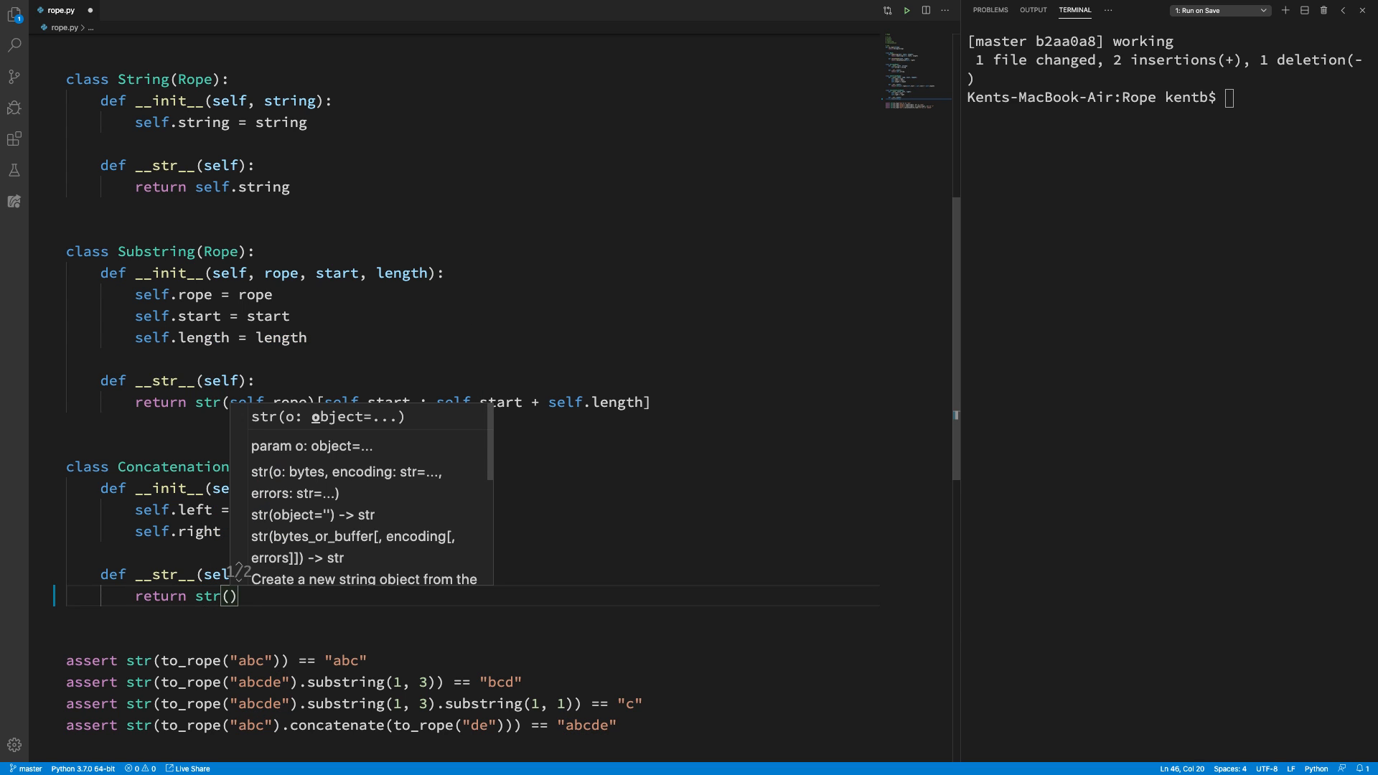
{"action": "type", "text": "self.left"}
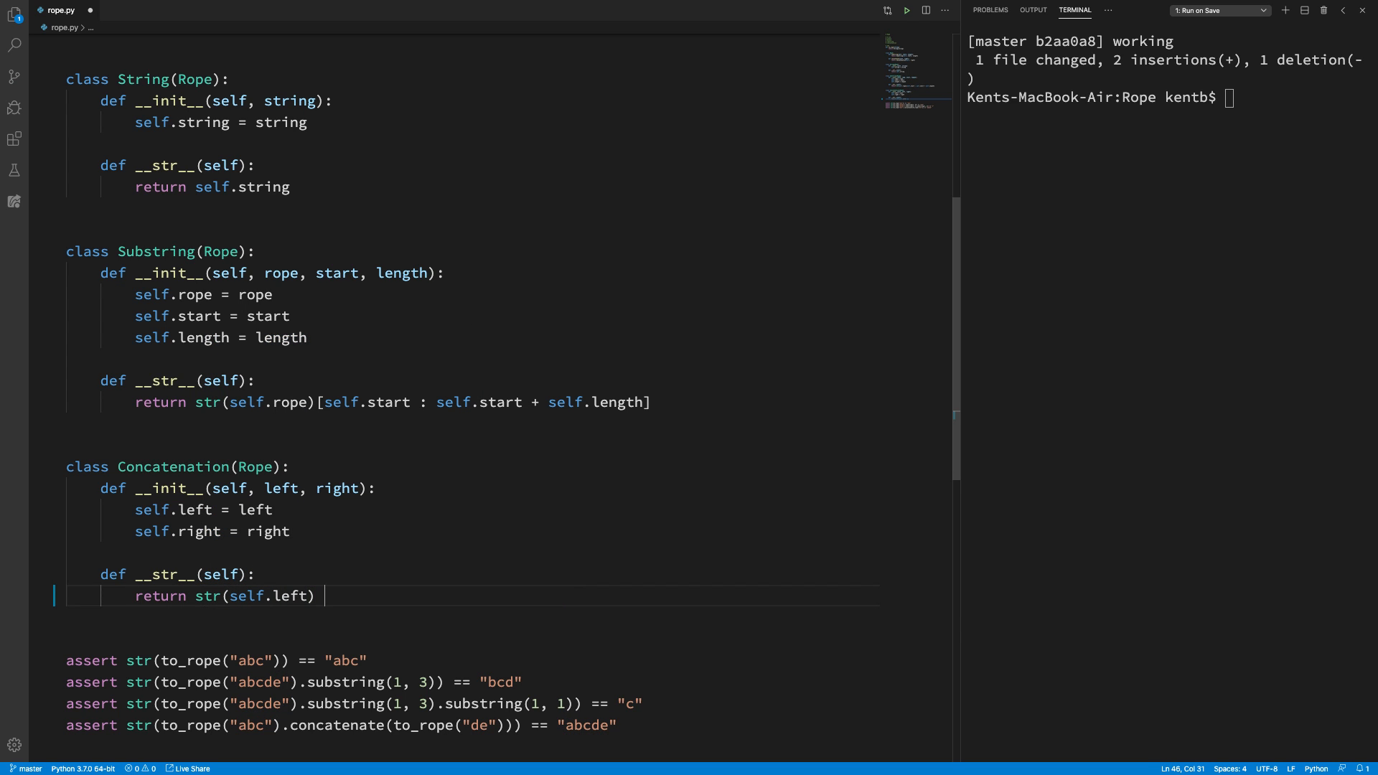
{"action": "type", "text": "+ ()"}
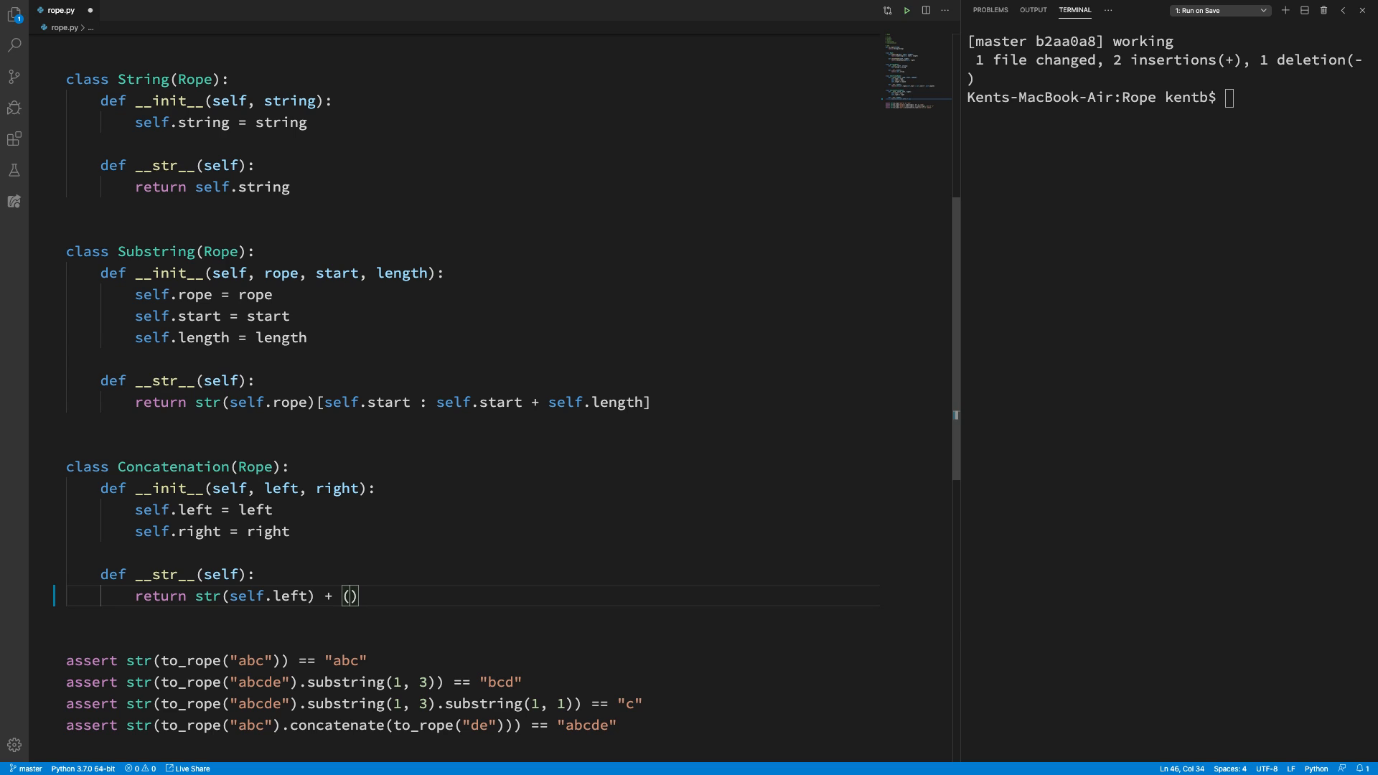
{"action": "type", "text": "str(self"}
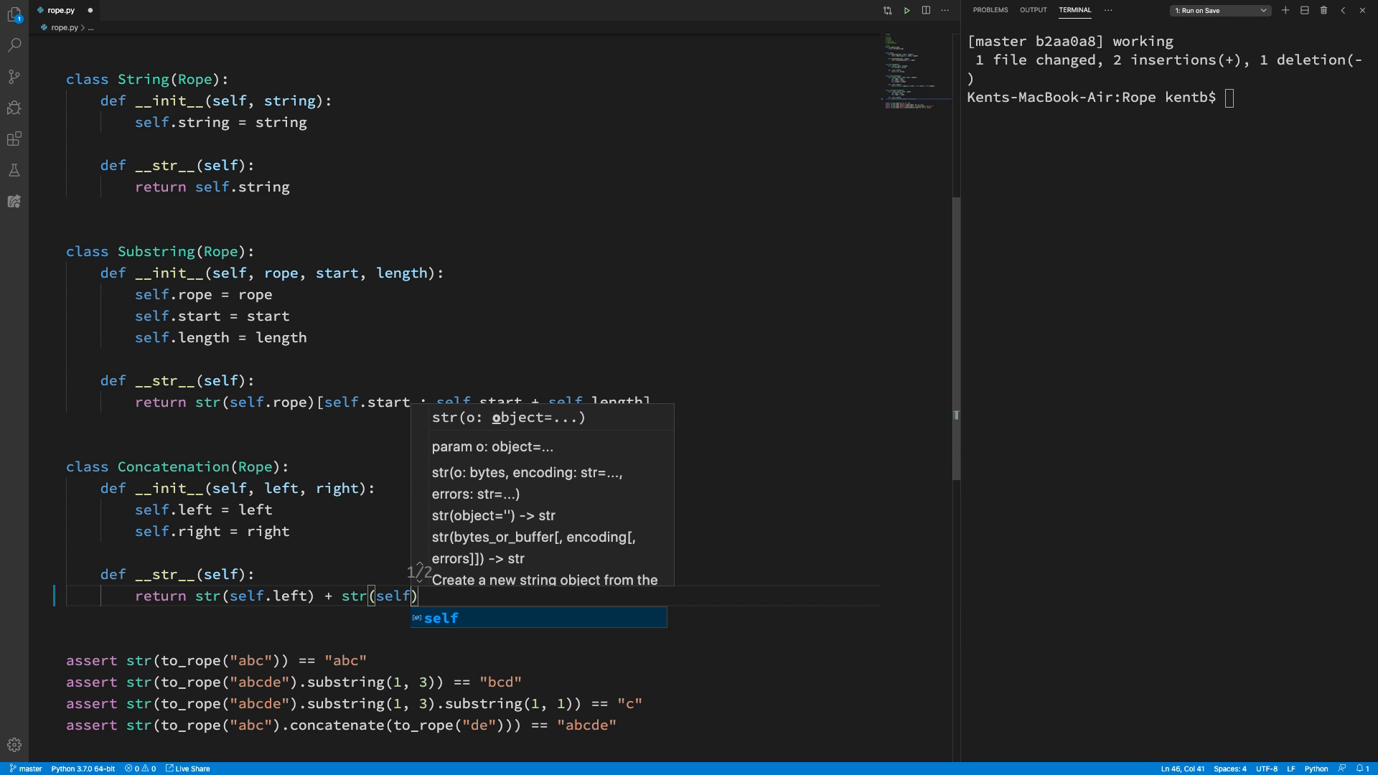
{"action": "type", "text": ".right"}
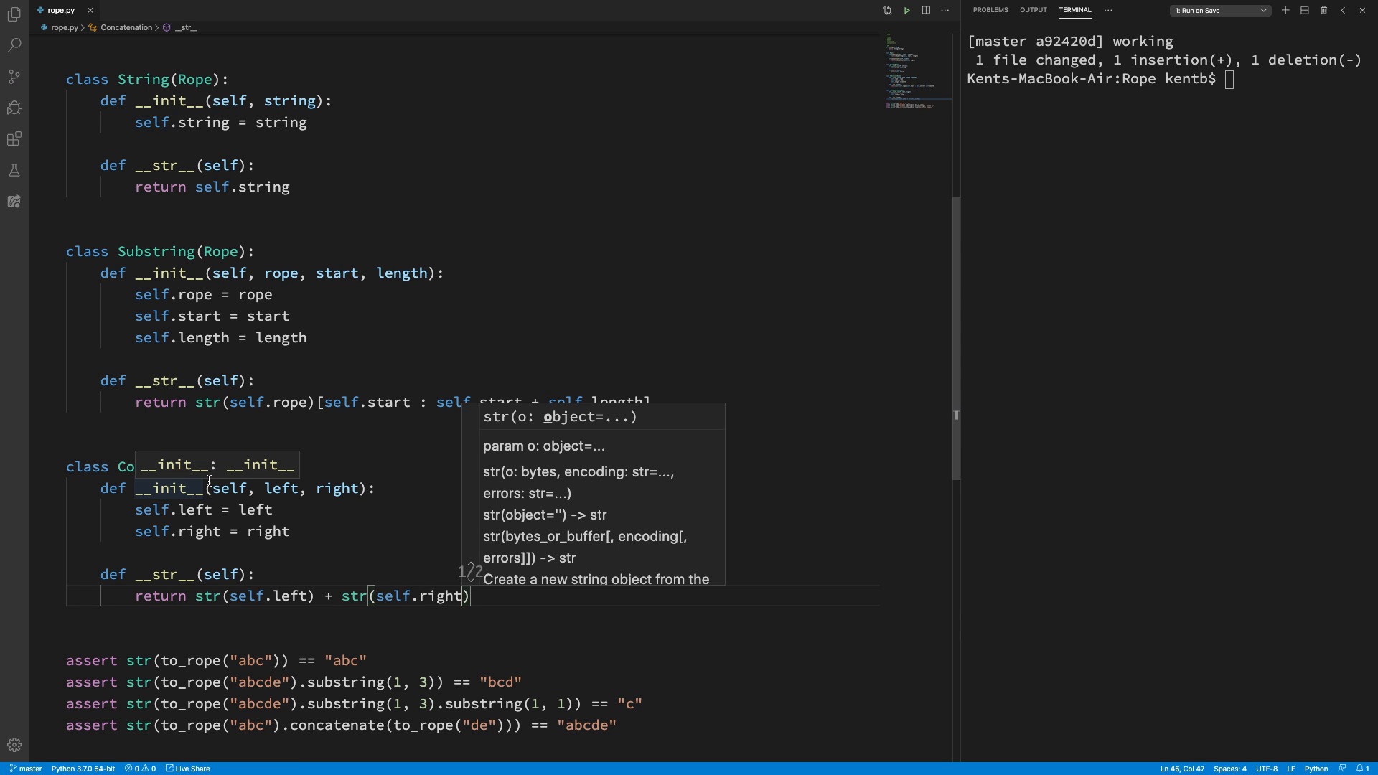
Step: Delete the substring and concatenation to-do comment lines and save rope.py
{"action": "scroll", "scroll_direction": "down", "scroll_amount": 3}
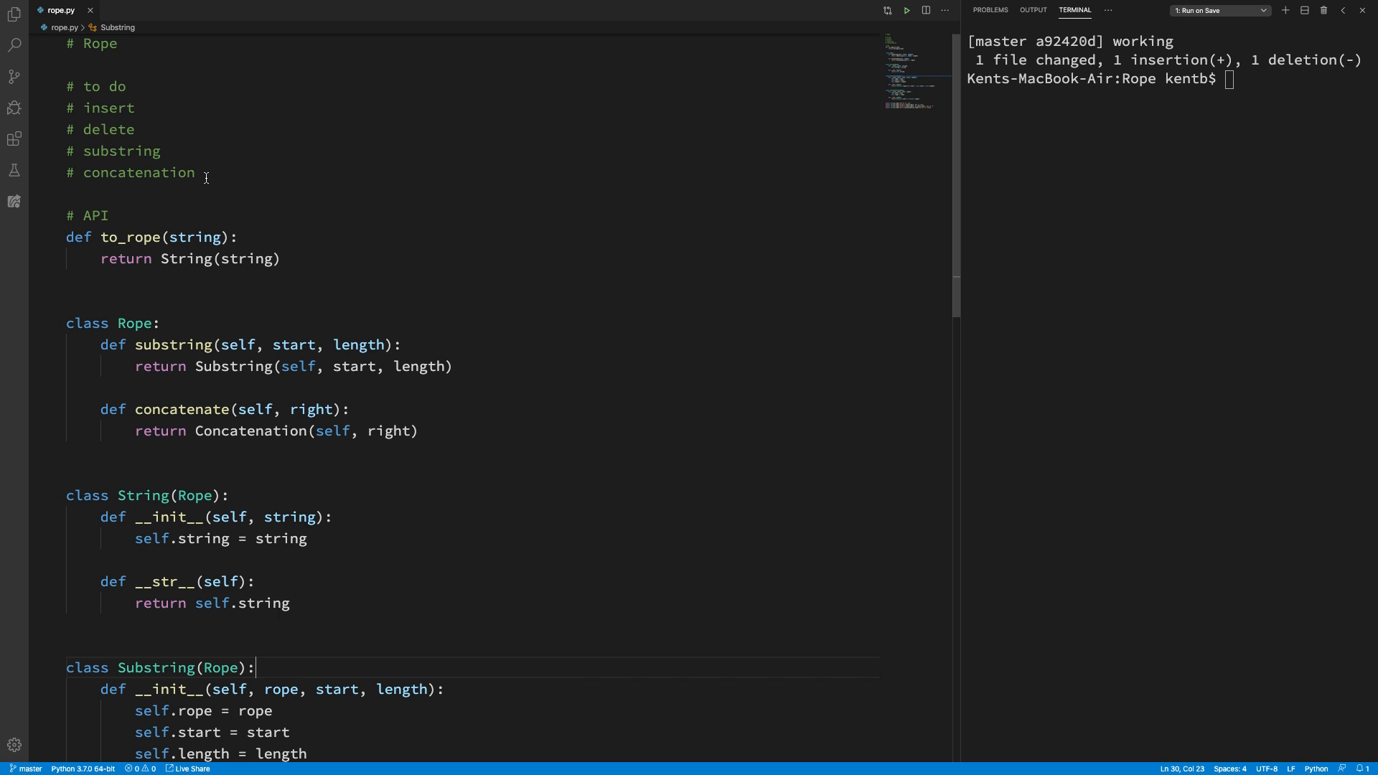
{"action": "left_click_drag", "start_coordinate": [139, 129], "coordinate": [196, 172]}
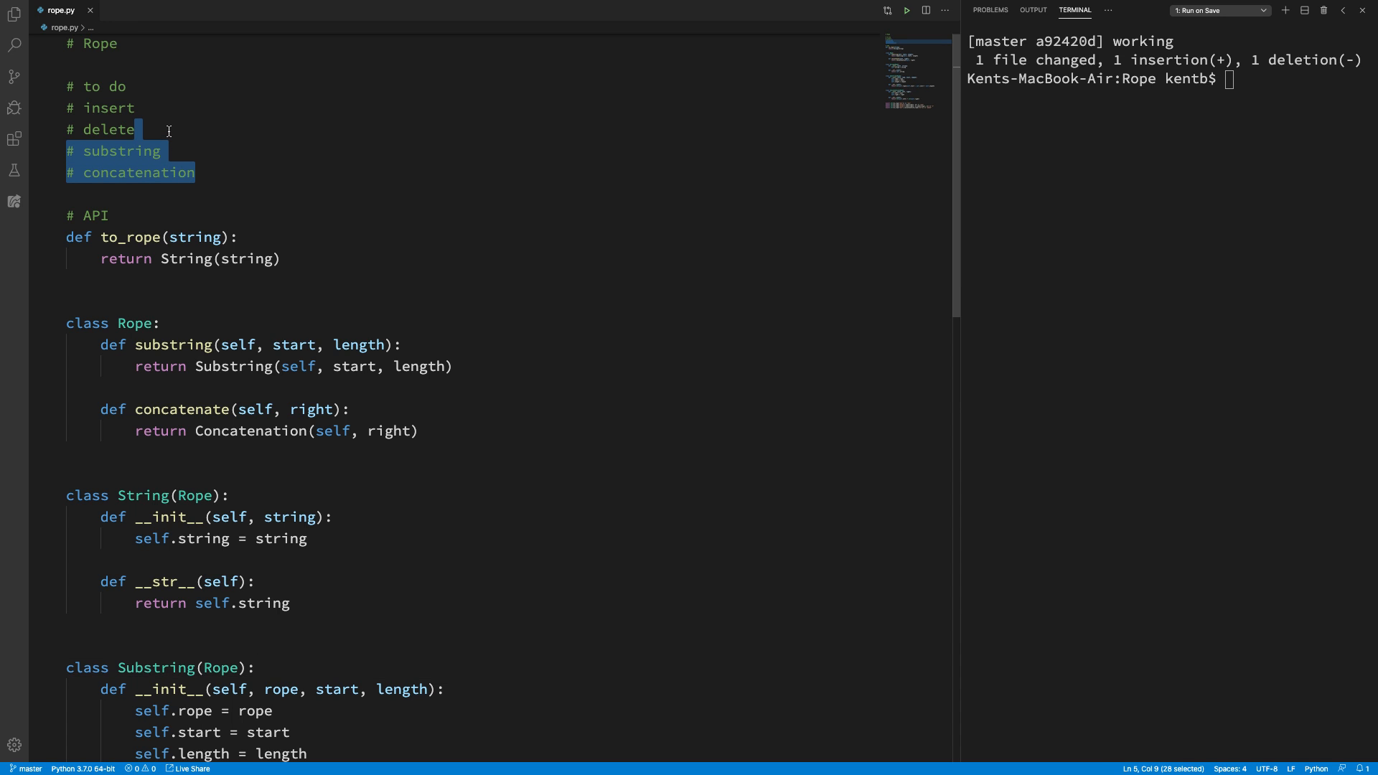
{"action": "key", "text": "Delete"}
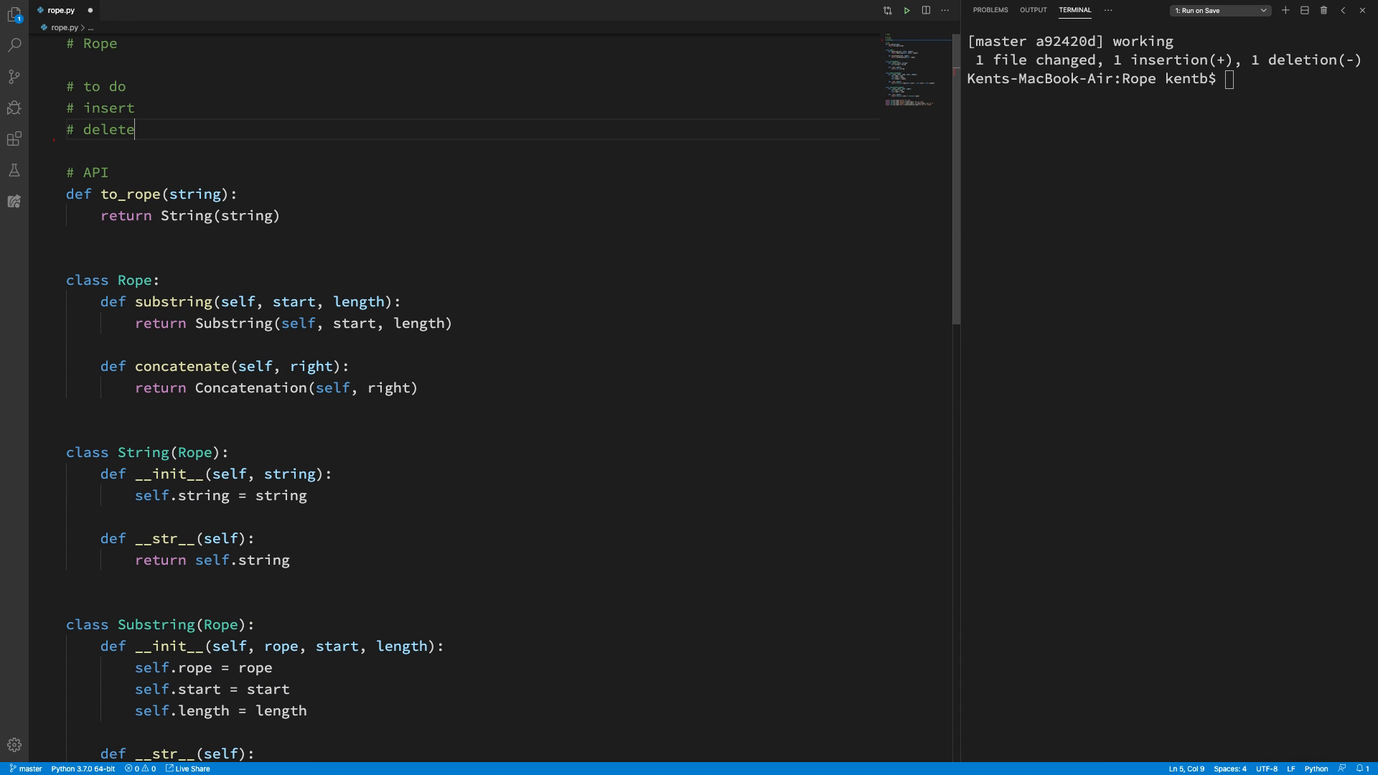
{"action": "key", "text": "cmd+s"}
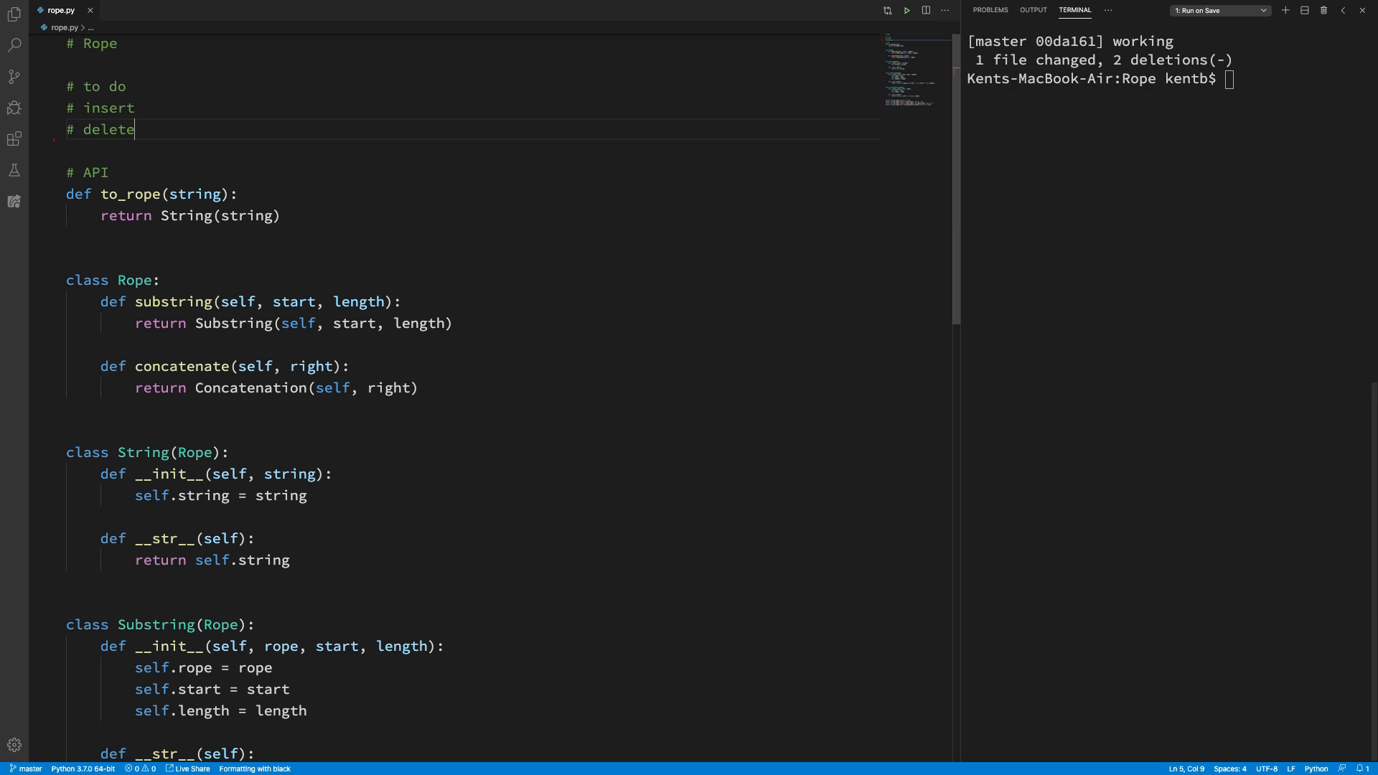